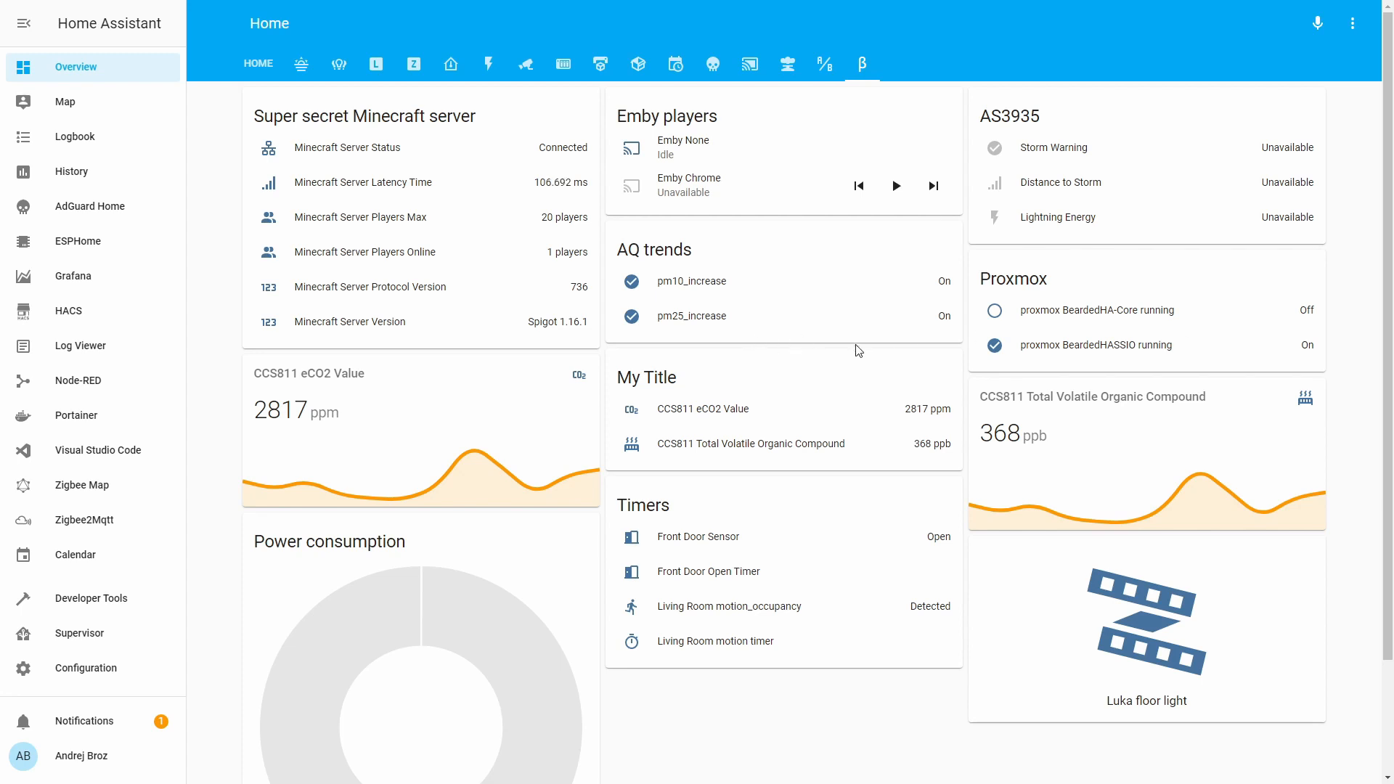
mouse_move(1156, 380)
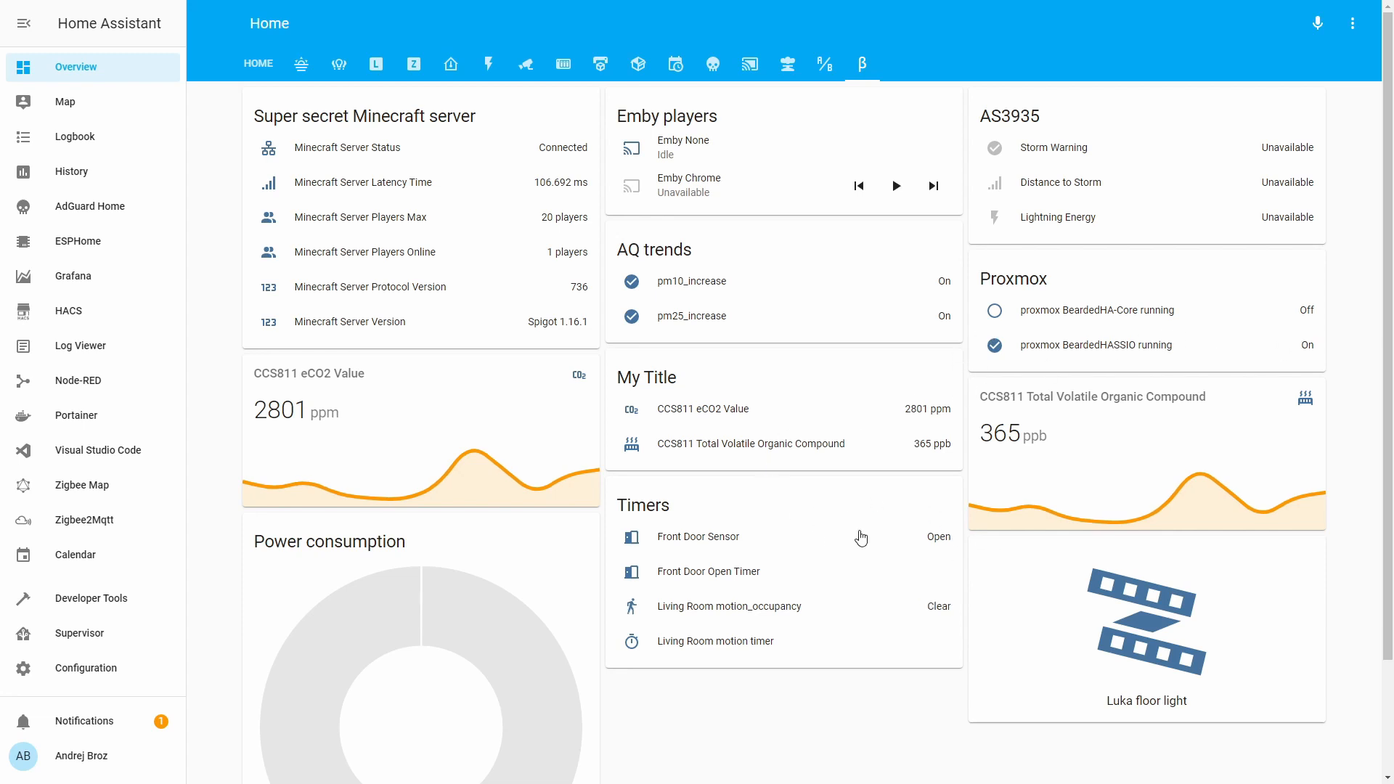
mouse_move(935, 586)
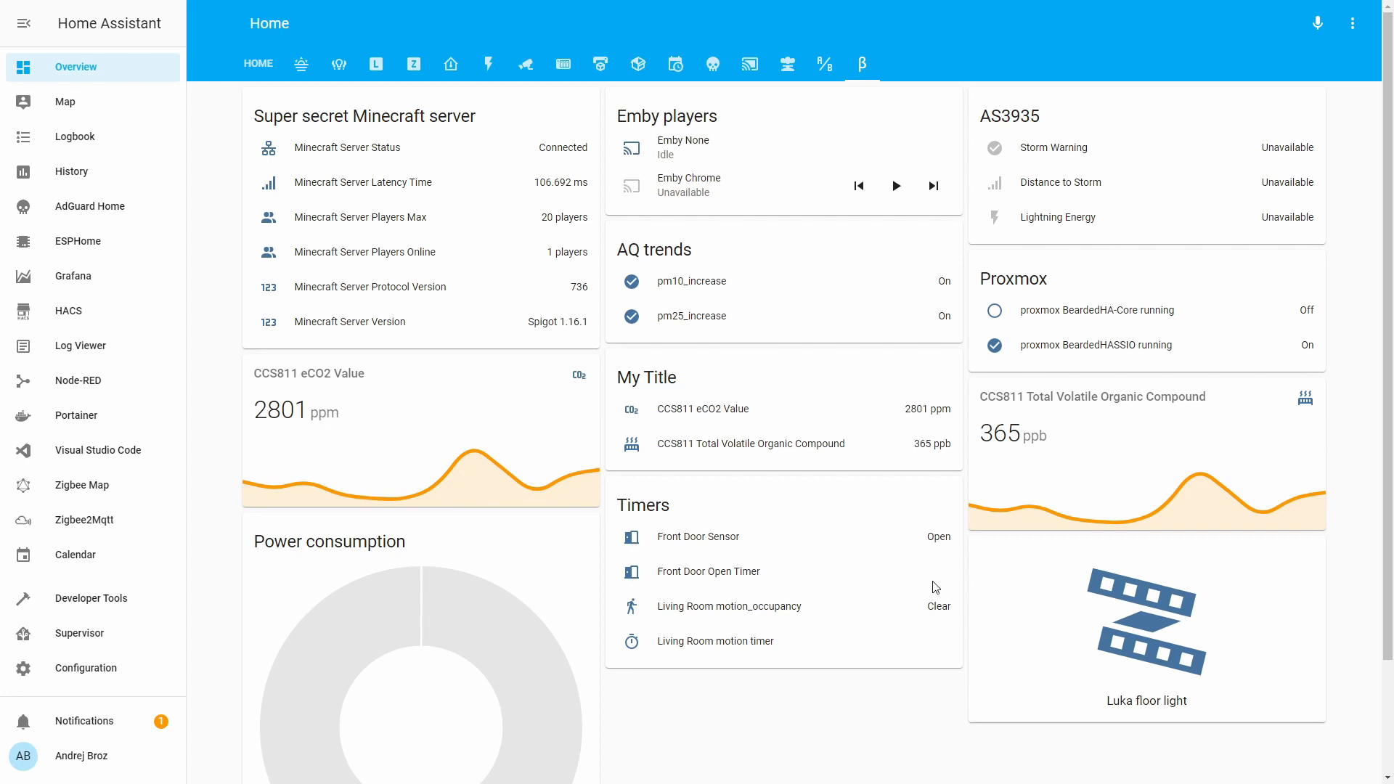
mouse_move(921, 513)
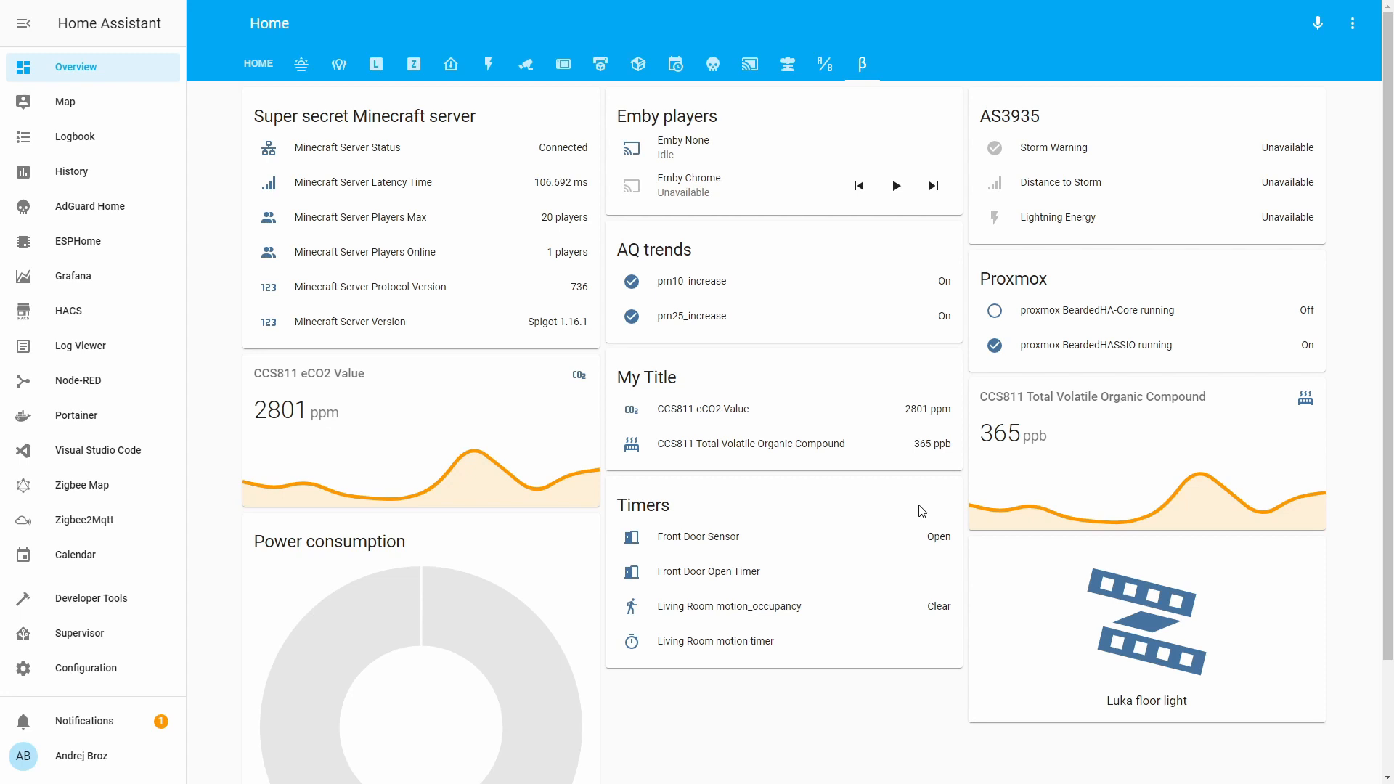
mouse_move(921, 512)
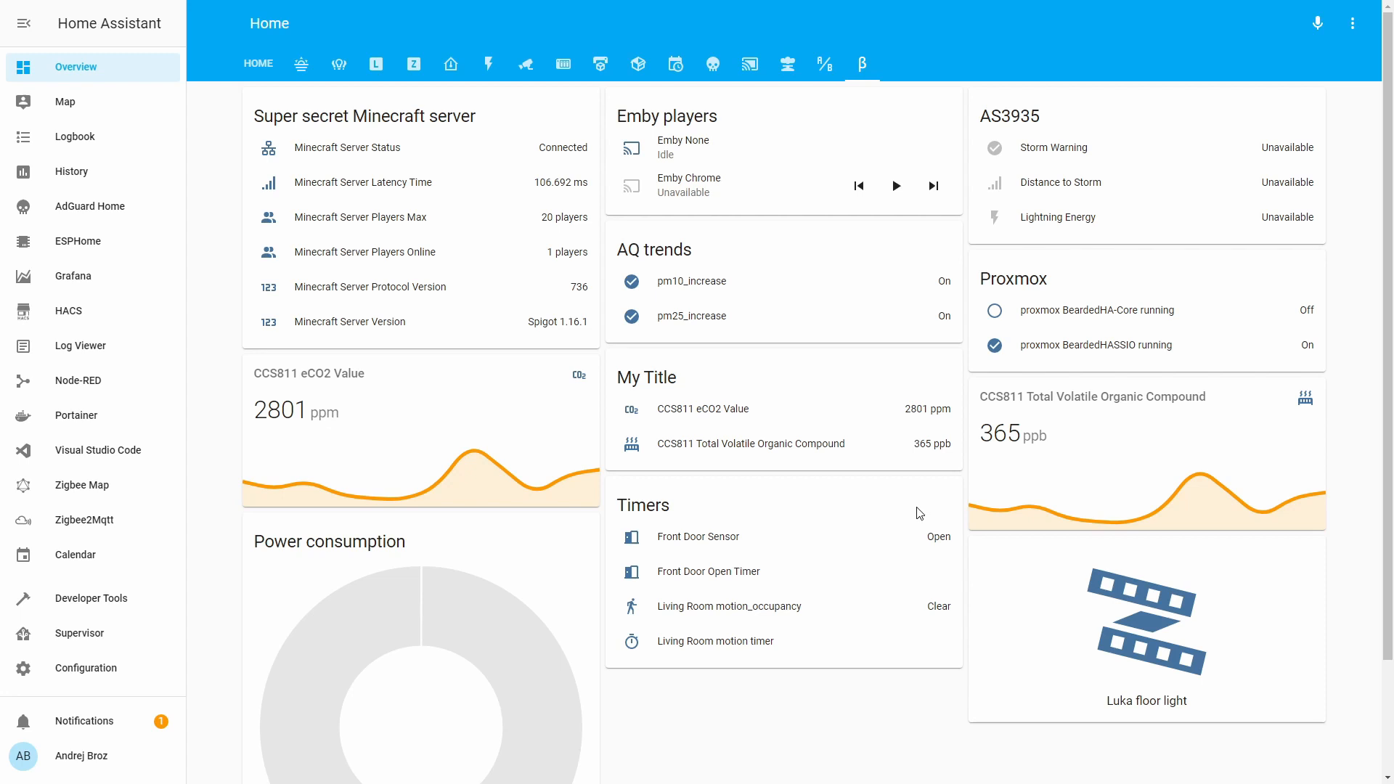
mouse_move(951, 506)
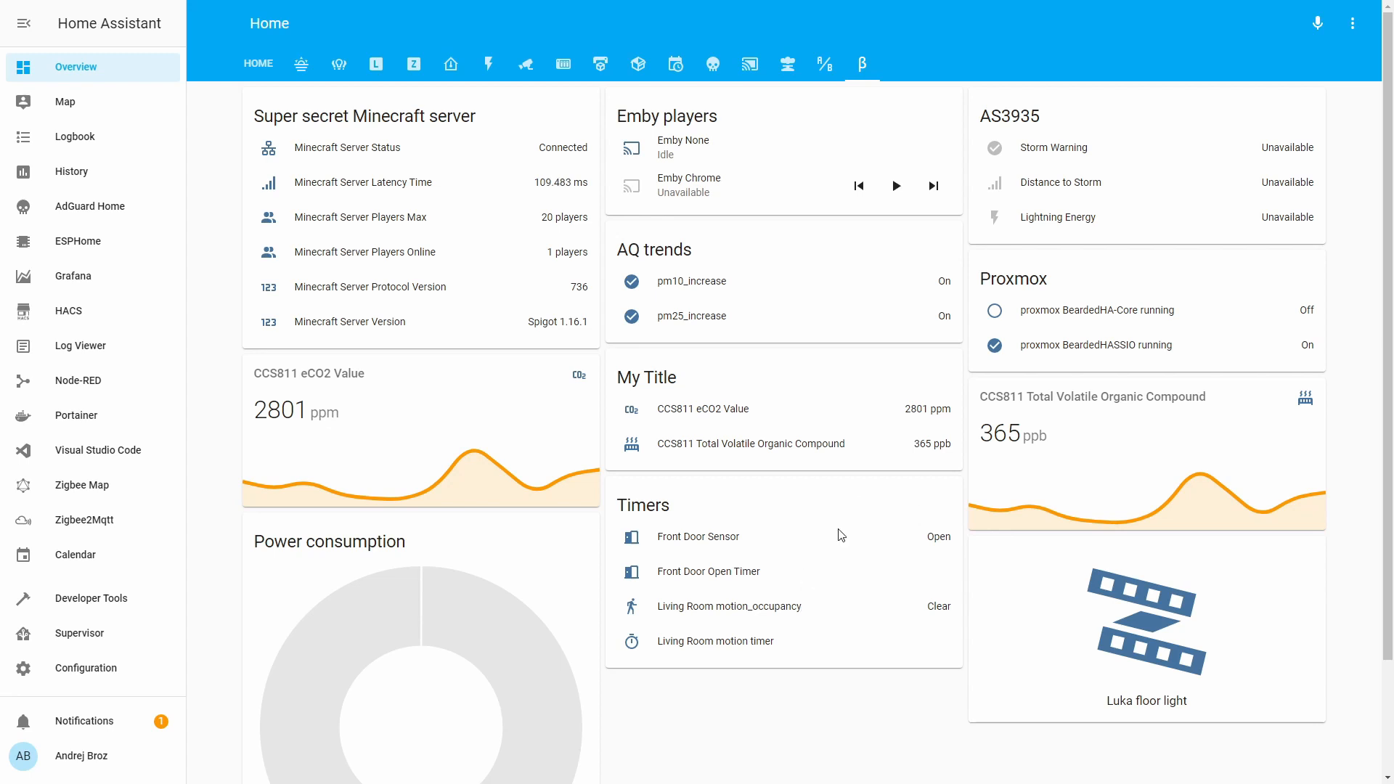
mouse_move(843, 522)
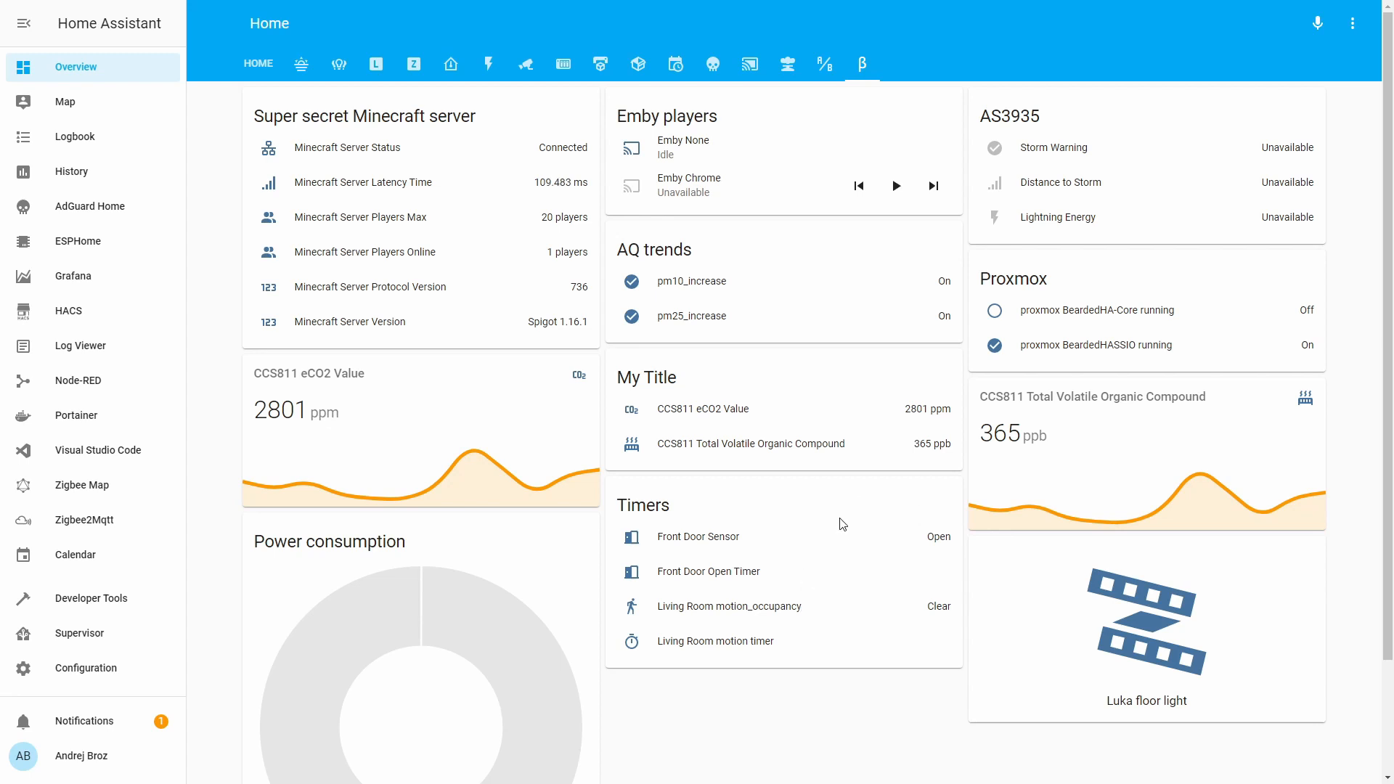
mouse_move(260, 382)
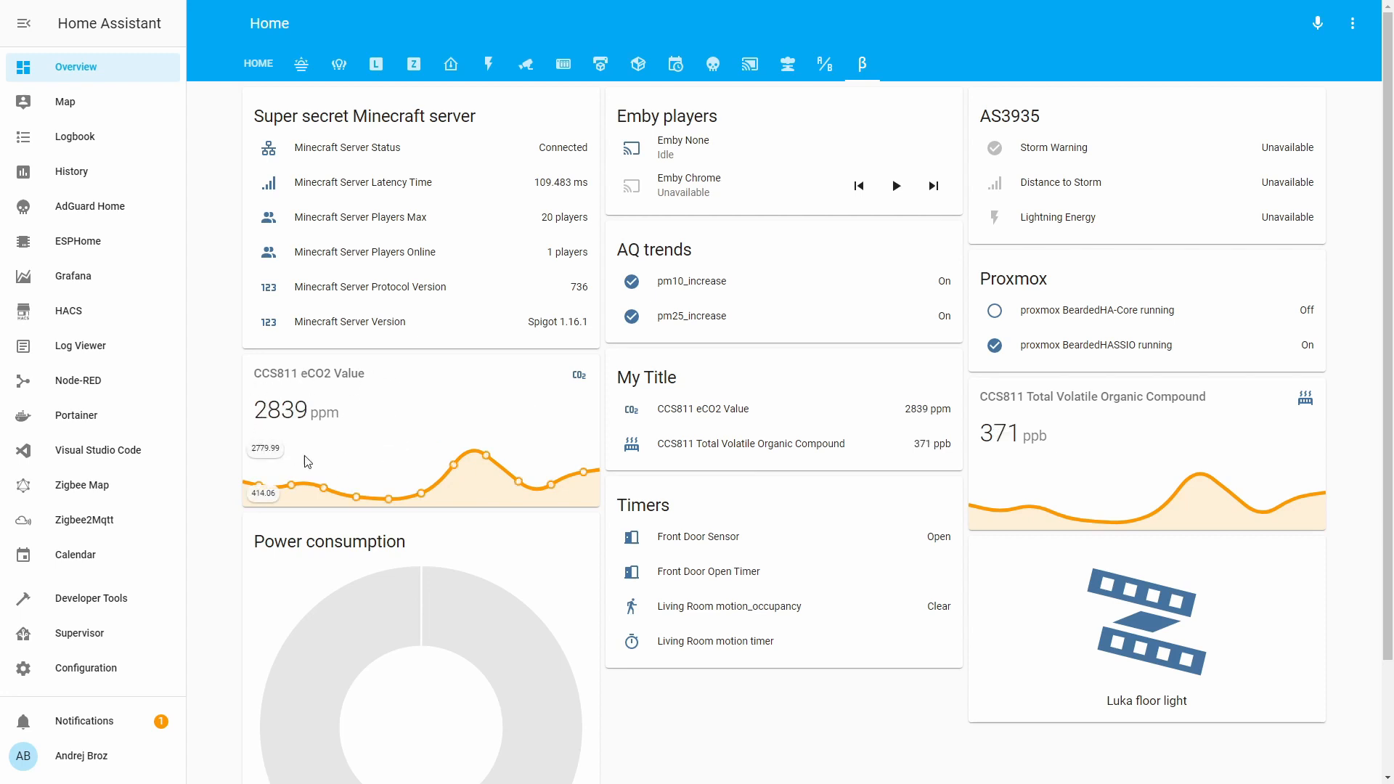
mouse_move(407, 439)
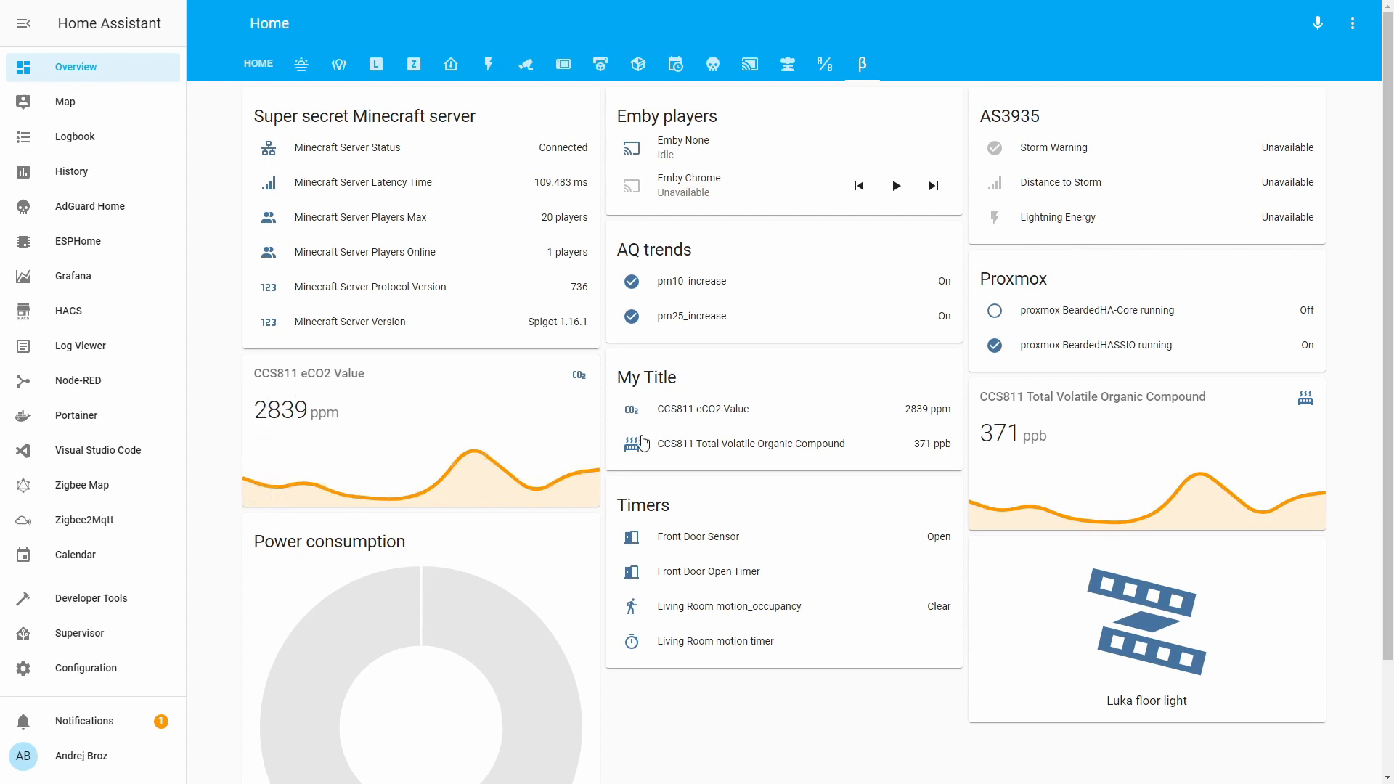
mouse_move(944, 526)
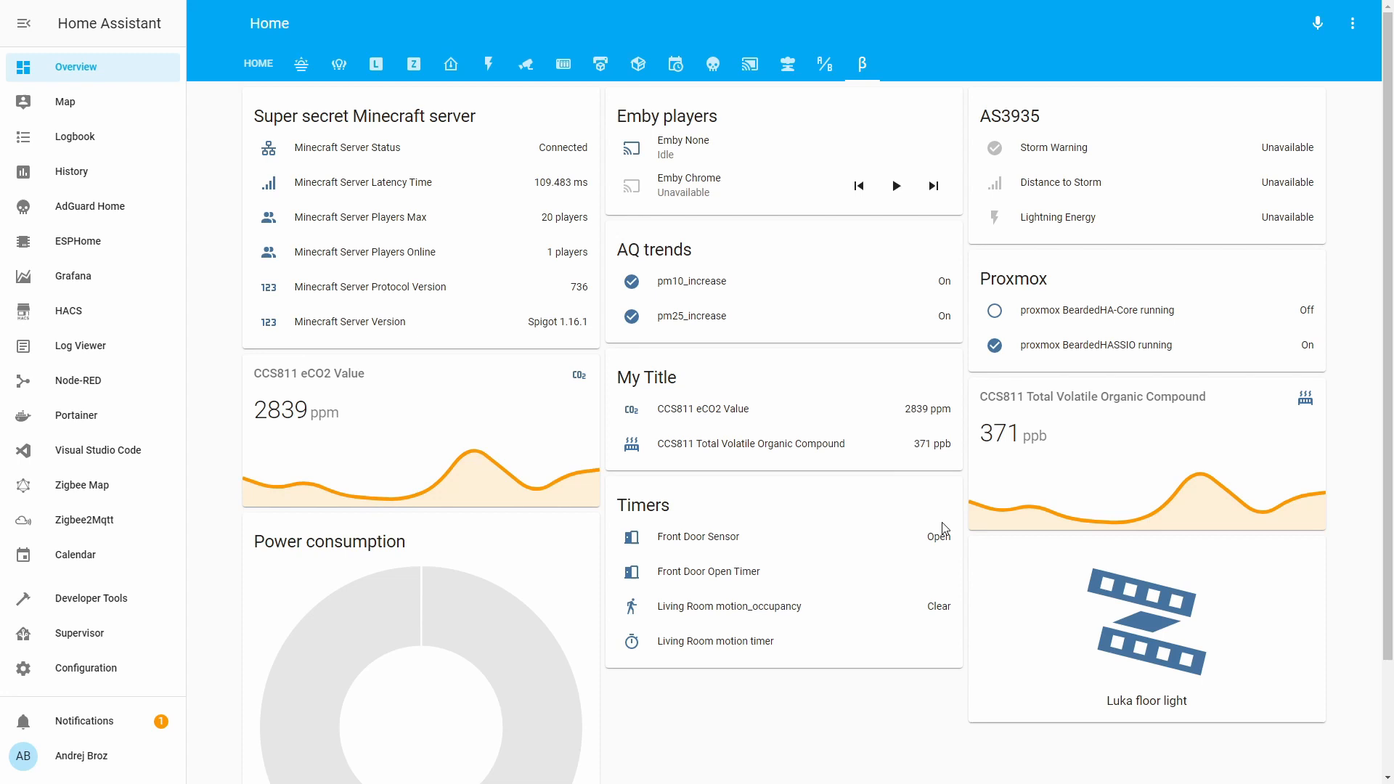
mouse_move(908, 559)
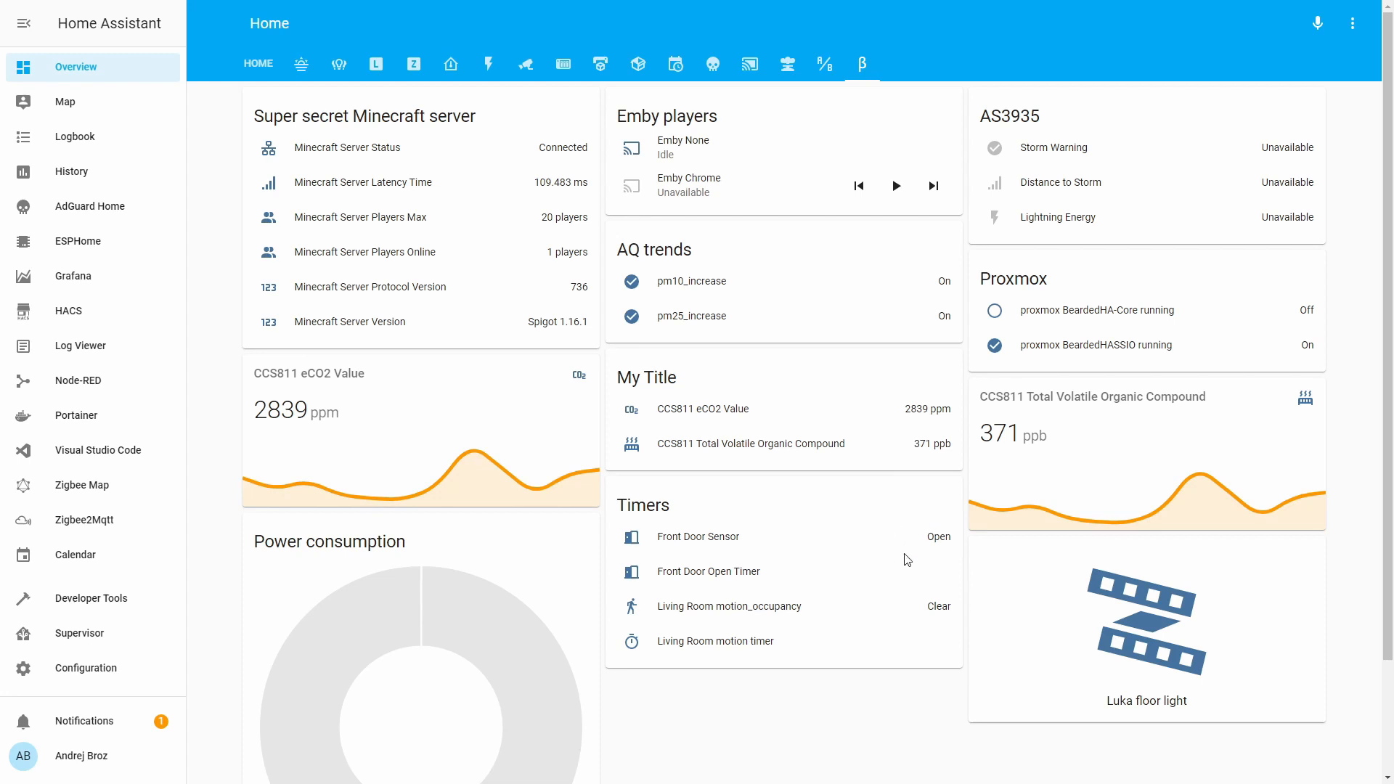
mouse_move(959, 556)
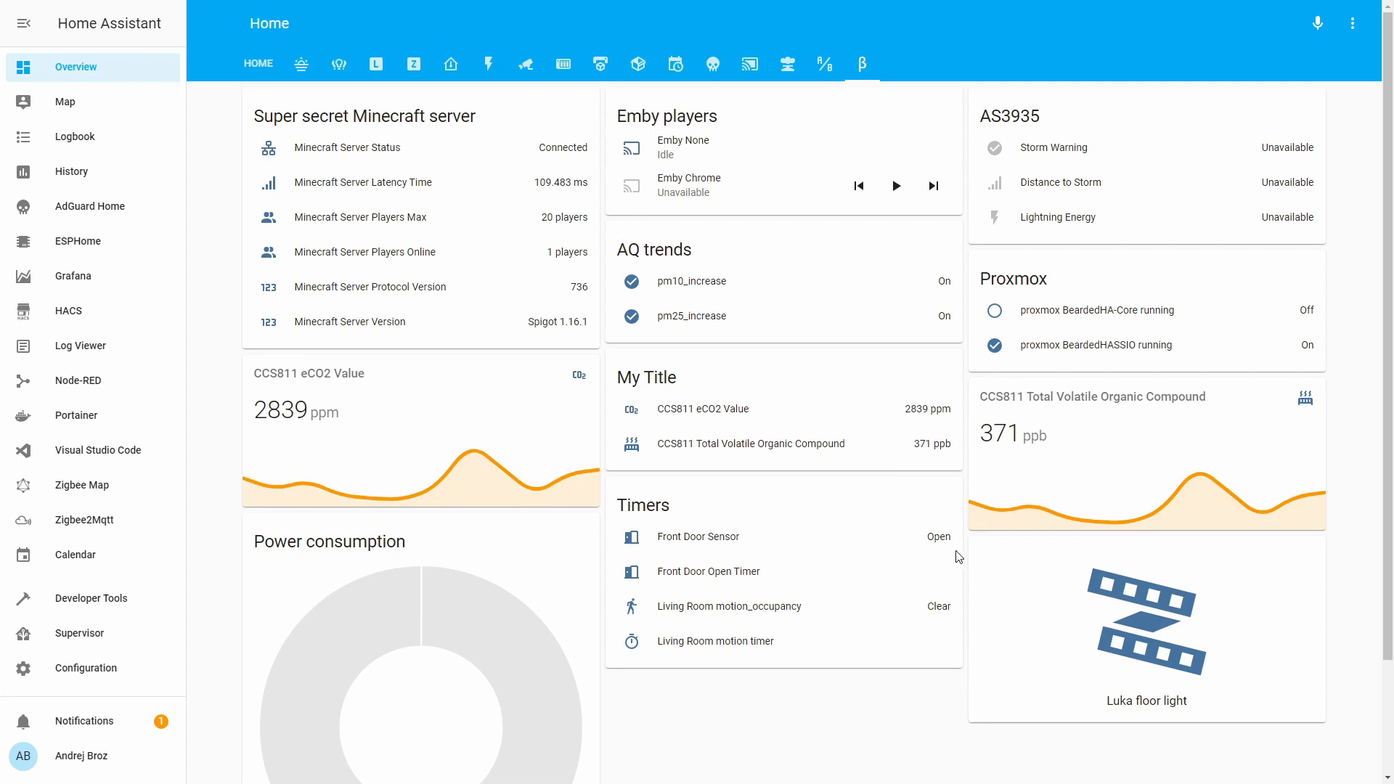
mouse_move(918, 523)
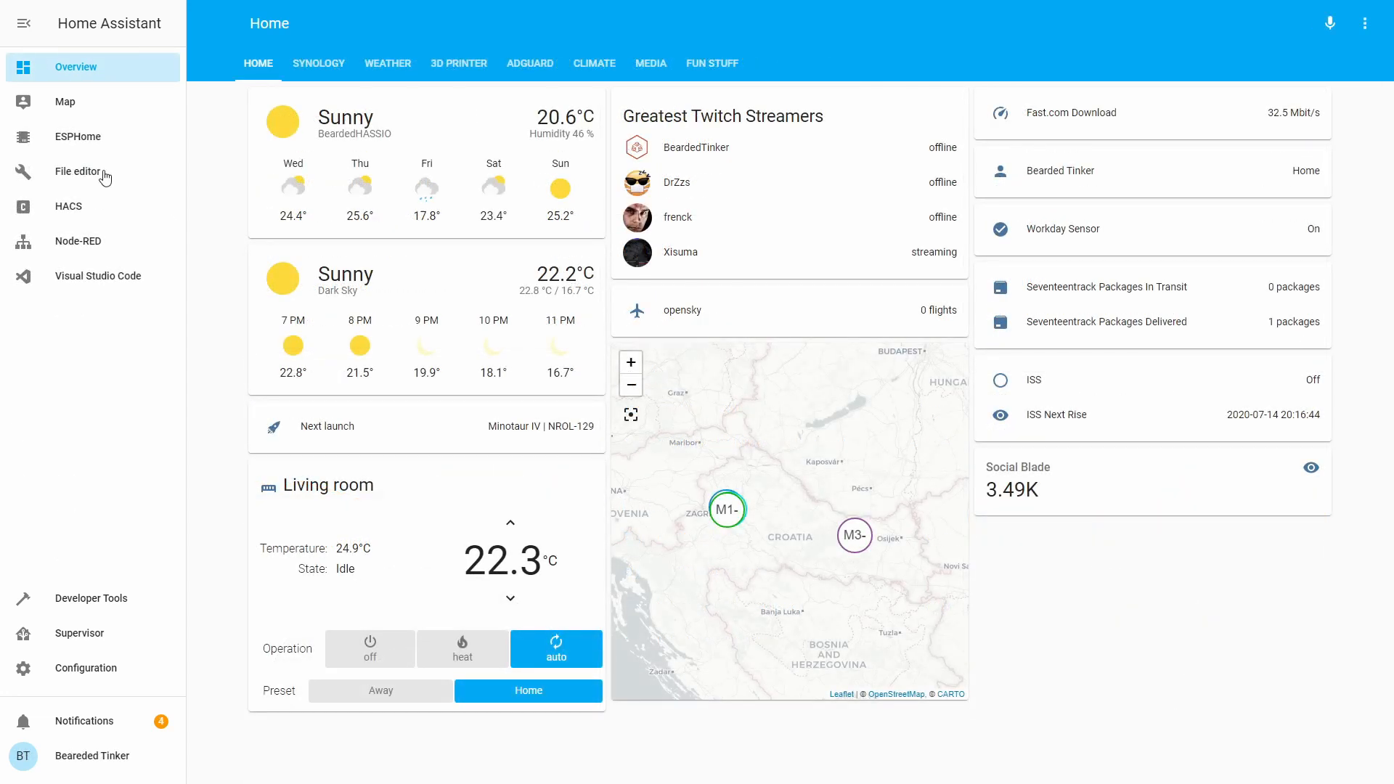
Step: Load sensor.yaml in the File editor and scroll through its existing sensor platforms to the end
click(79, 172)
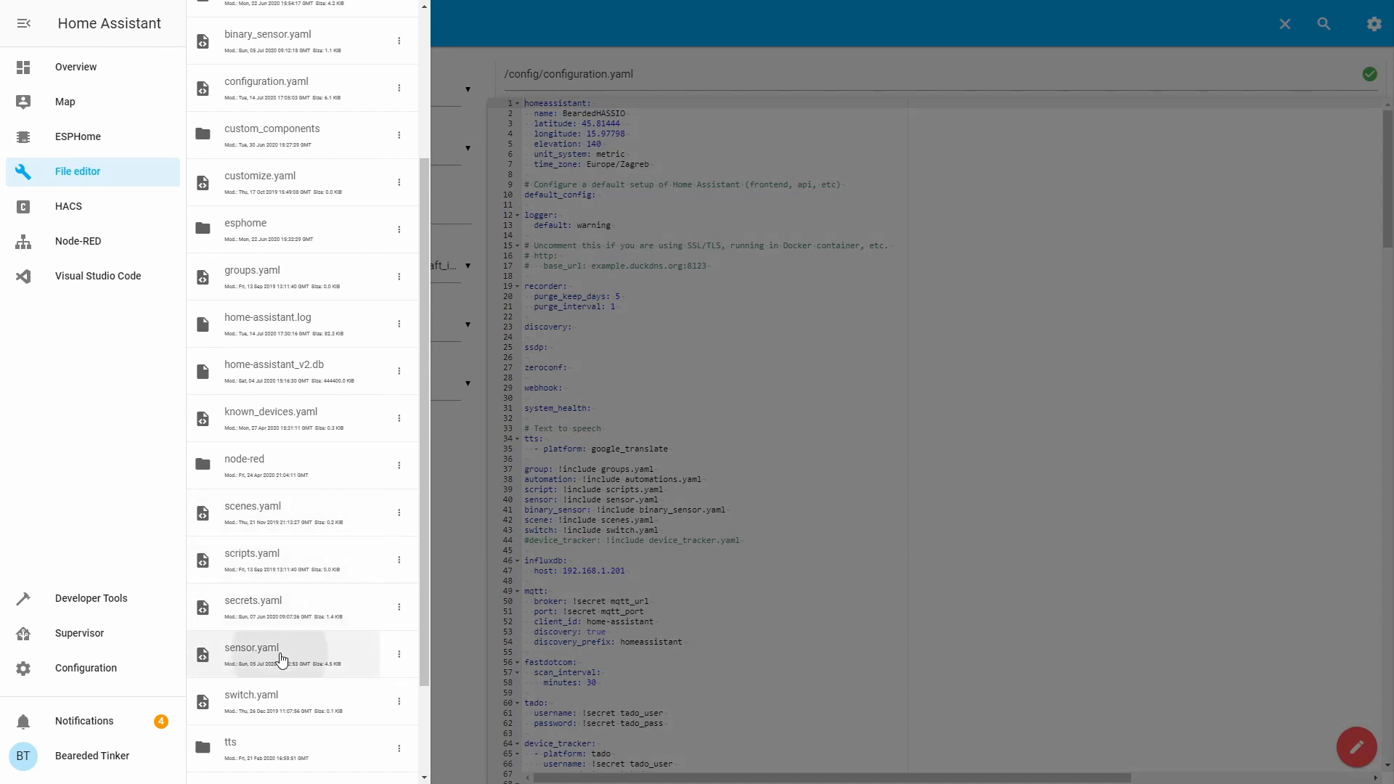
click(282, 654)
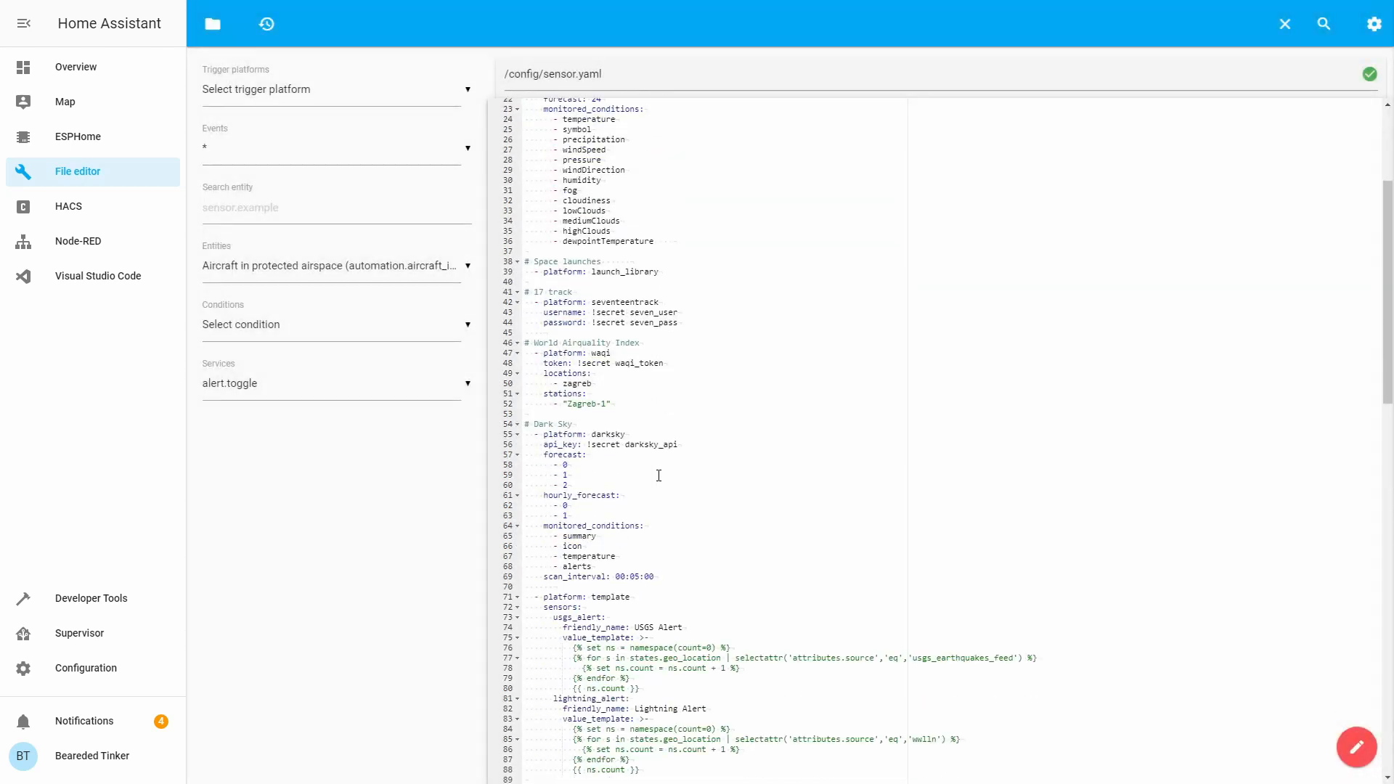
scroll(down, 3)
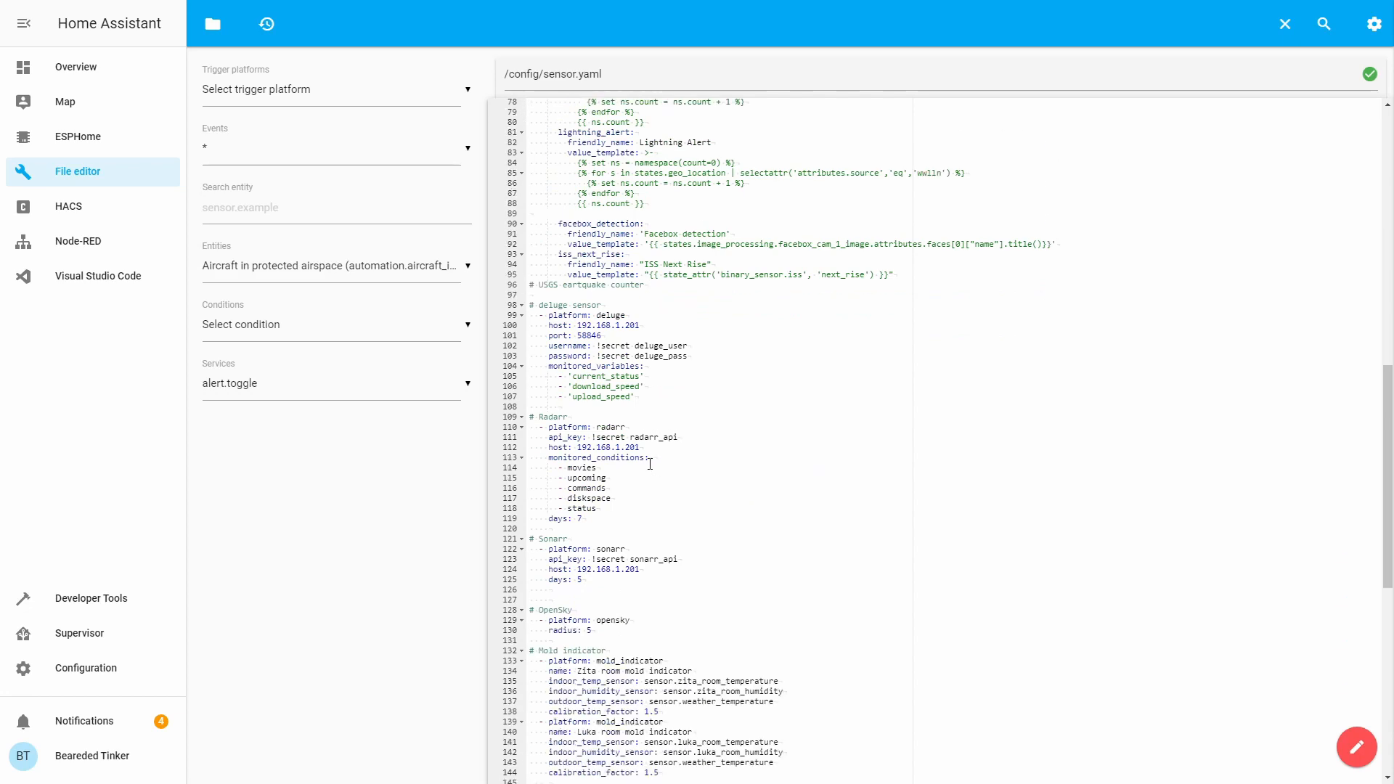
scroll(down, 3)
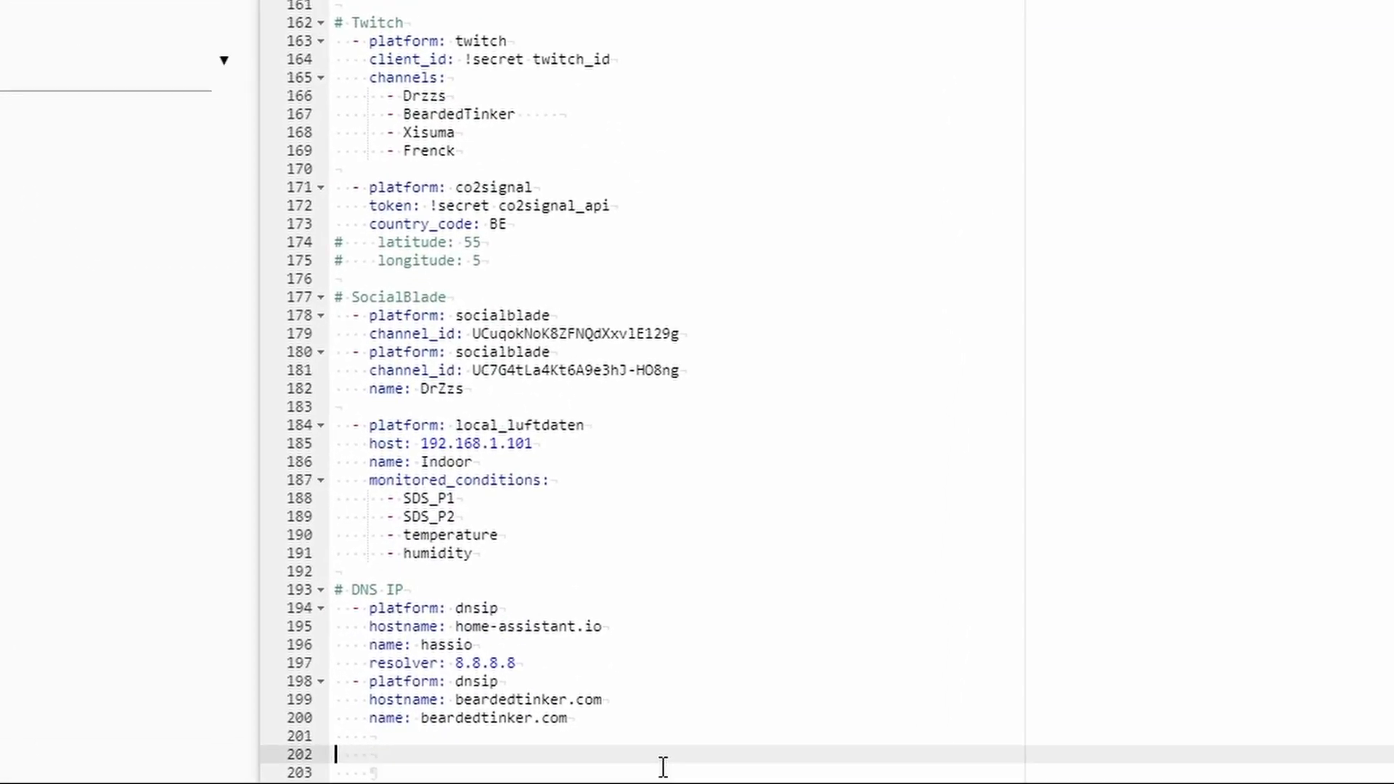
Step: End sensor.yaml with a '# Statistics' comment and a '- platform: statistics' entry
text(# Statis)
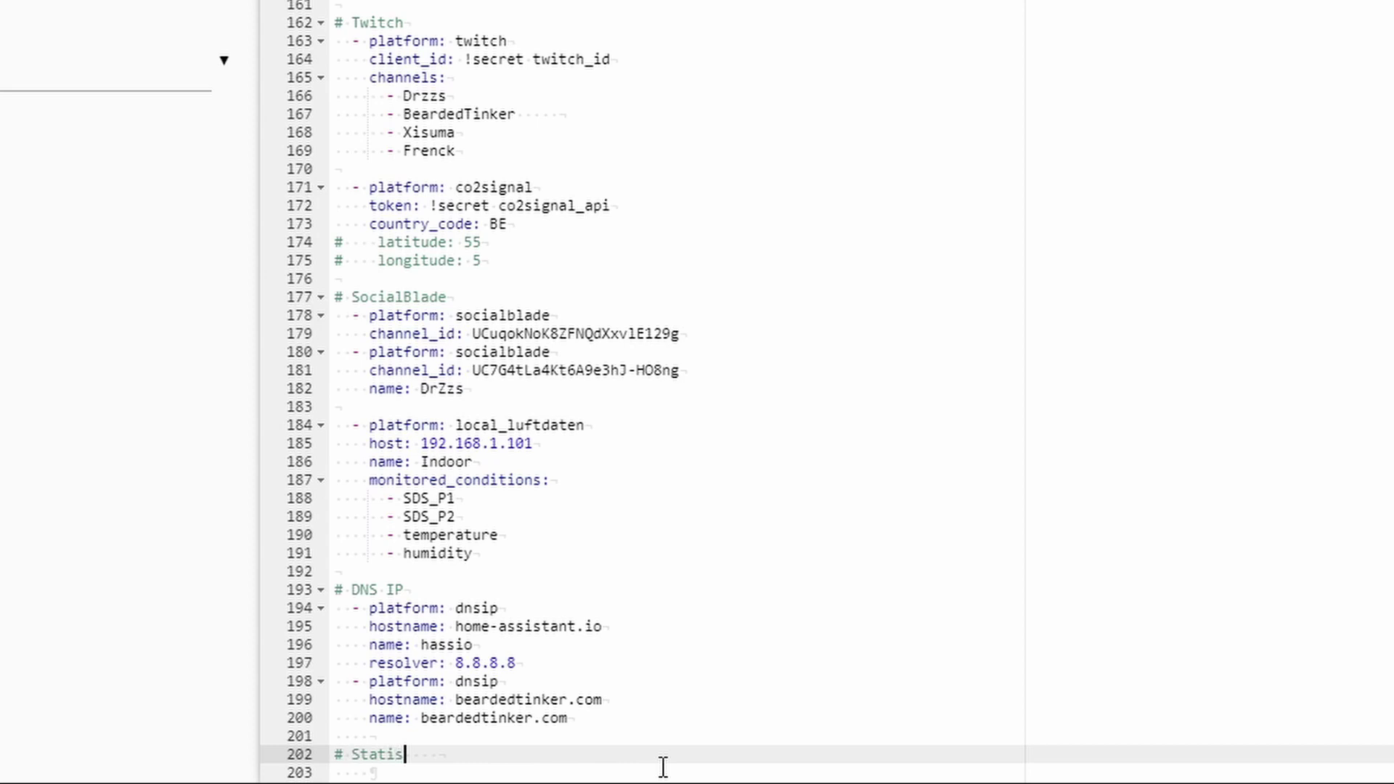
text(tics)
click(676, 773)
text(-)
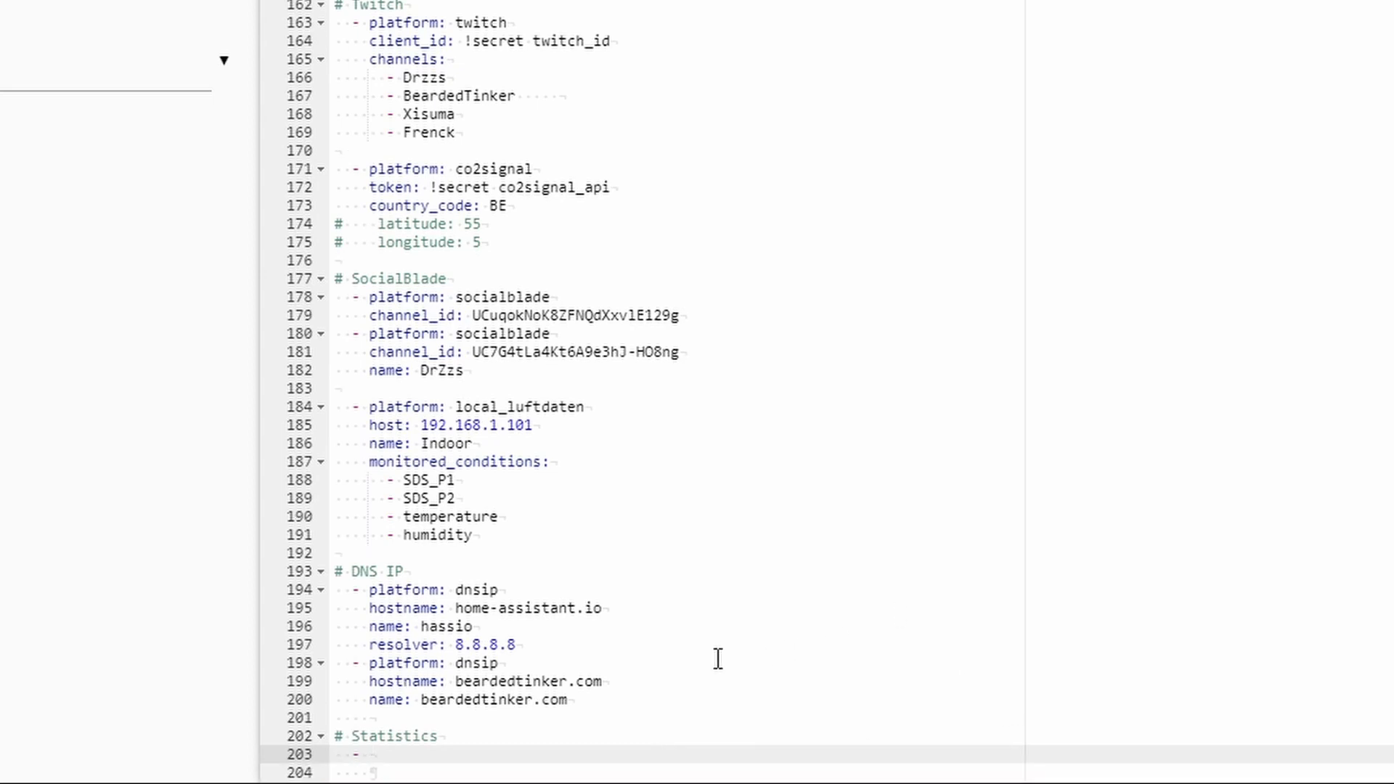
text(platform: statisti)
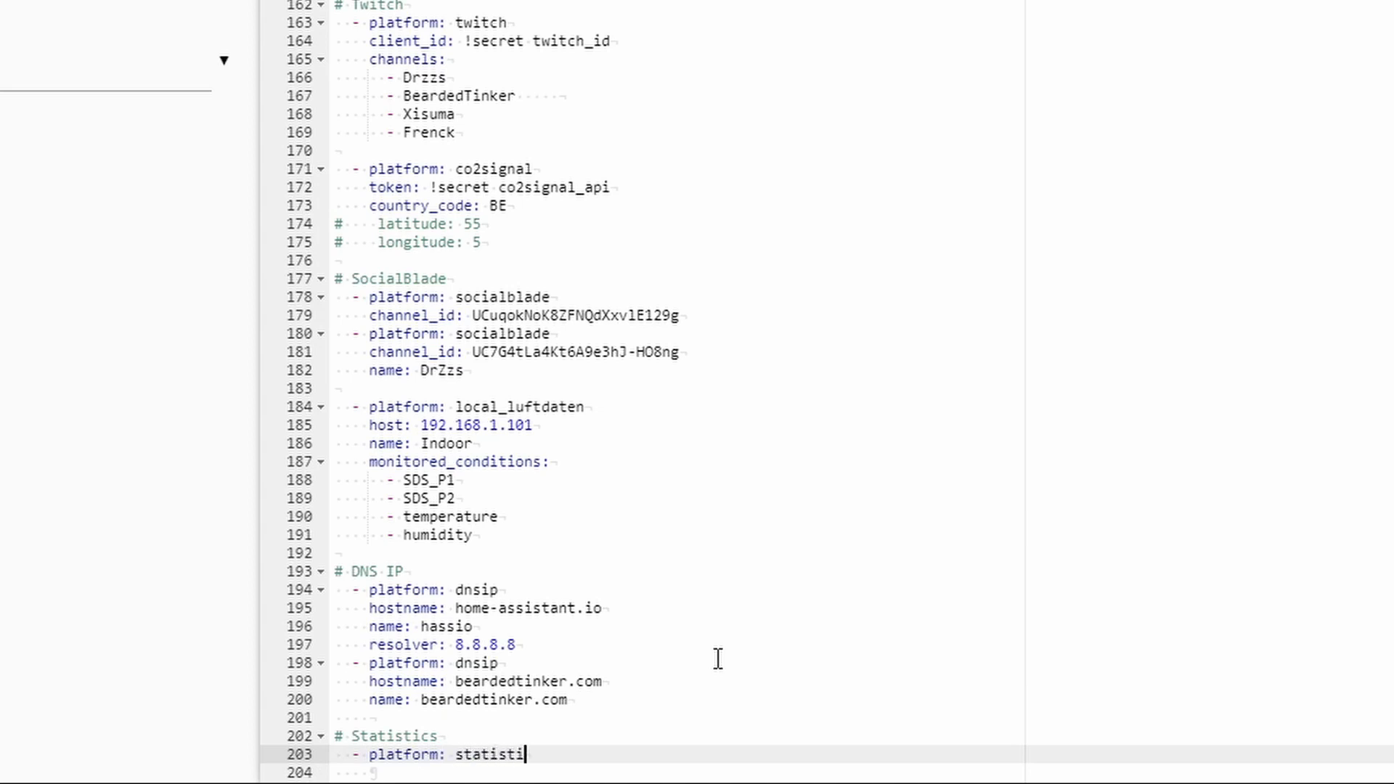
text(cs)
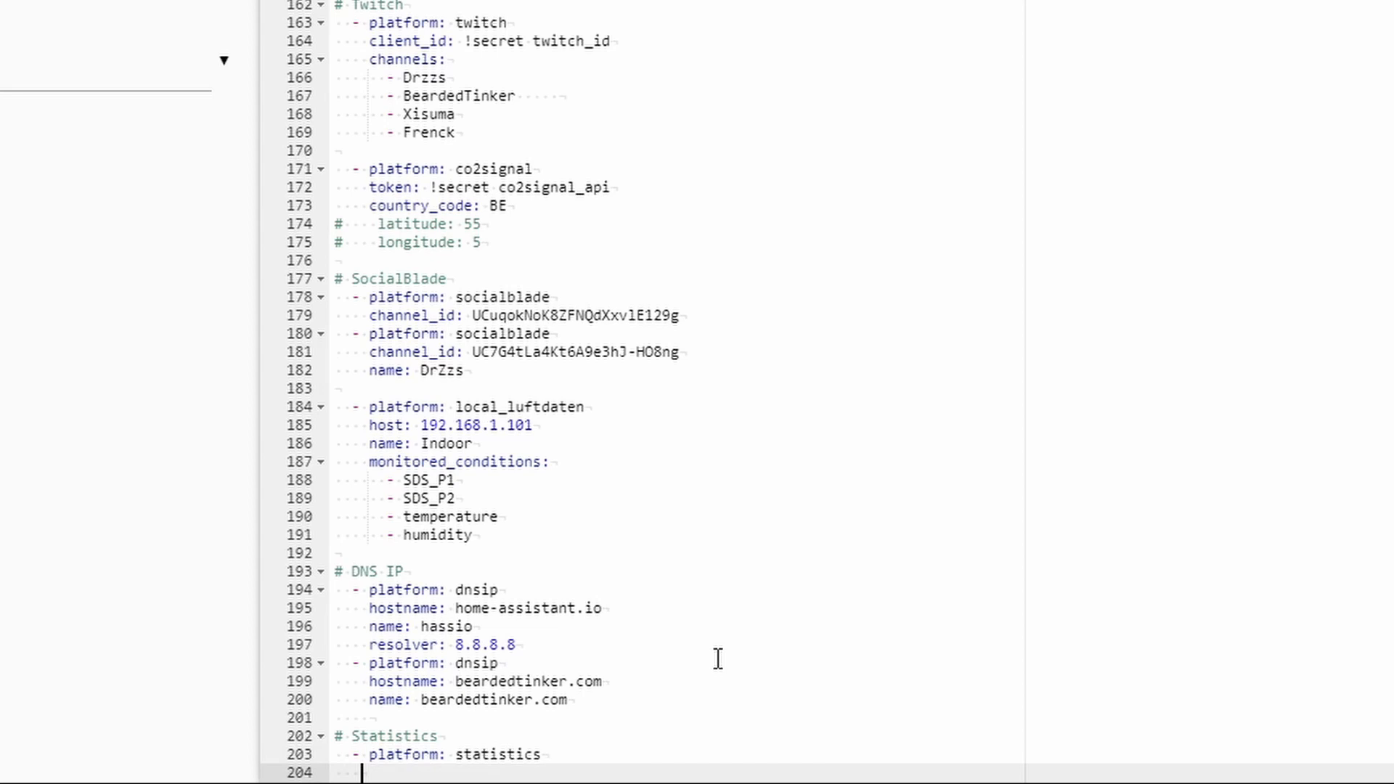
mouse_move(739, 676)
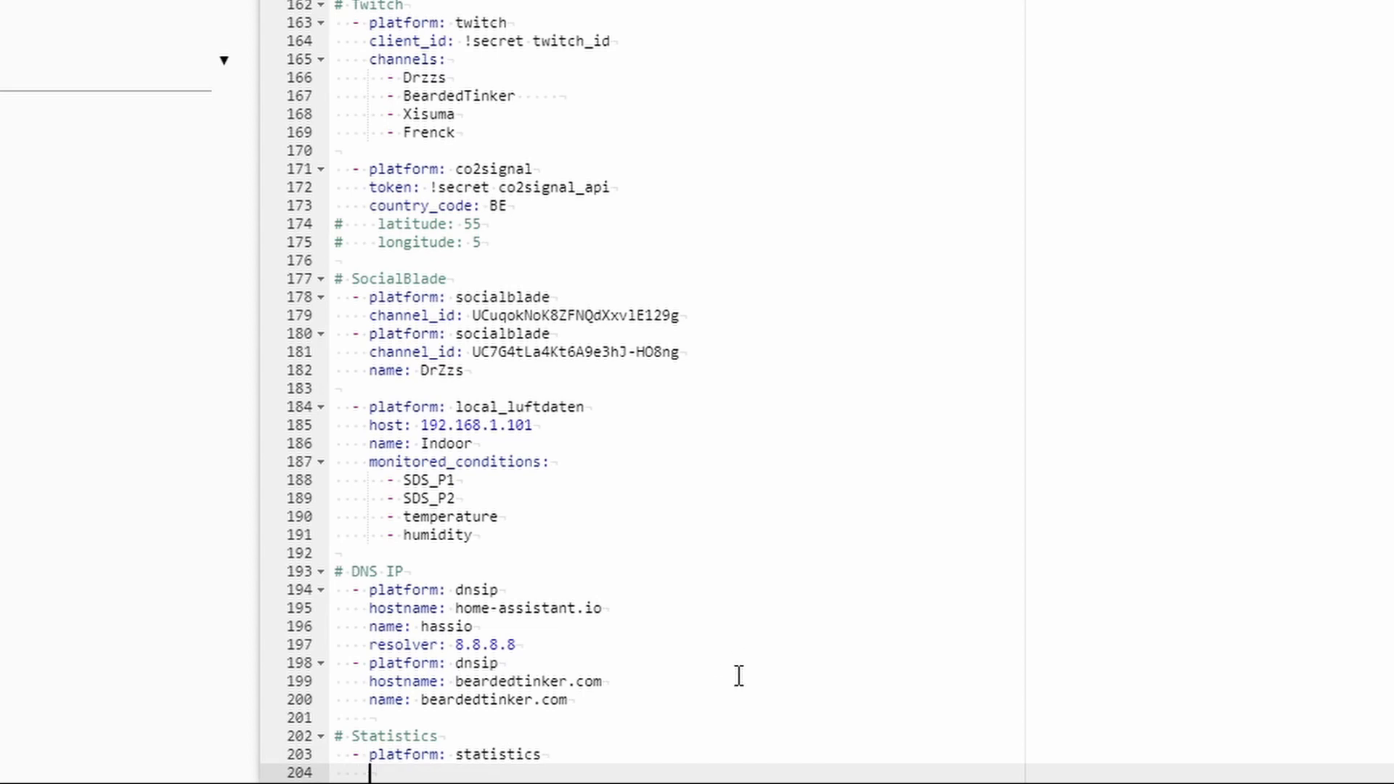
mouse_move(726, 674)
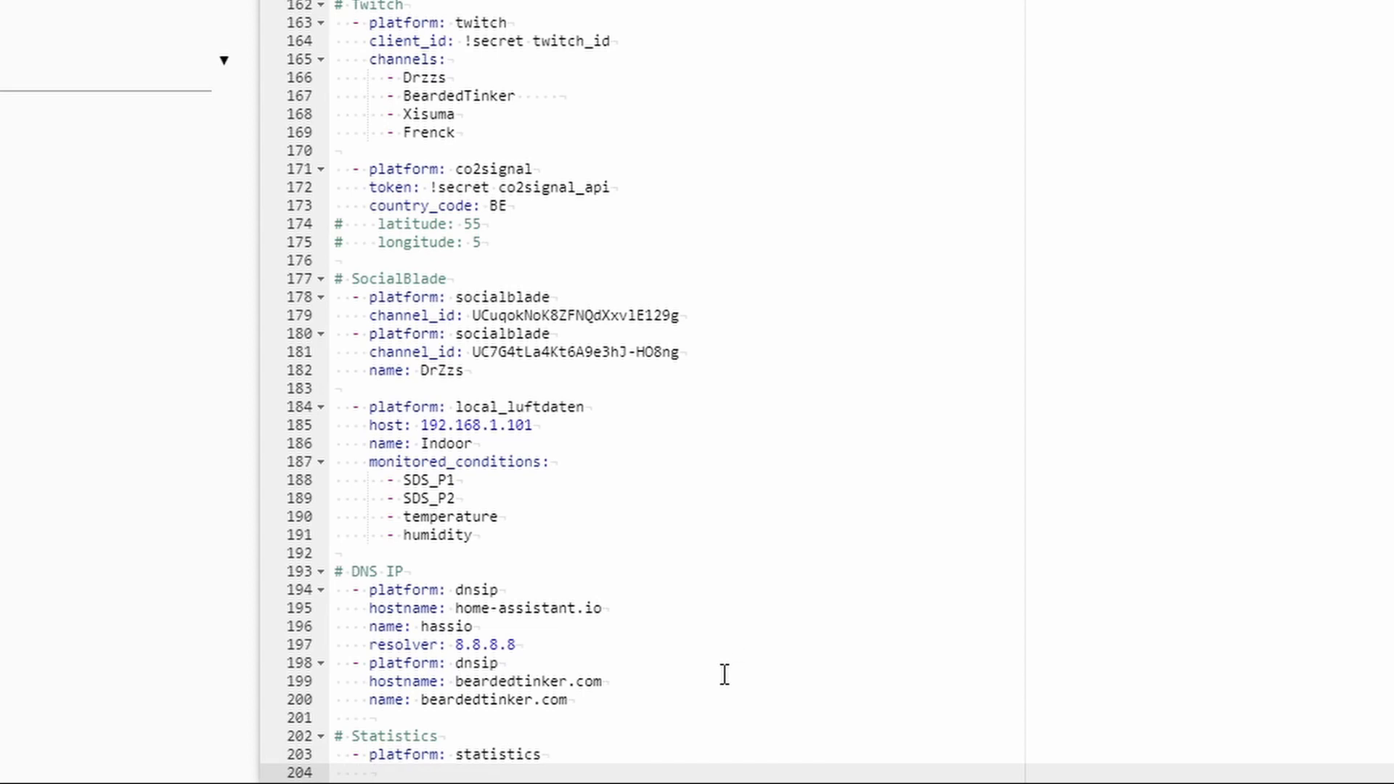
mouse_move(738, 680)
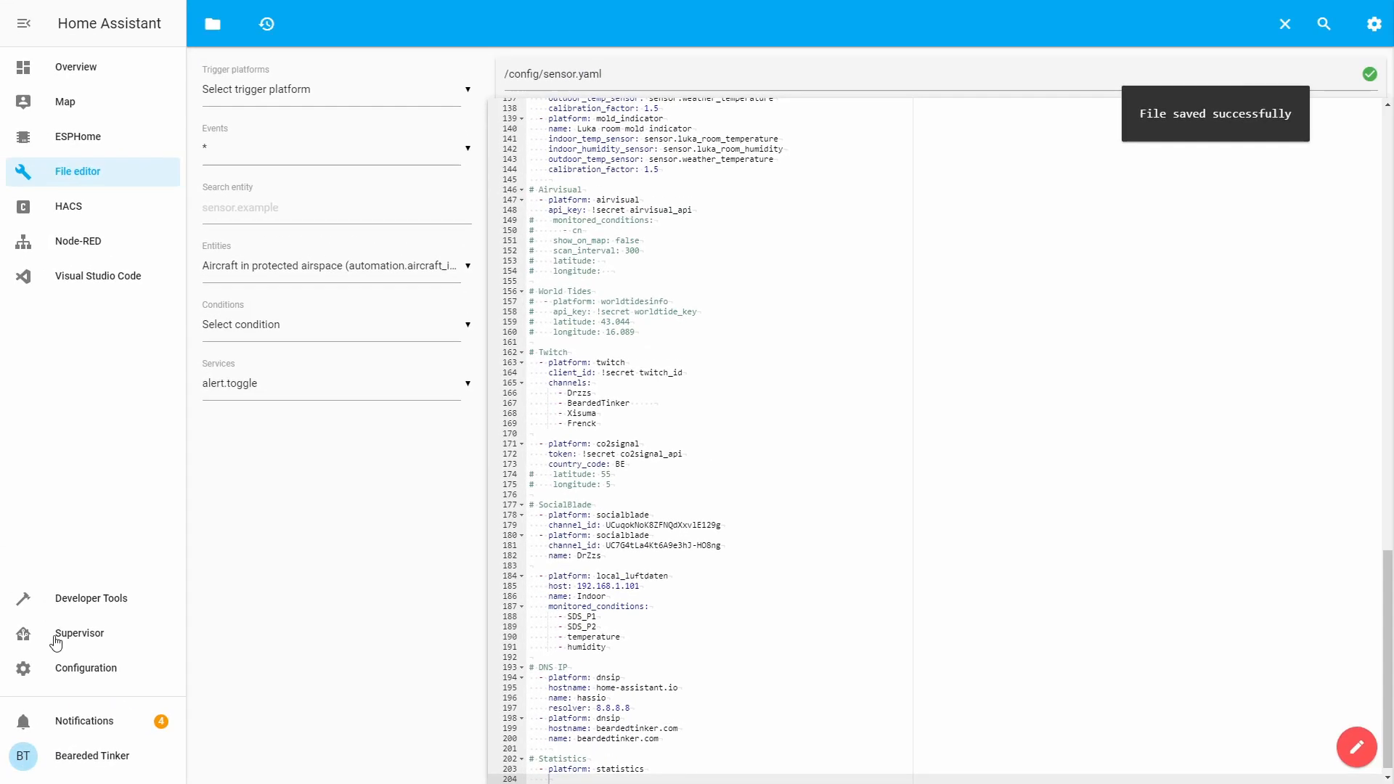
mouse_move(109, 605)
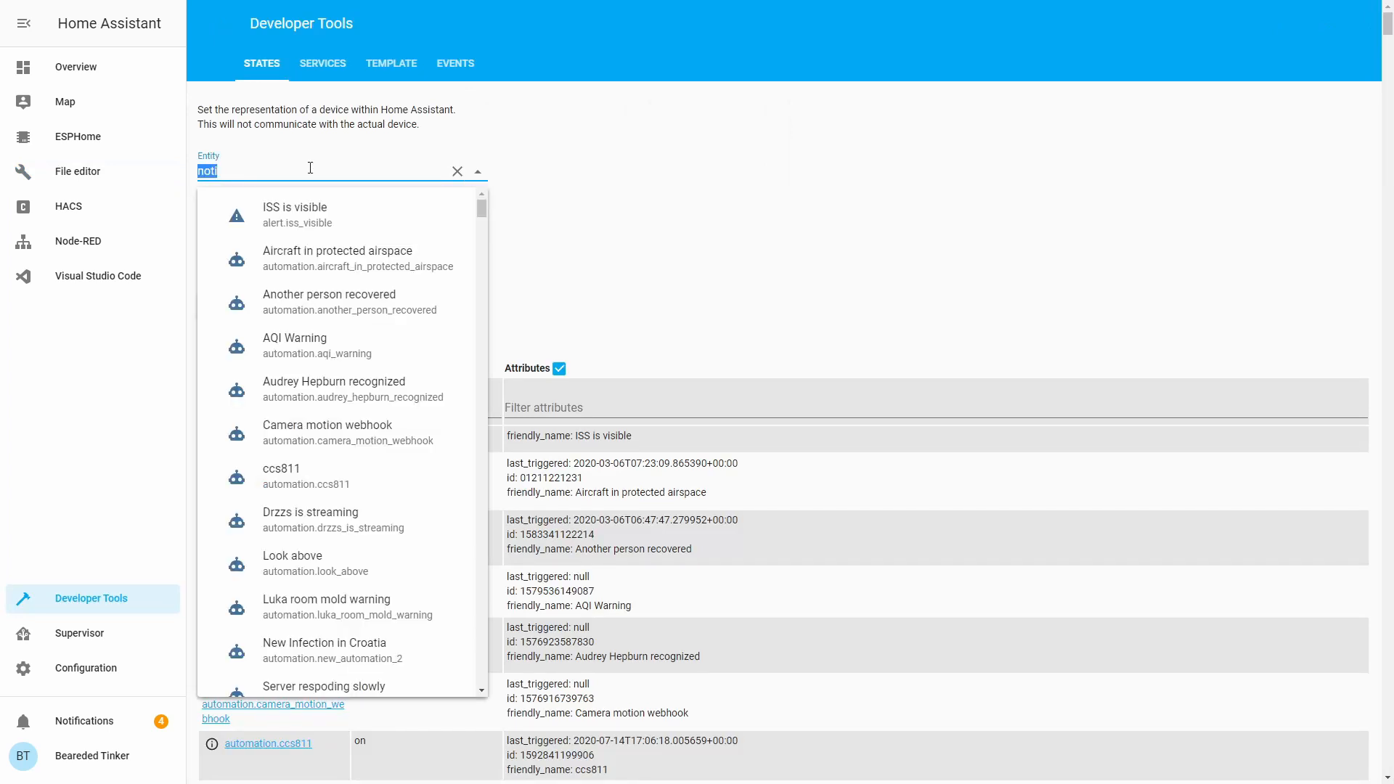
Step: Filter the Developer Tools states entity list by 'sensor' and scroll to the CPU Load entries
text(sensor)
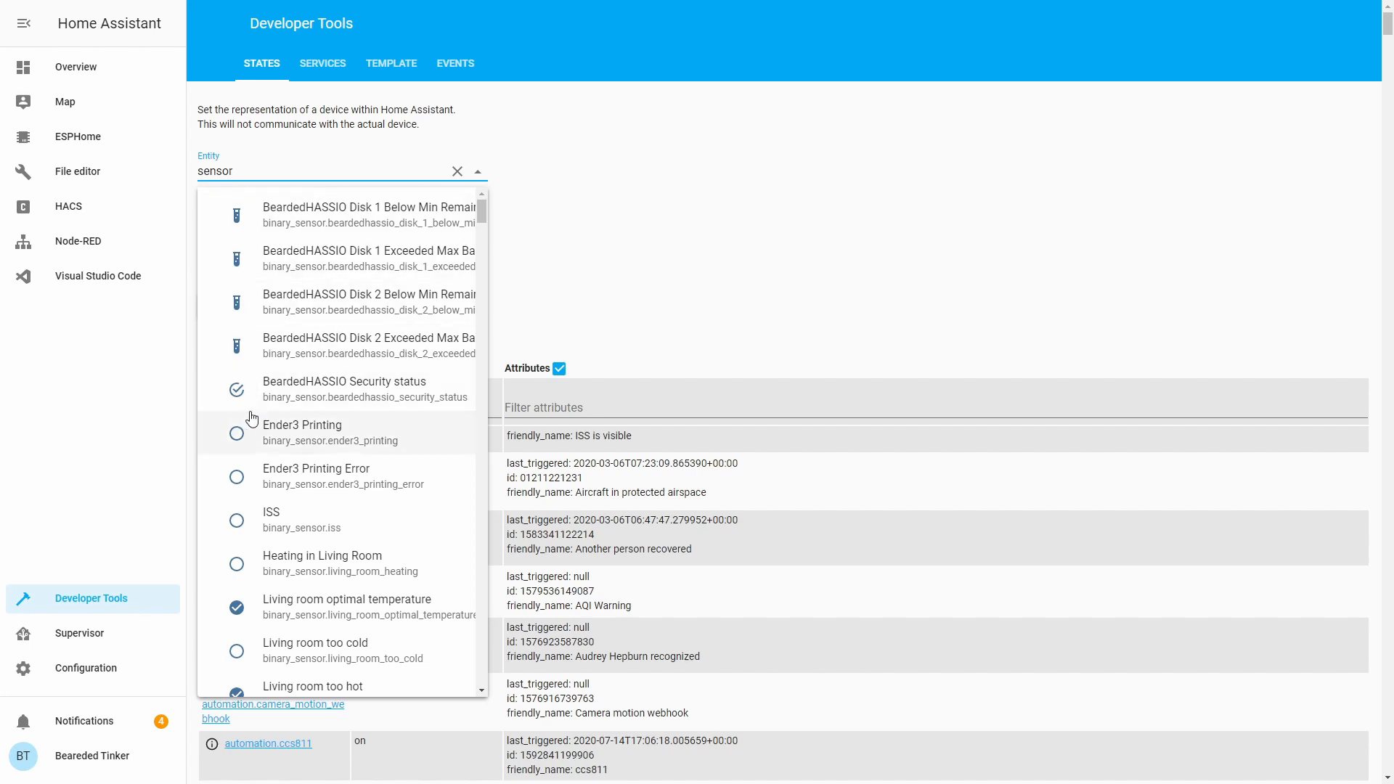
scroll(down, 3)
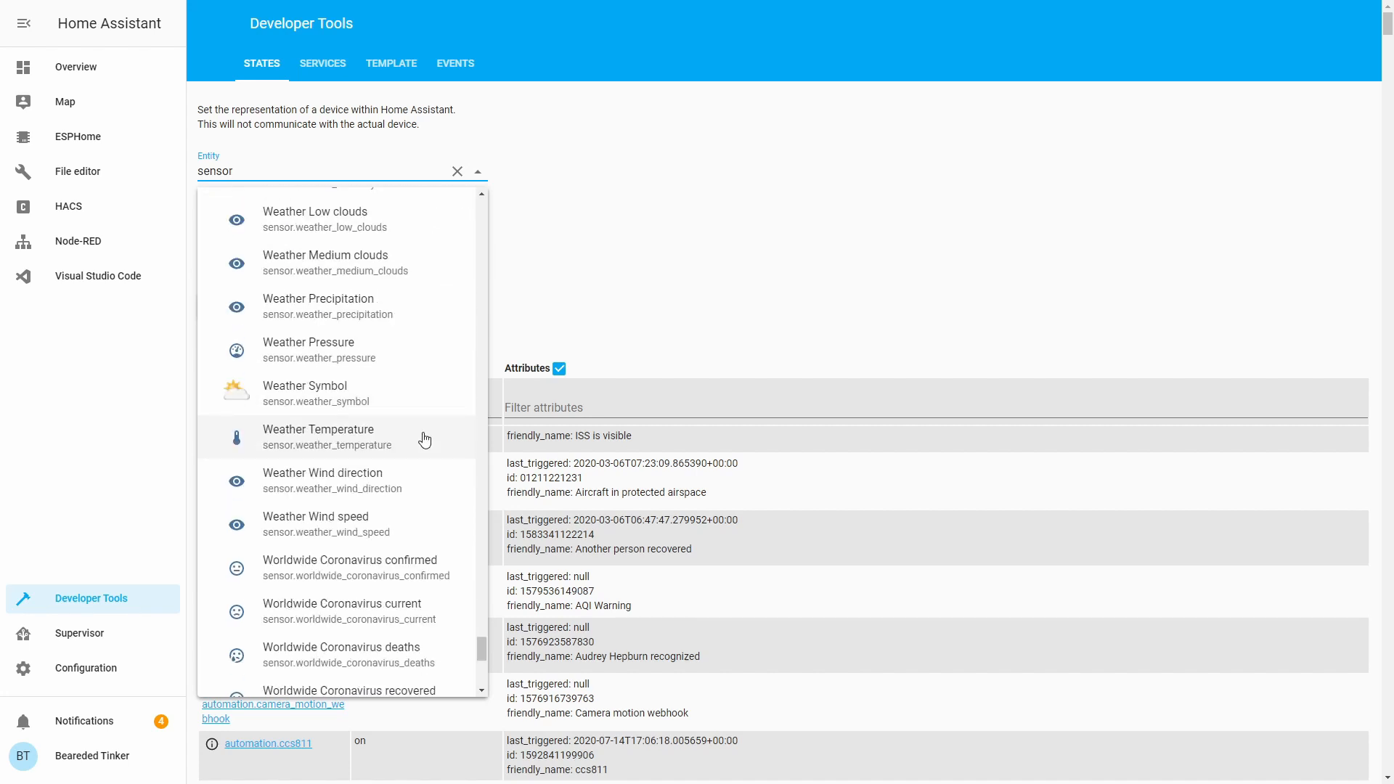
mouse_move(404, 442)
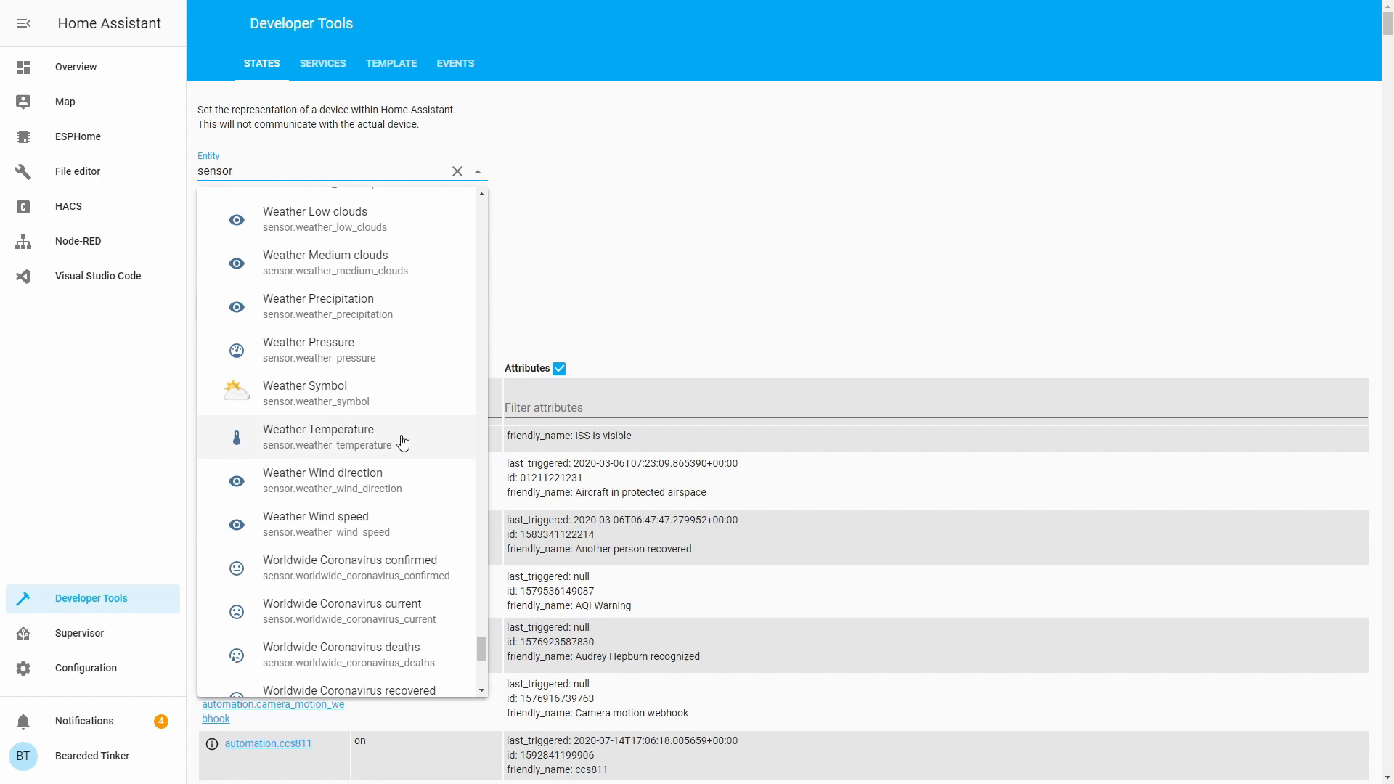
mouse_move(410, 441)
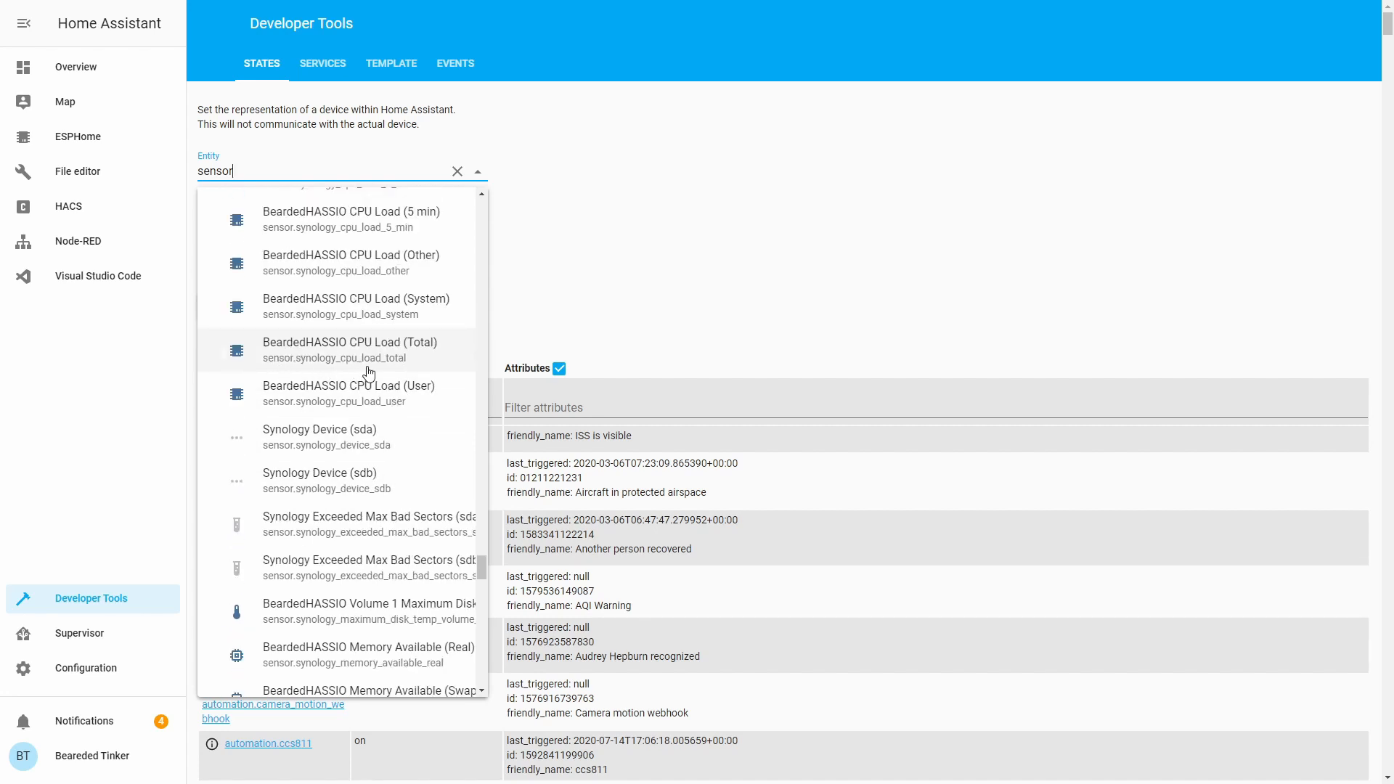
mouse_move(593, 346)
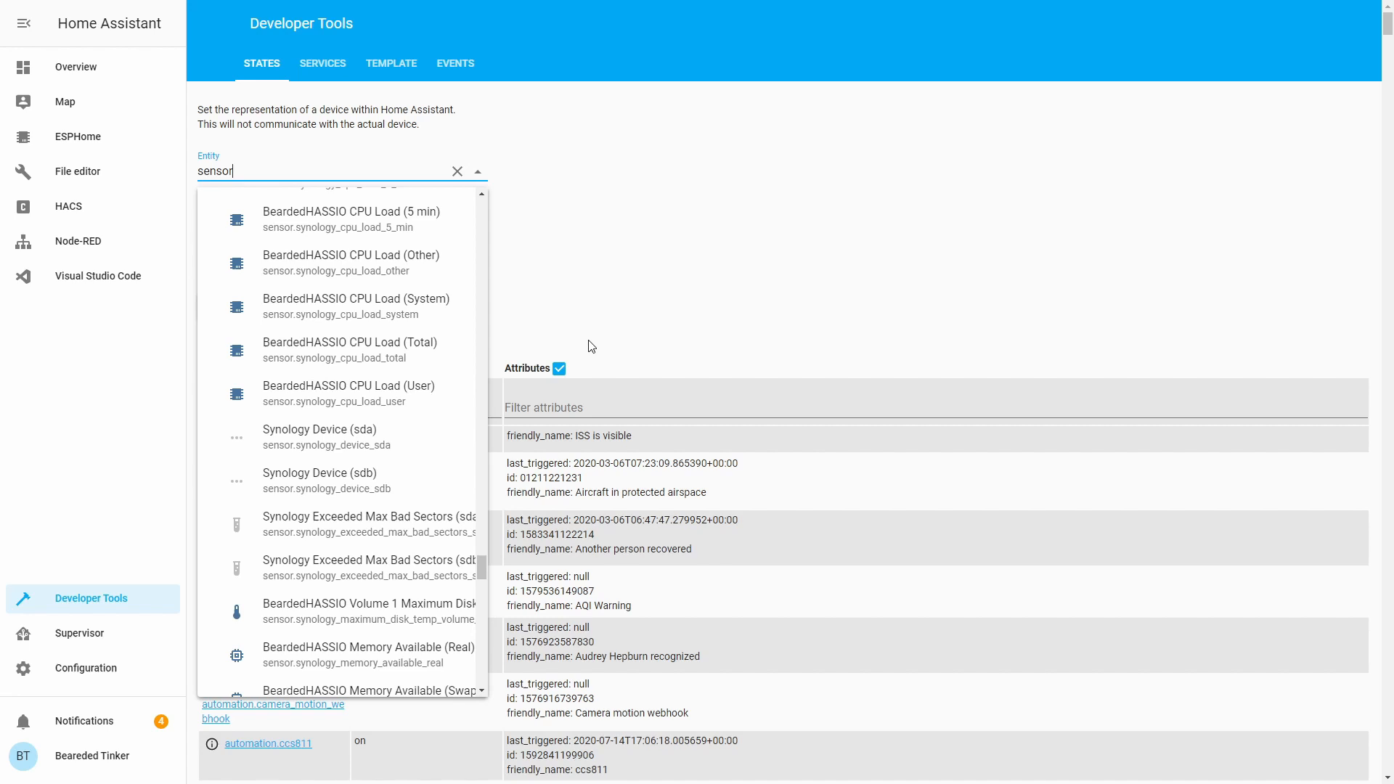
Step: Select sensor.synology_cpu_load_total's entity id, then filter entities by 'bina' for binary sensors
click(350, 350)
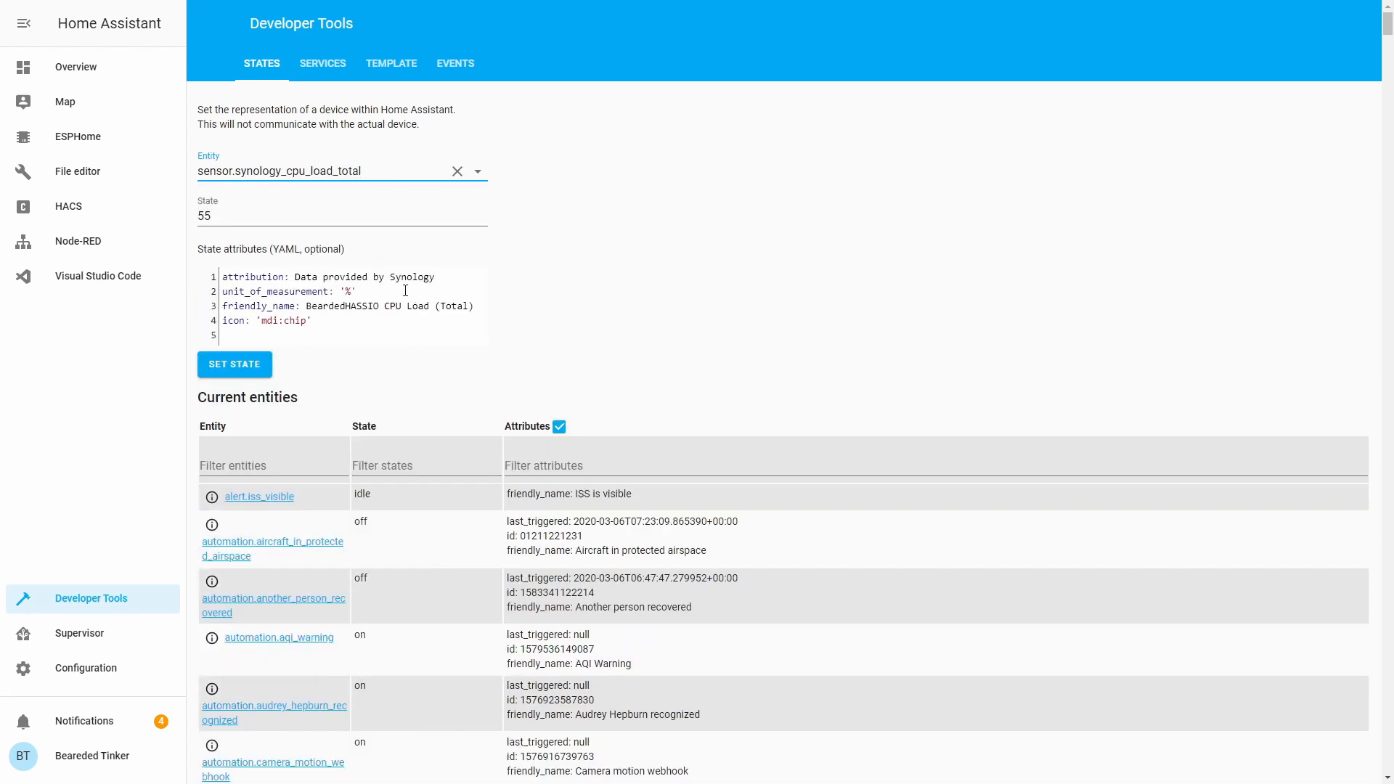
triple_click(279, 172)
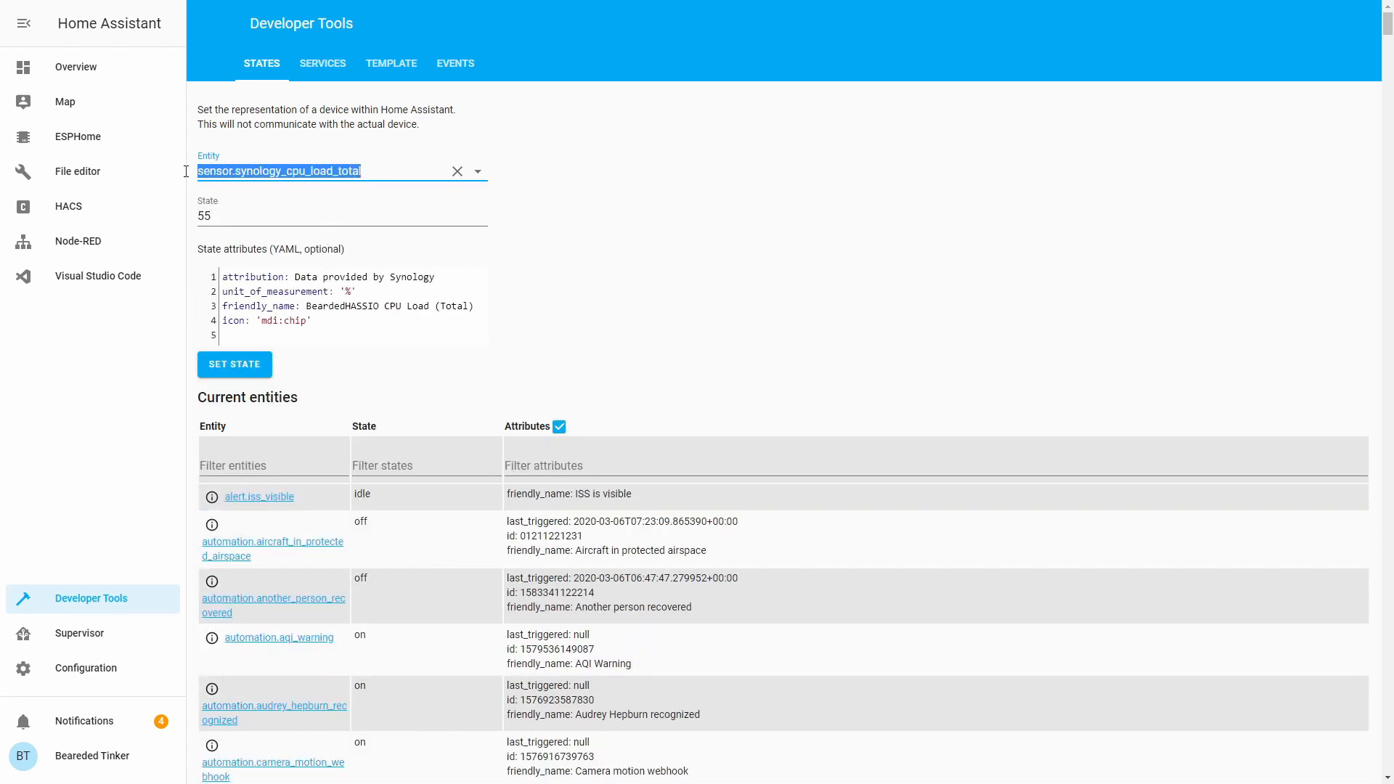
mouse_move(95, 185)
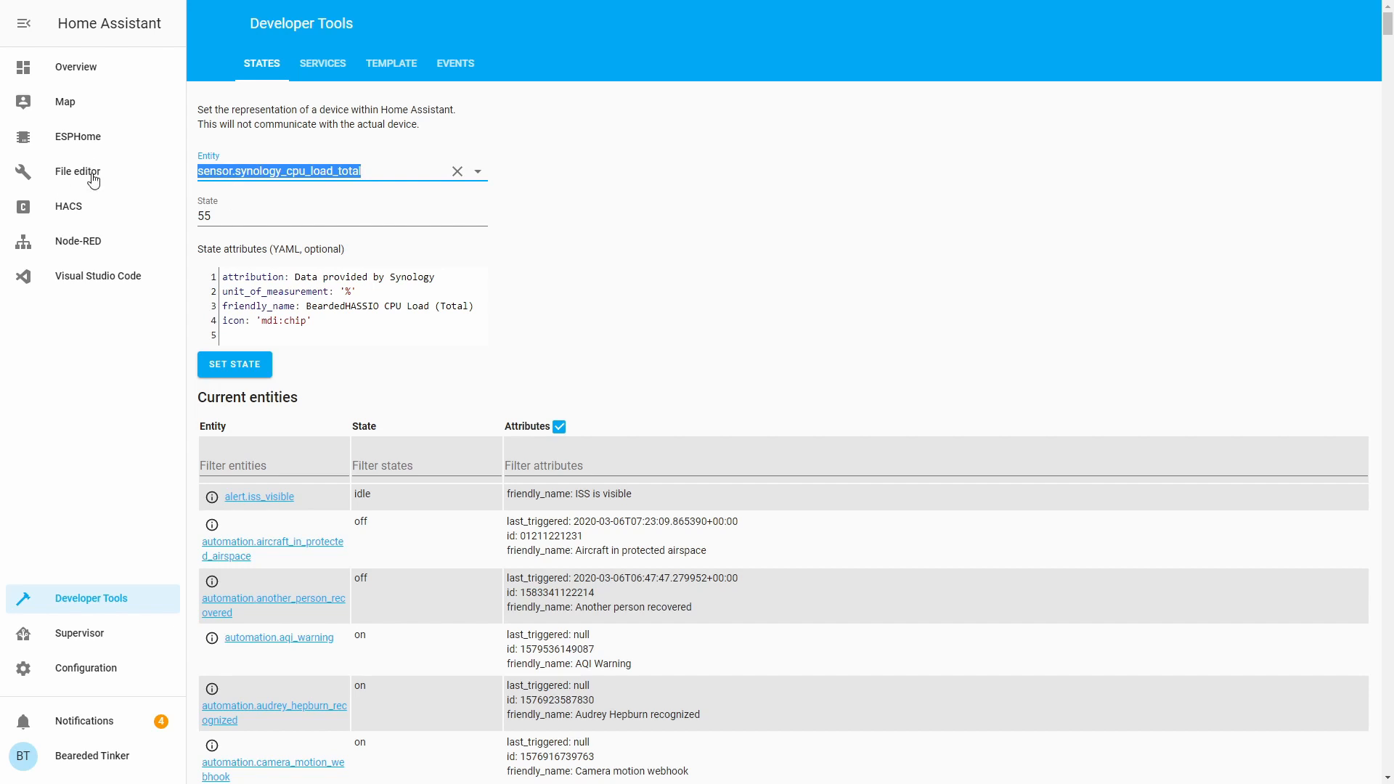
mouse_move(110, 172)
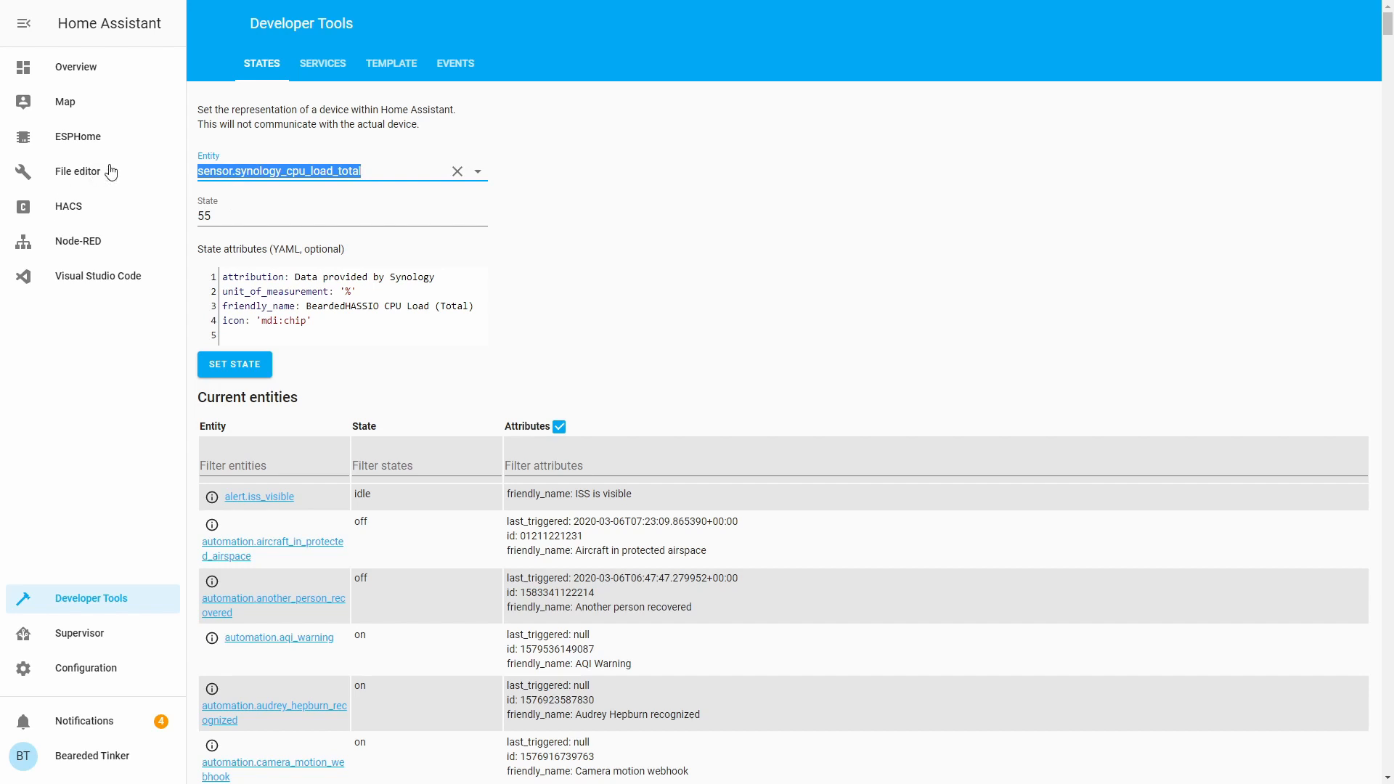
mouse_move(116, 170)
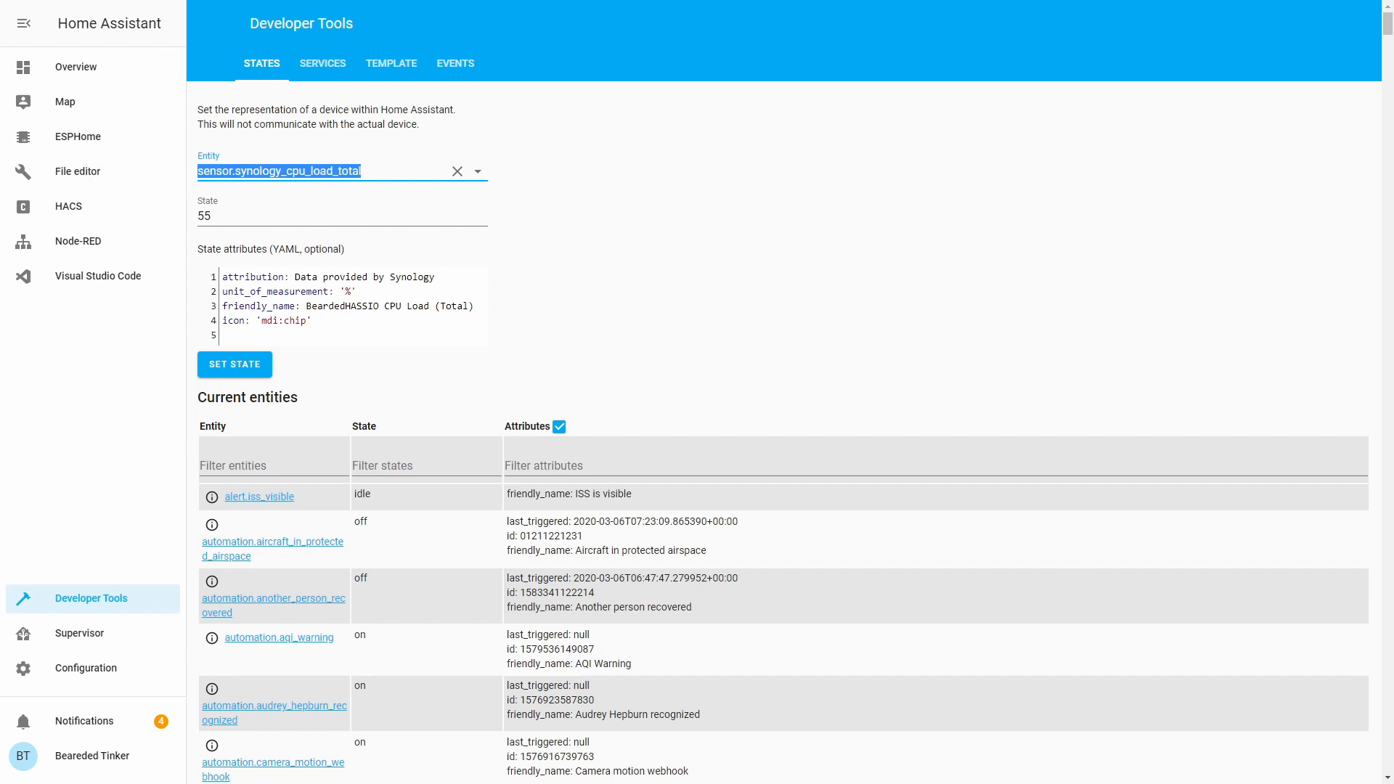
mouse_move(115, 156)
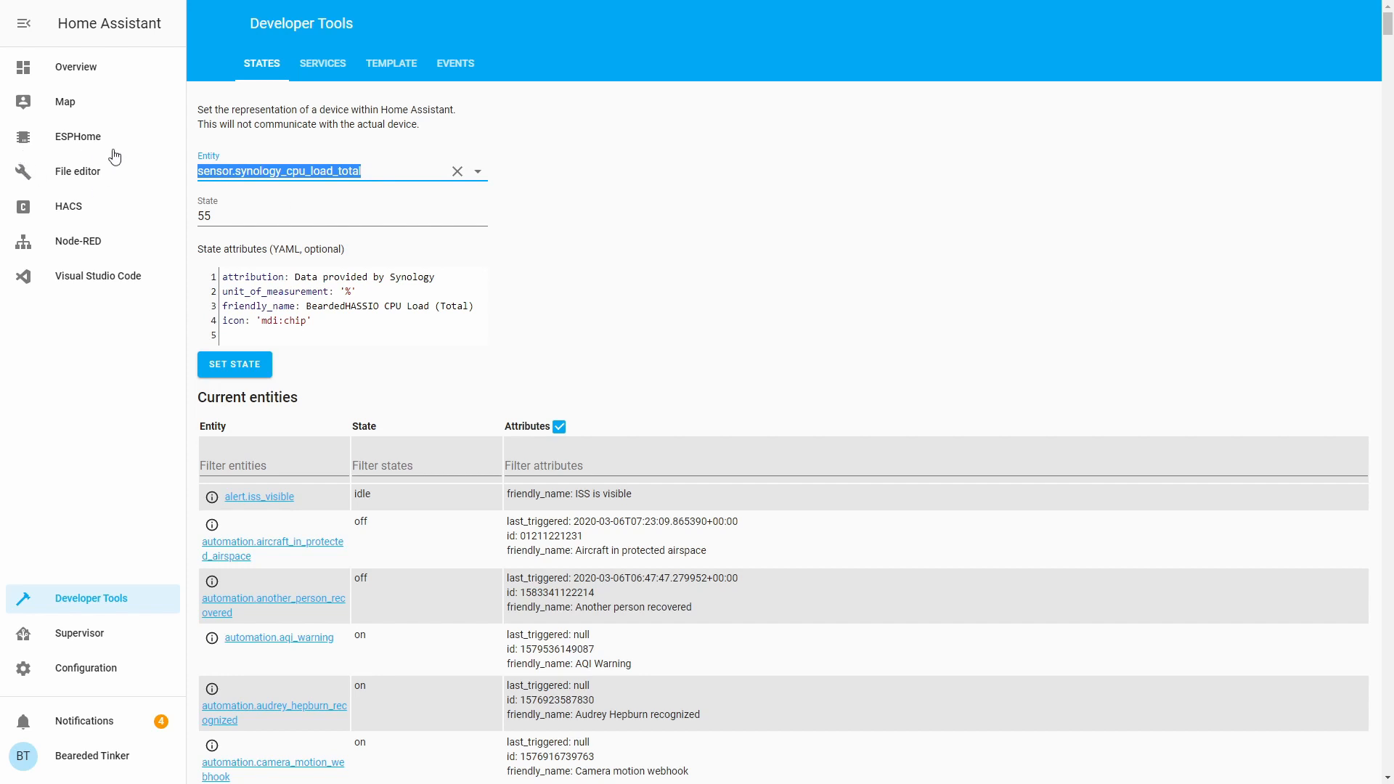
text(bina)
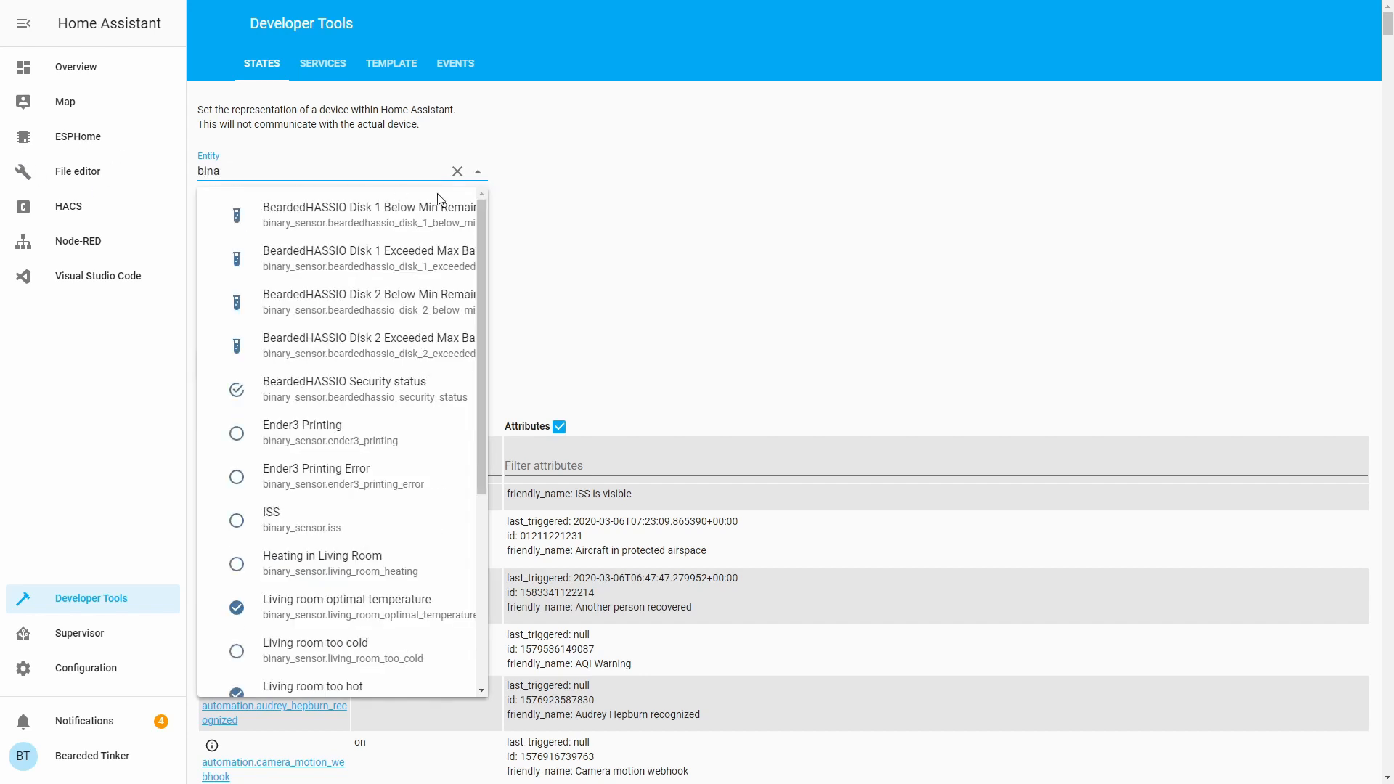
mouse_move(365, 217)
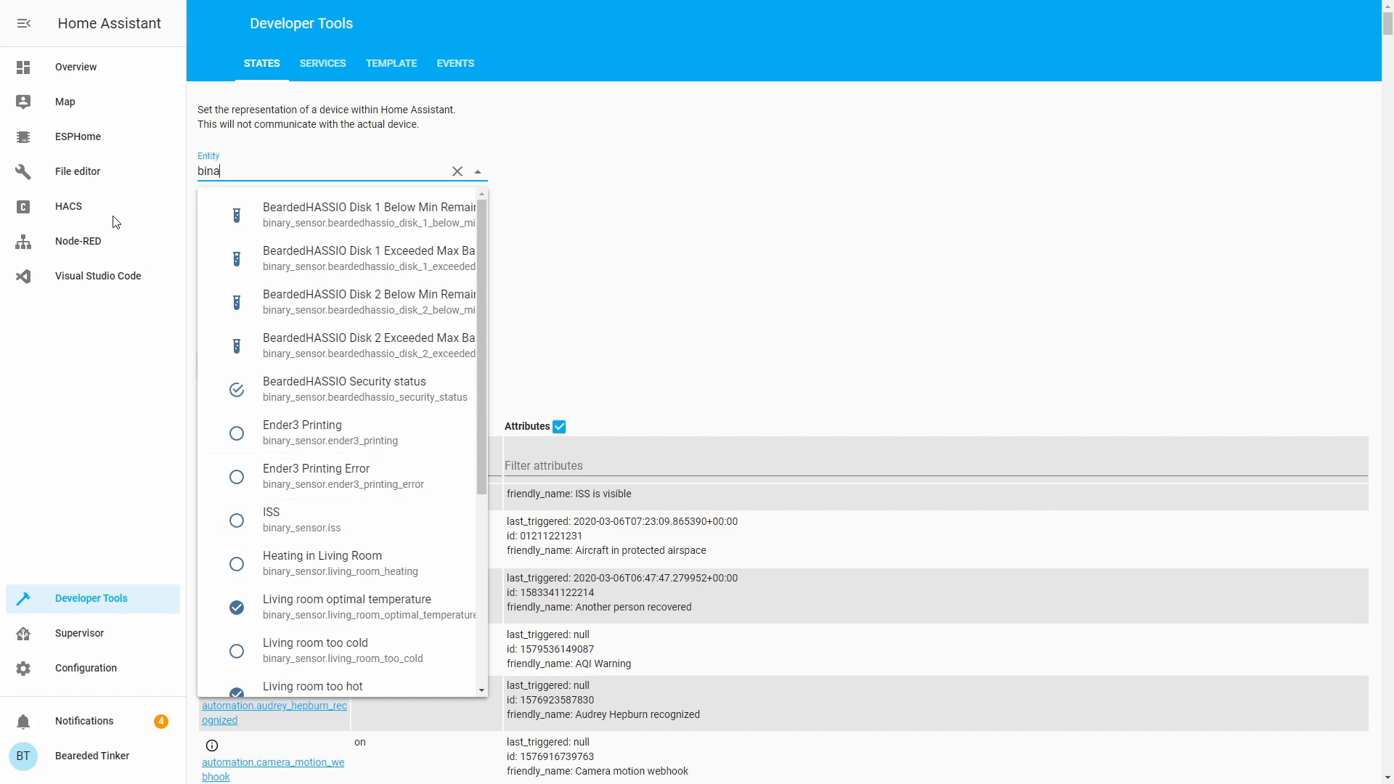
Step: Give the first statistics entry entity_id: sensor.synology_cpu_load_total in sensor.yaml
click(78, 171)
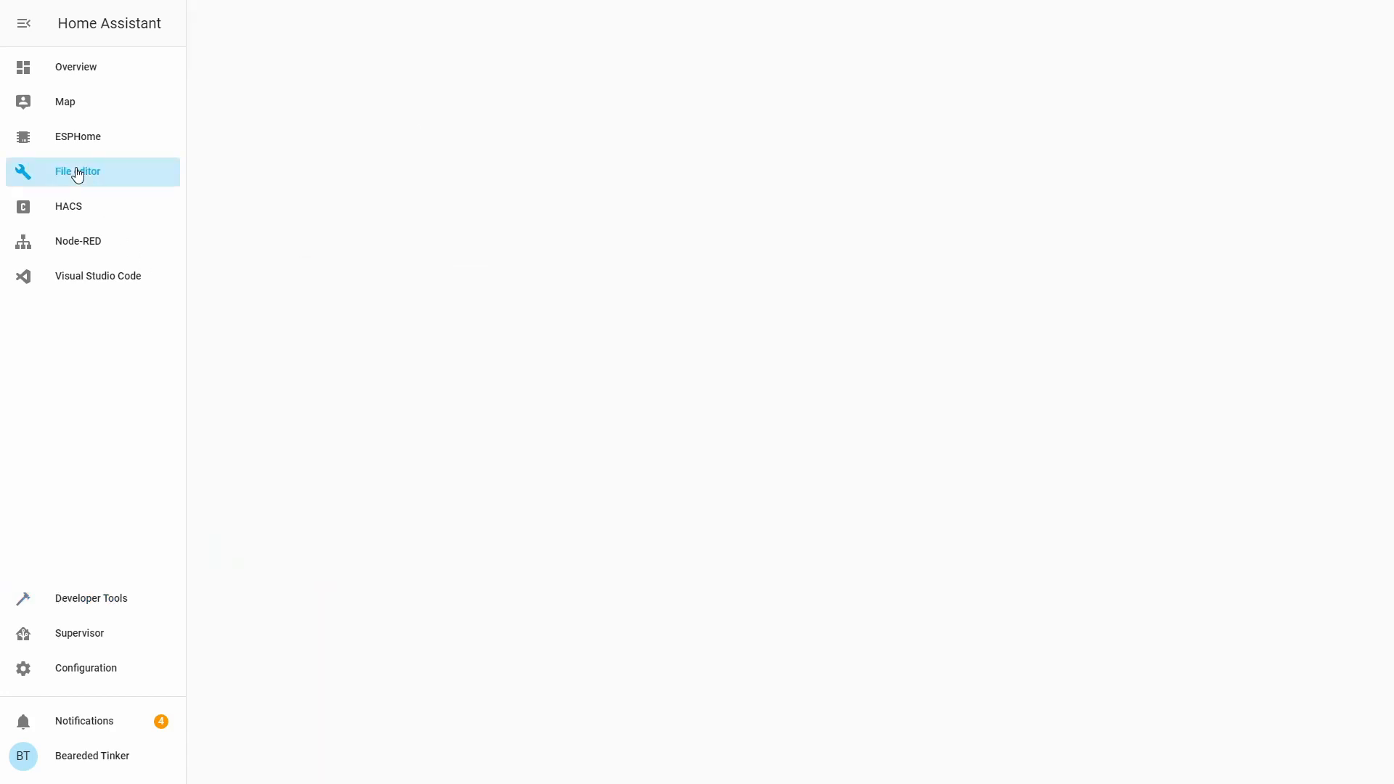
click(77, 171)
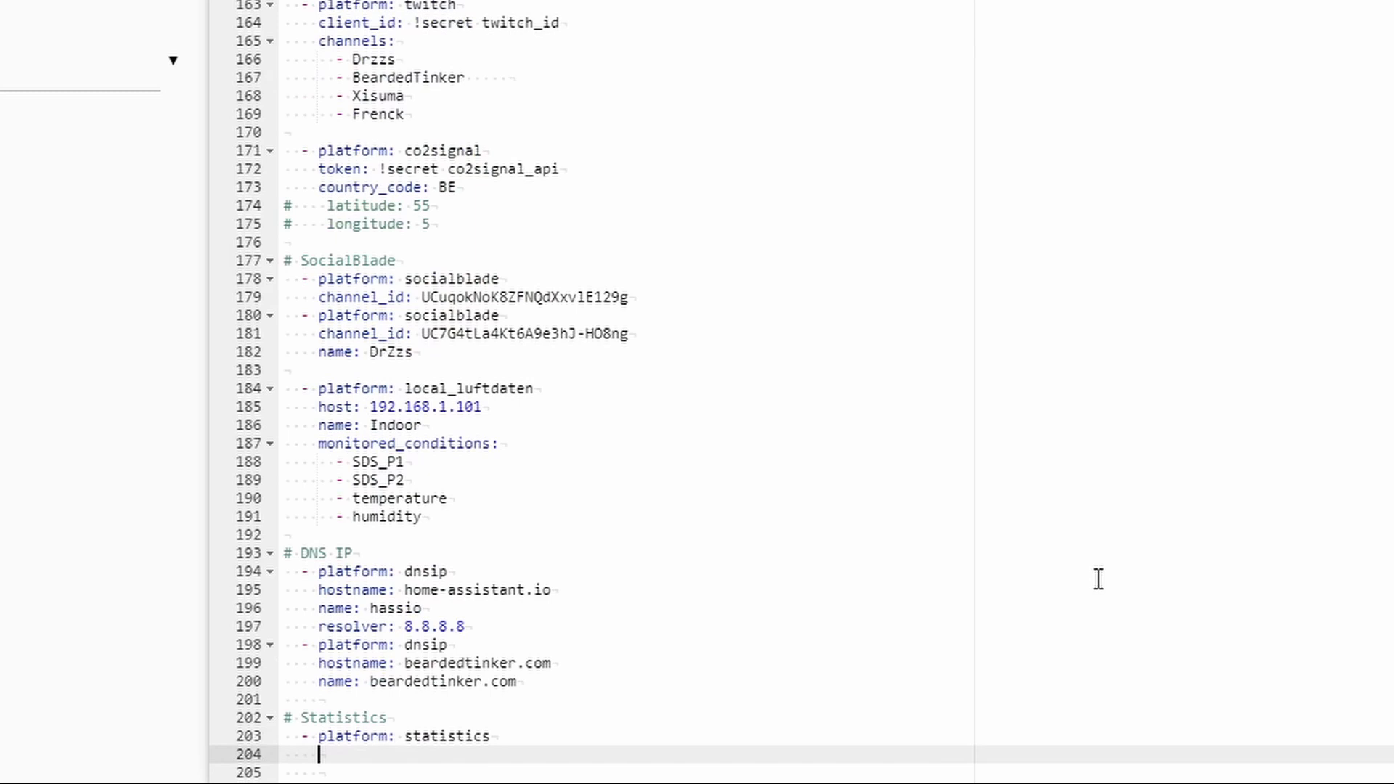
text(entity_id)
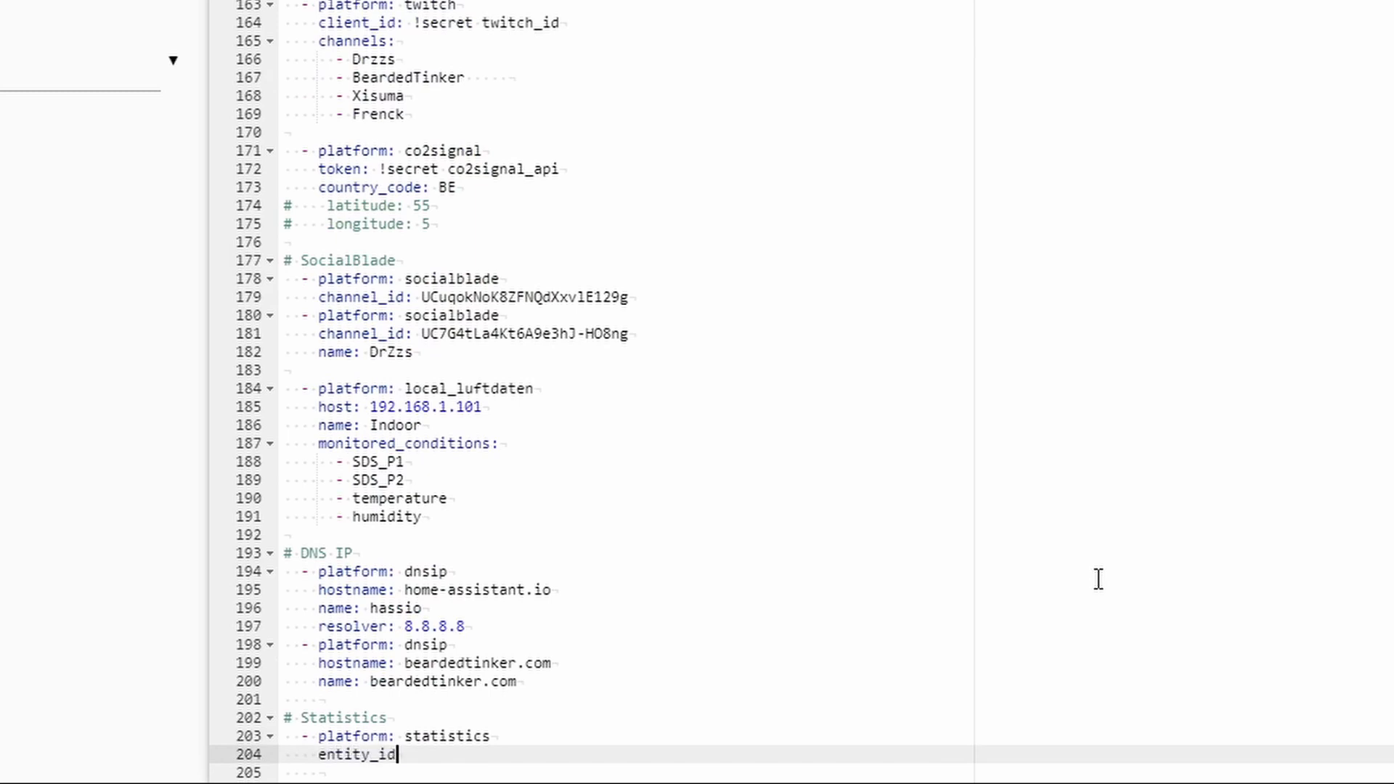
text(: sensor.synology_cpu_load_total)
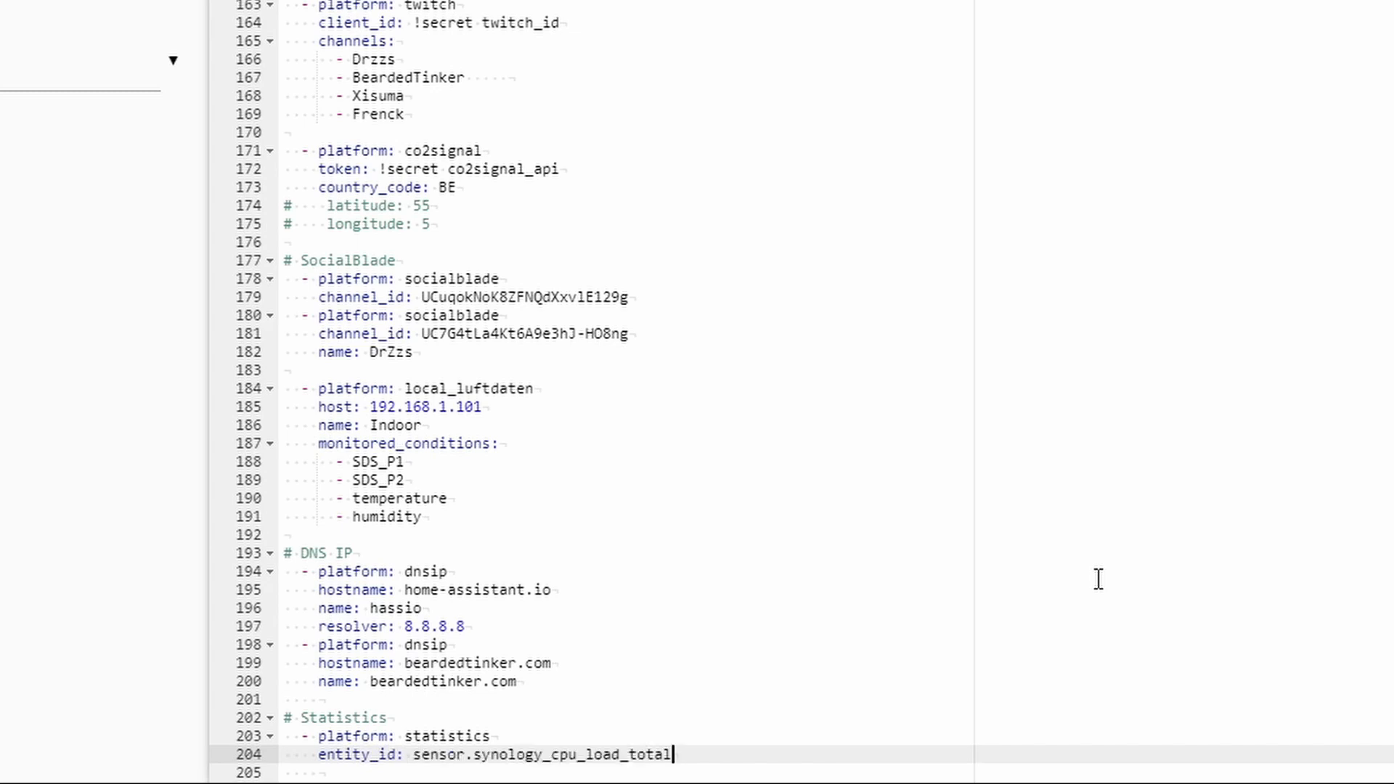
mouse_move(1087, 621)
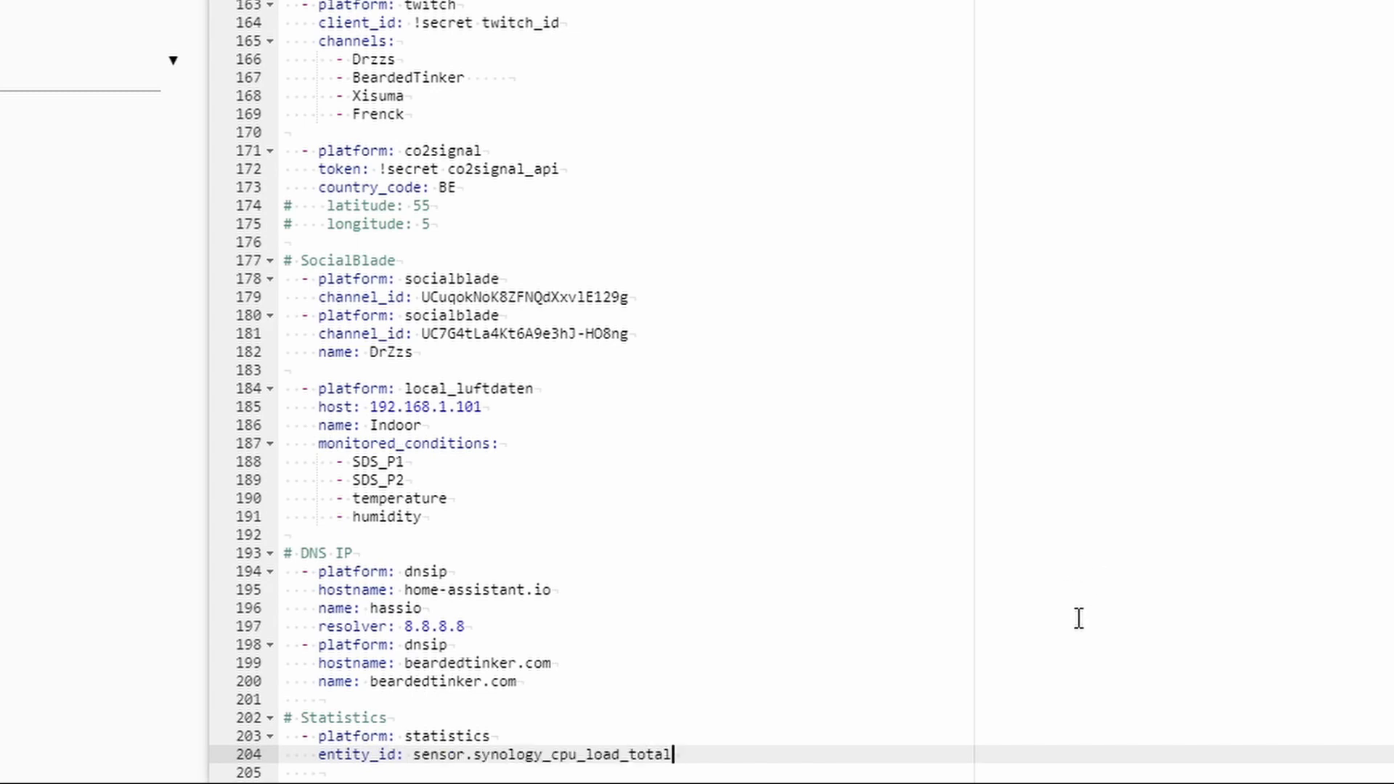
mouse_move(581, 715)
text(-)
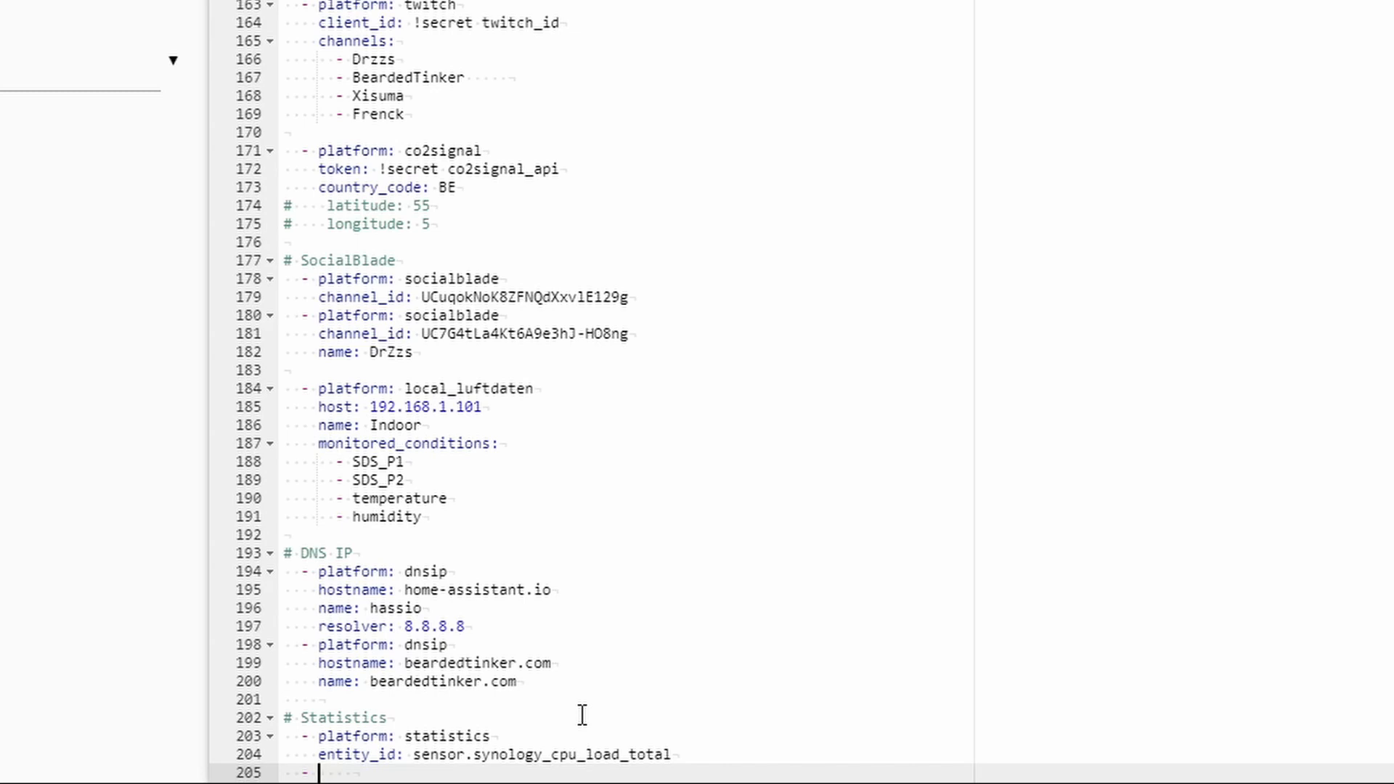
Step: Add a second statistics platform entry with entity_id: binary_sensor.iss
text(plat)
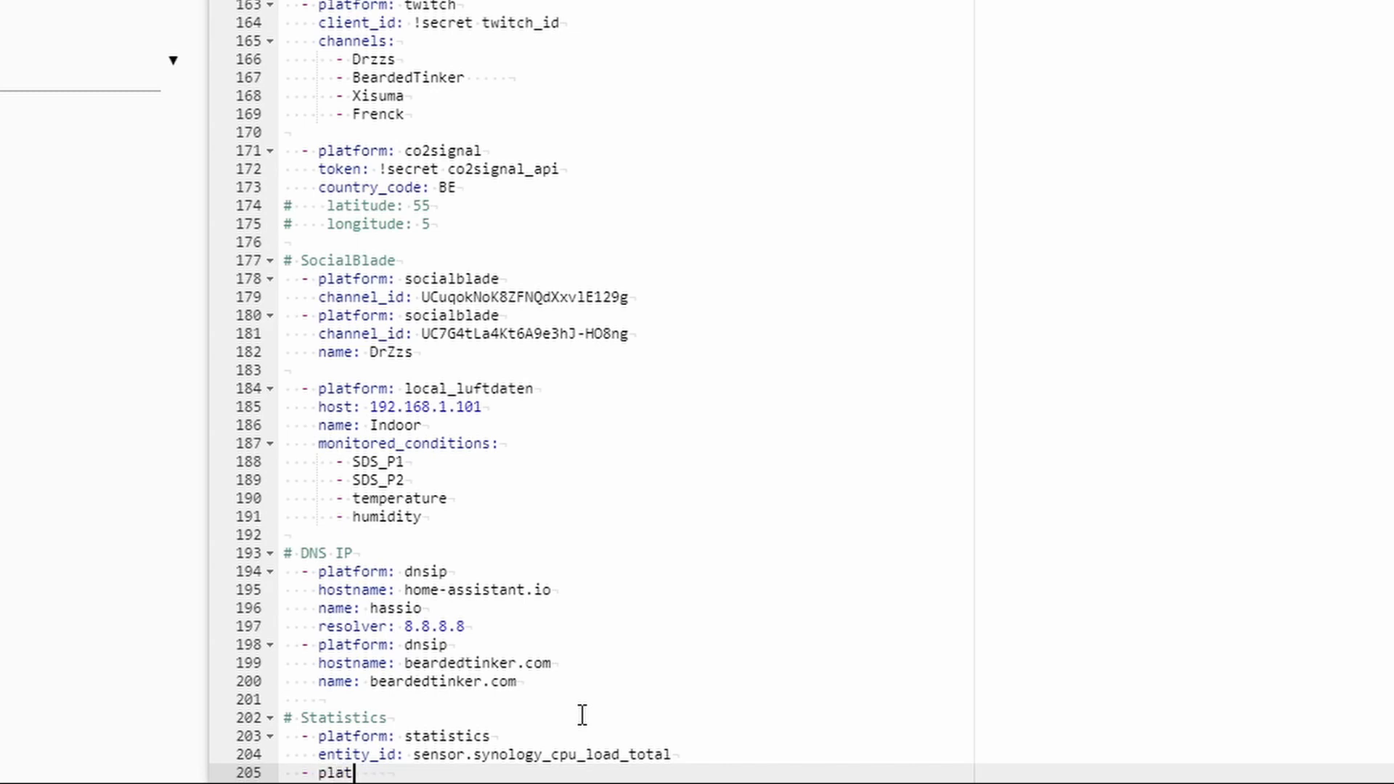
text(form: statistics)
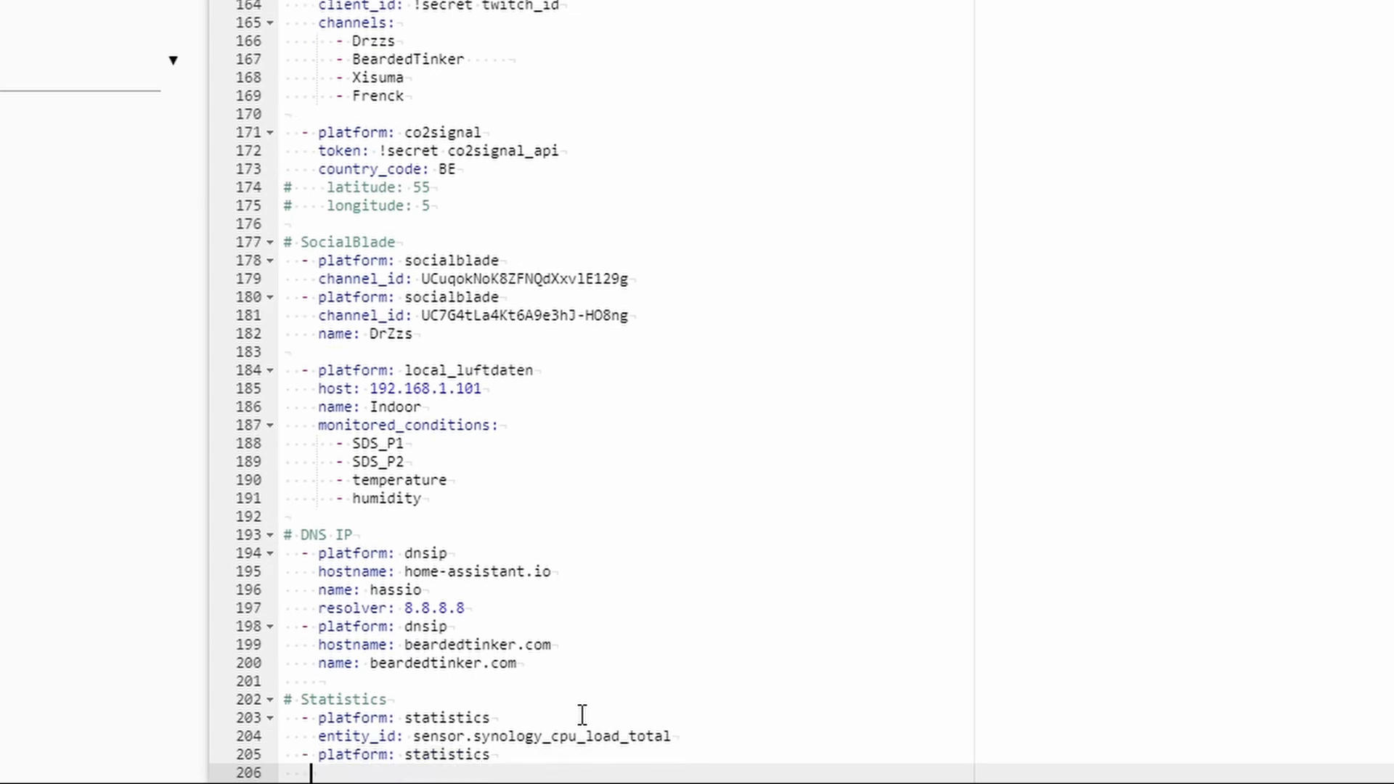
text(entity)
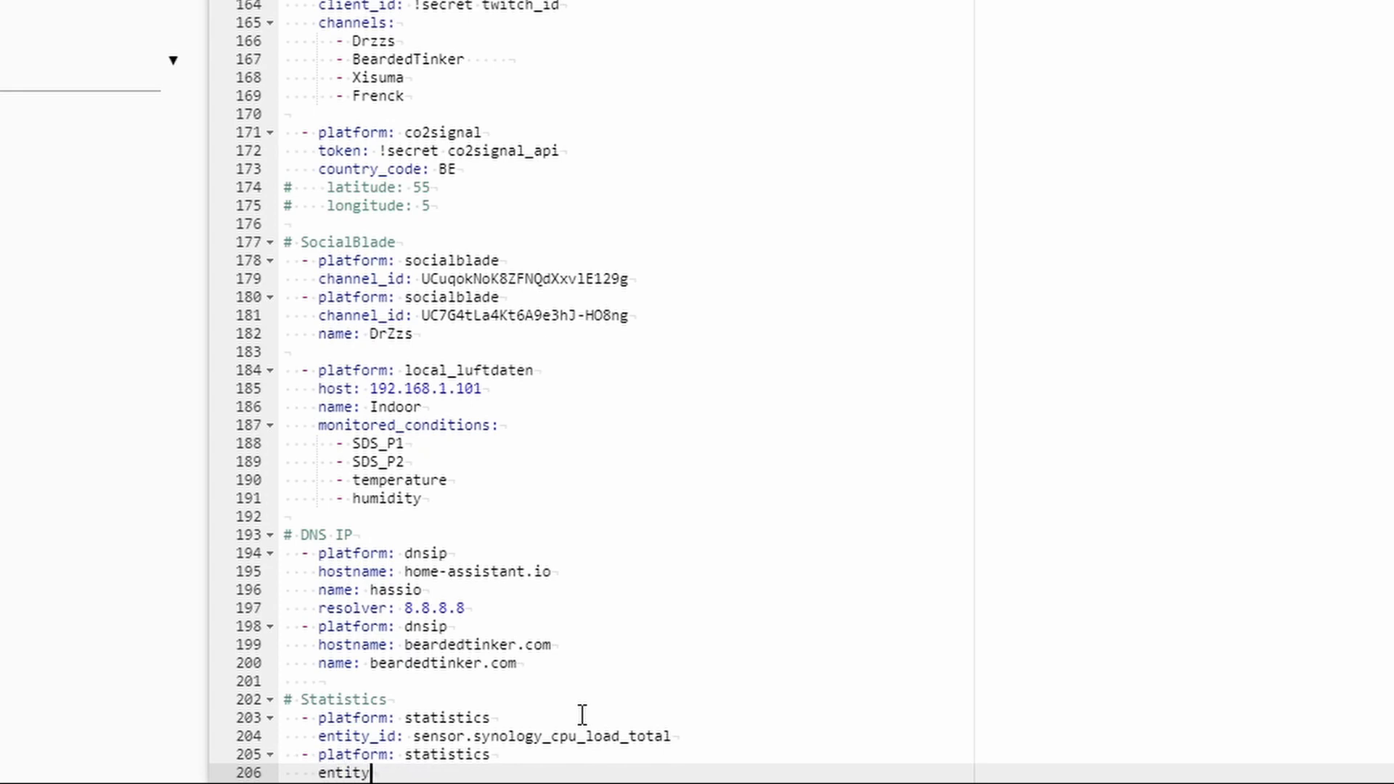
text(_id:)
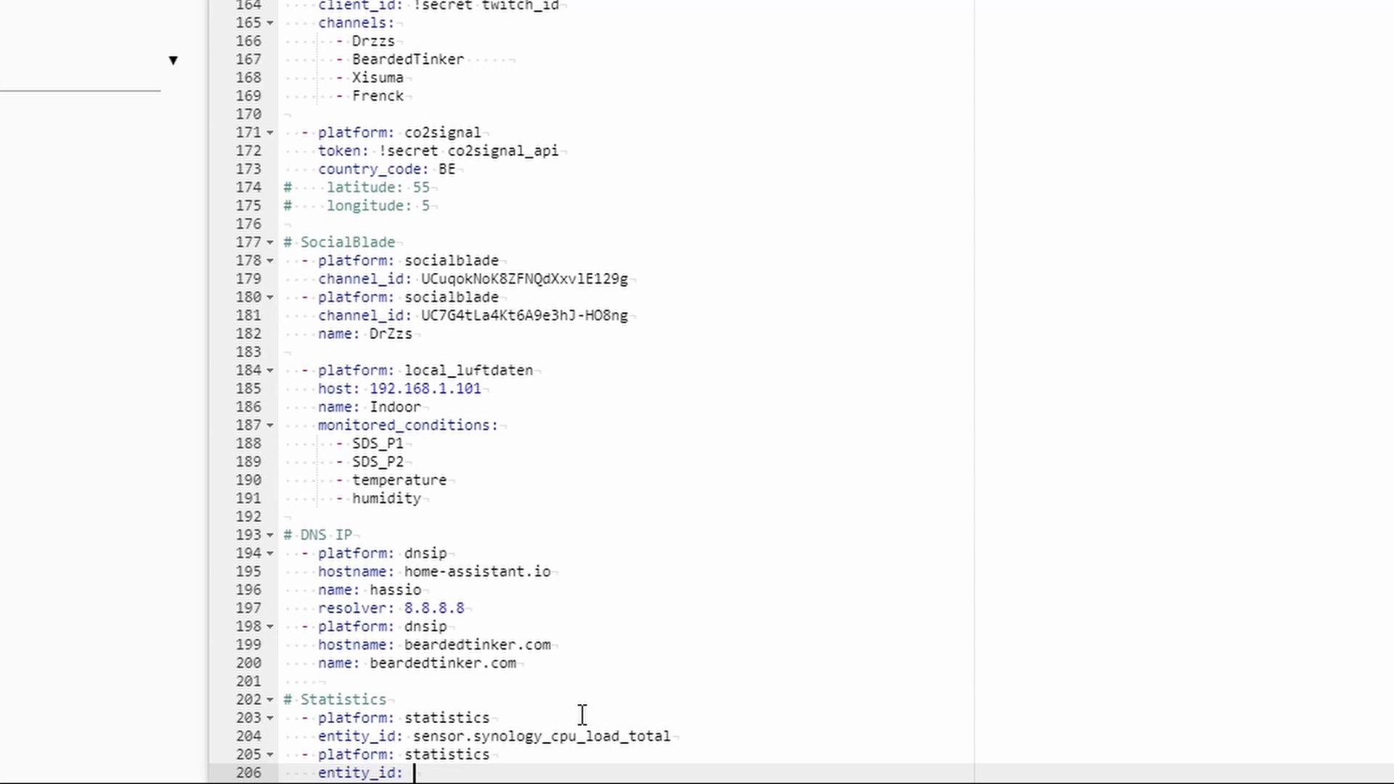
text(binar)
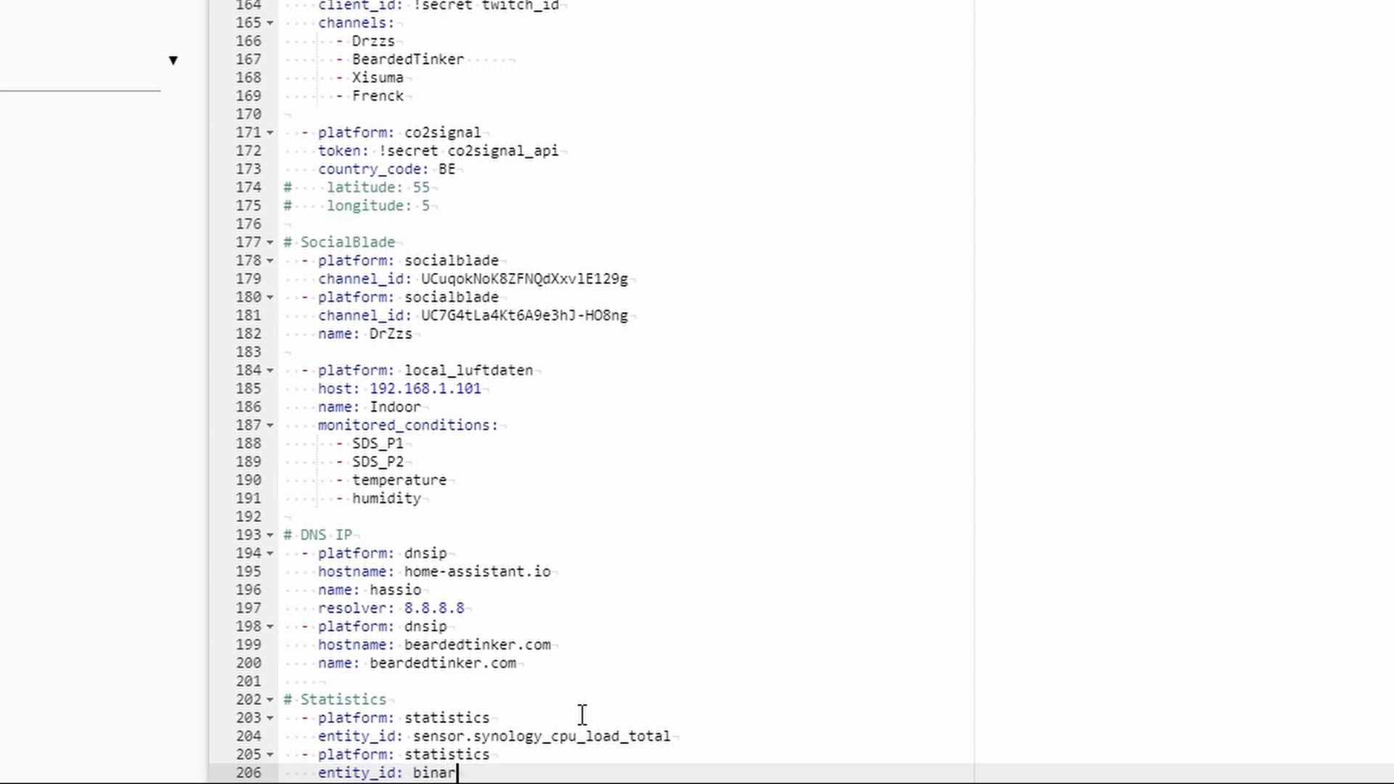
text(y_)
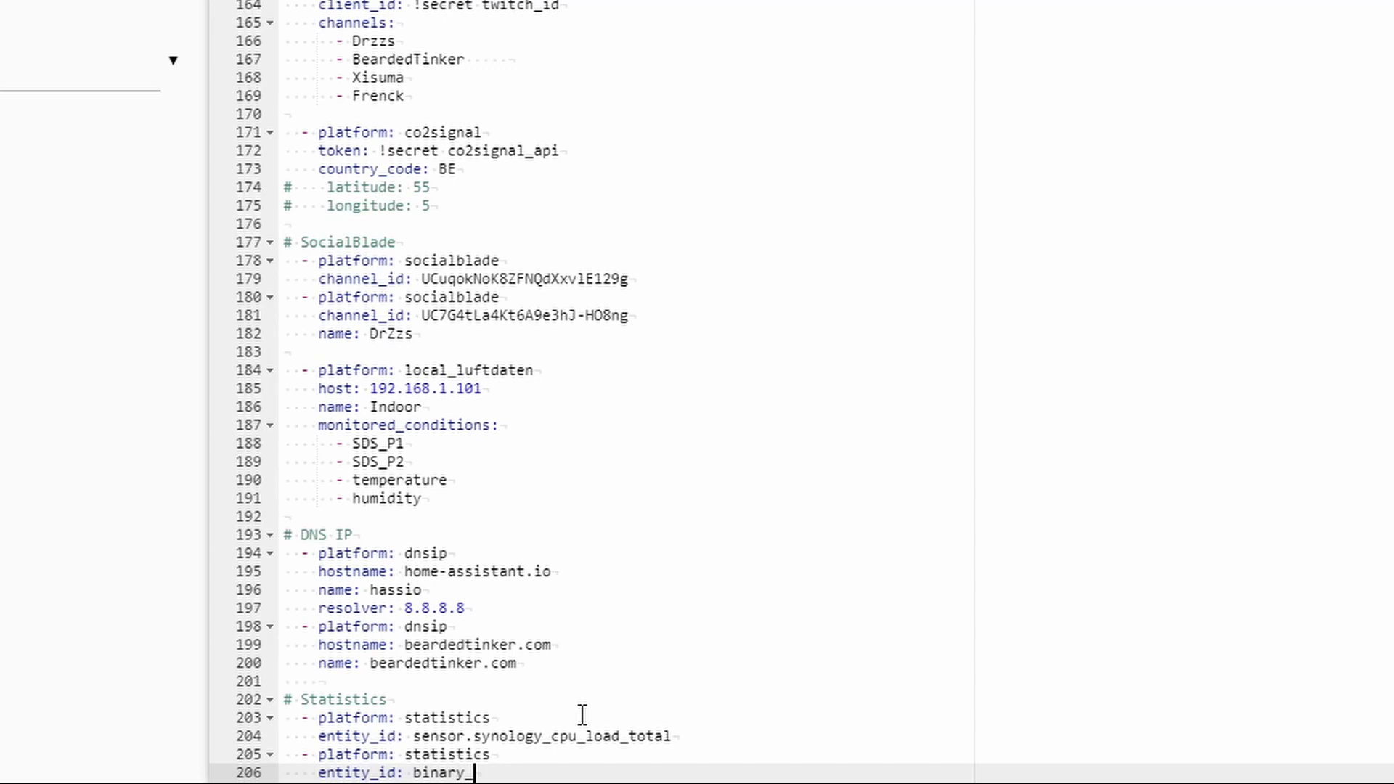
text(sen)
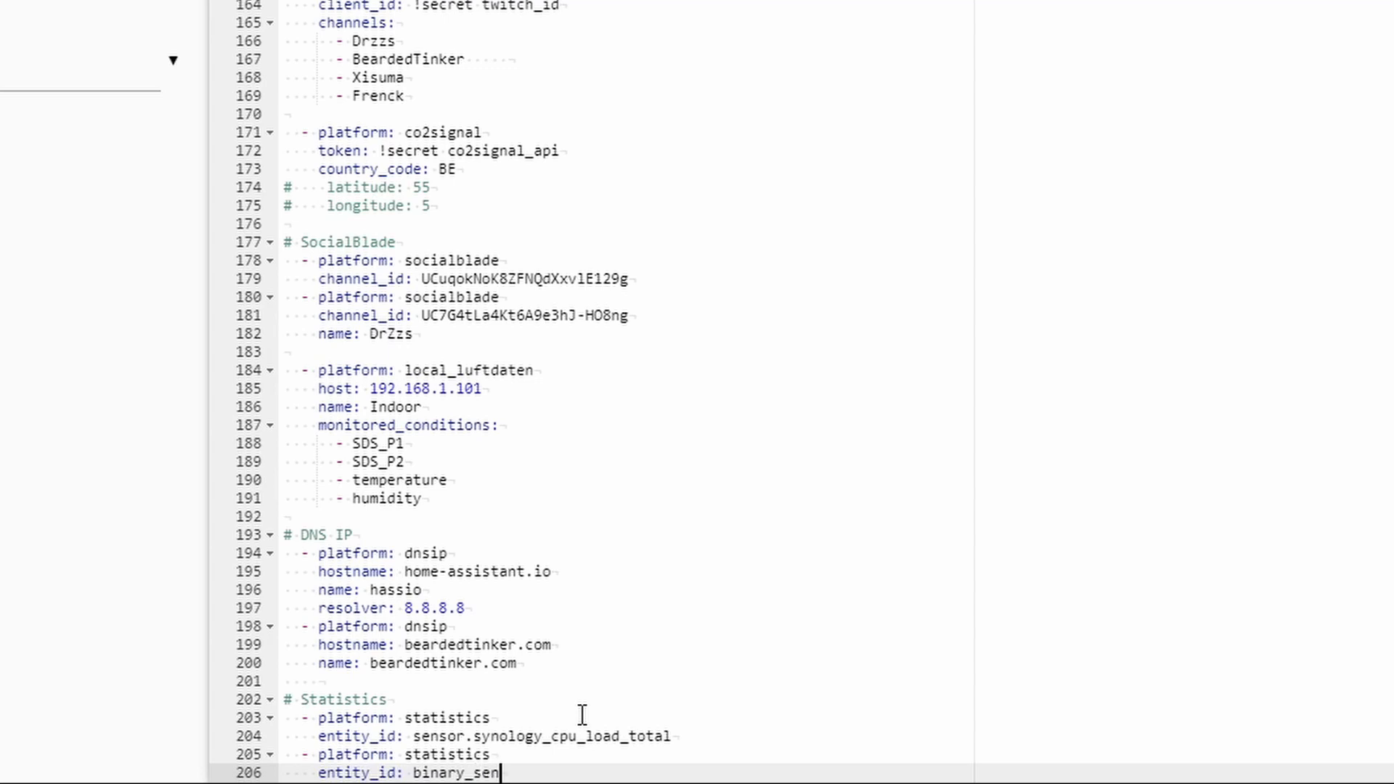
text(sor.)
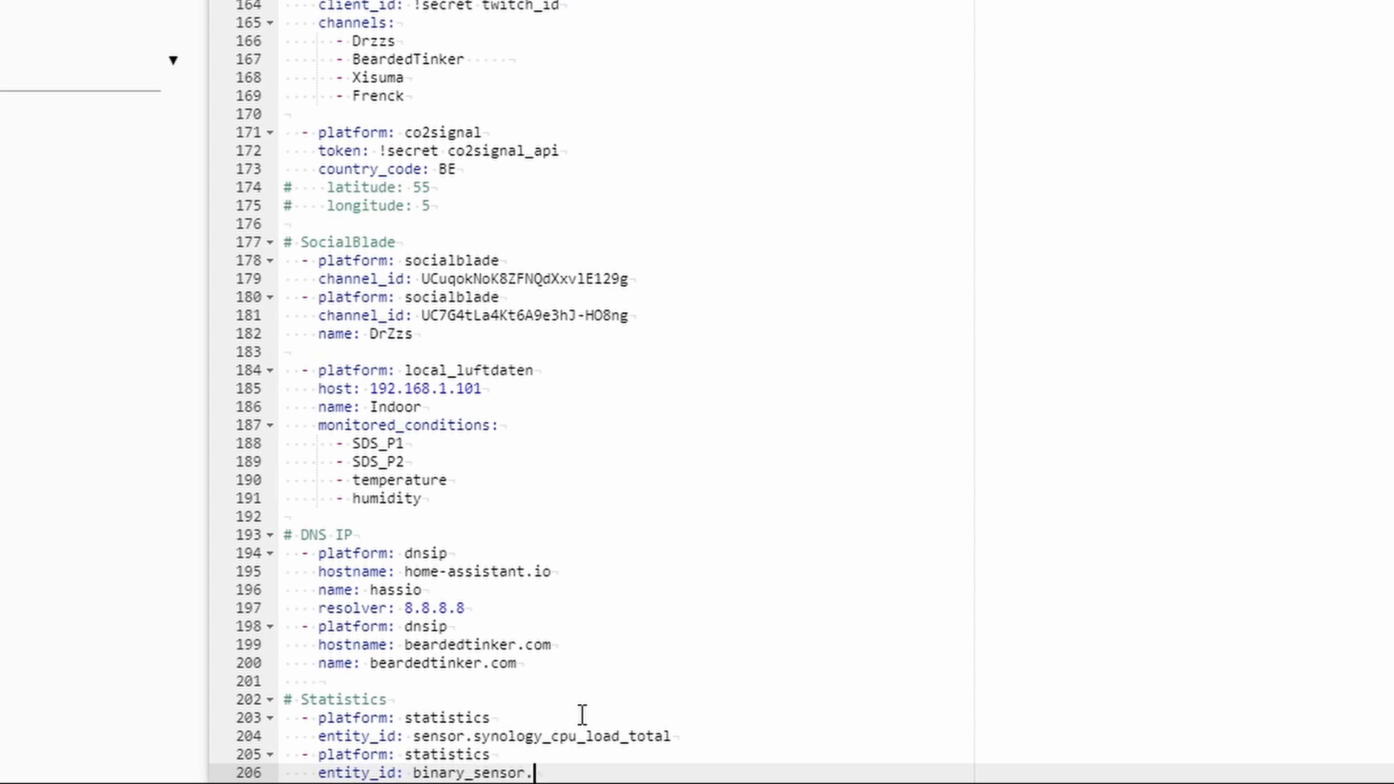
text(iss)
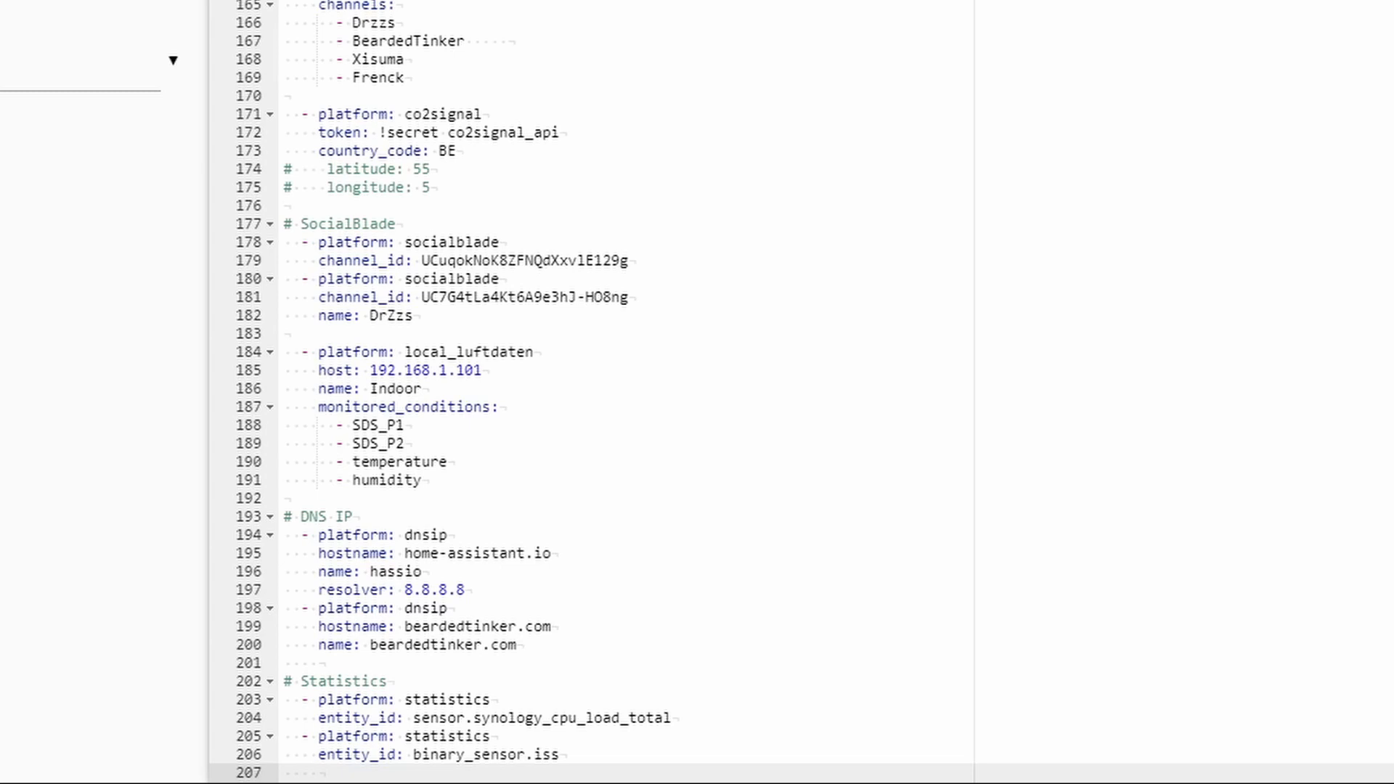
Step: Start a max_age block with a minutes: key under the statistics entry
text(ma)
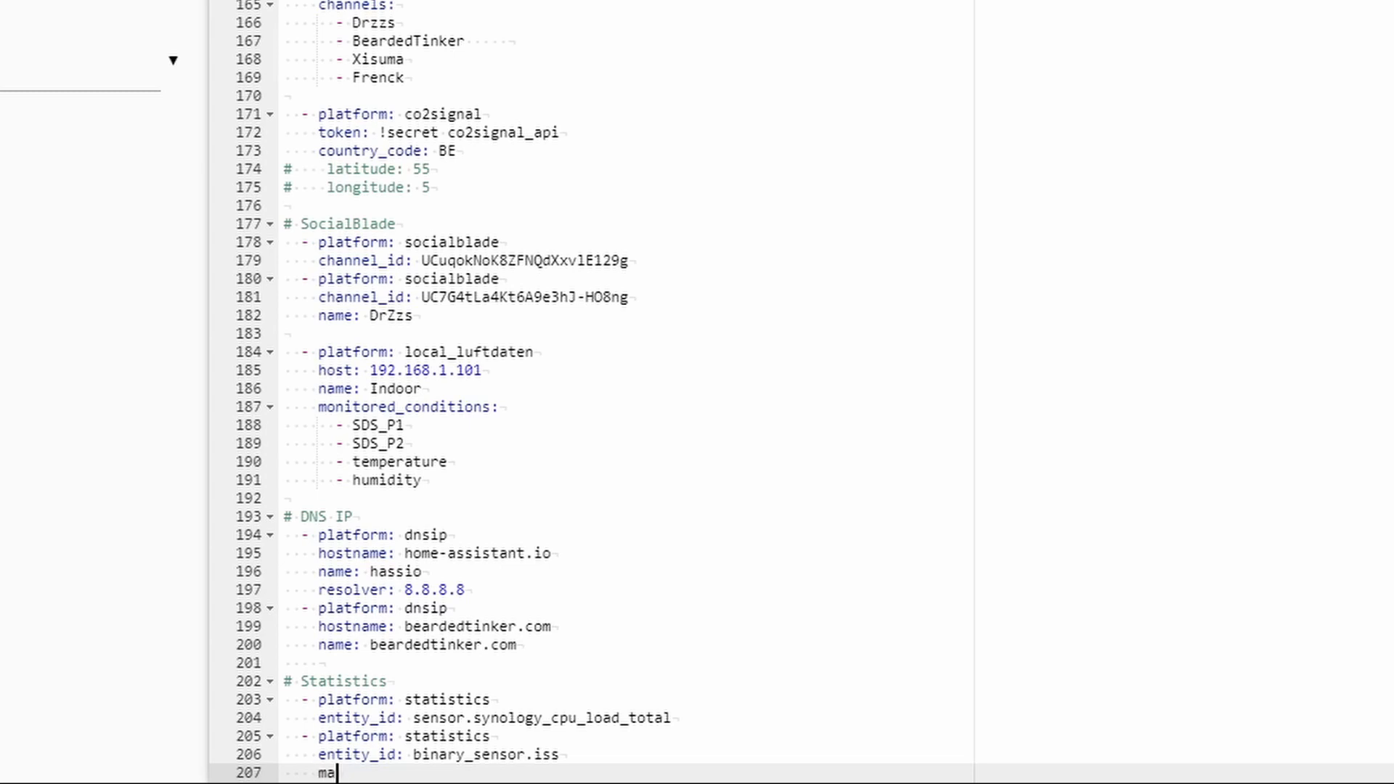
text(x_age:)
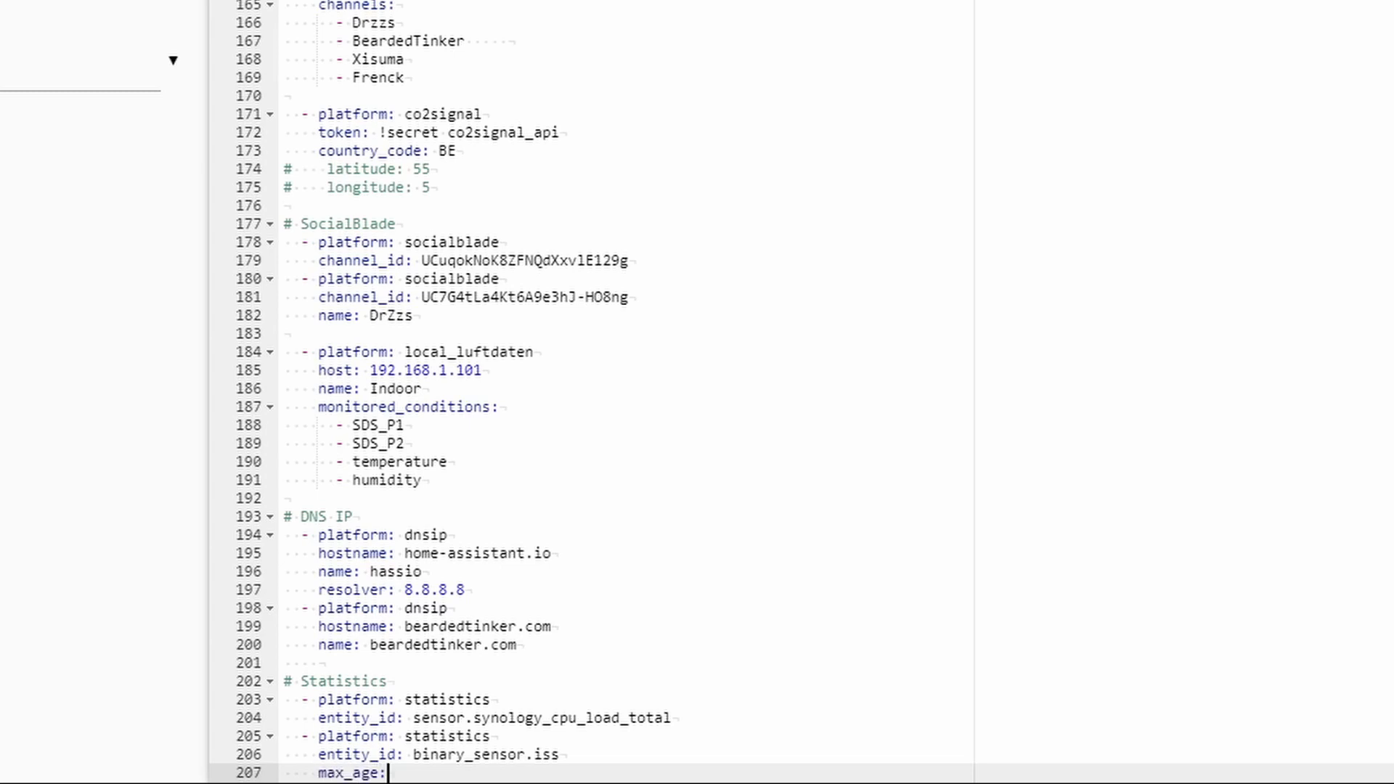
text(minutes)
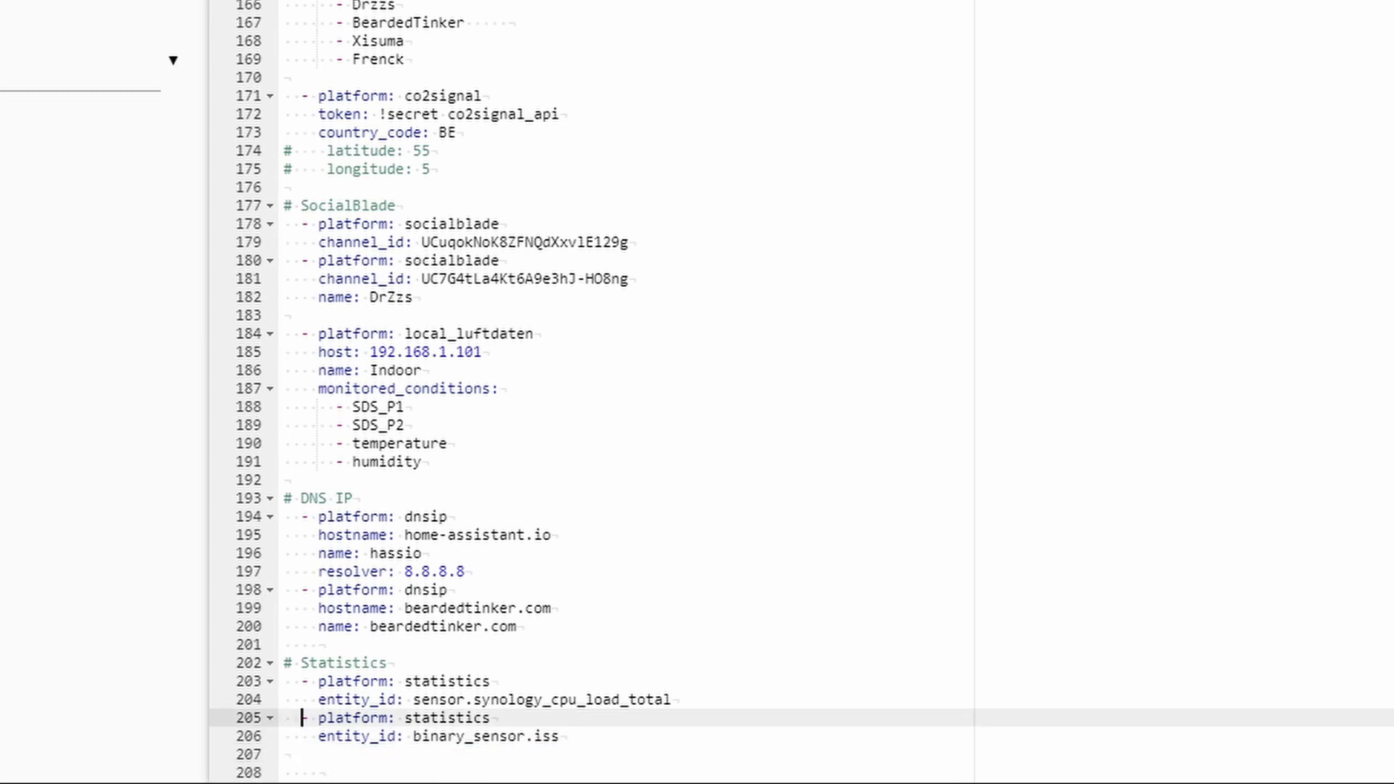
Step: Set the Synology entry's max_age and add sampling_size: 20 and precision: 2 lines
text(max_age:)
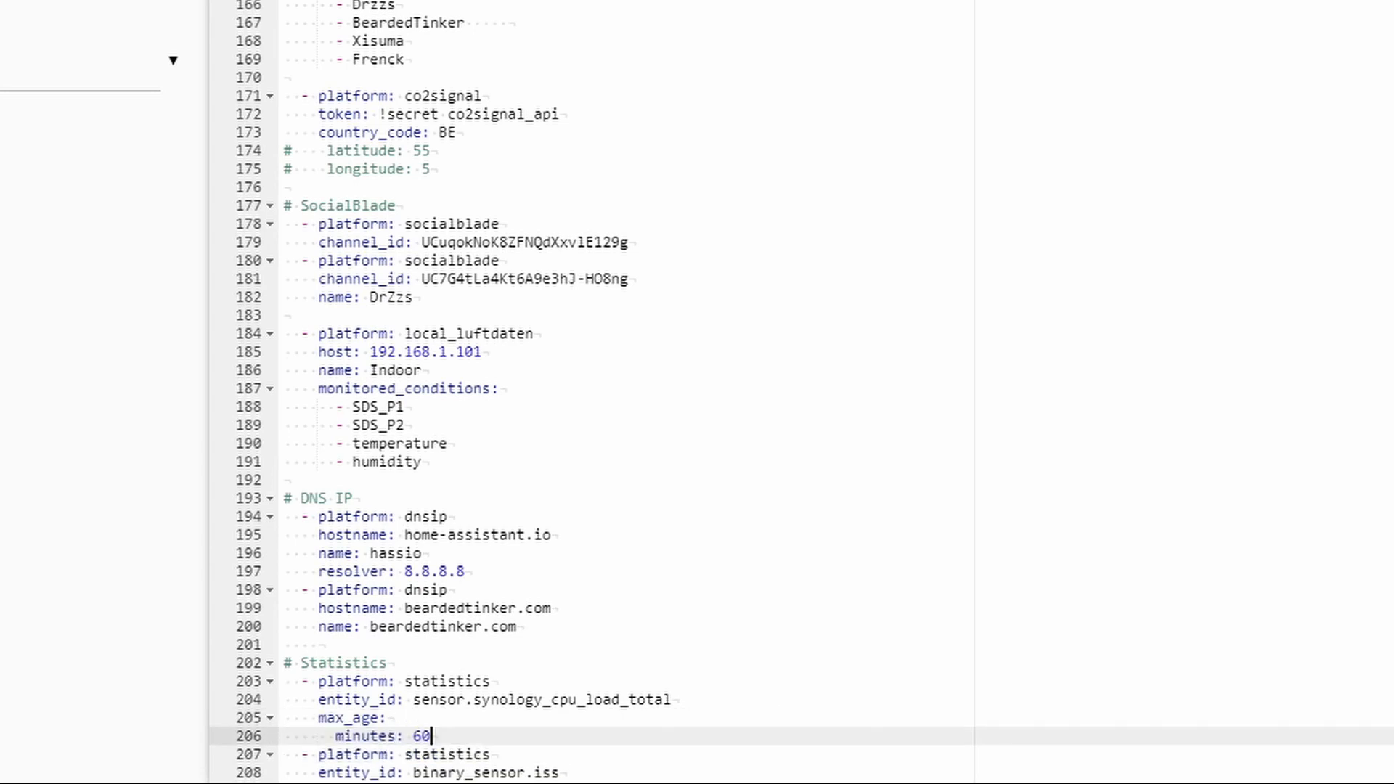
scroll(down, 3)
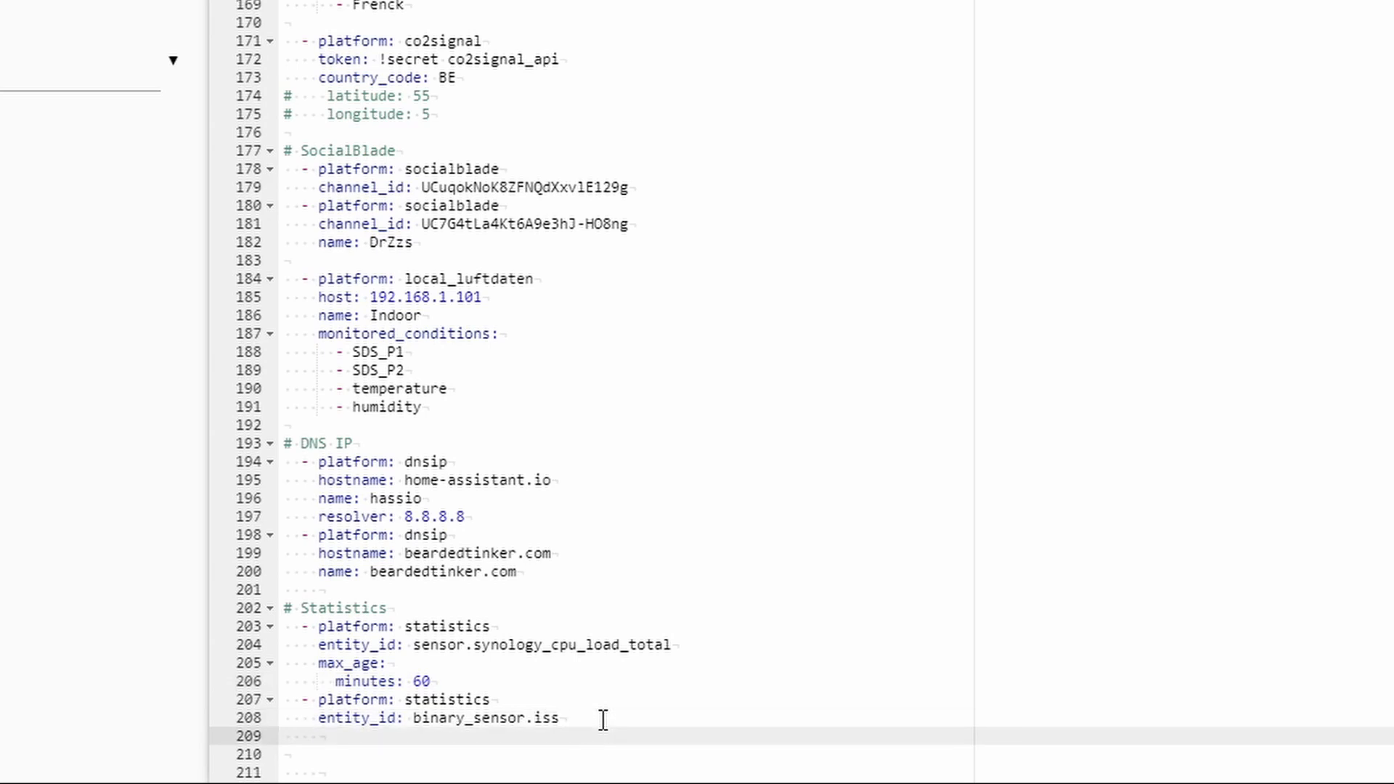
text(sampli)
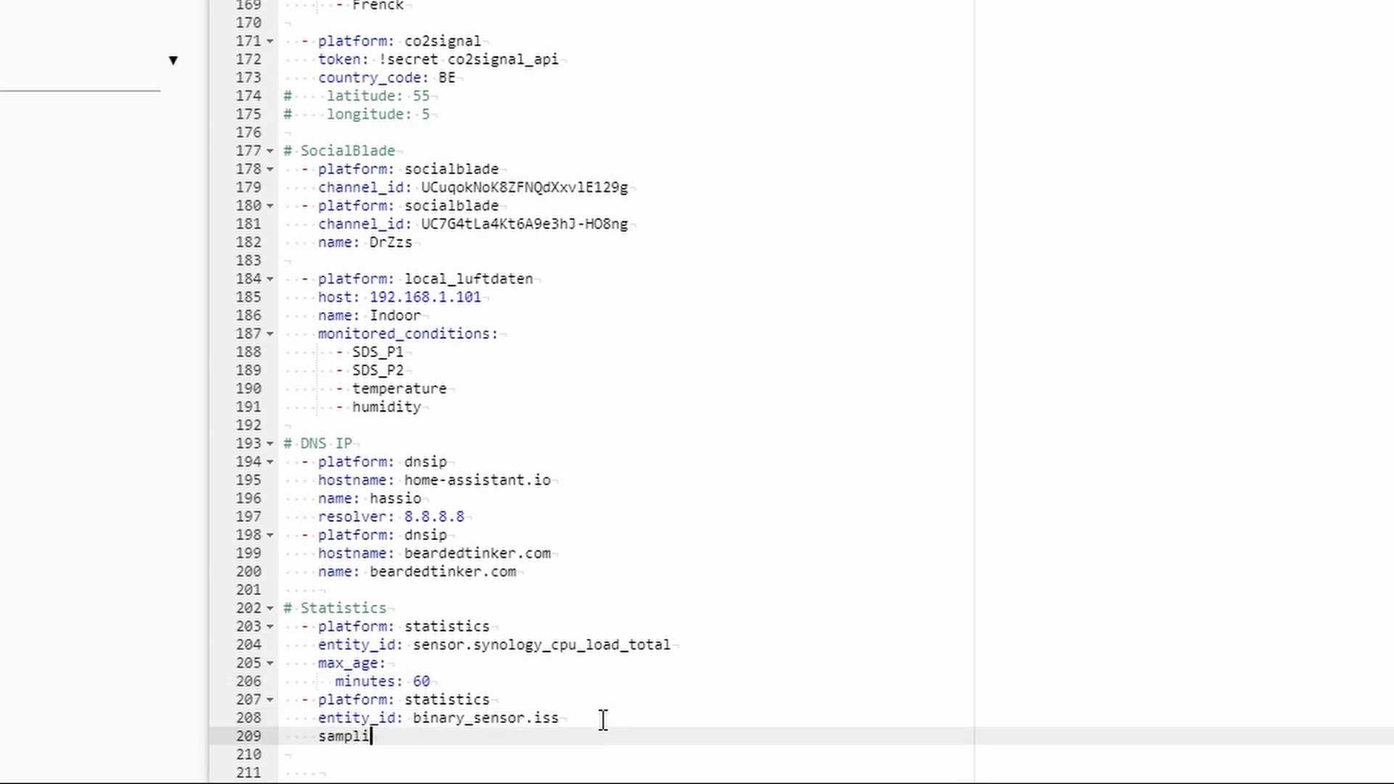
text(ng_)
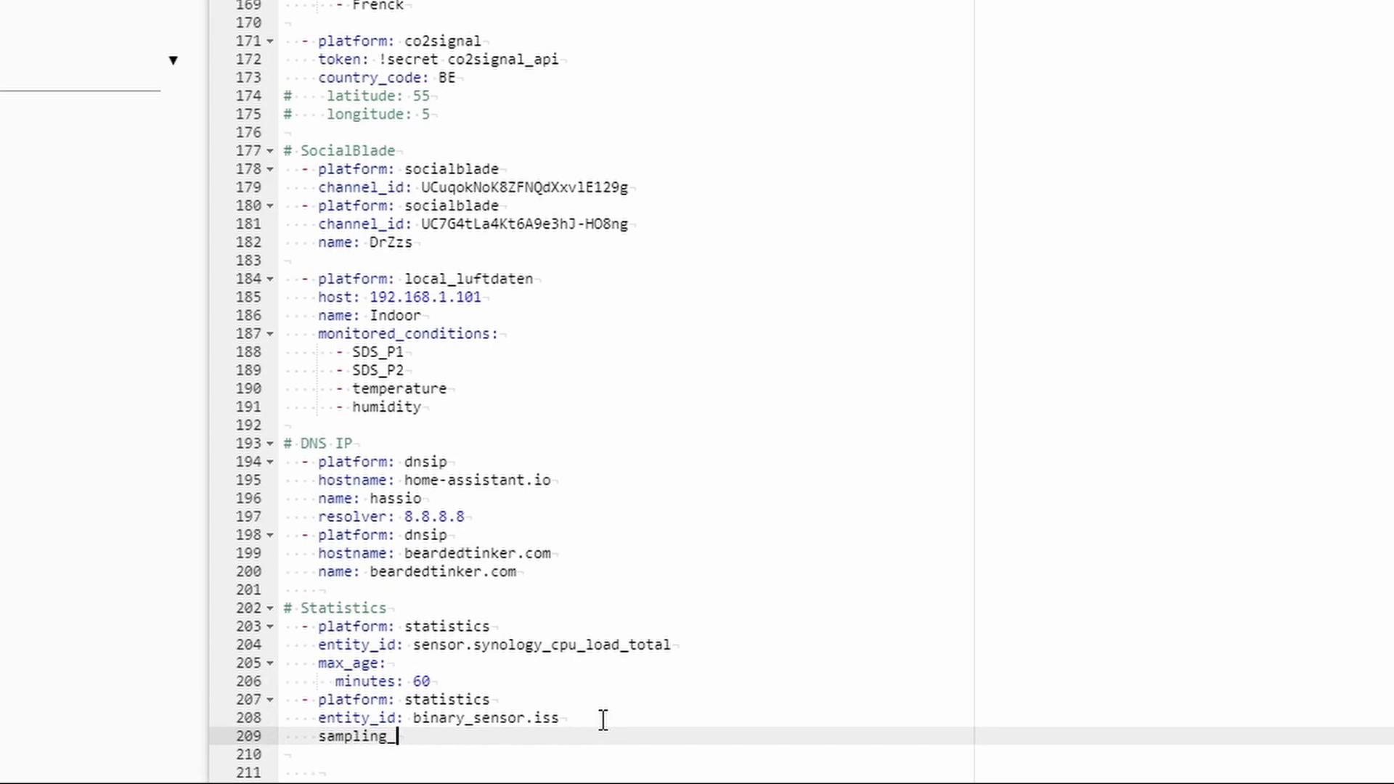
text(size:)
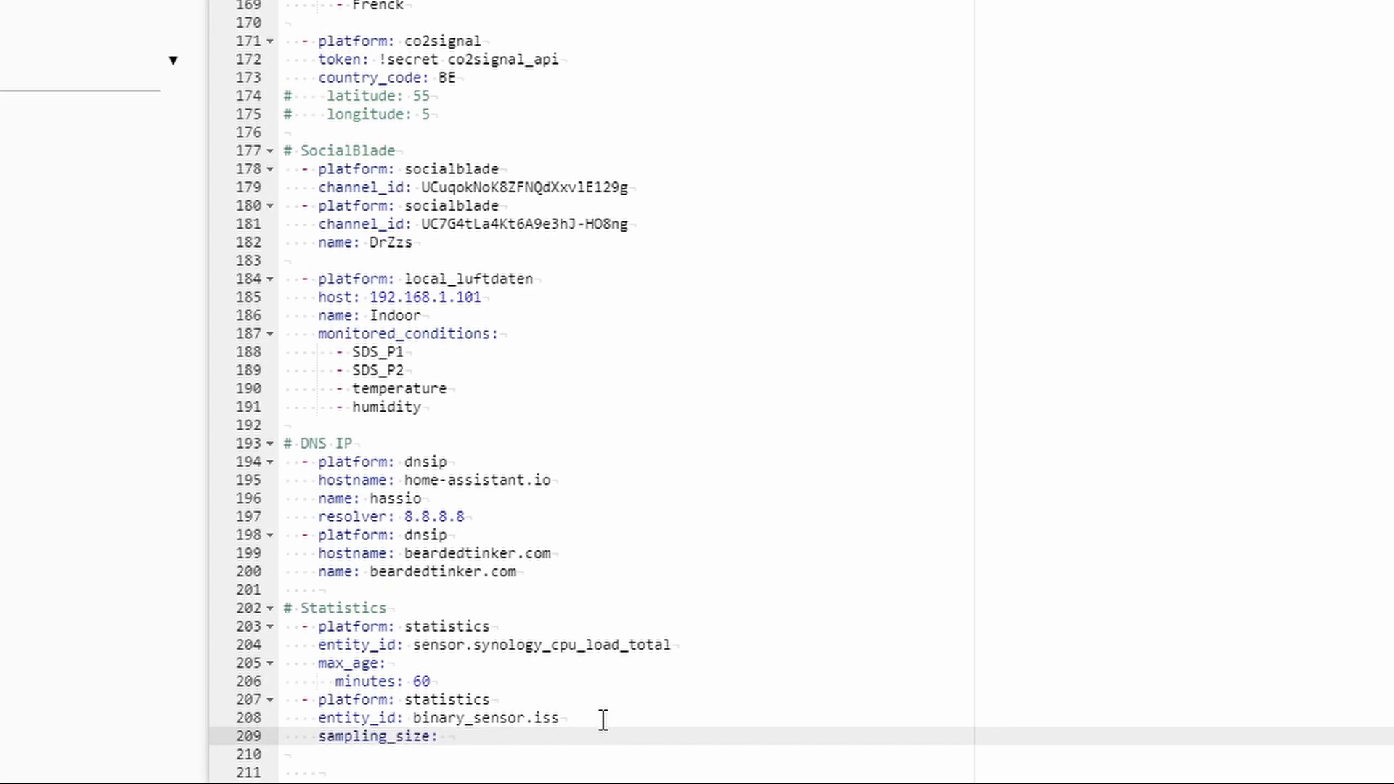
text(20)
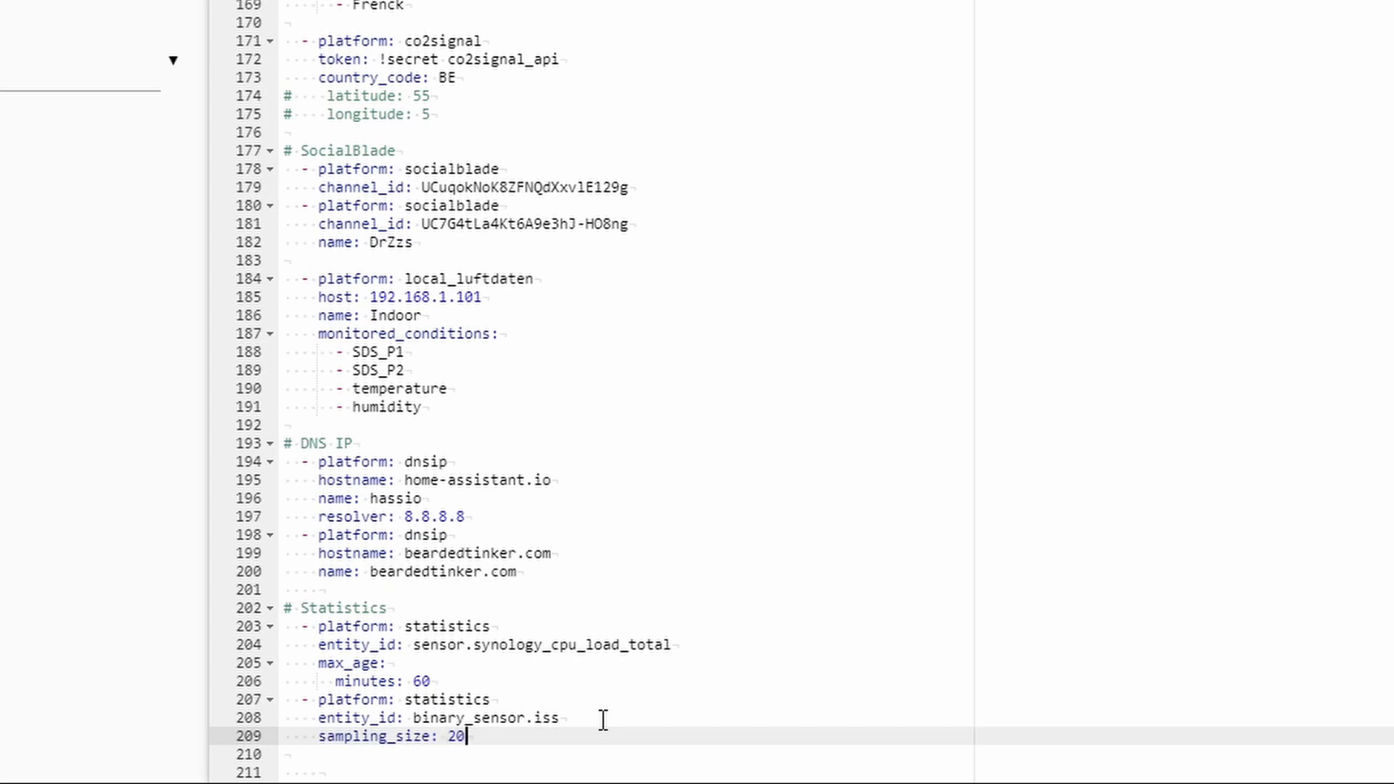
mouse_move(431, 538)
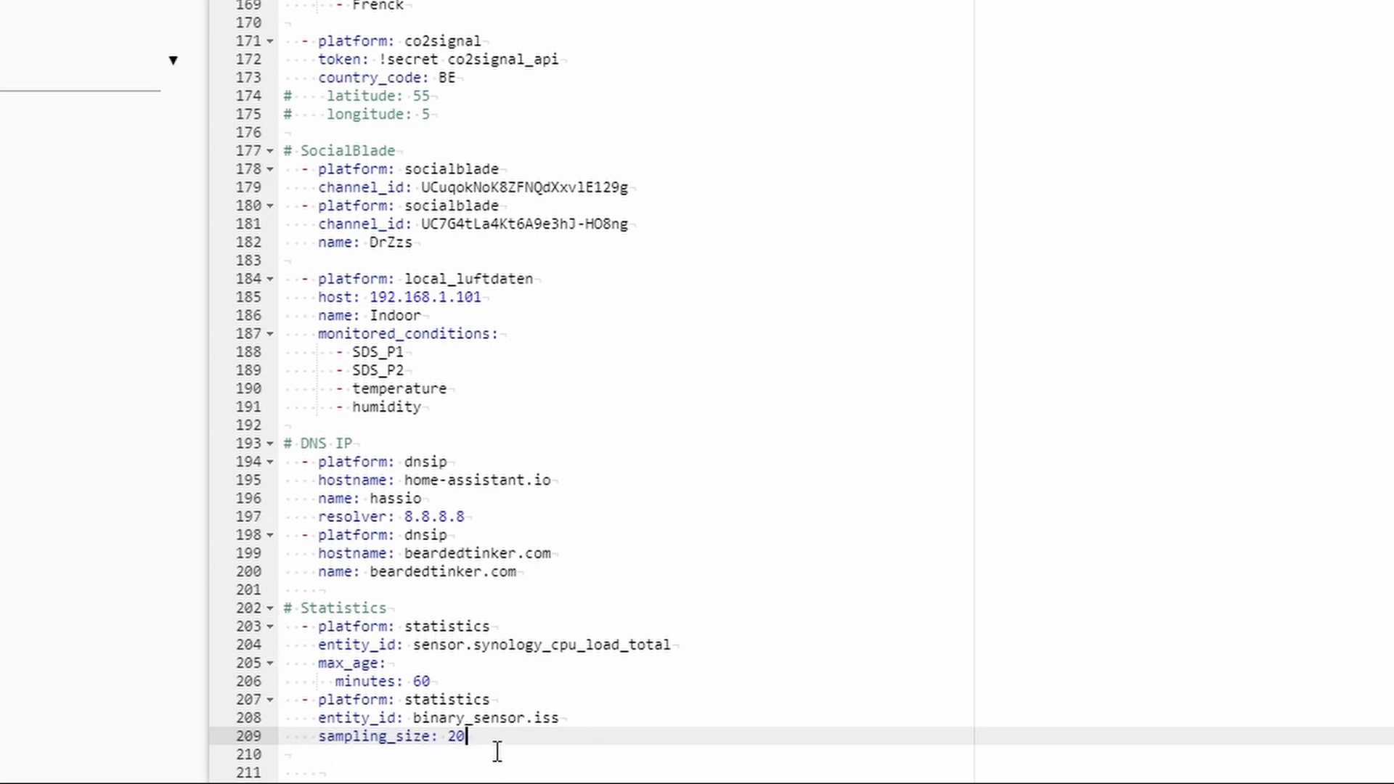
mouse_move(523, 688)
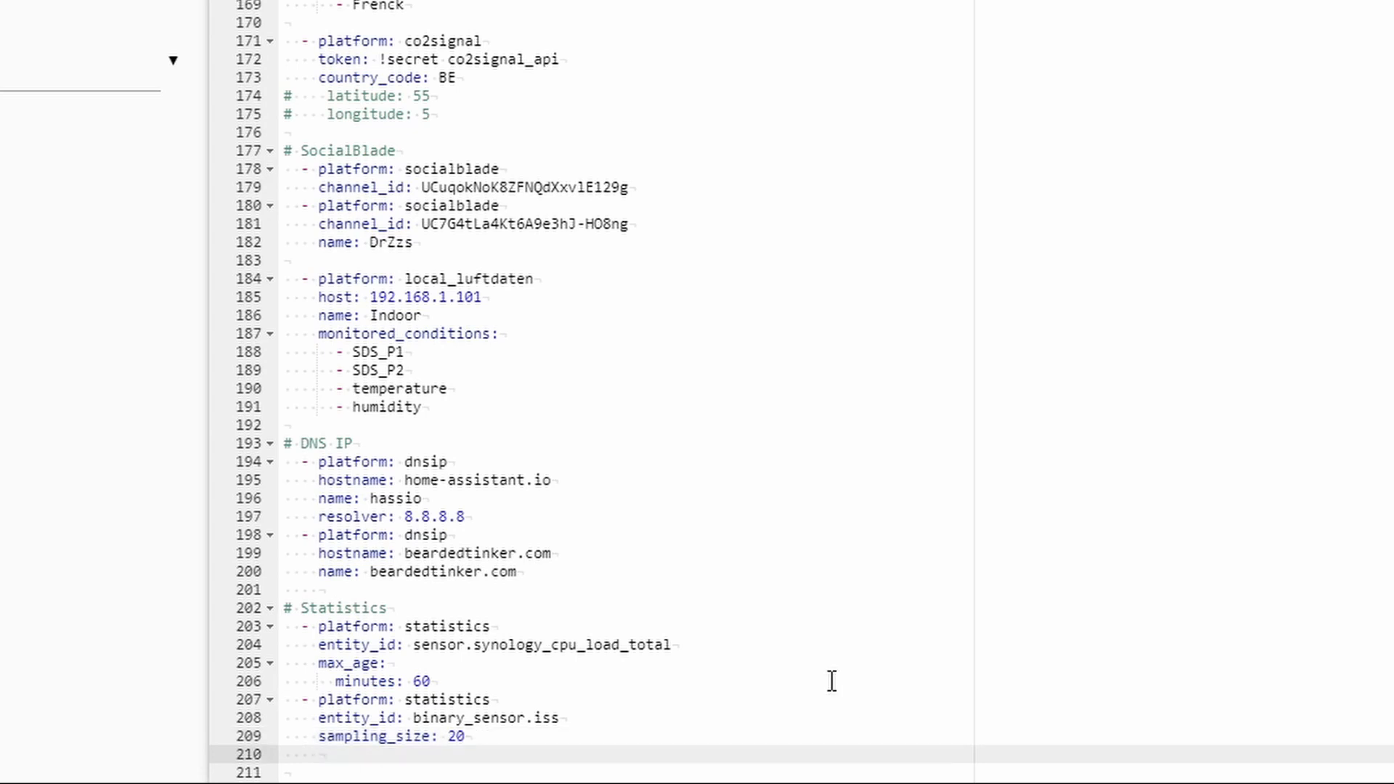
text(precision)
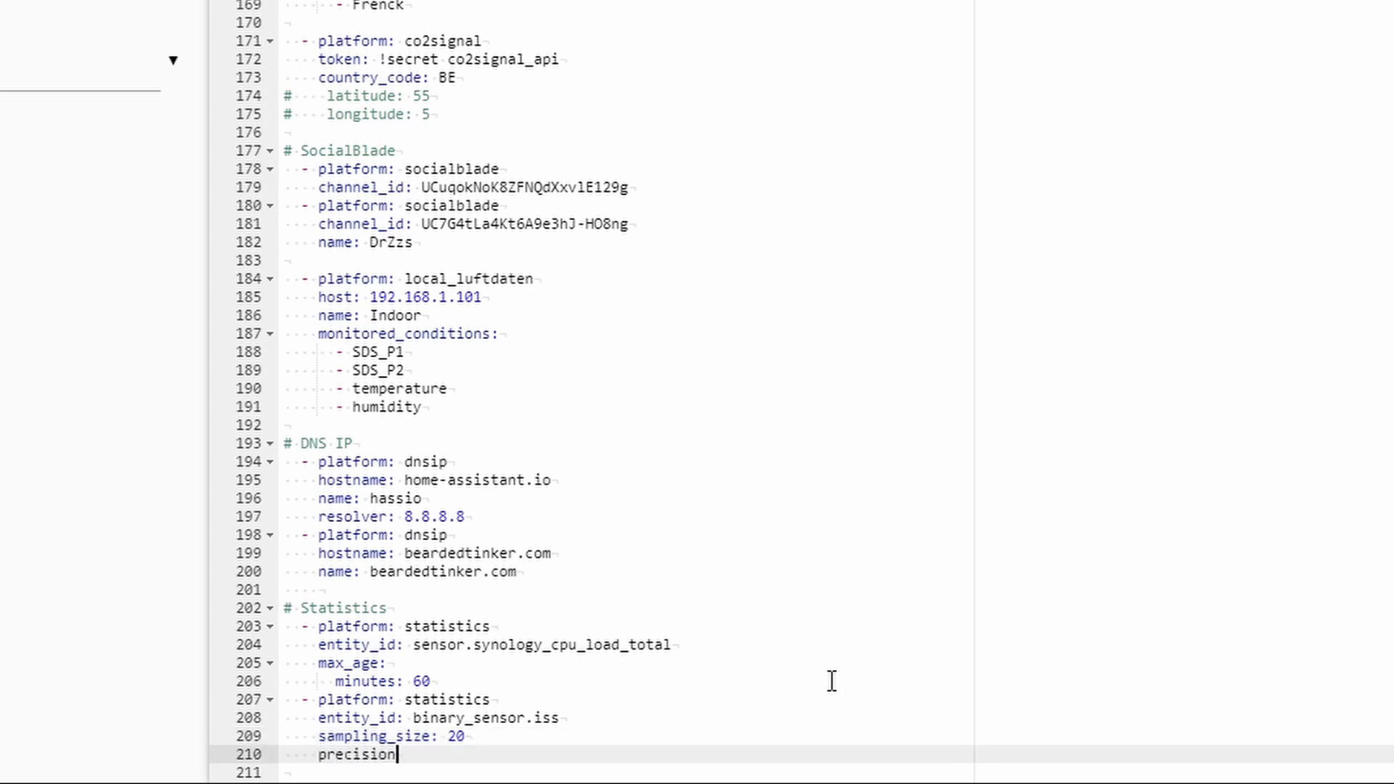
text(:)
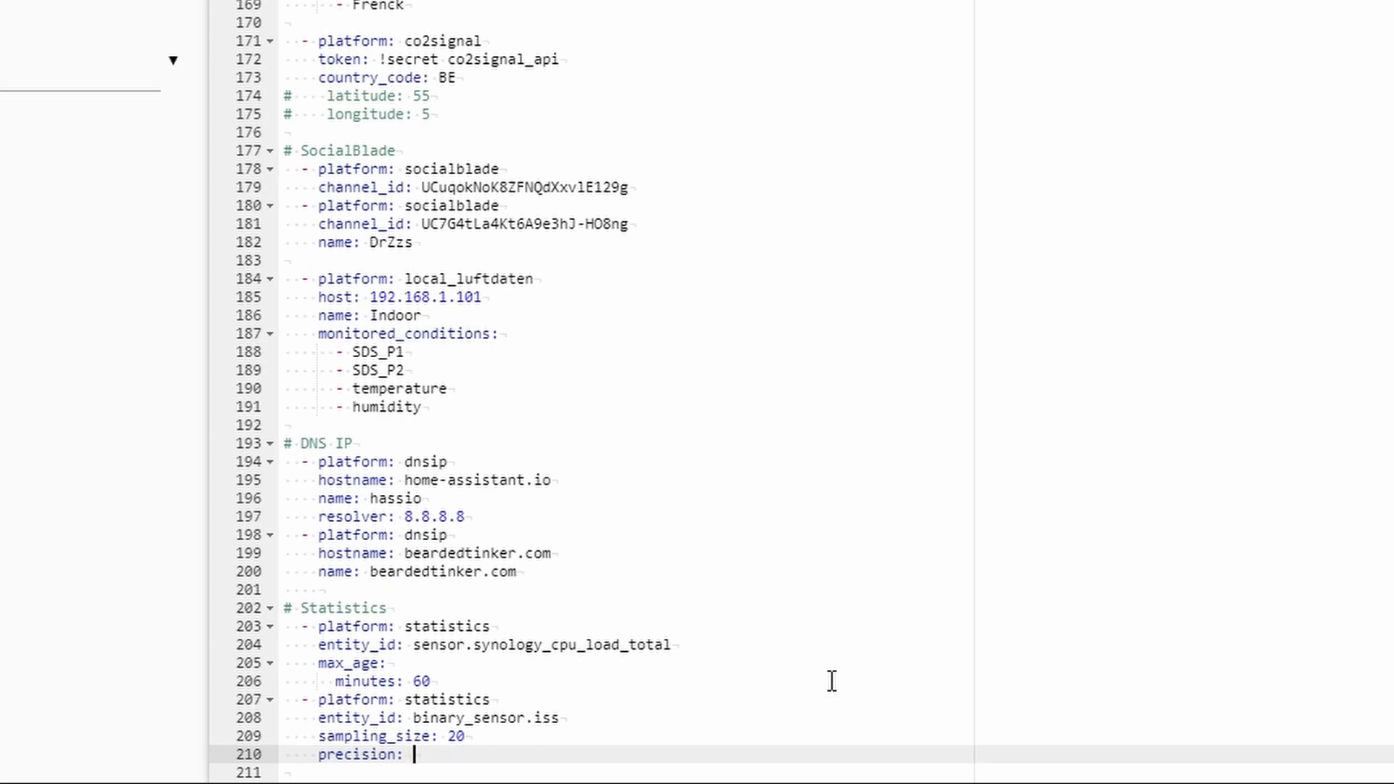
text(2)
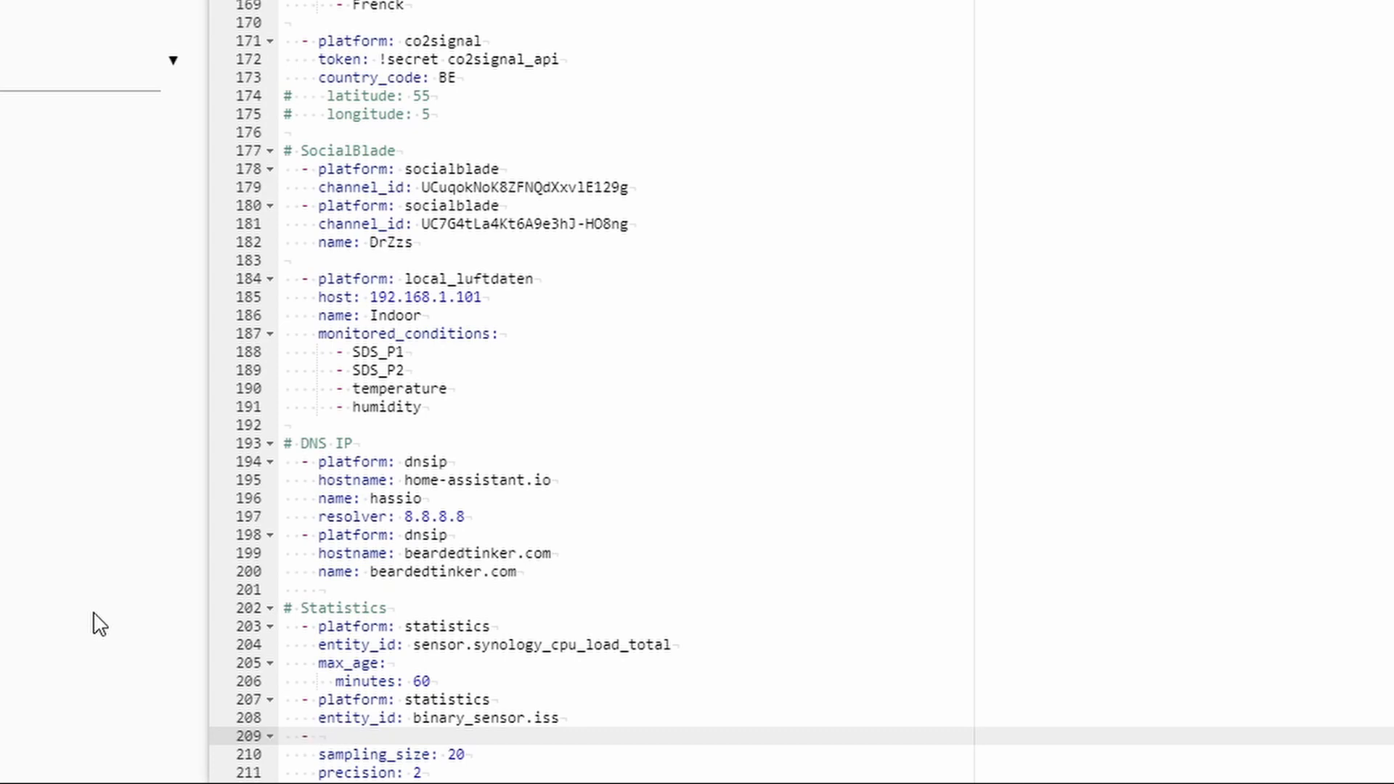
Step: Write the new list item as platform: statistics with entity_id: sensor.weather_temperature
click(316, 755)
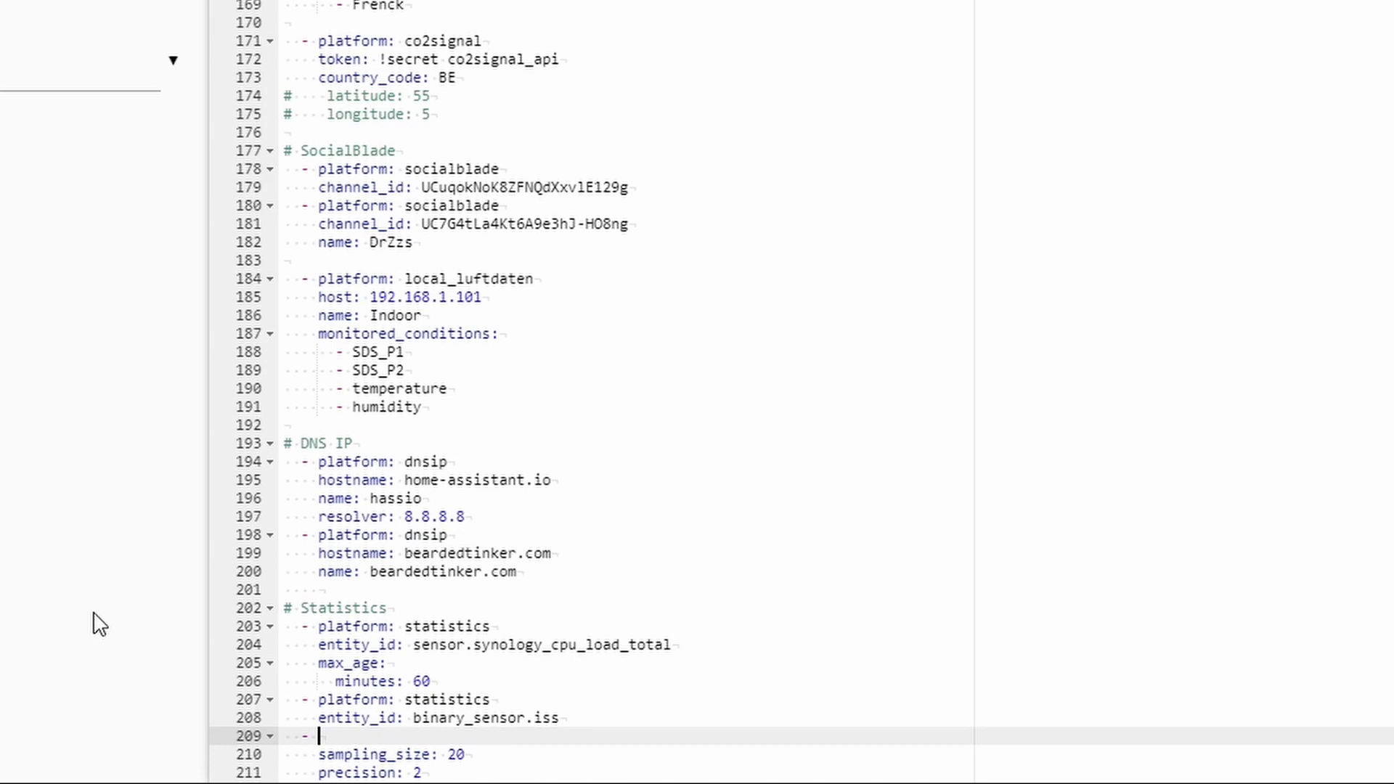
text(p)
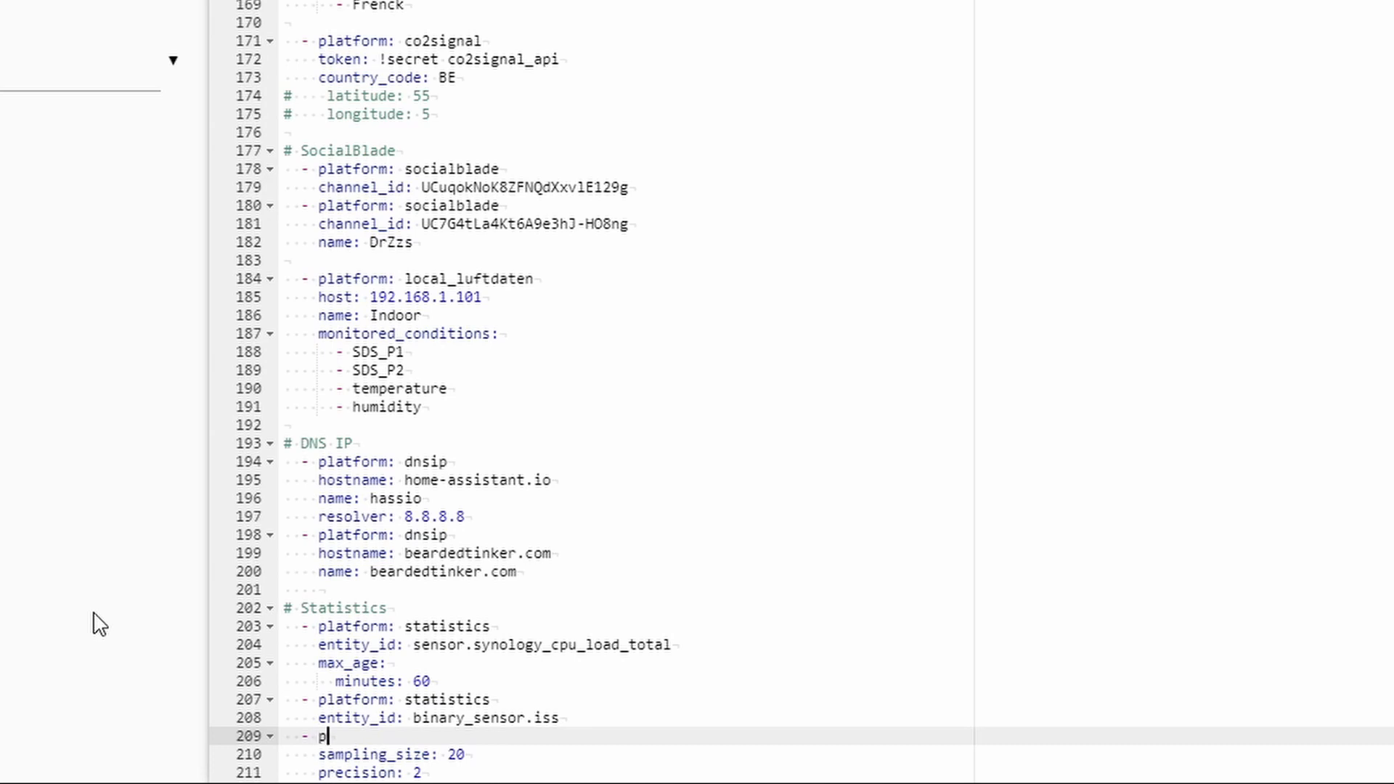
text(latform:)
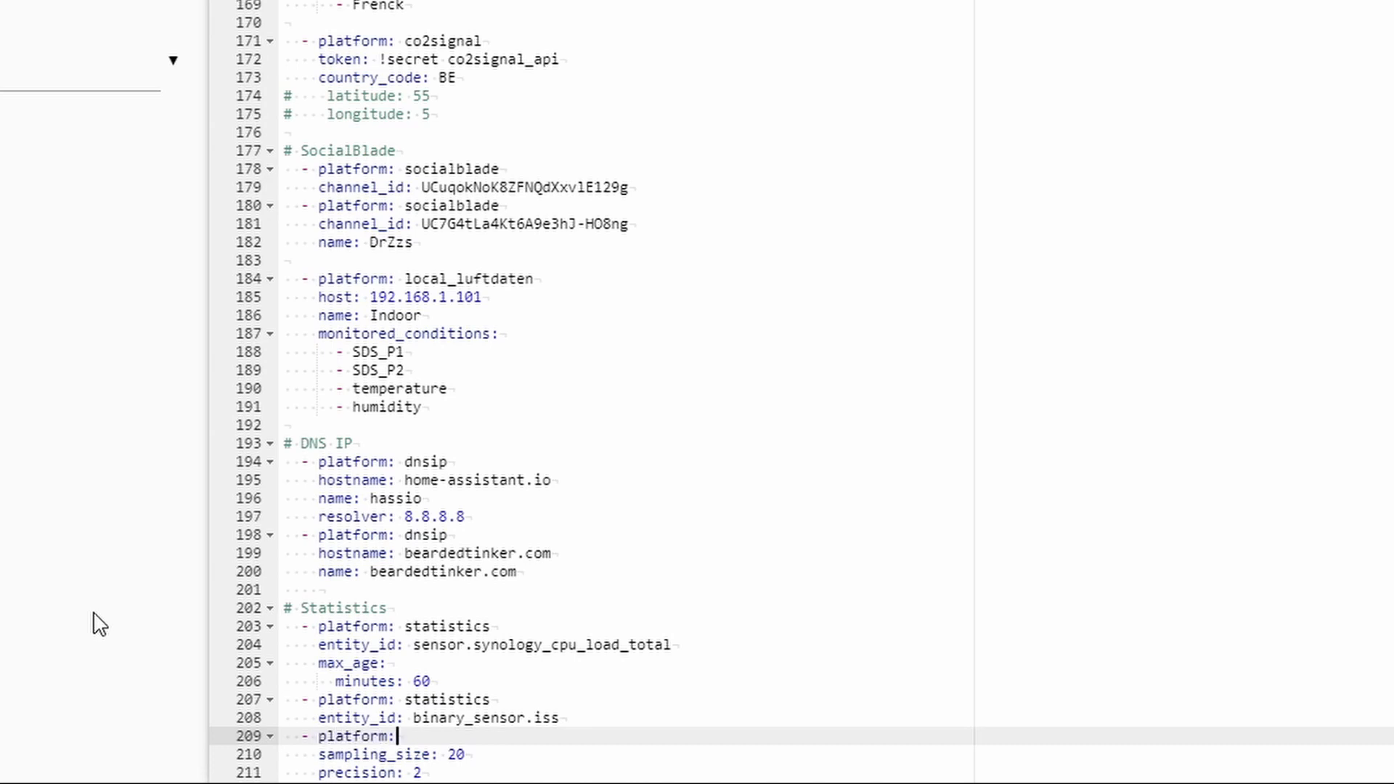
text(statisti)
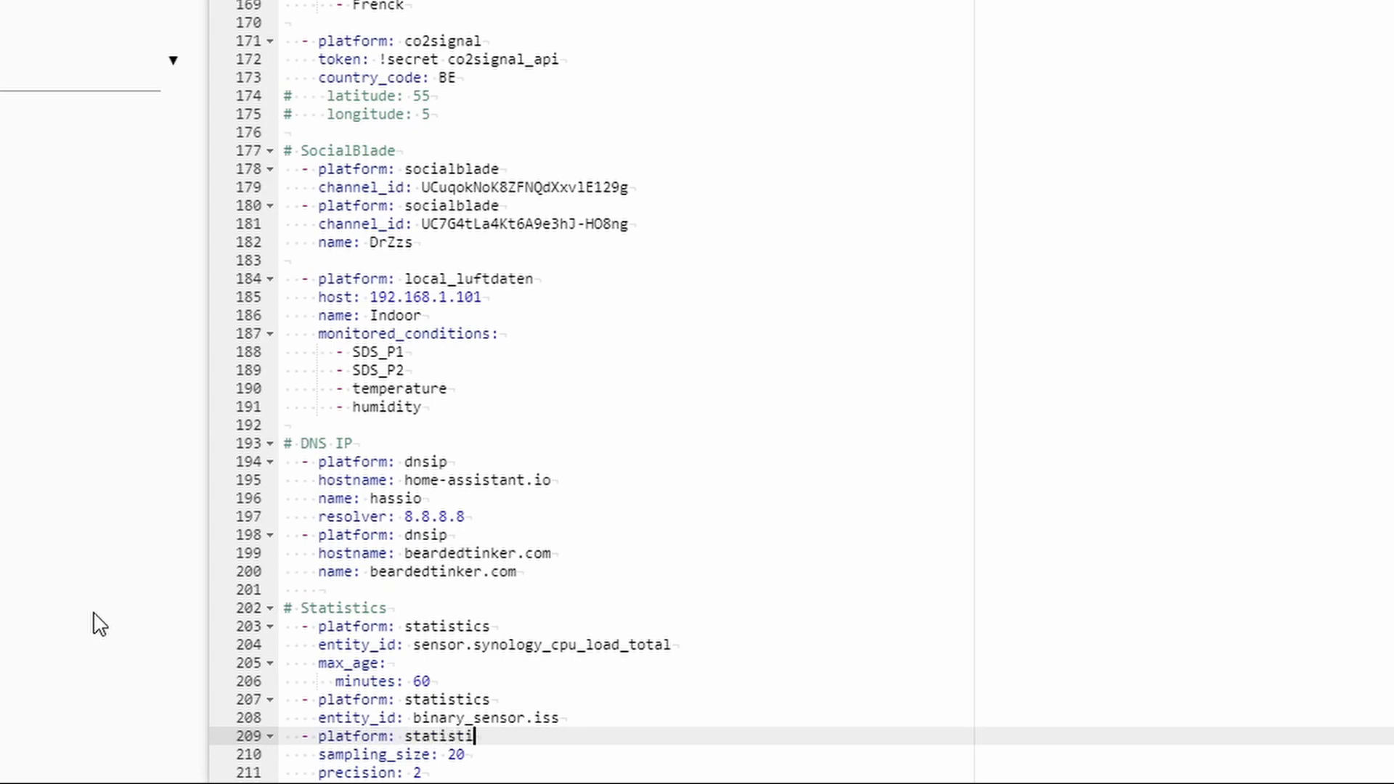
text(cs)
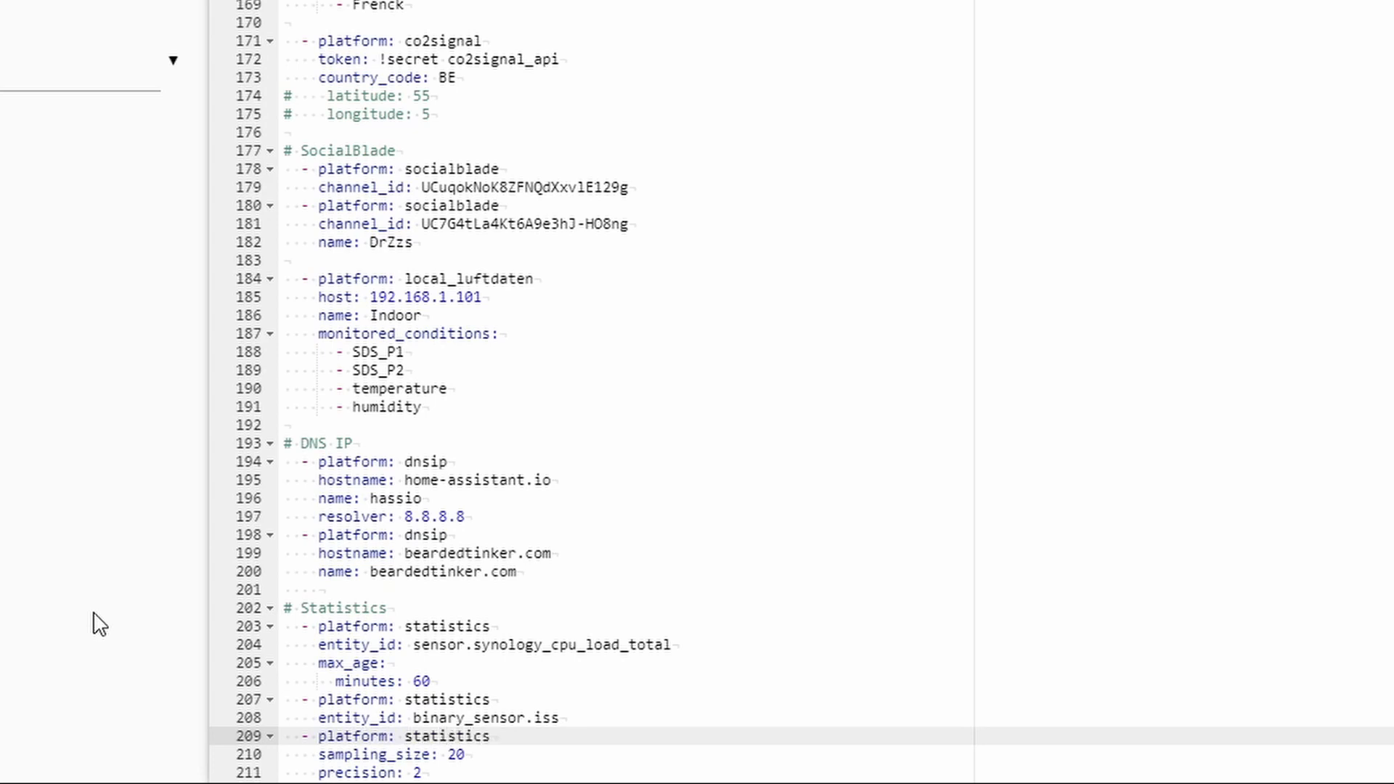
text(ent)
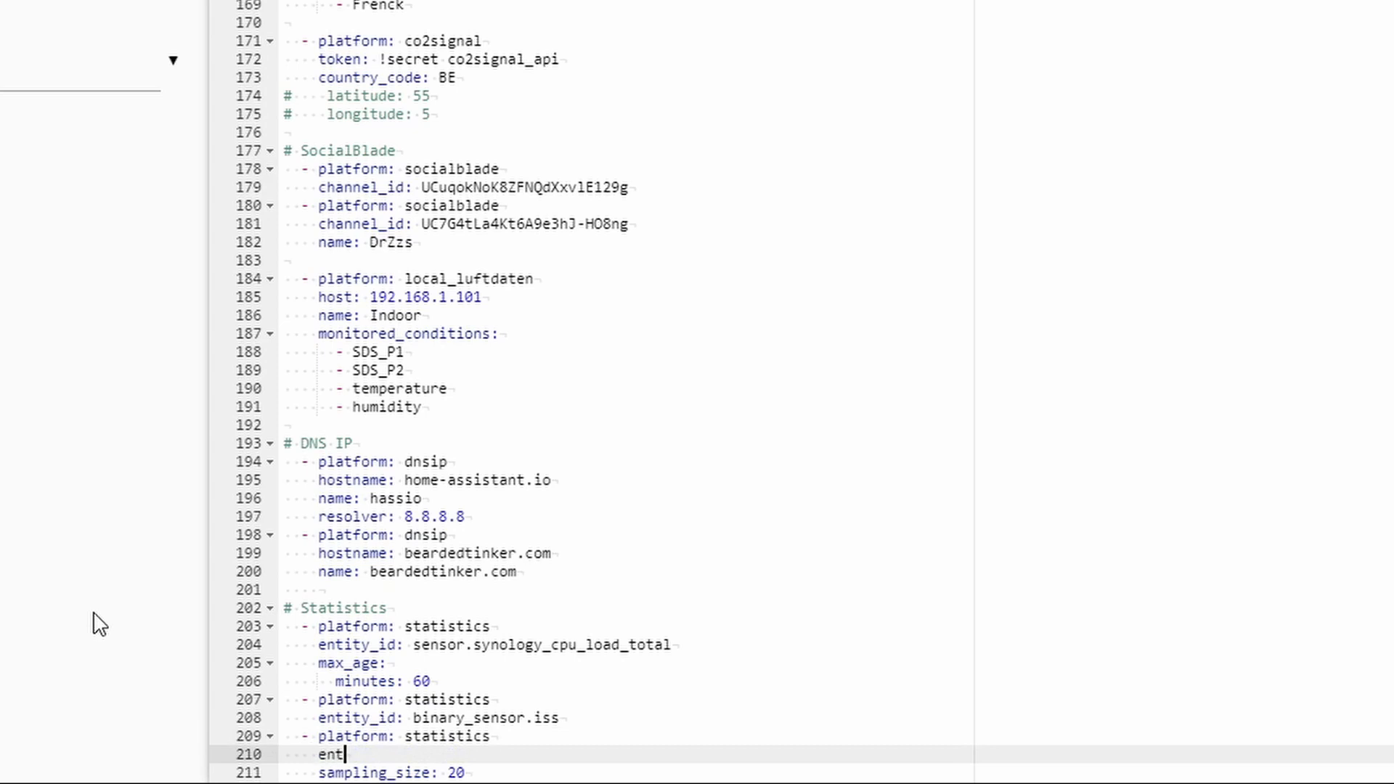
text(itiy)
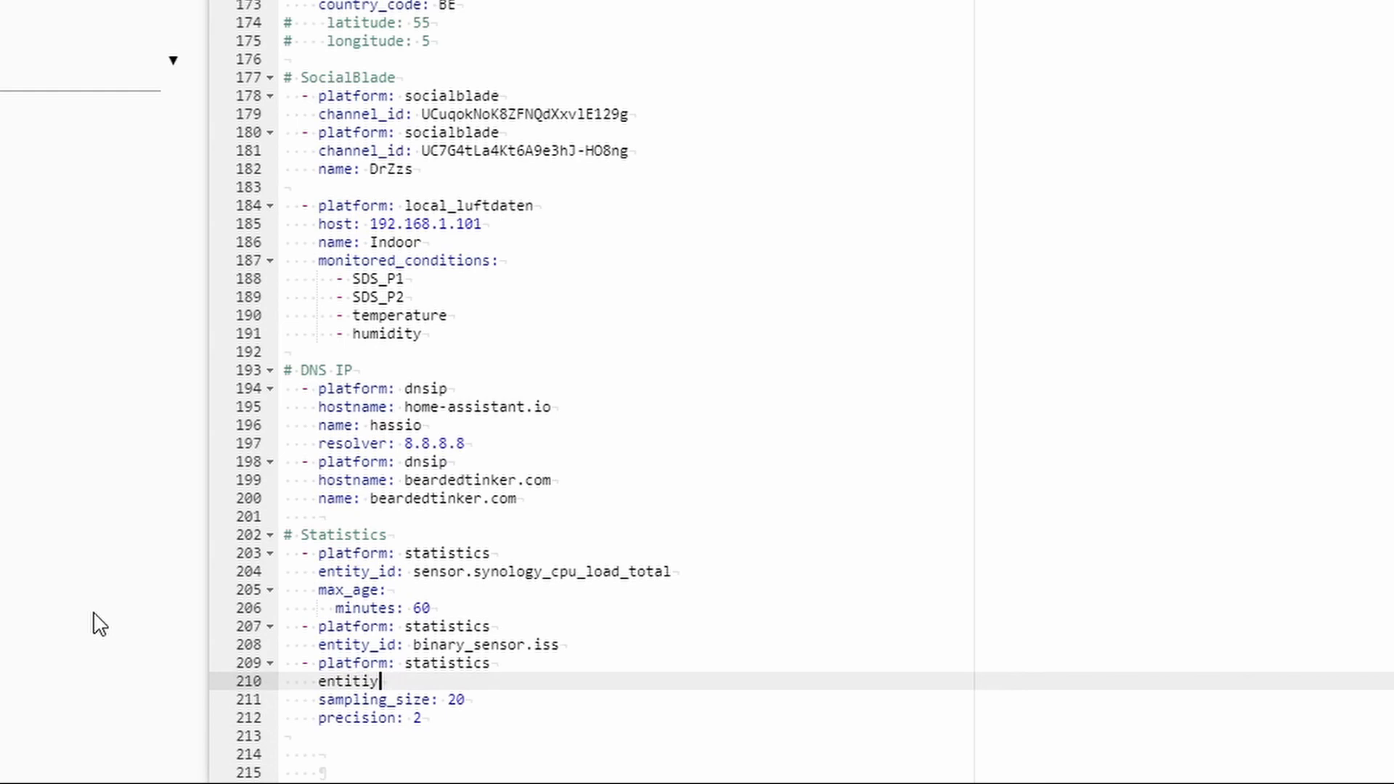
text(_)
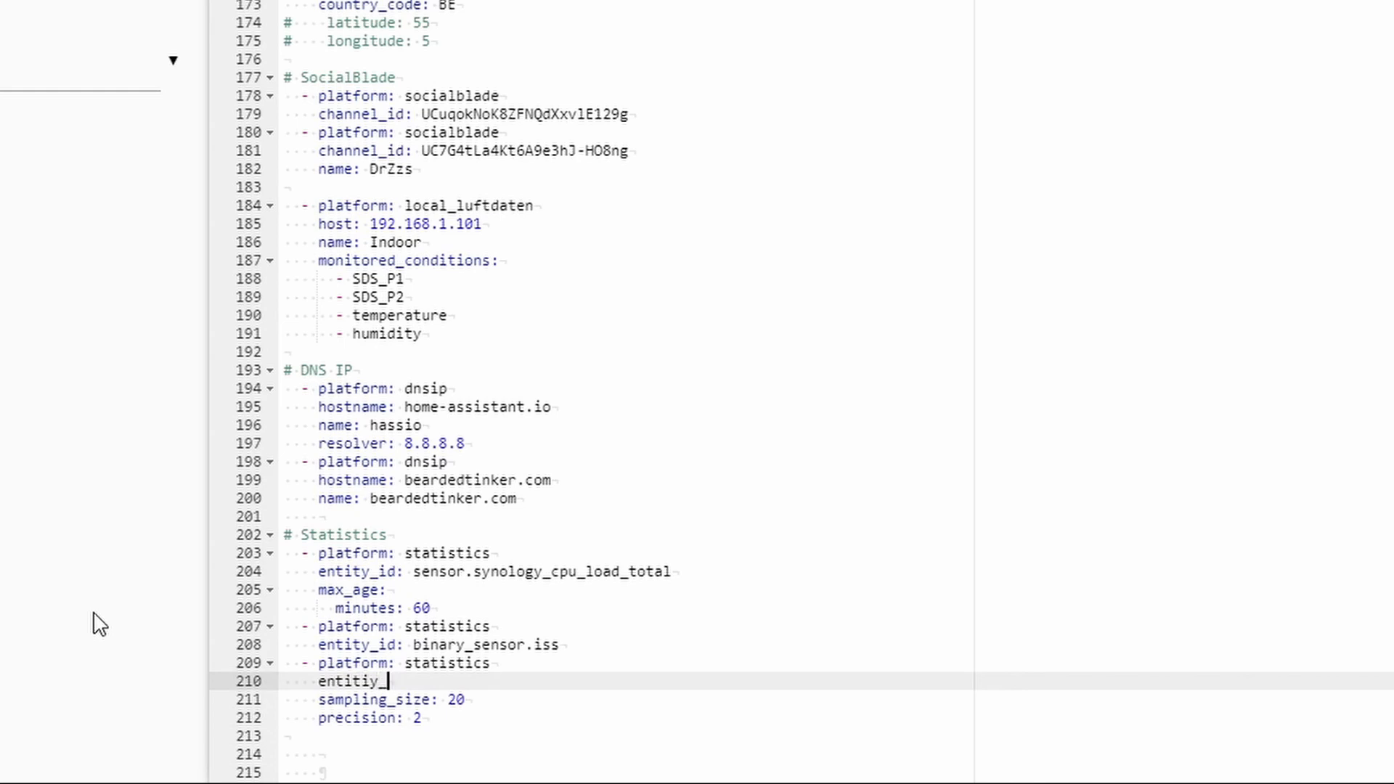
text(_id:)
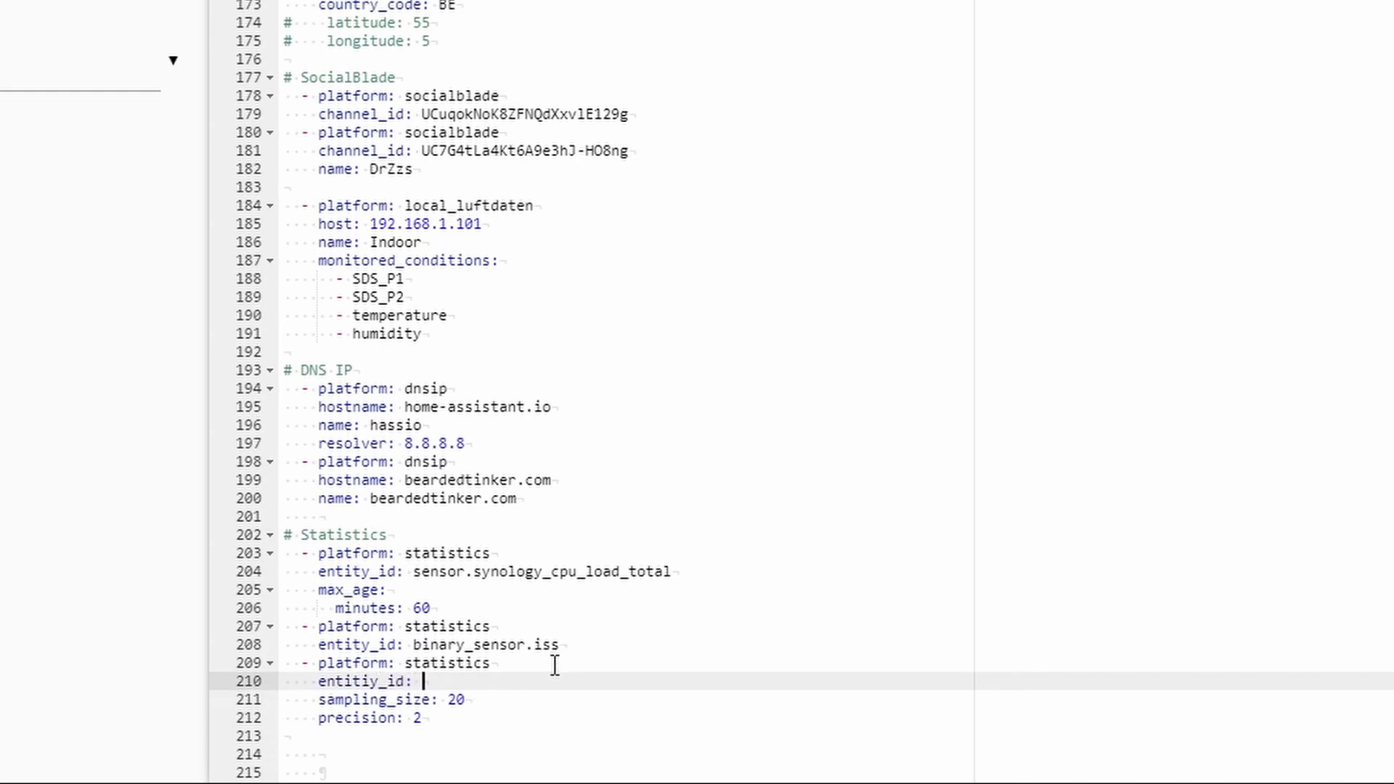
text(sensor.weather_temperature)
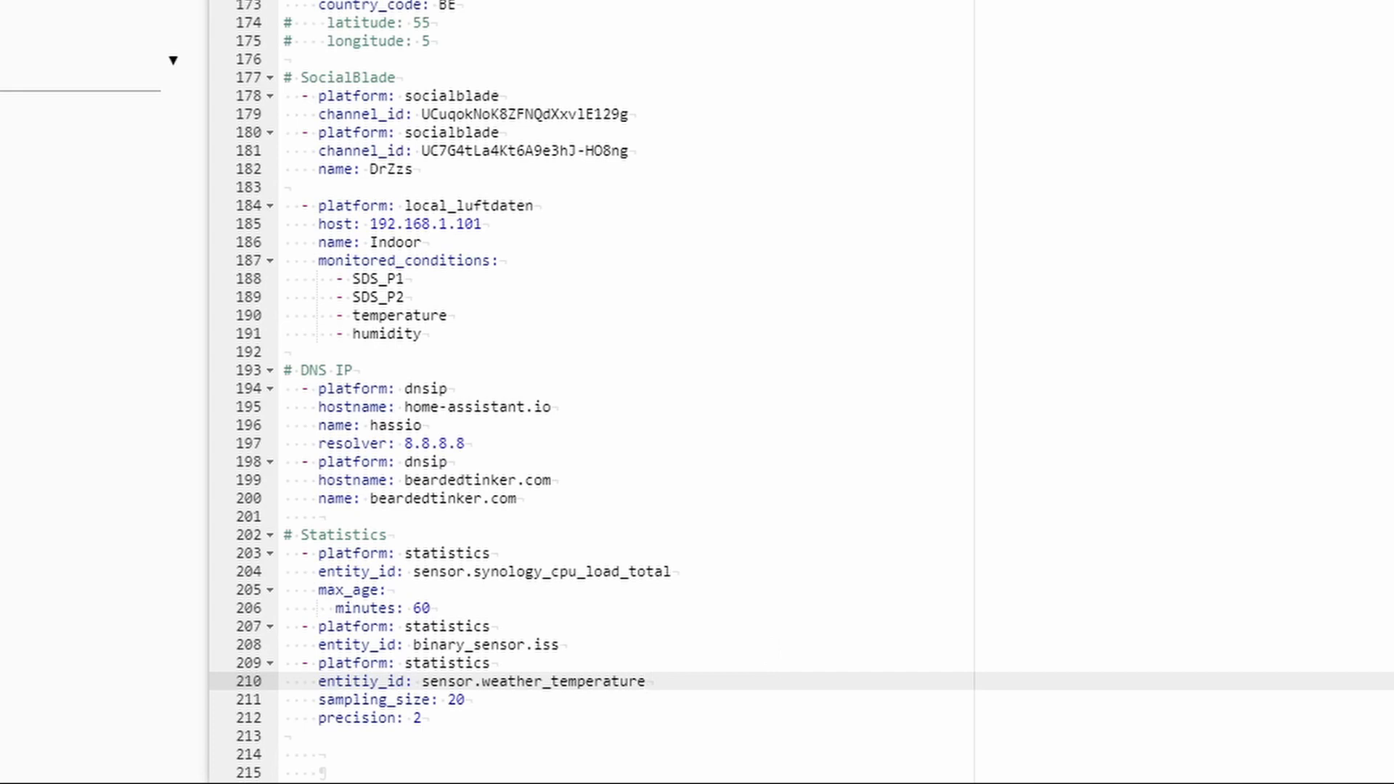
click(648, 683)
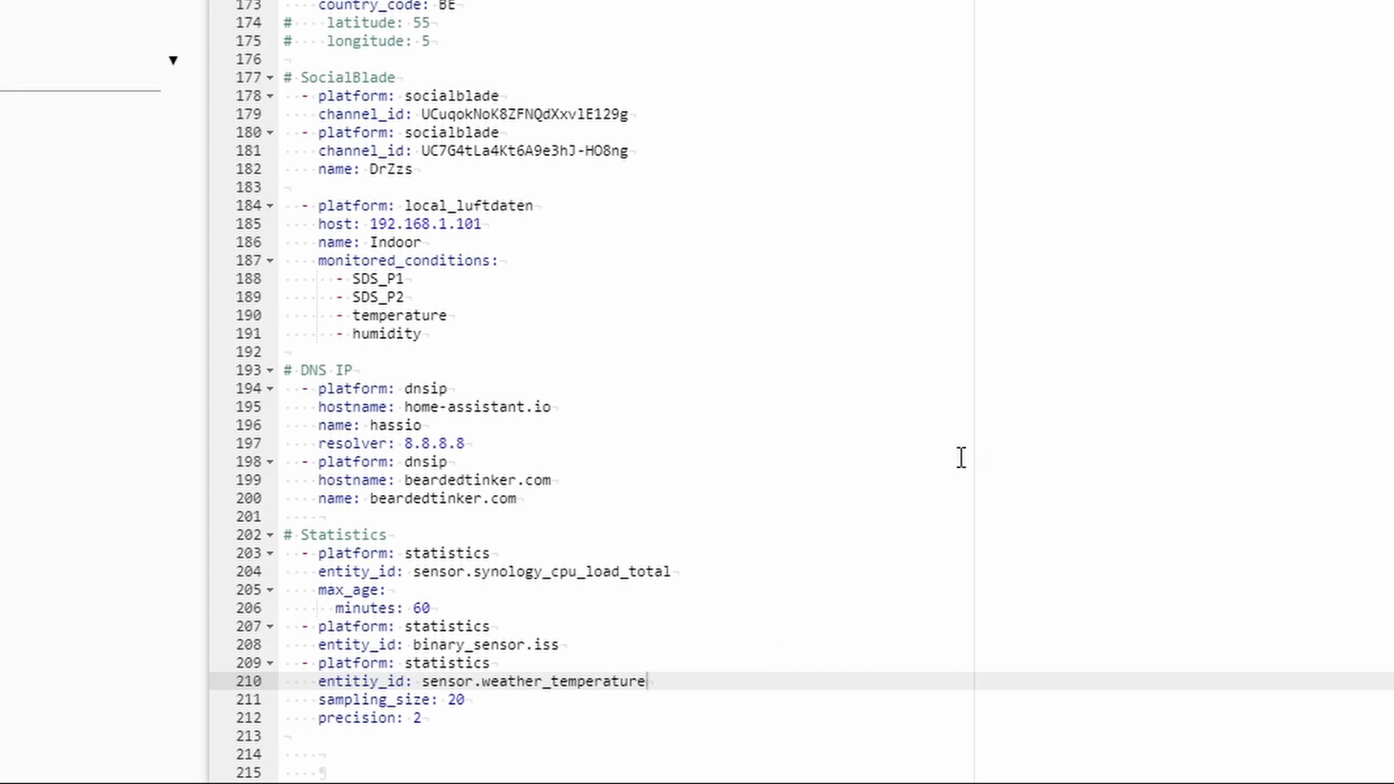
mouse_move(649, 726)
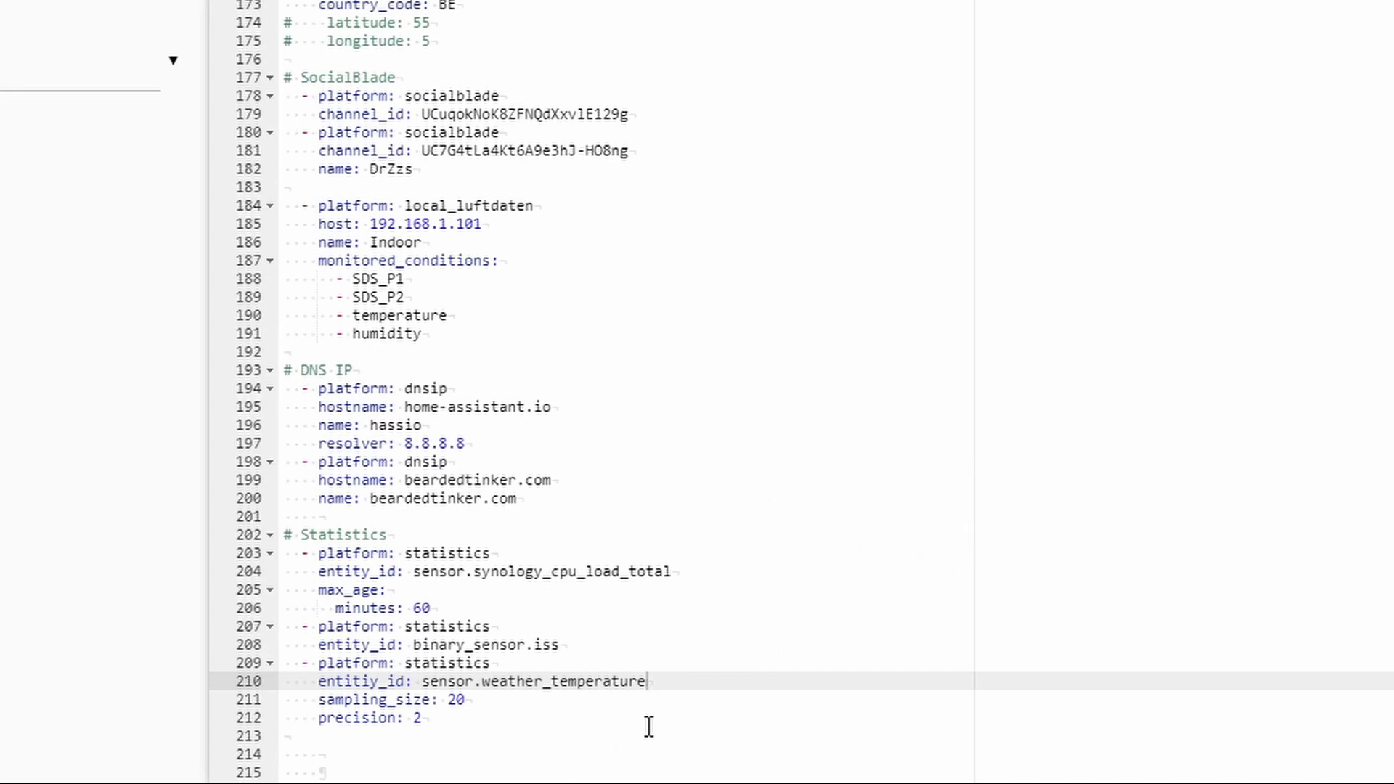
mouse_move(457, 716)
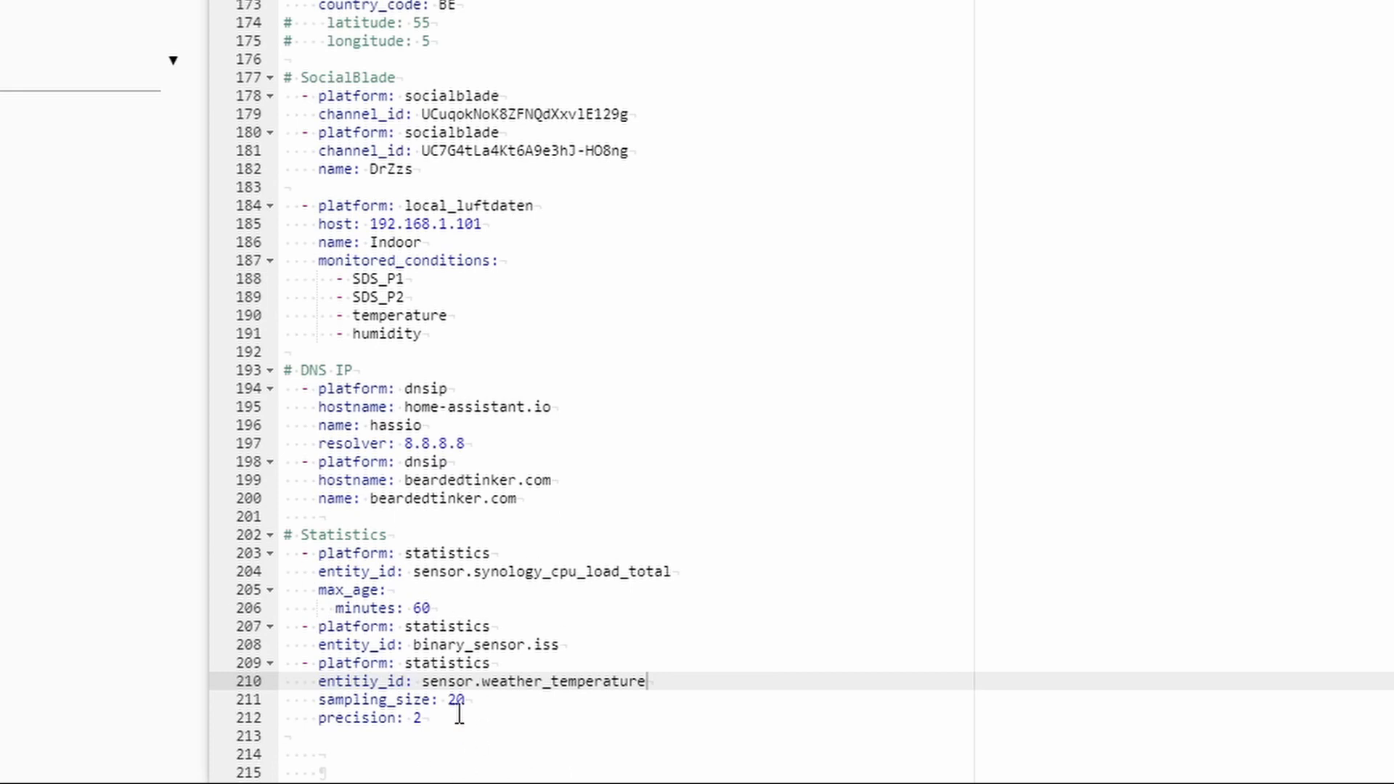
mouse_move(709, 590)
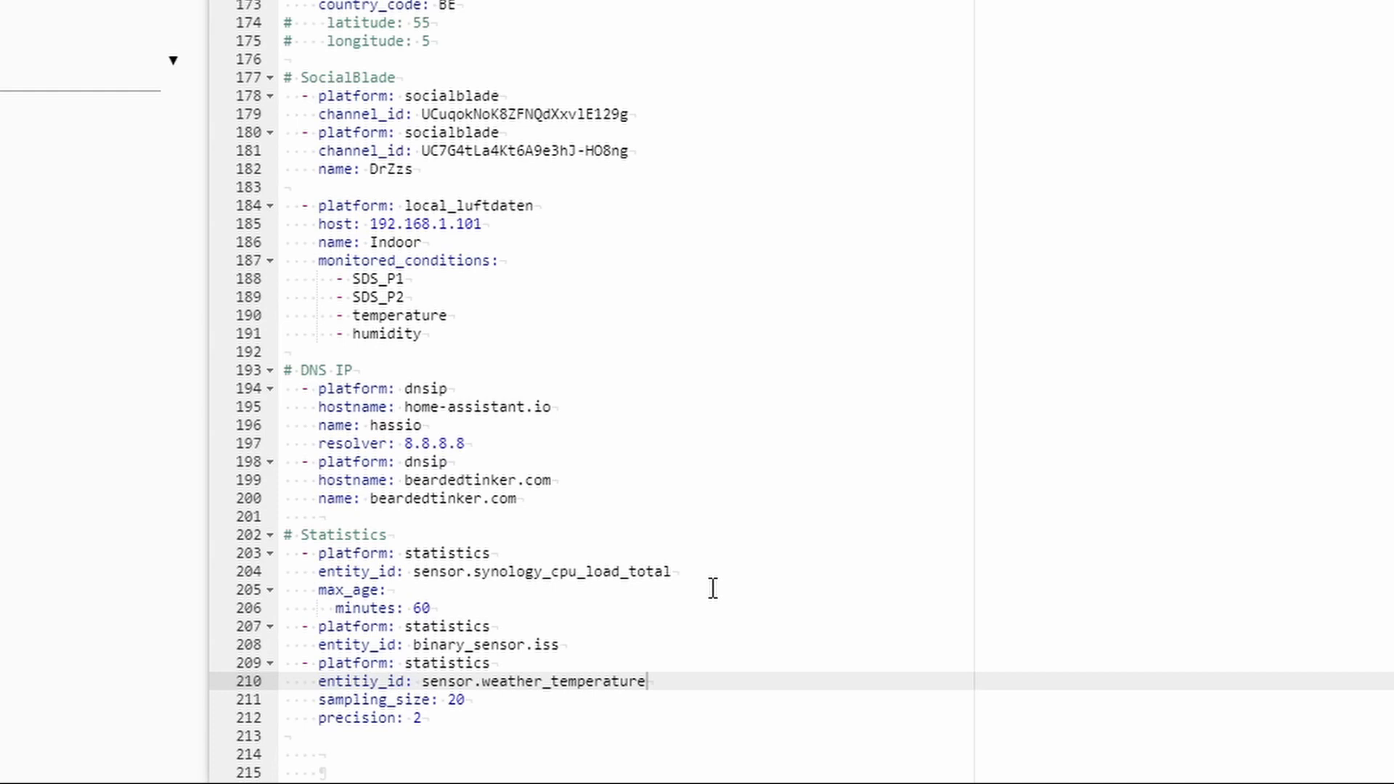
mouse_move(389, 554)
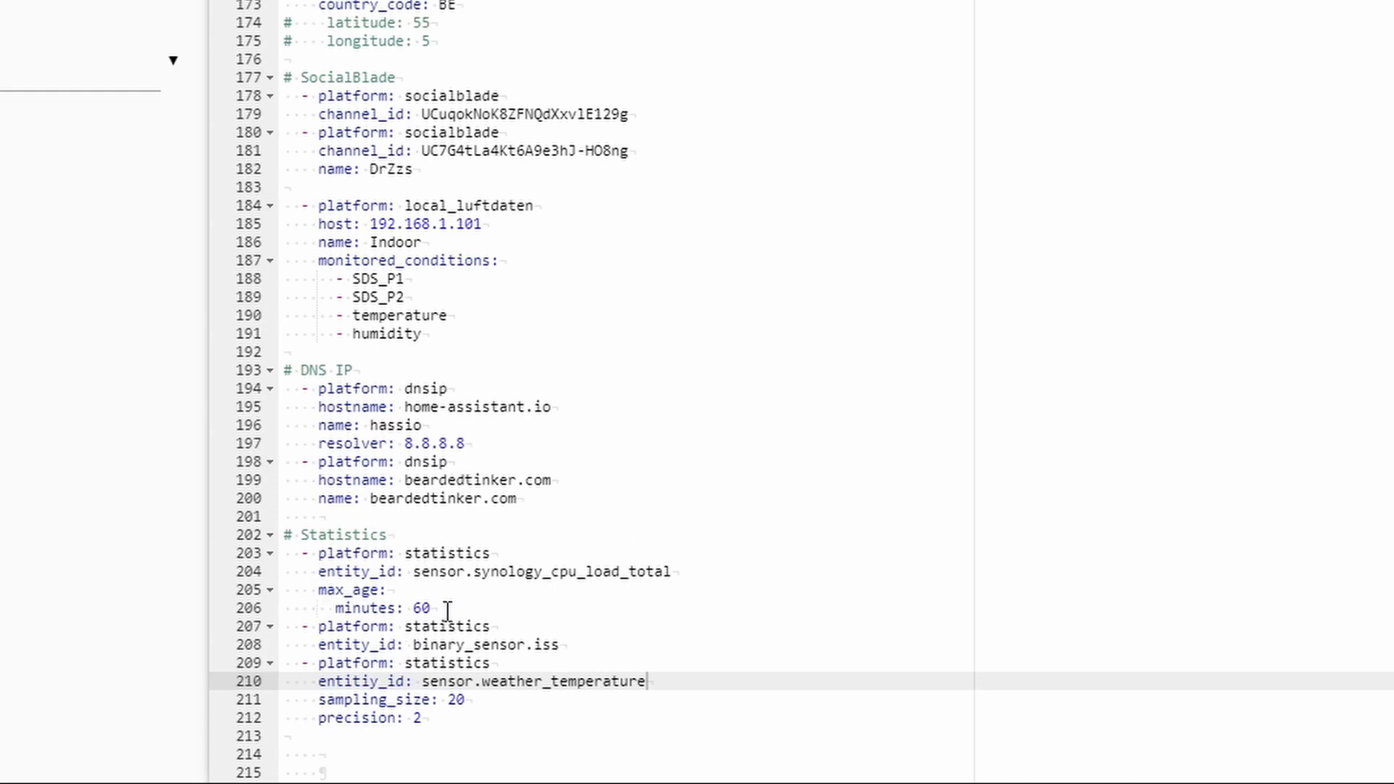
mouse_move(363, 612)
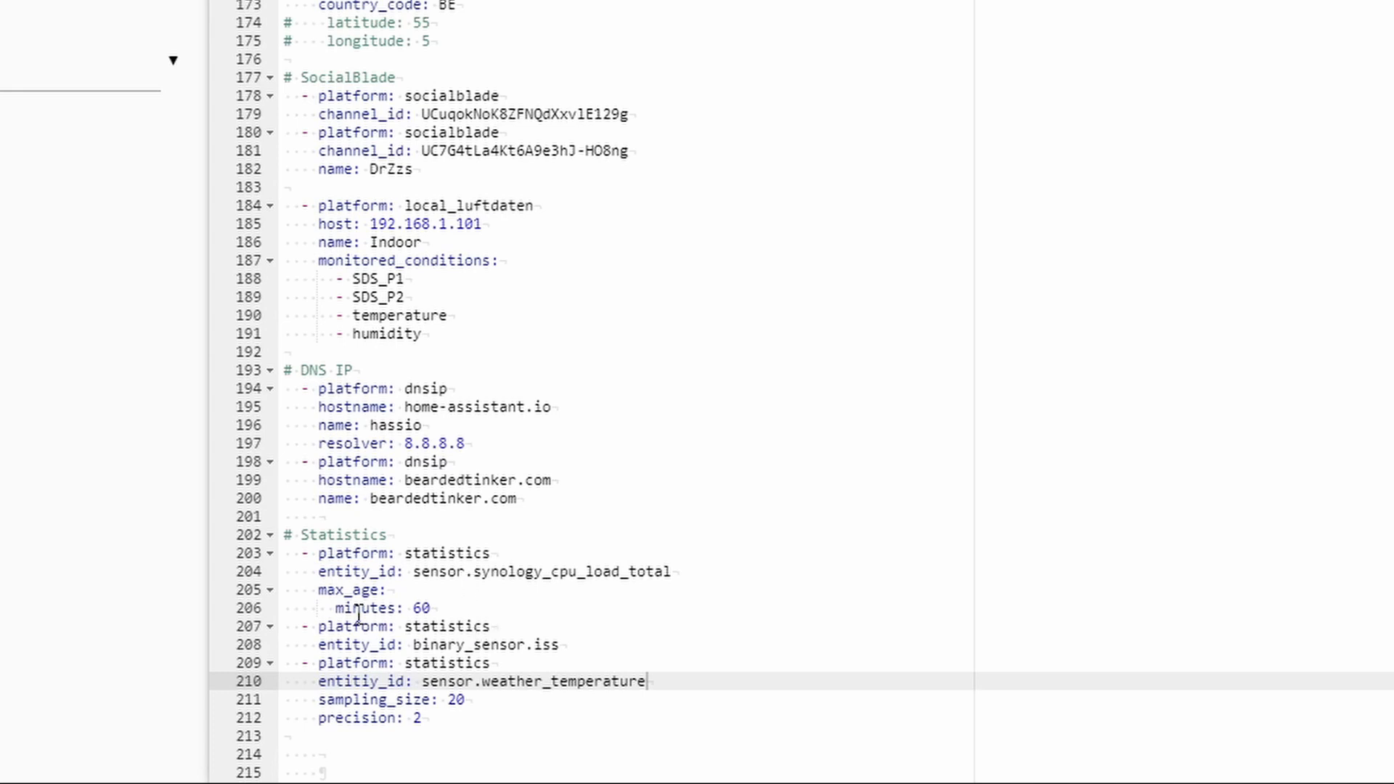
mouse_move(575, 628)
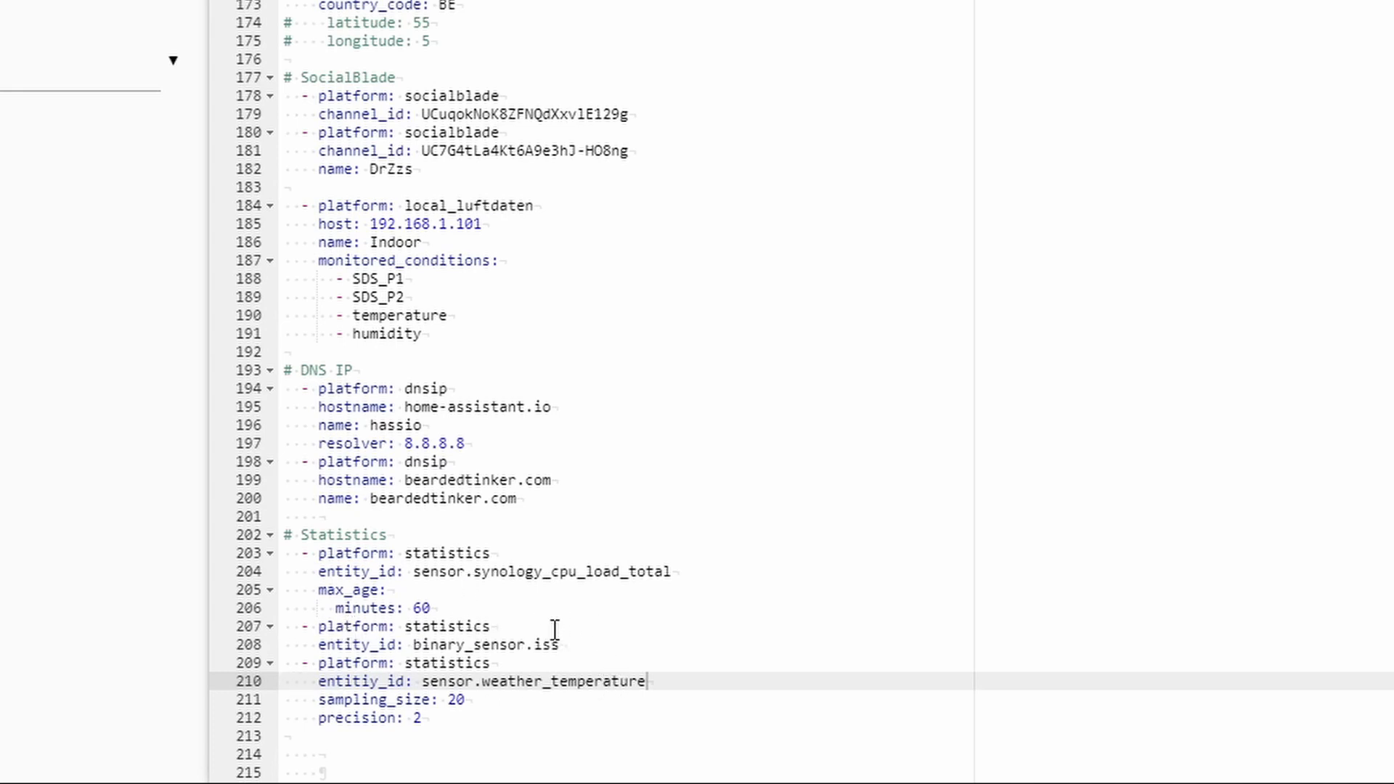
mouse_move(564, 645)
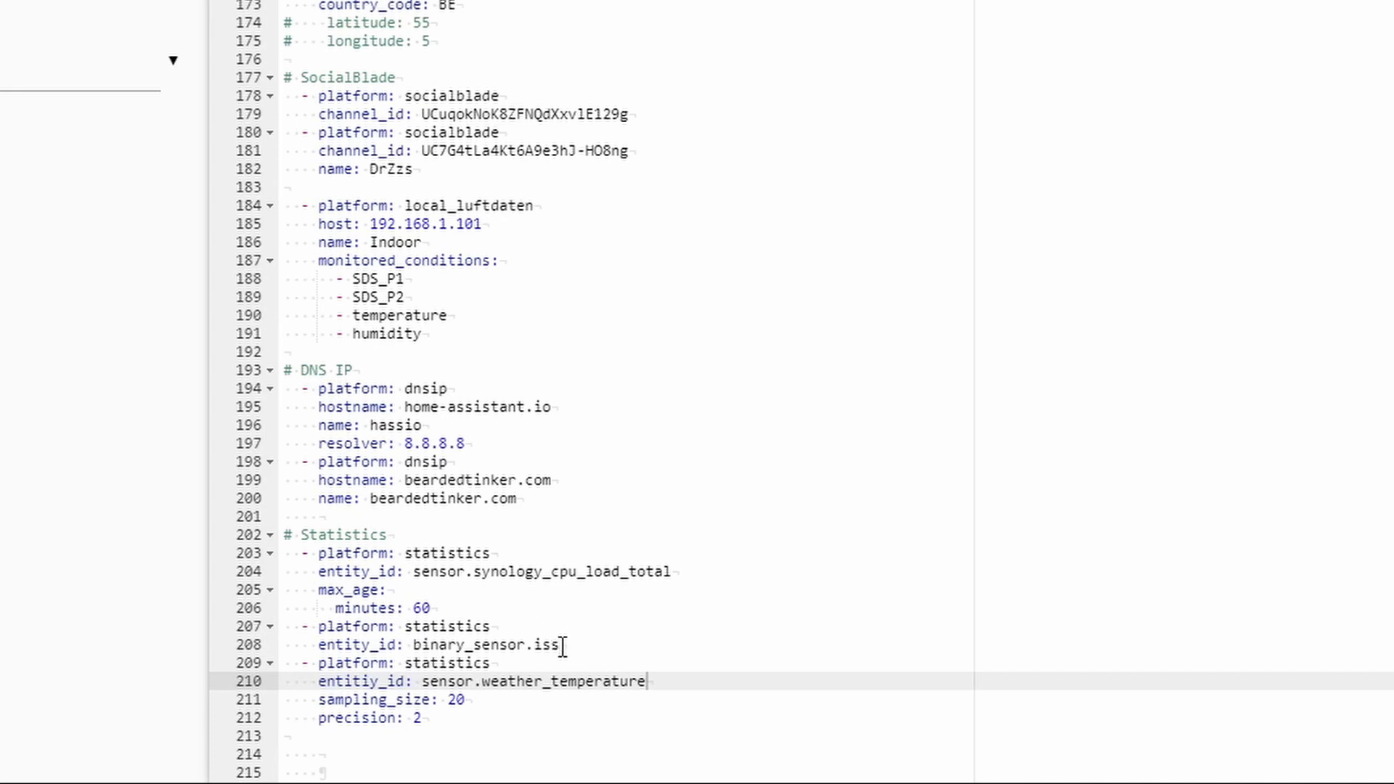
mouse_move(564, 629)
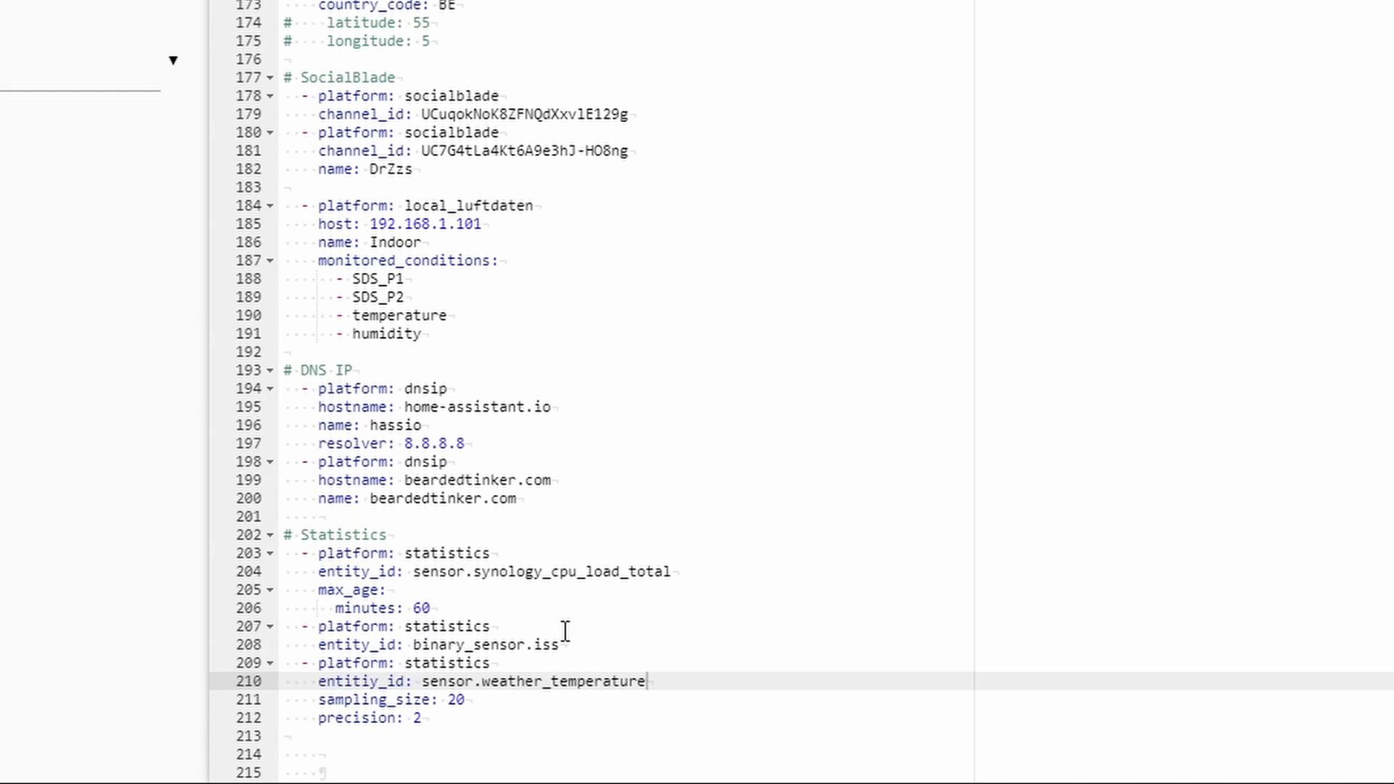
mouse_move(464, 645)
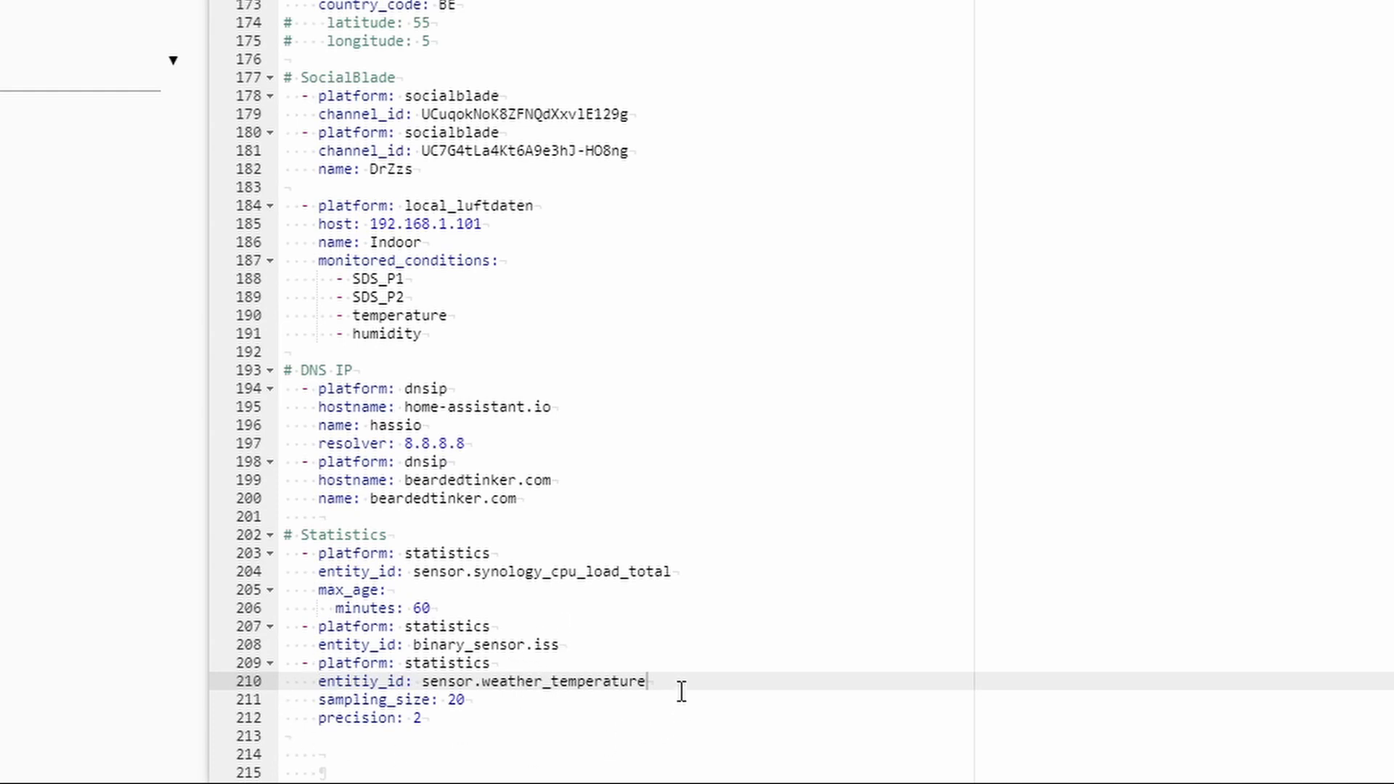
mouse_move(691, 694)
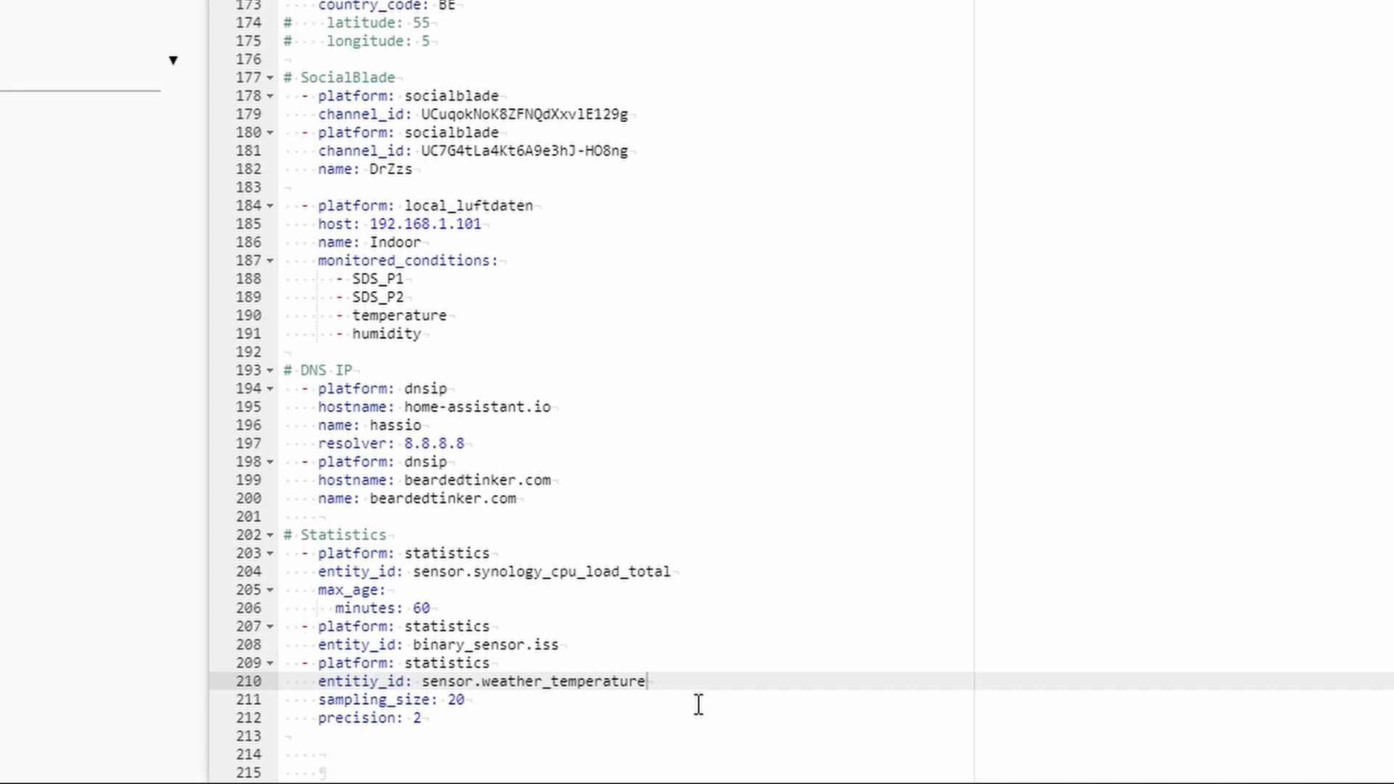
mouse_move(462, 717)
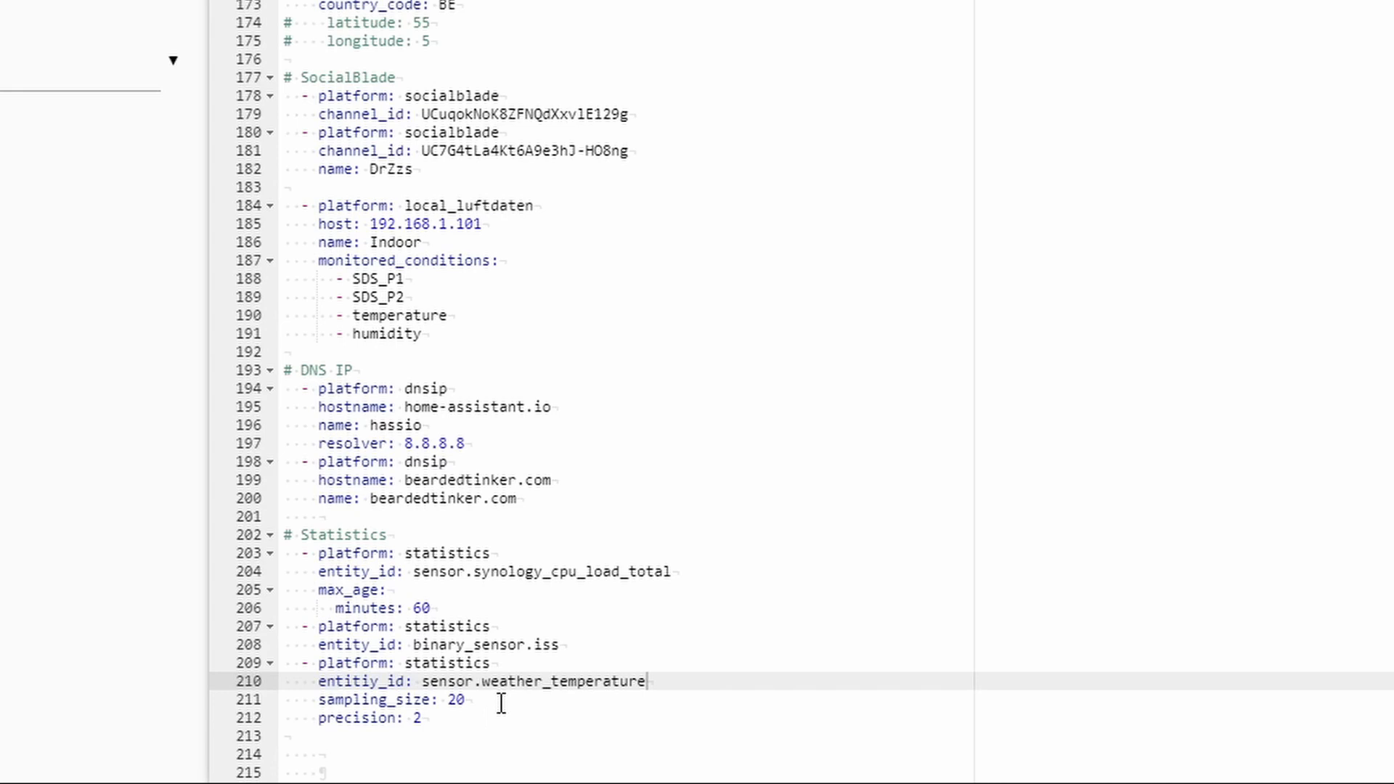
mouse_move(409, 735)
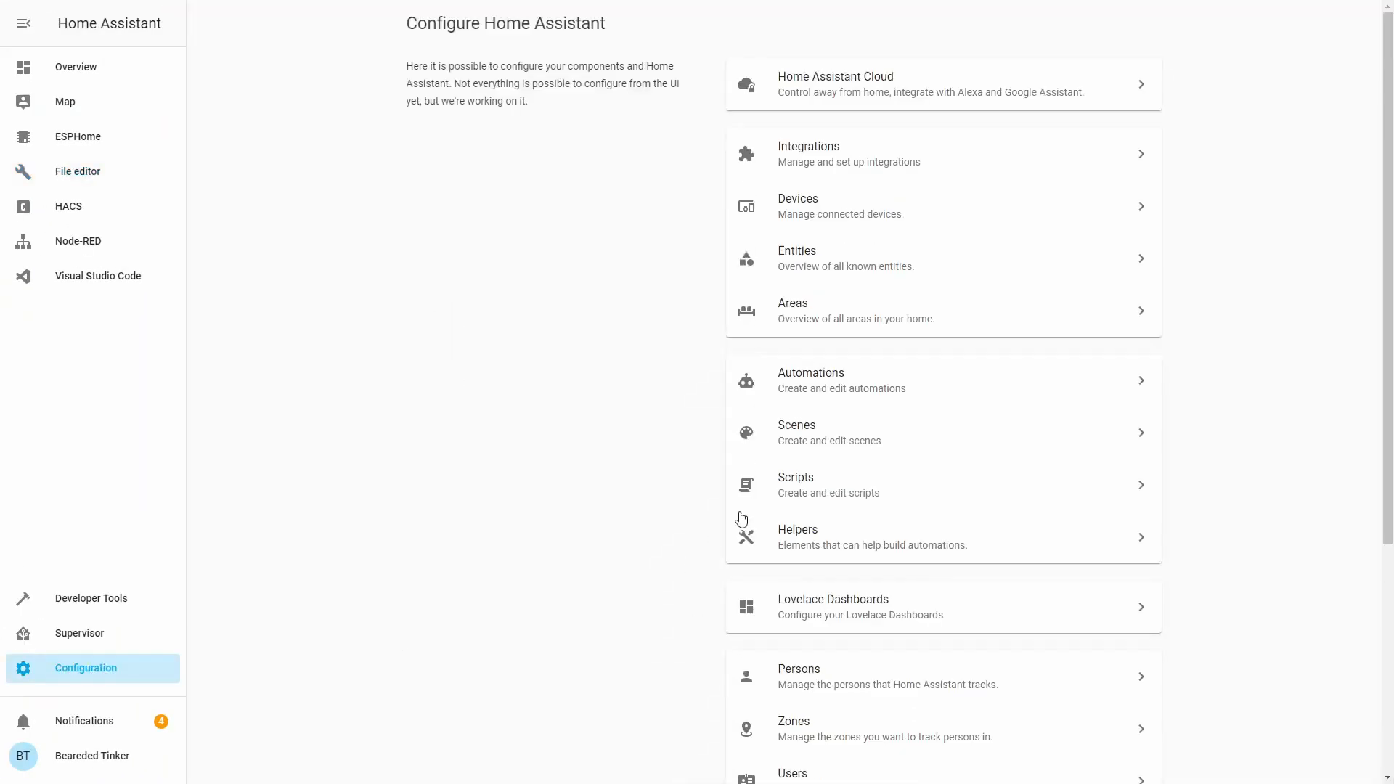
Step: Restart the server from Server Controls, confirm it, and return to the Overview dashboard
scroll(down, 3)
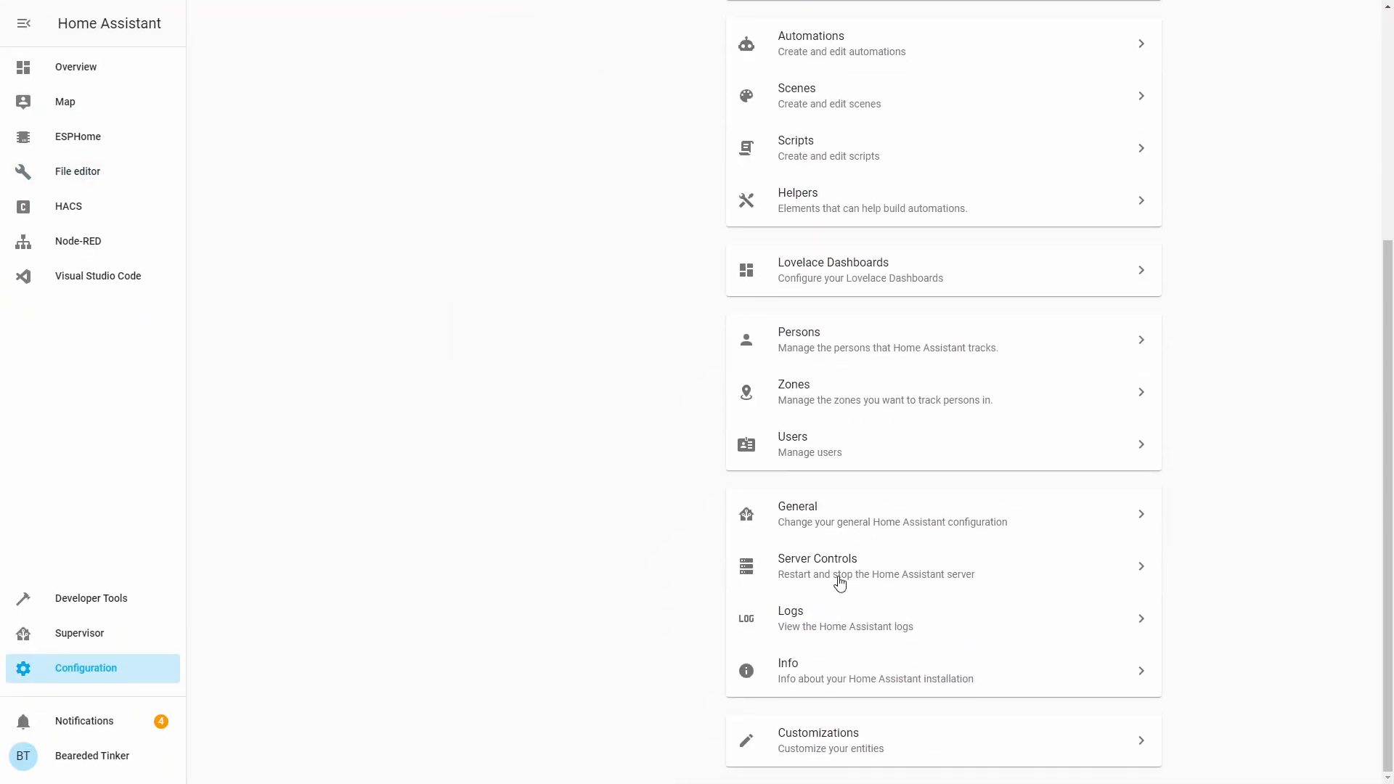
click(818, 567)
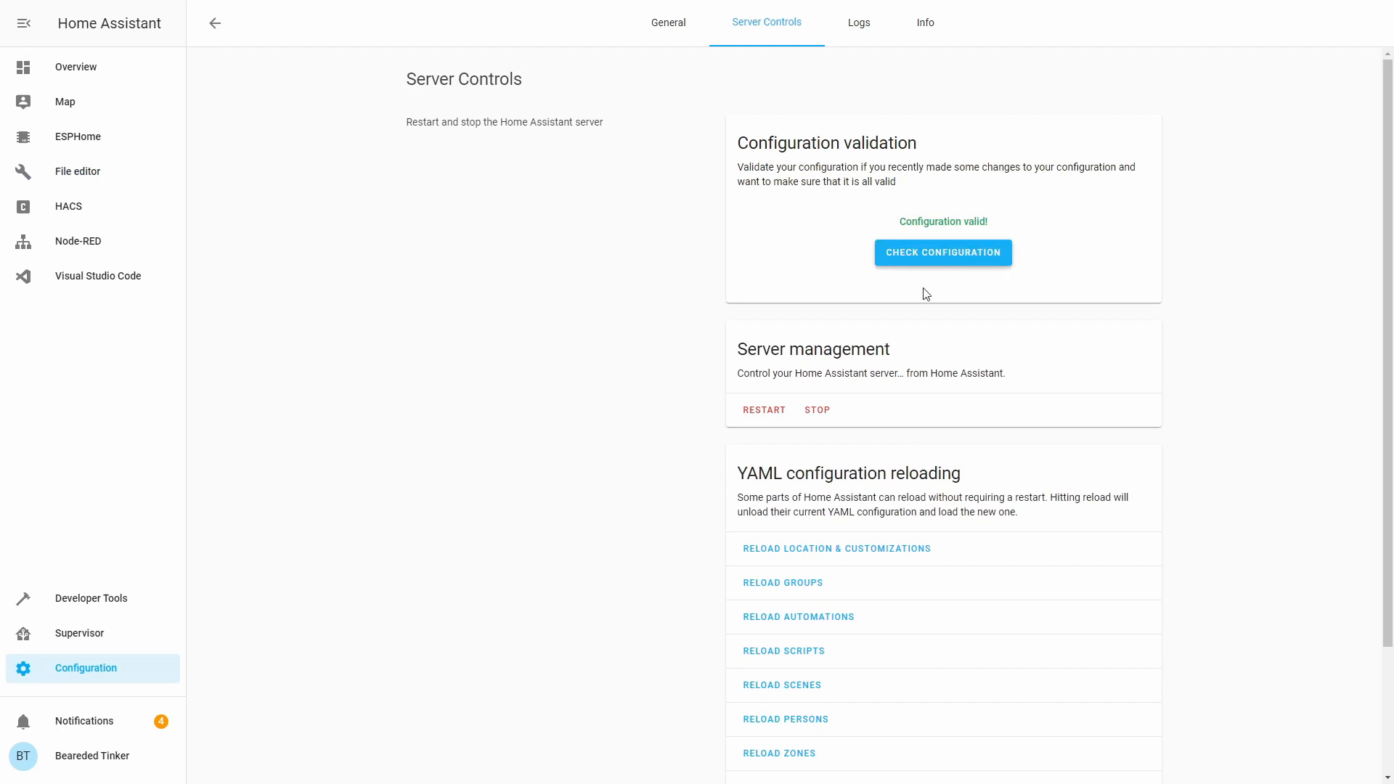
click(764, 410)
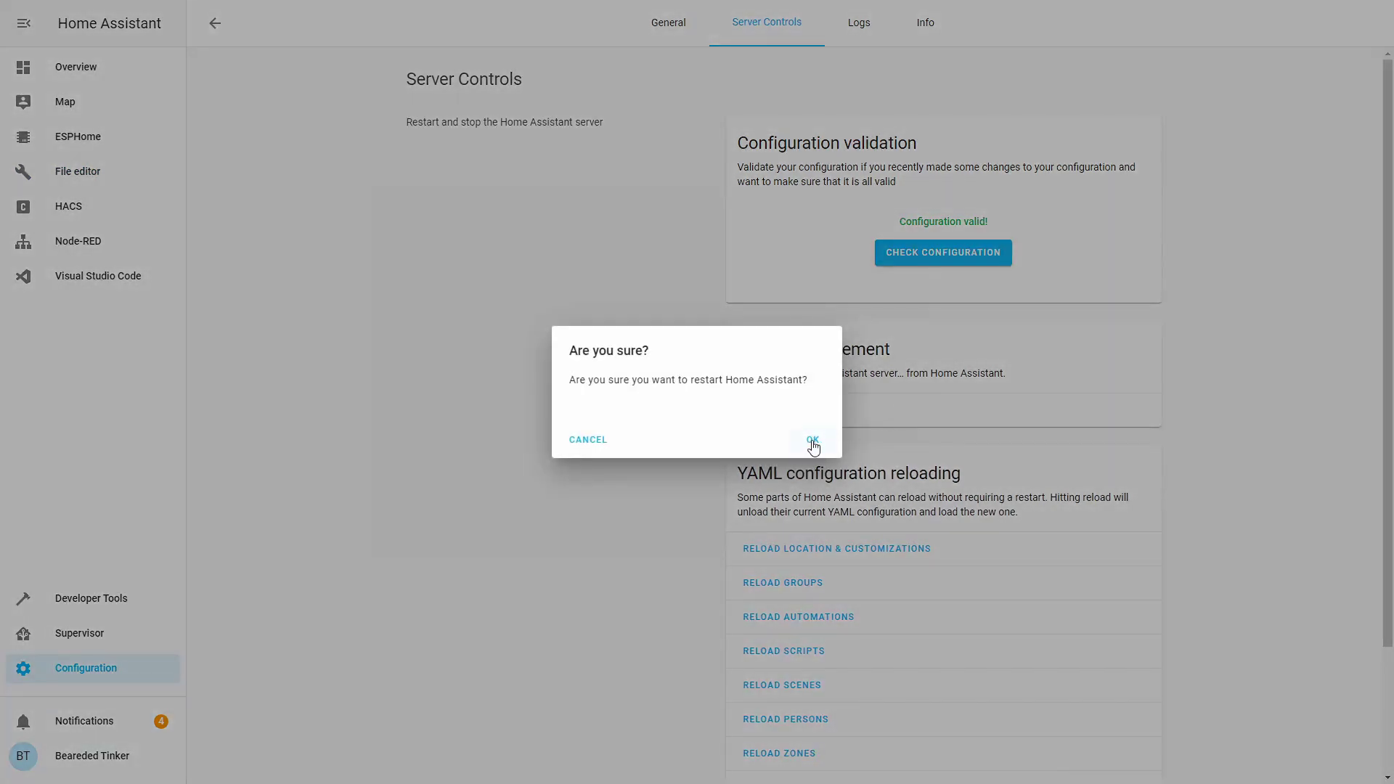
click(812, 439)
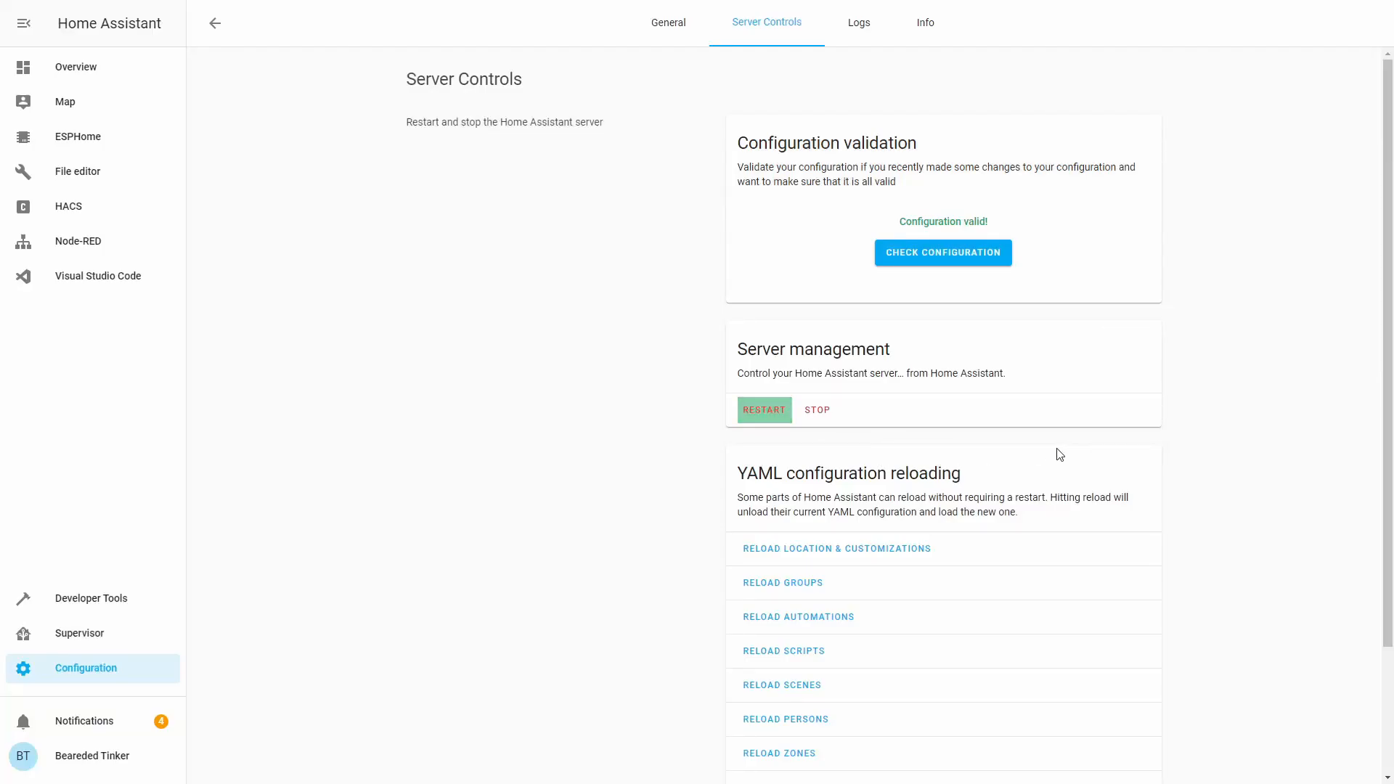
click(764, 410)
text(stati)
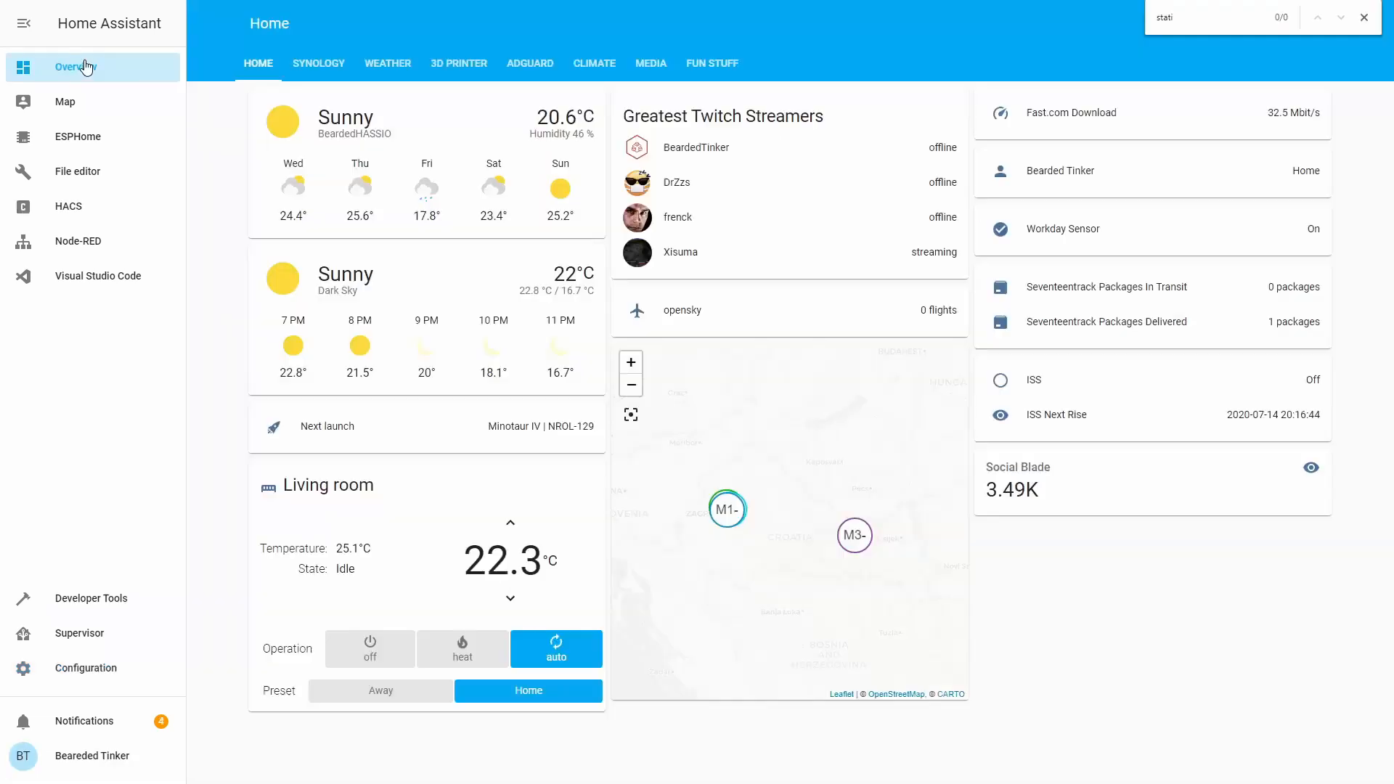
Step: Enter Configure UI on the FUN STUFF view and edit the My Title card
click(712, 63)
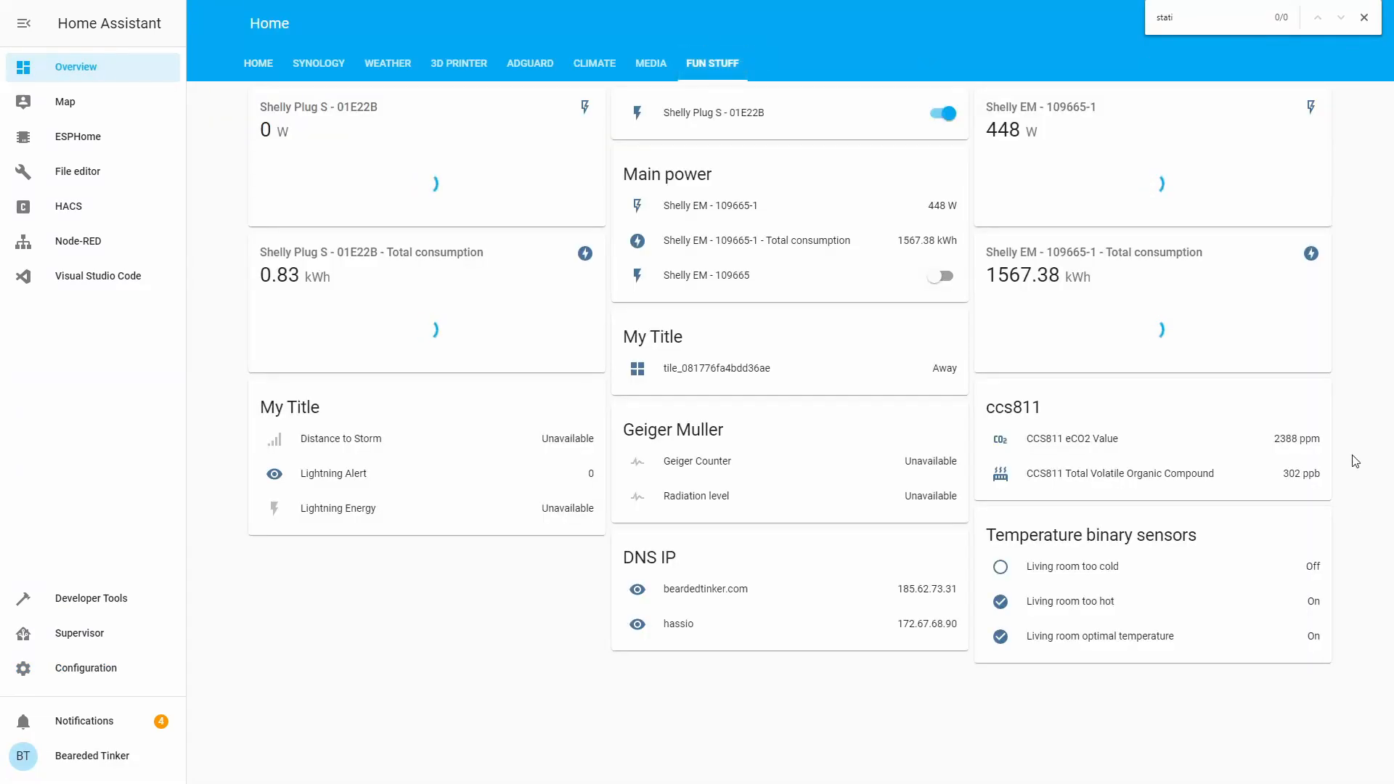
click(1365, 23)
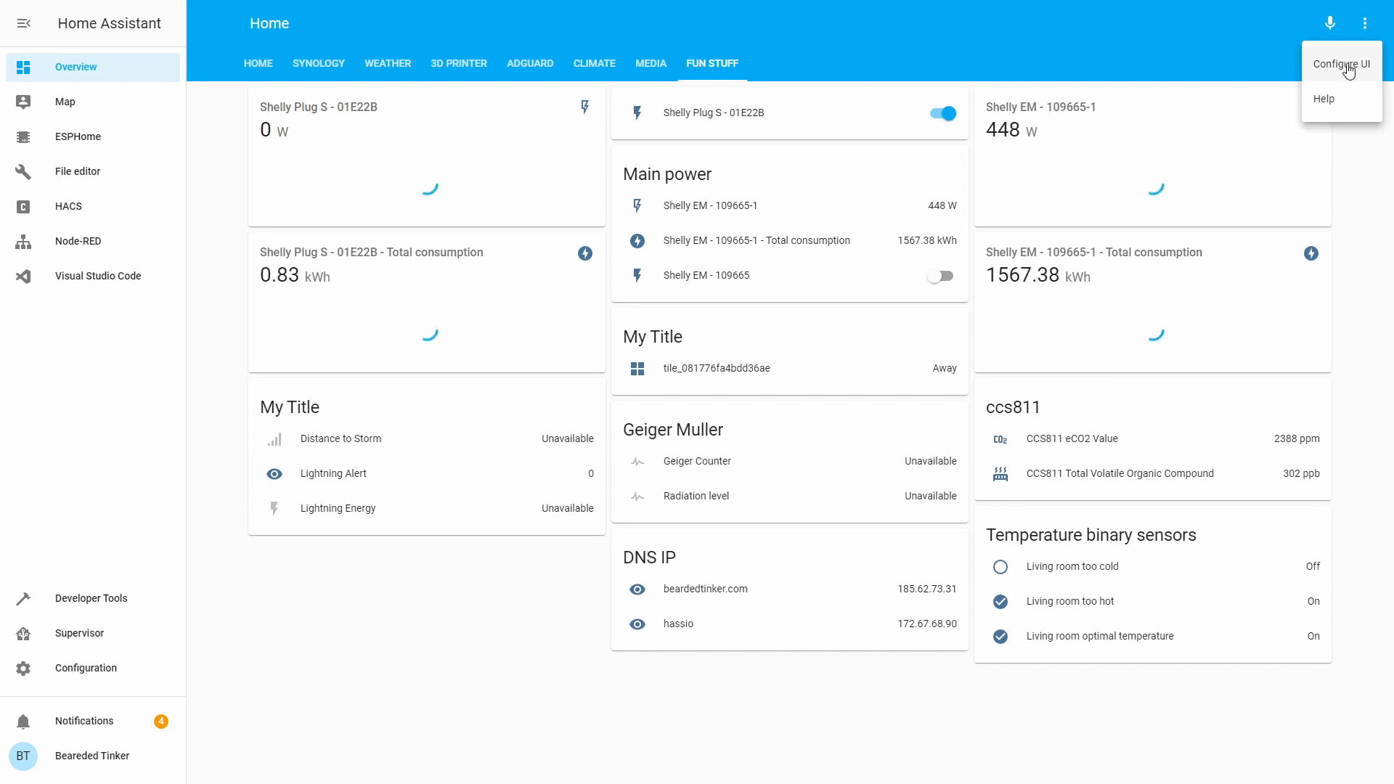
click(1342, 64)
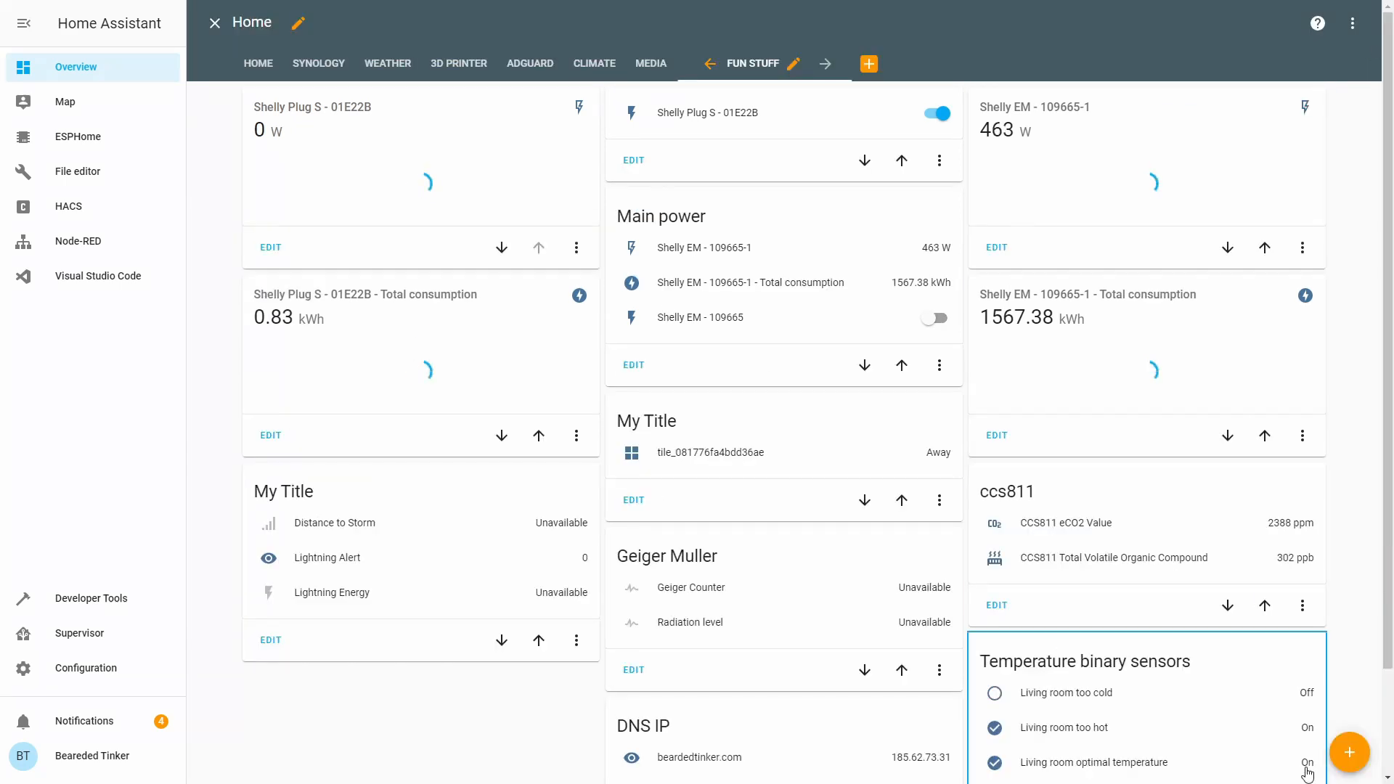
click(867, 64)
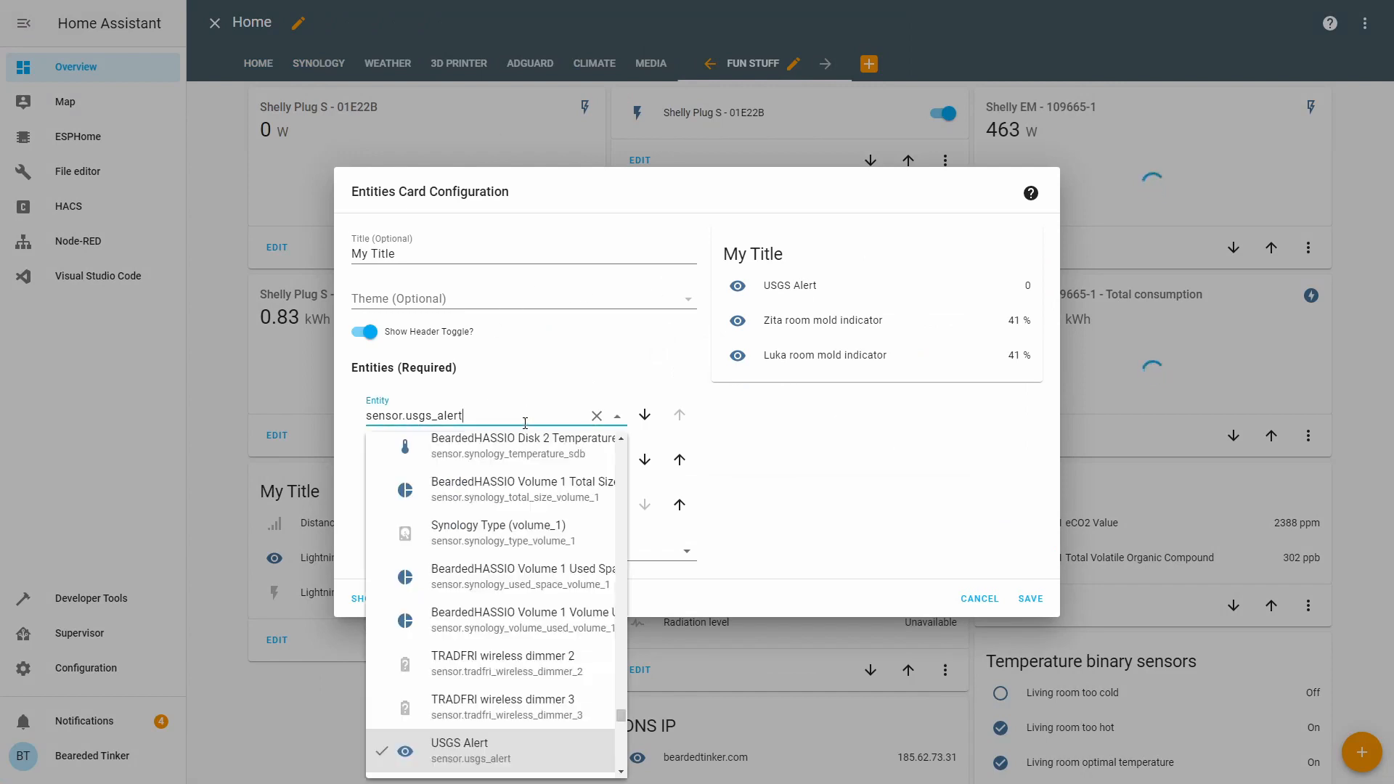
Step: Replace the card's mold indicator entities with sensor.stats statistics entries
text(sensor.stats_2)
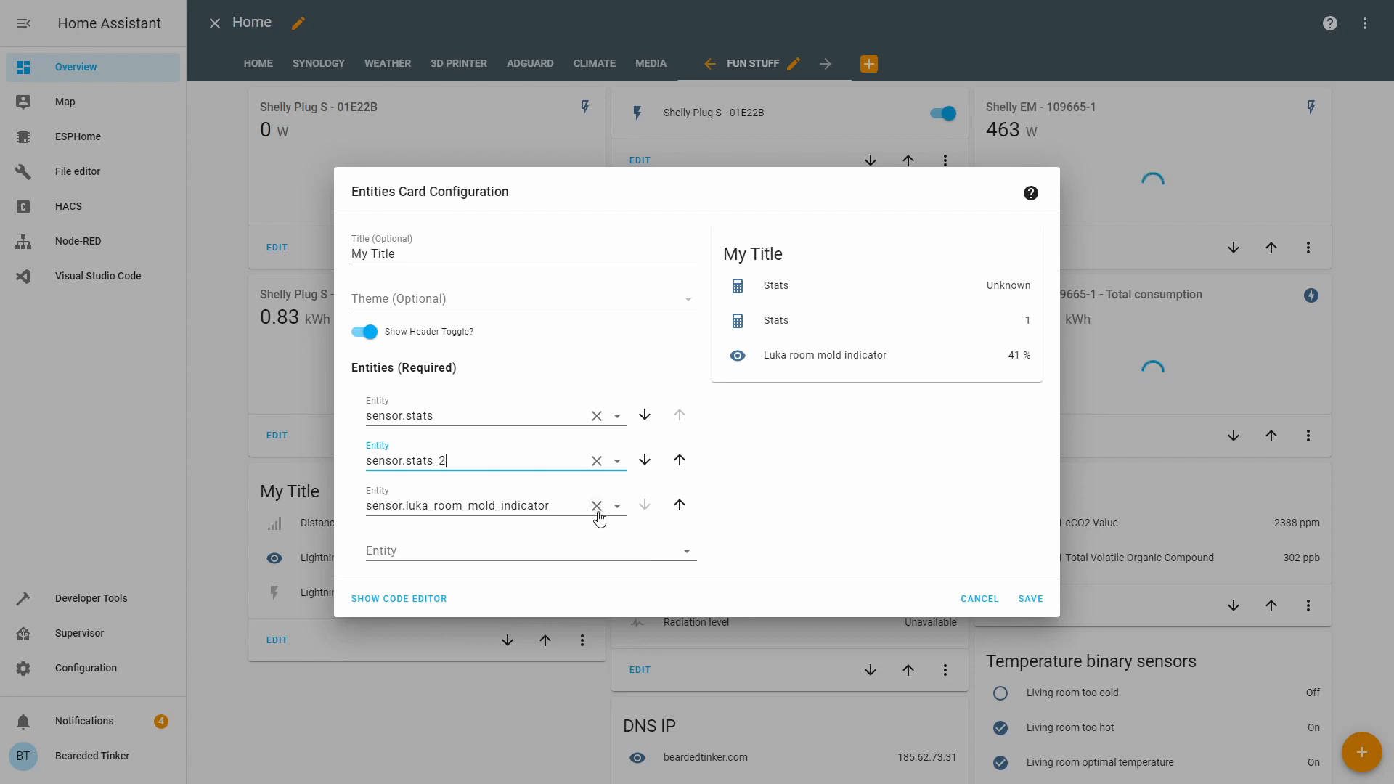
double_click(476, 505)
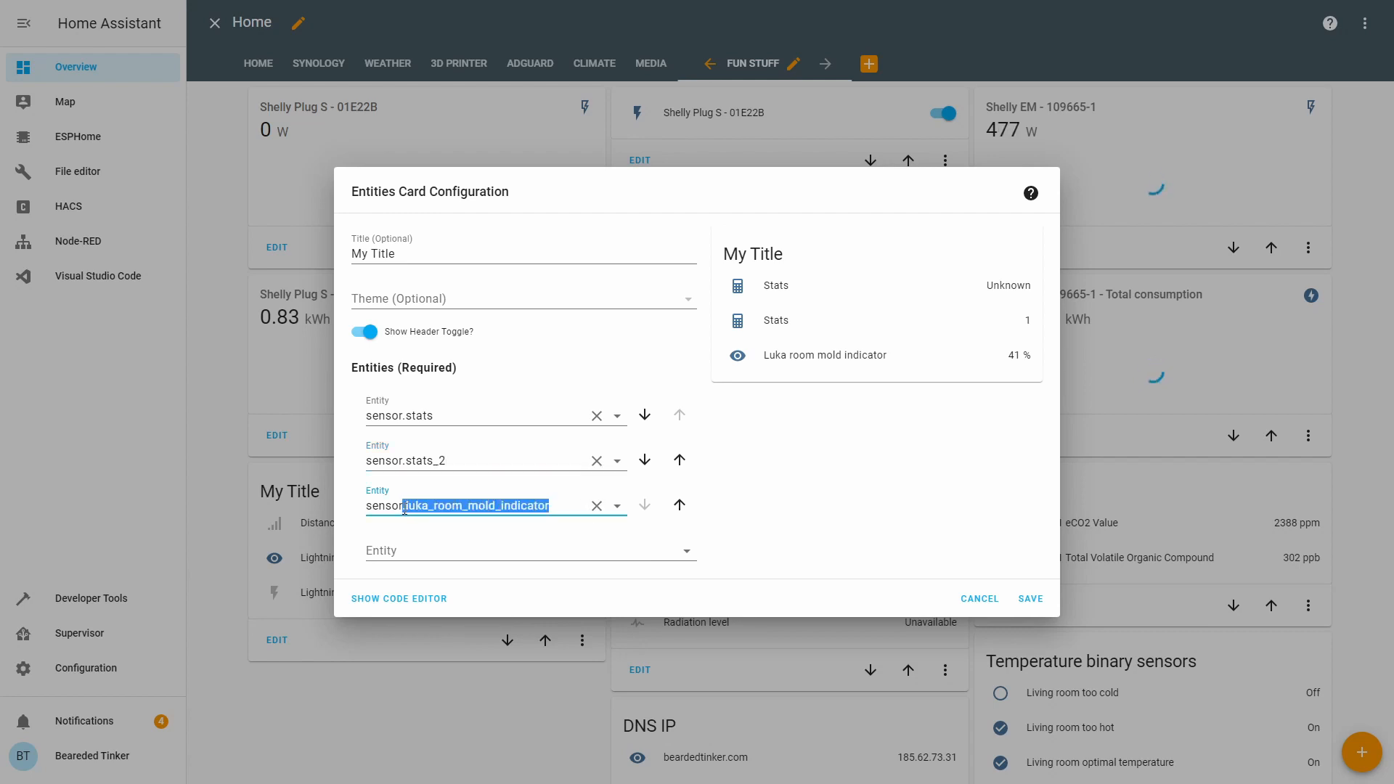
text(sensor.st)
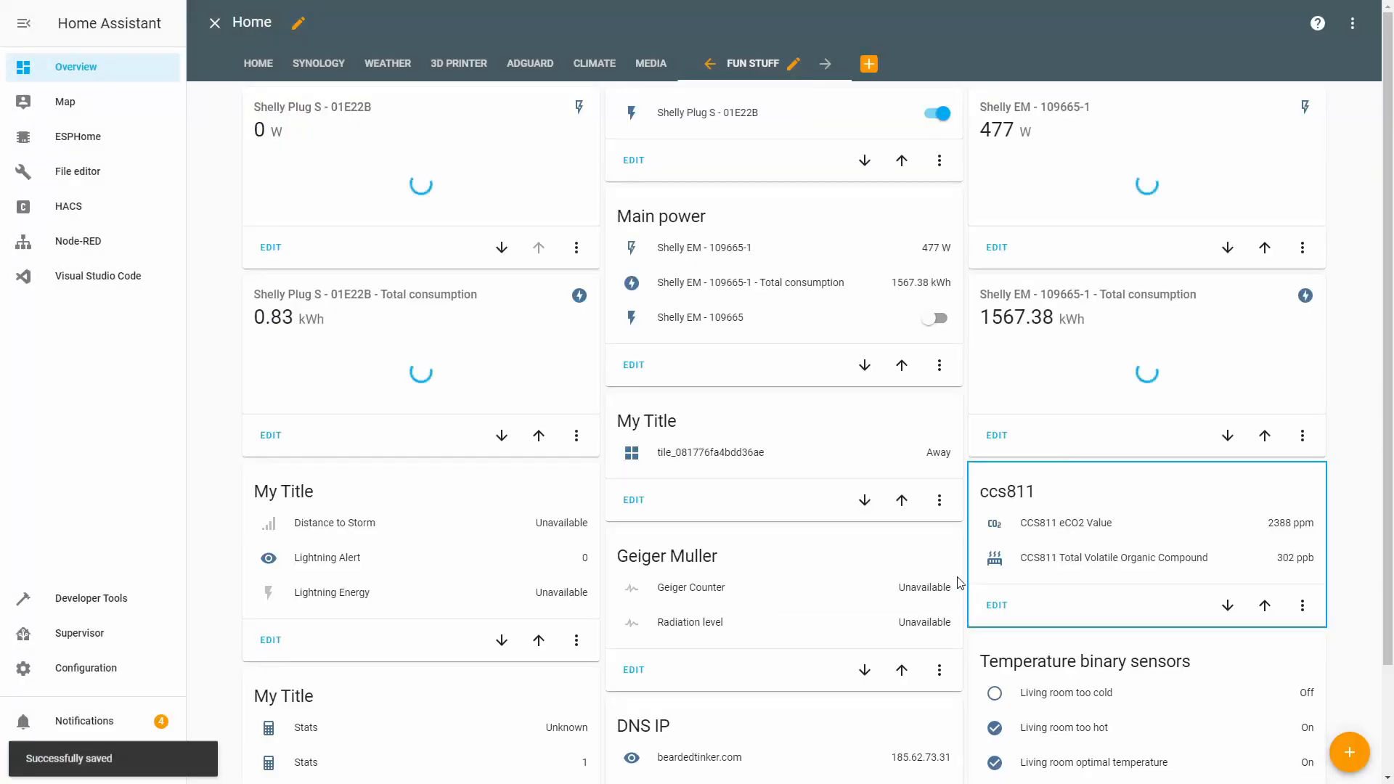
scroll(down, 3)
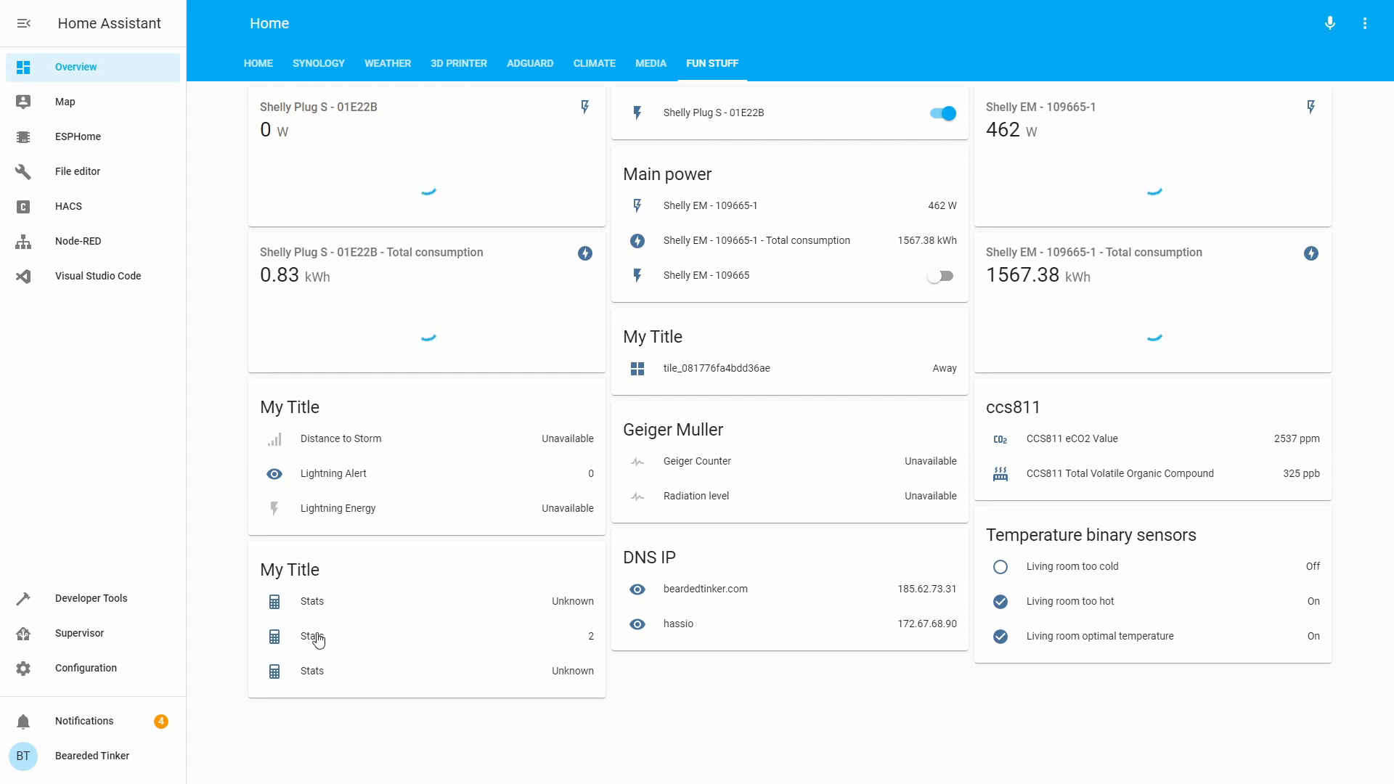
mouse_move(573, 687)
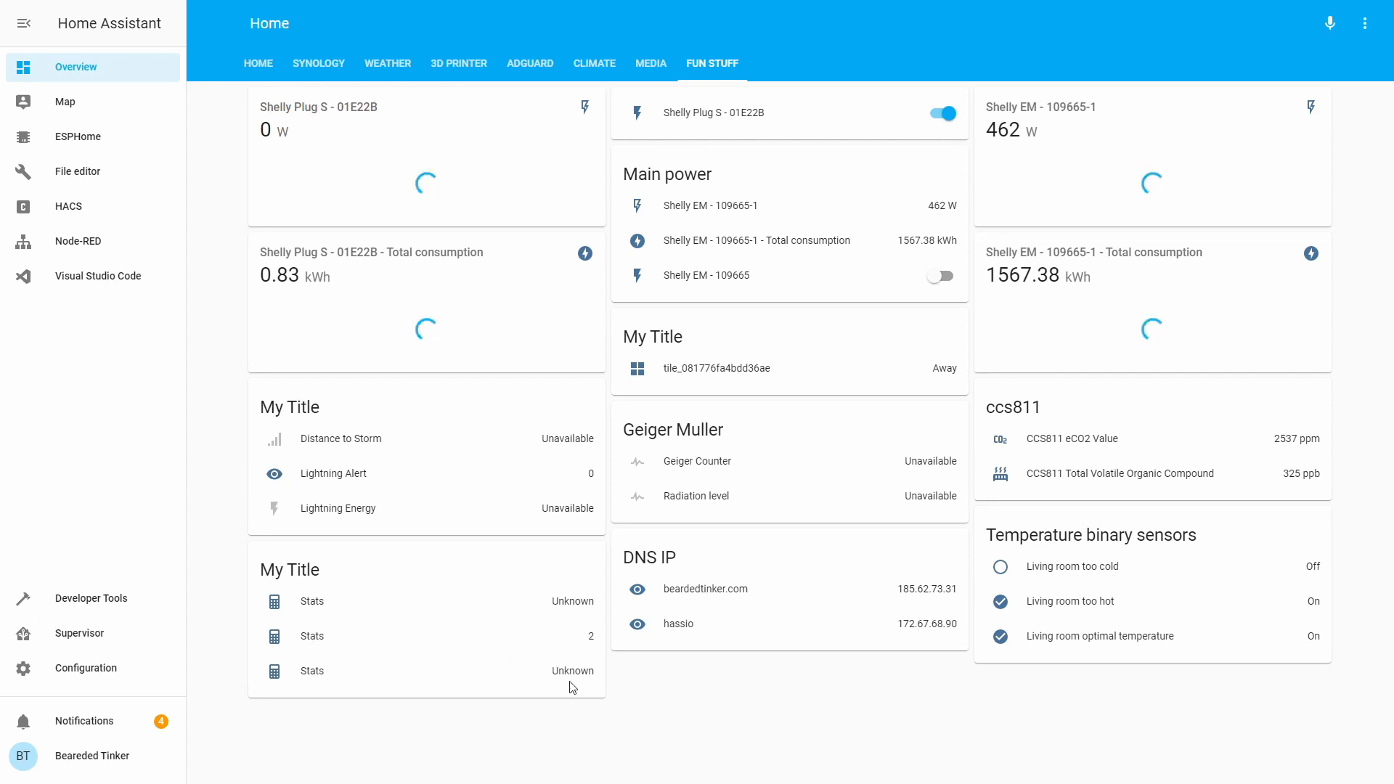
mouse_move(587, 648)
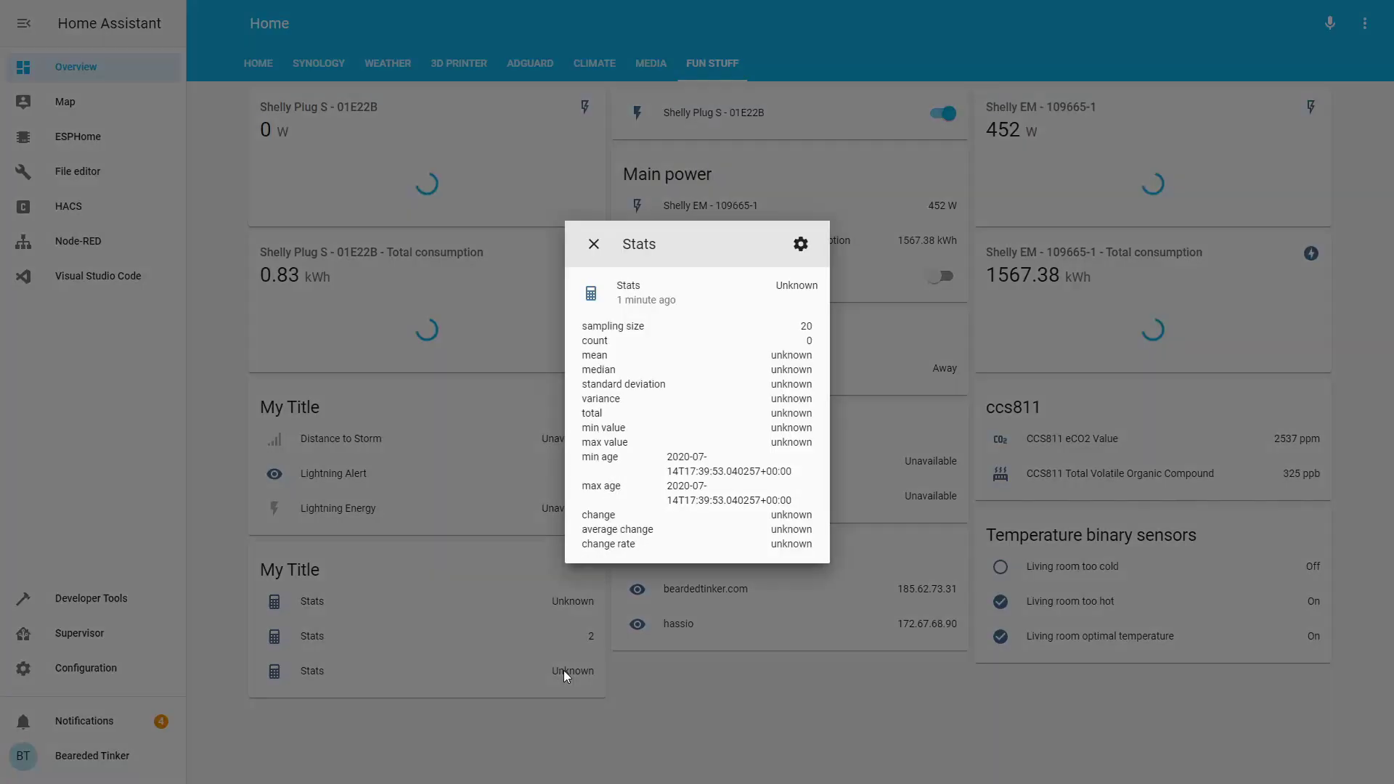
mouse_move(594, 244)
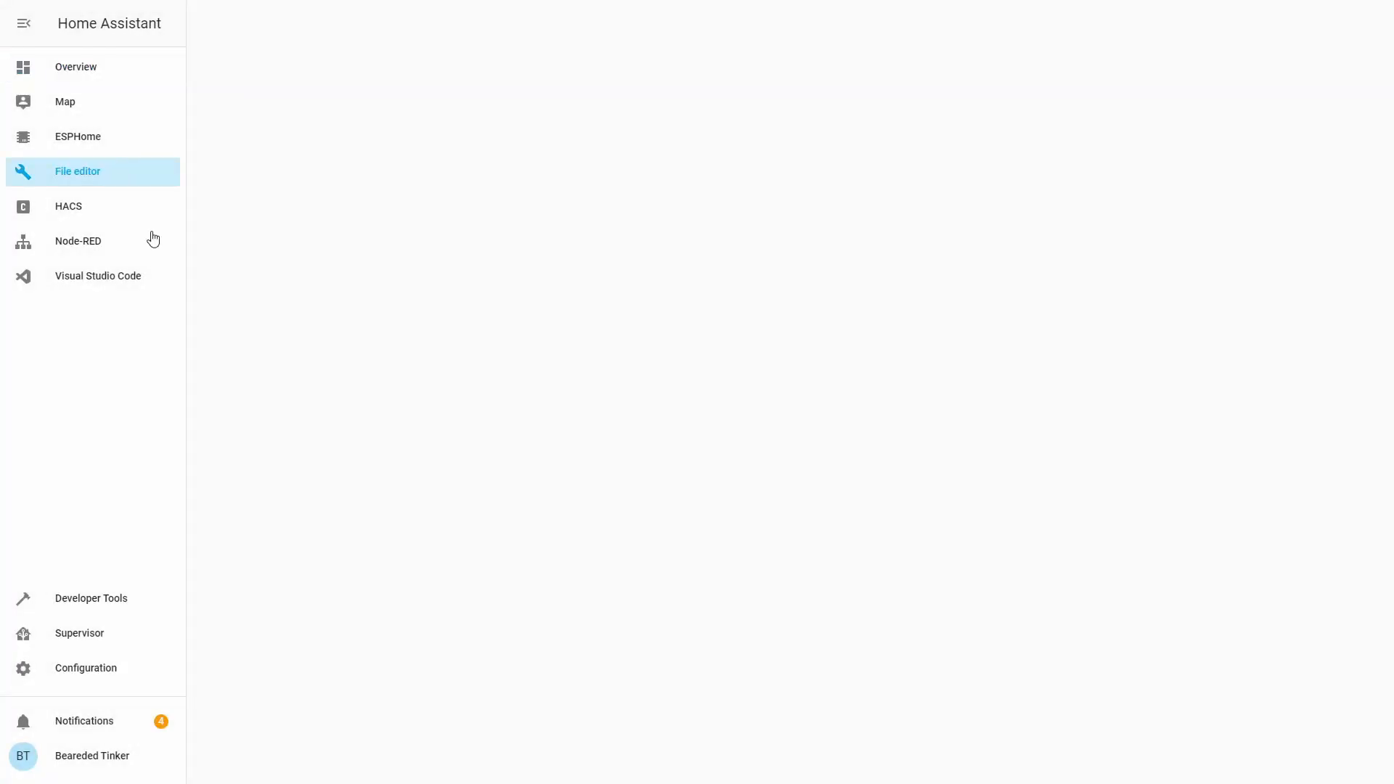
Step: Name the Synology entry 'Synology CPU stats' and paste a name line into the ISS entry
click(78, 172)
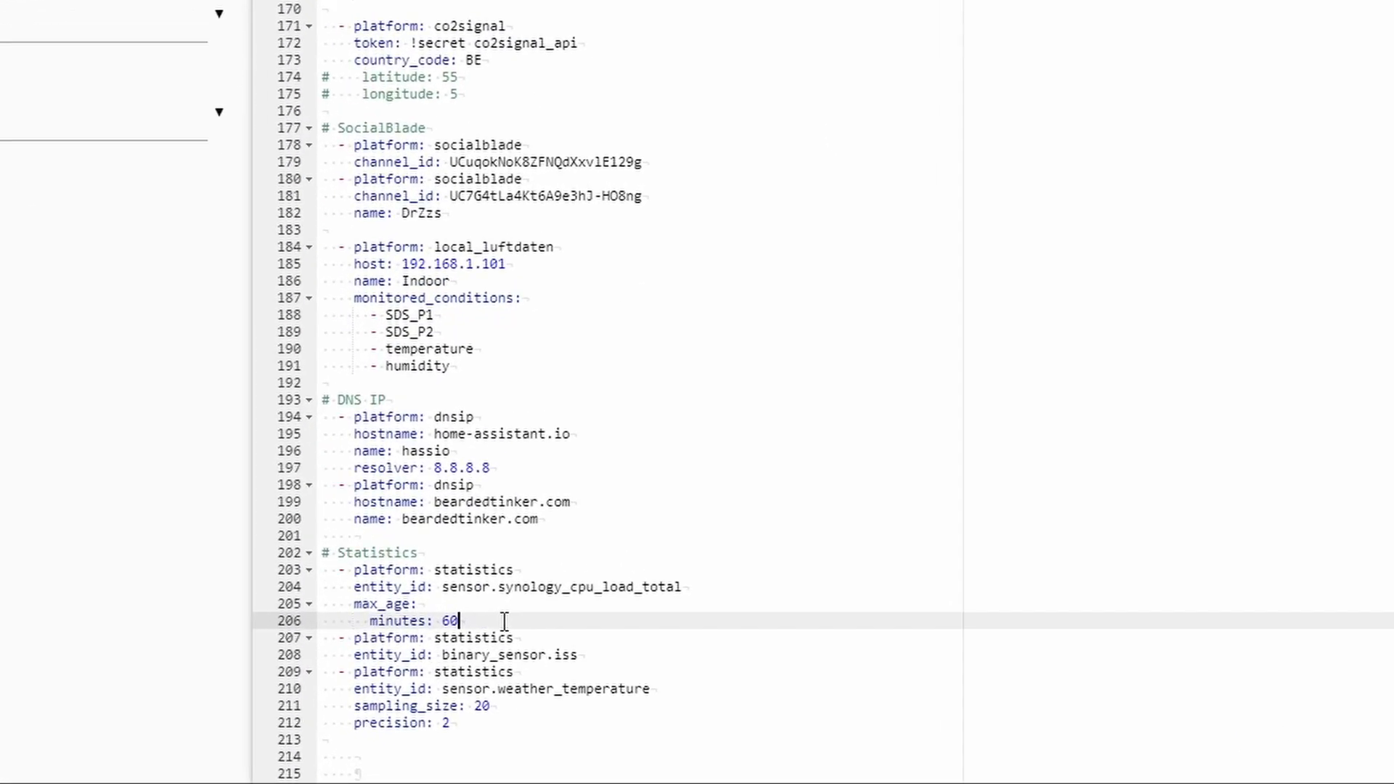
key(Enter)
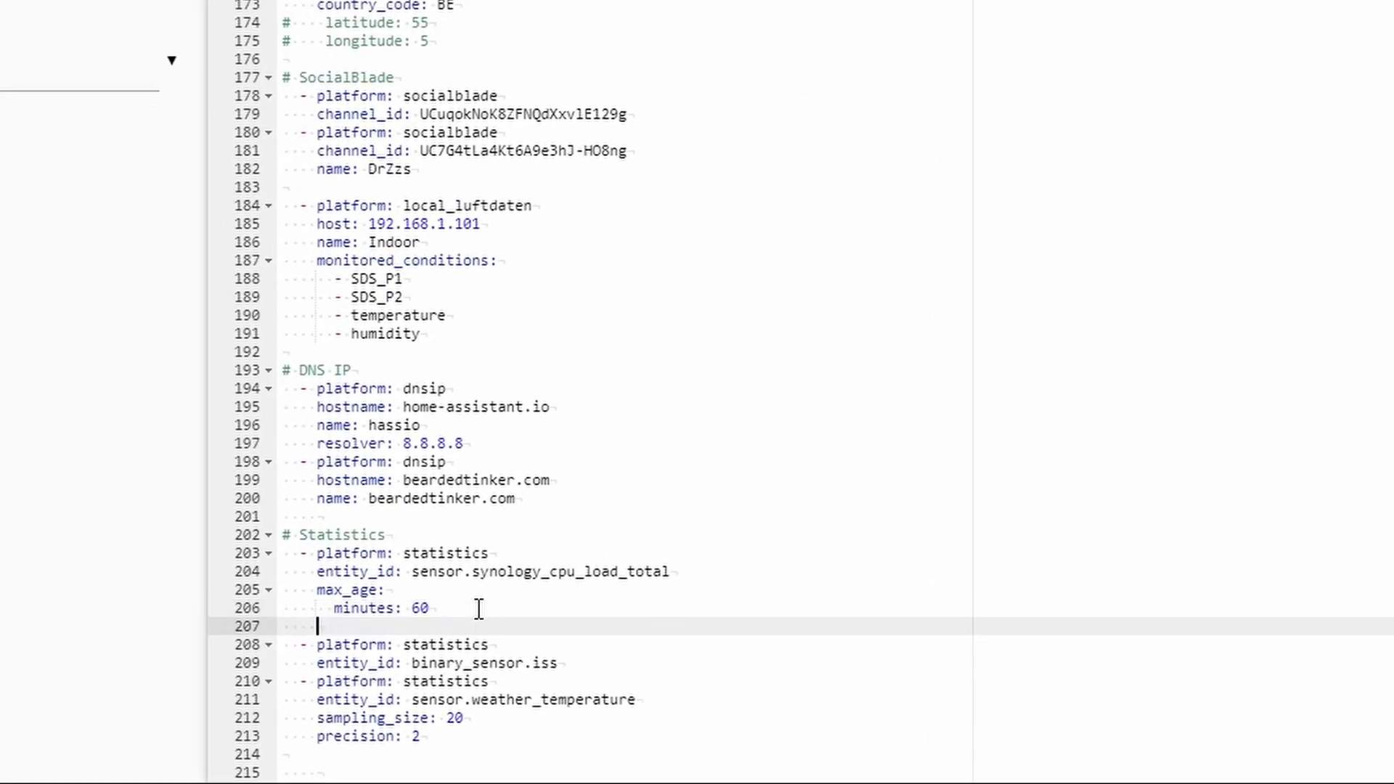
text(name:)
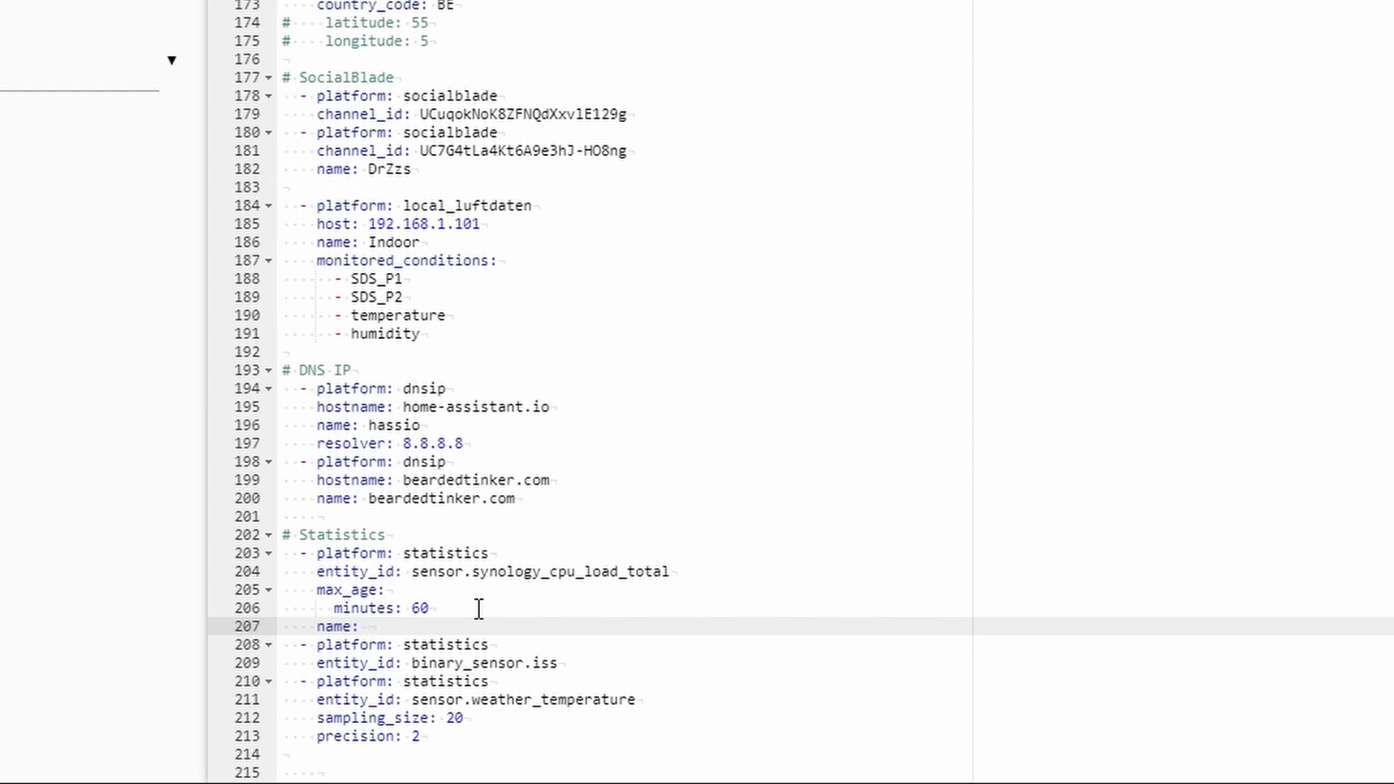
text(Syno)
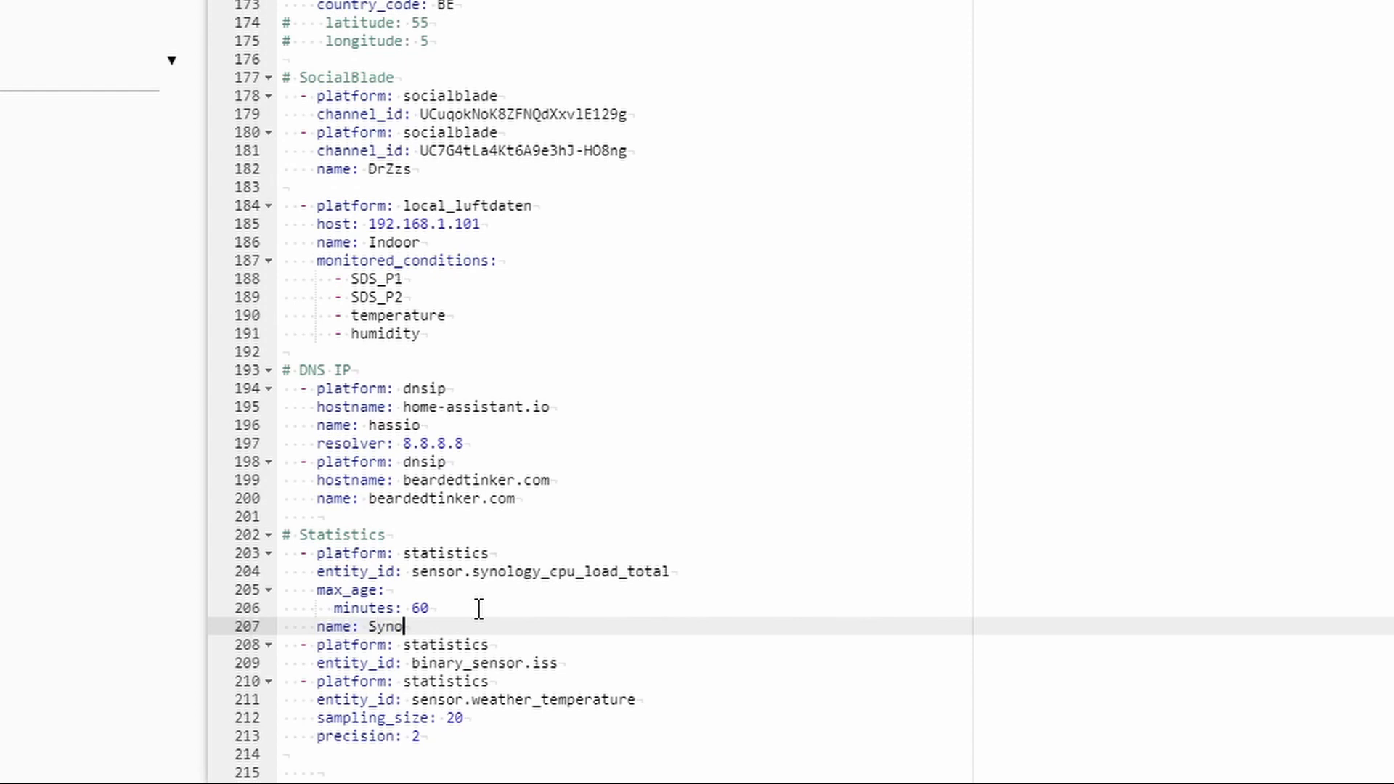
text(ology CPU)
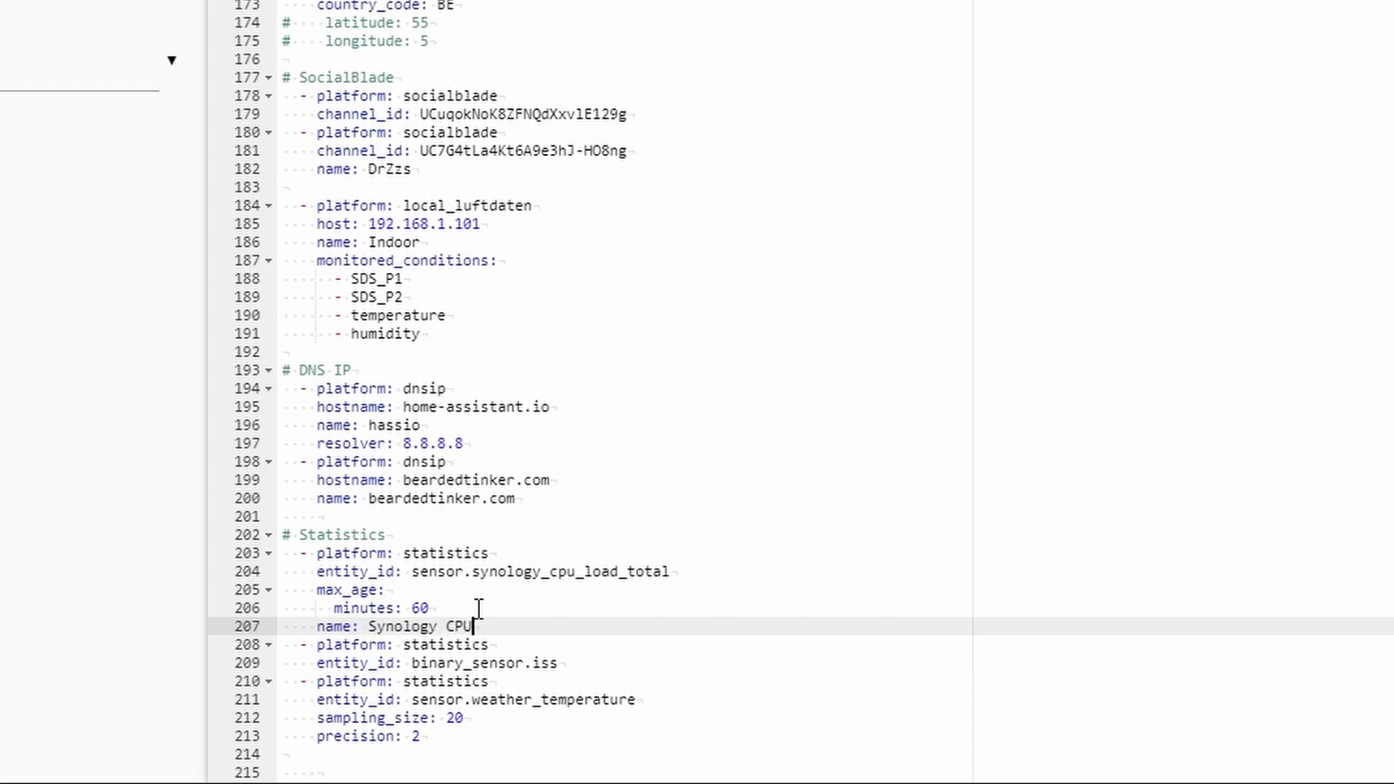
text(status)
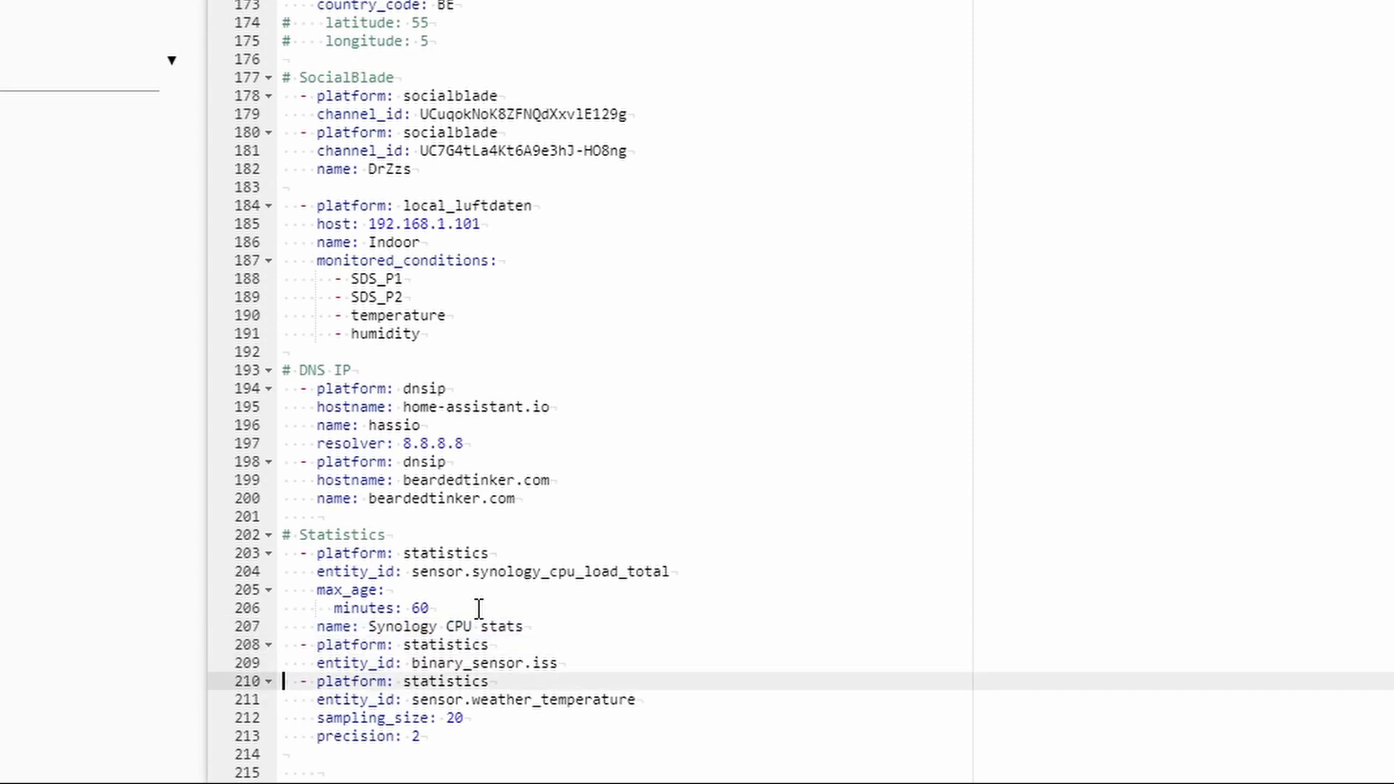
text(name: Synology CPU stats)
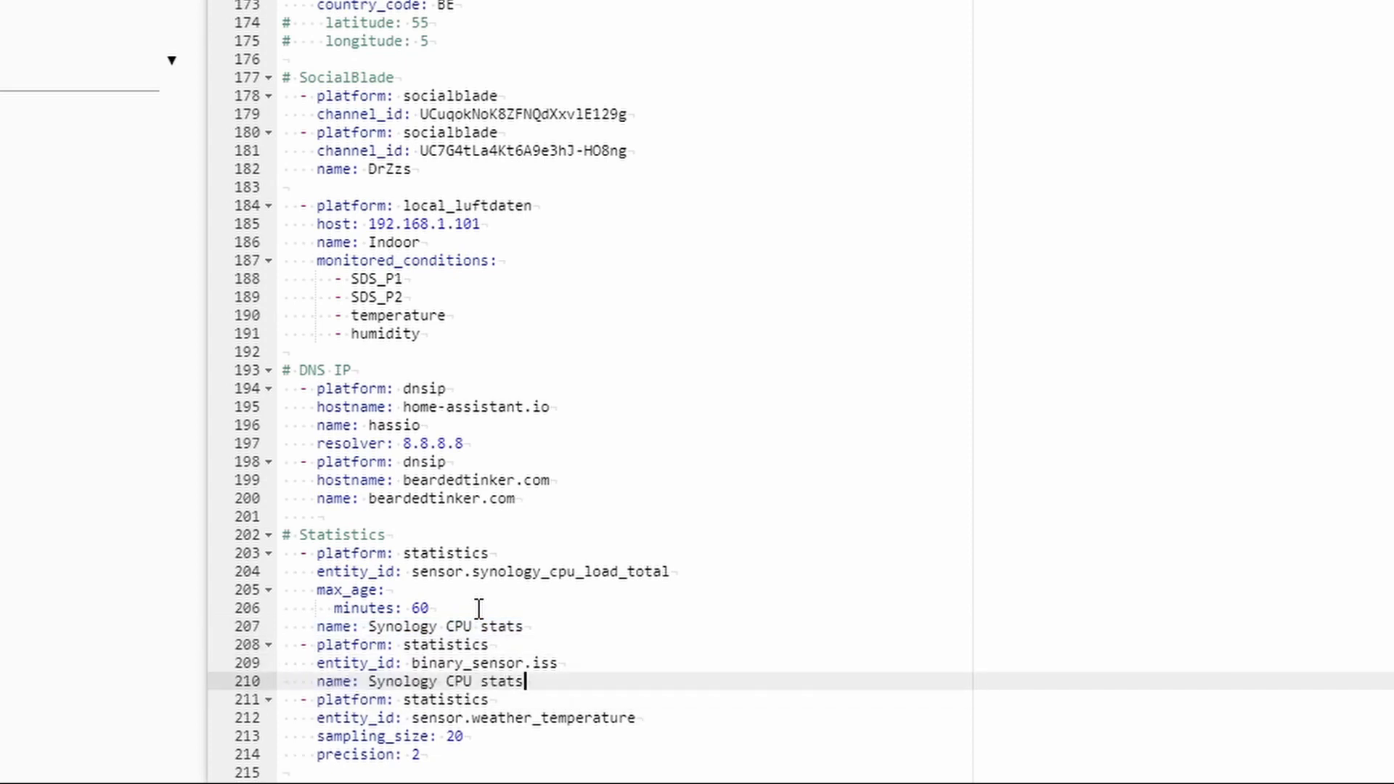
double_click(462, 683)
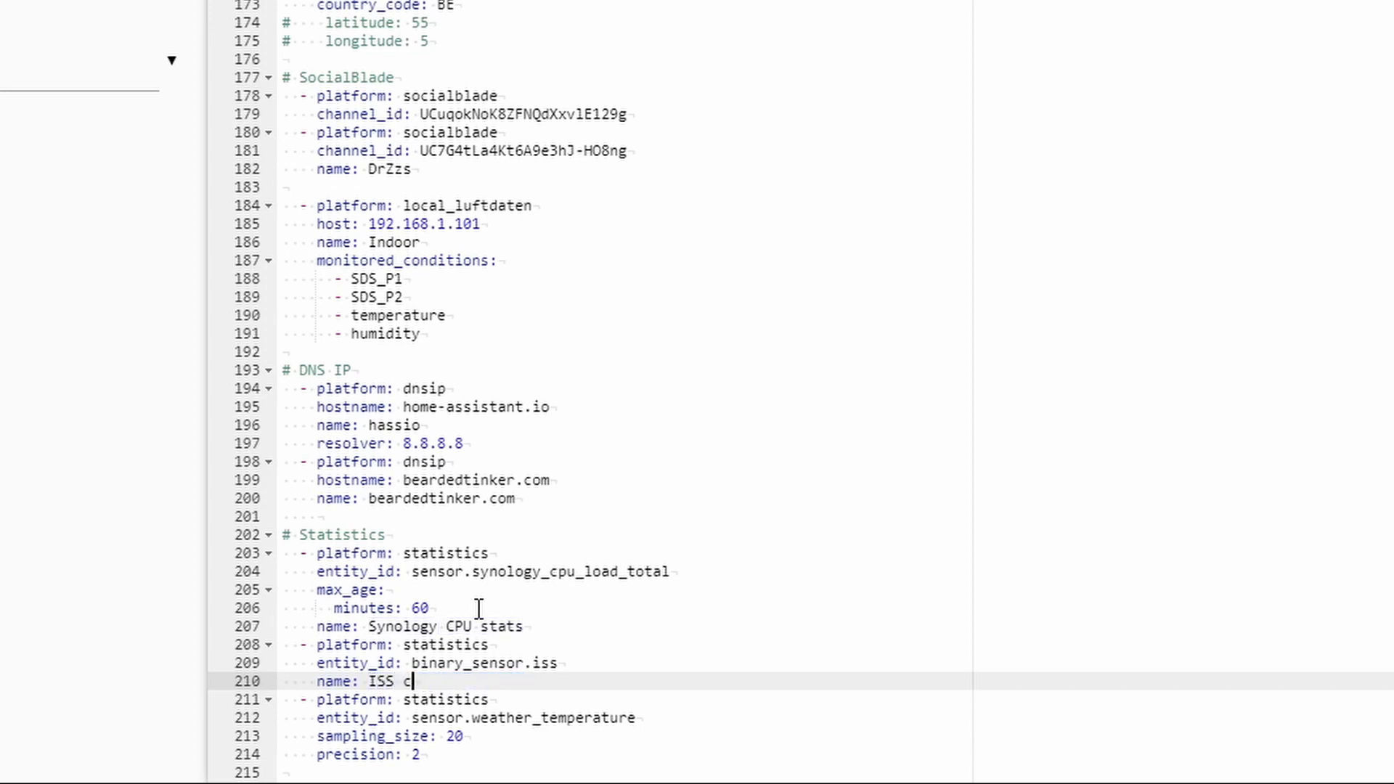
Step: Rename the other entries 'ISS counter stats' and 'Temperature stats', then save sensor.yaml
text(ounter)
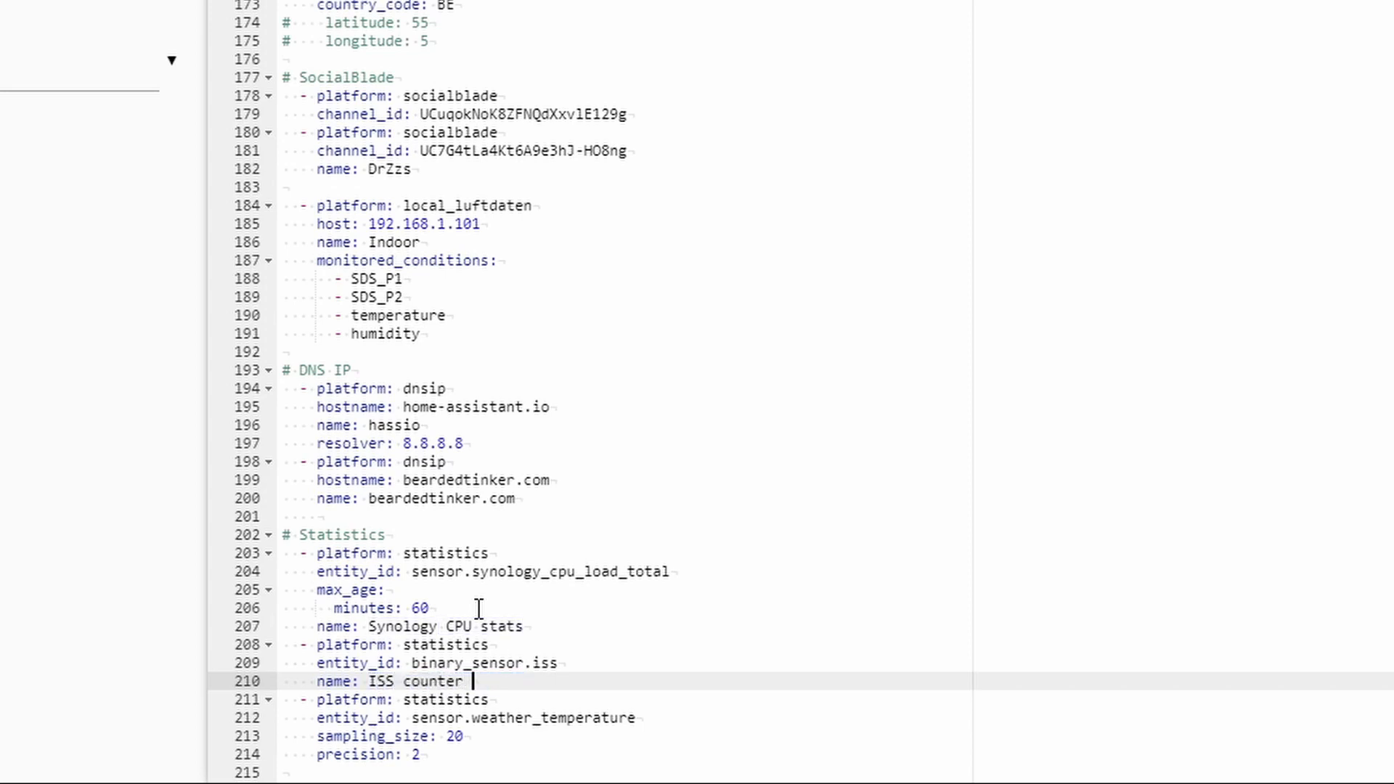
text(stats)
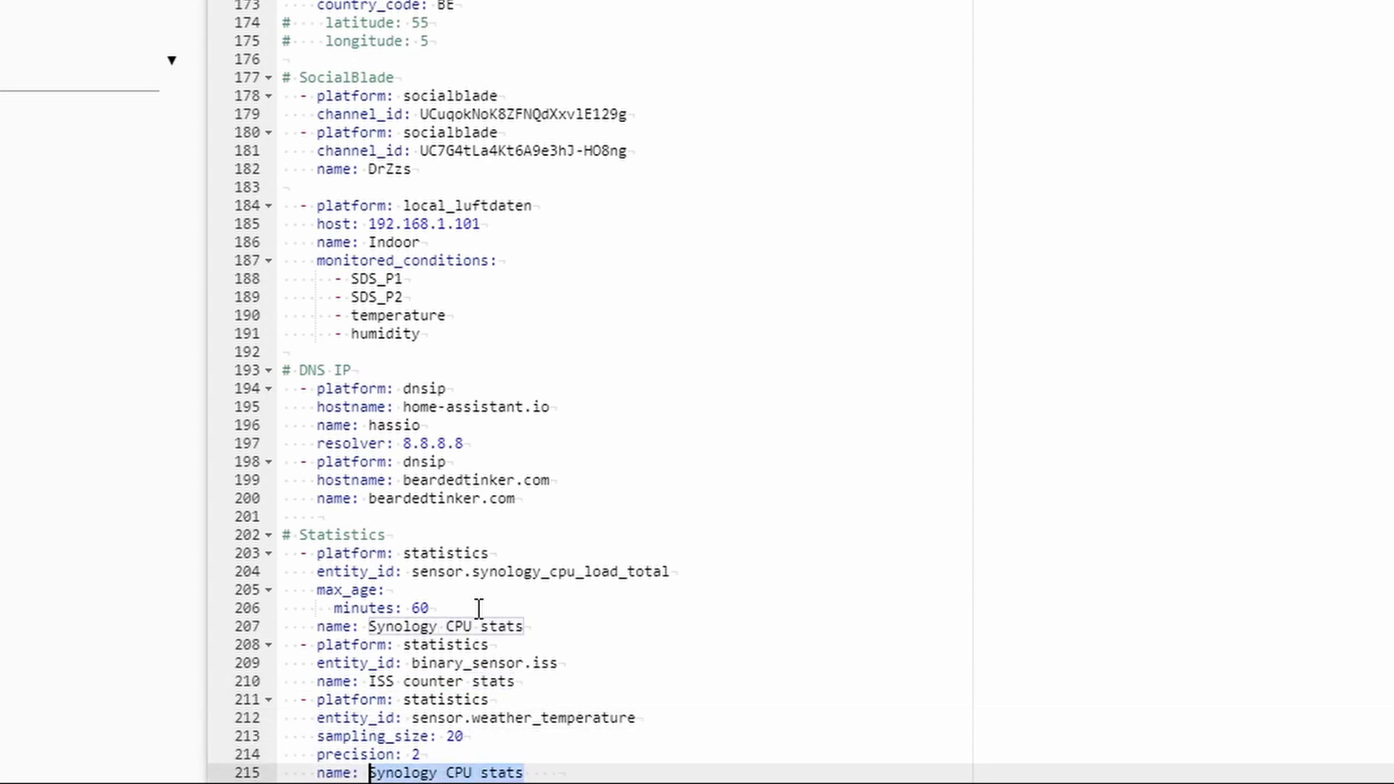
text(Tempe)
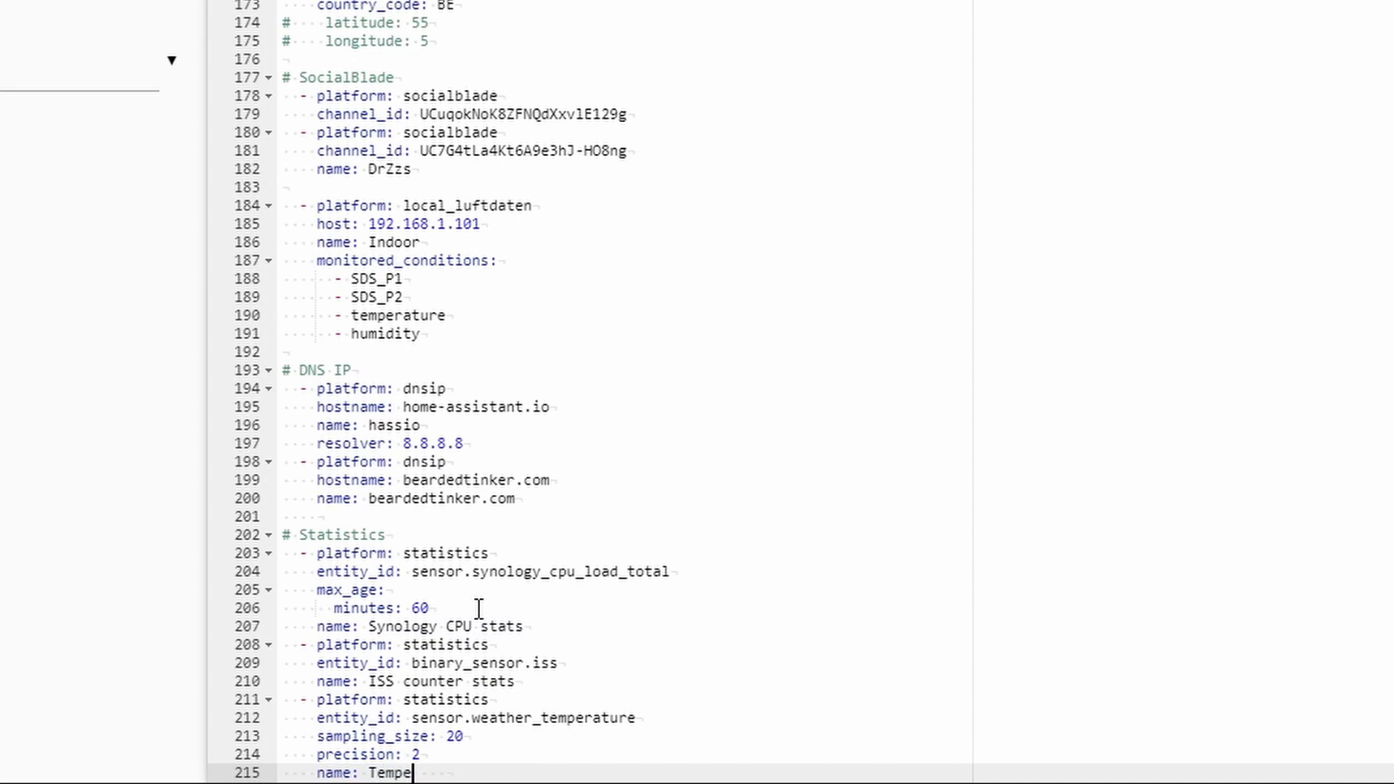
text(rature status)
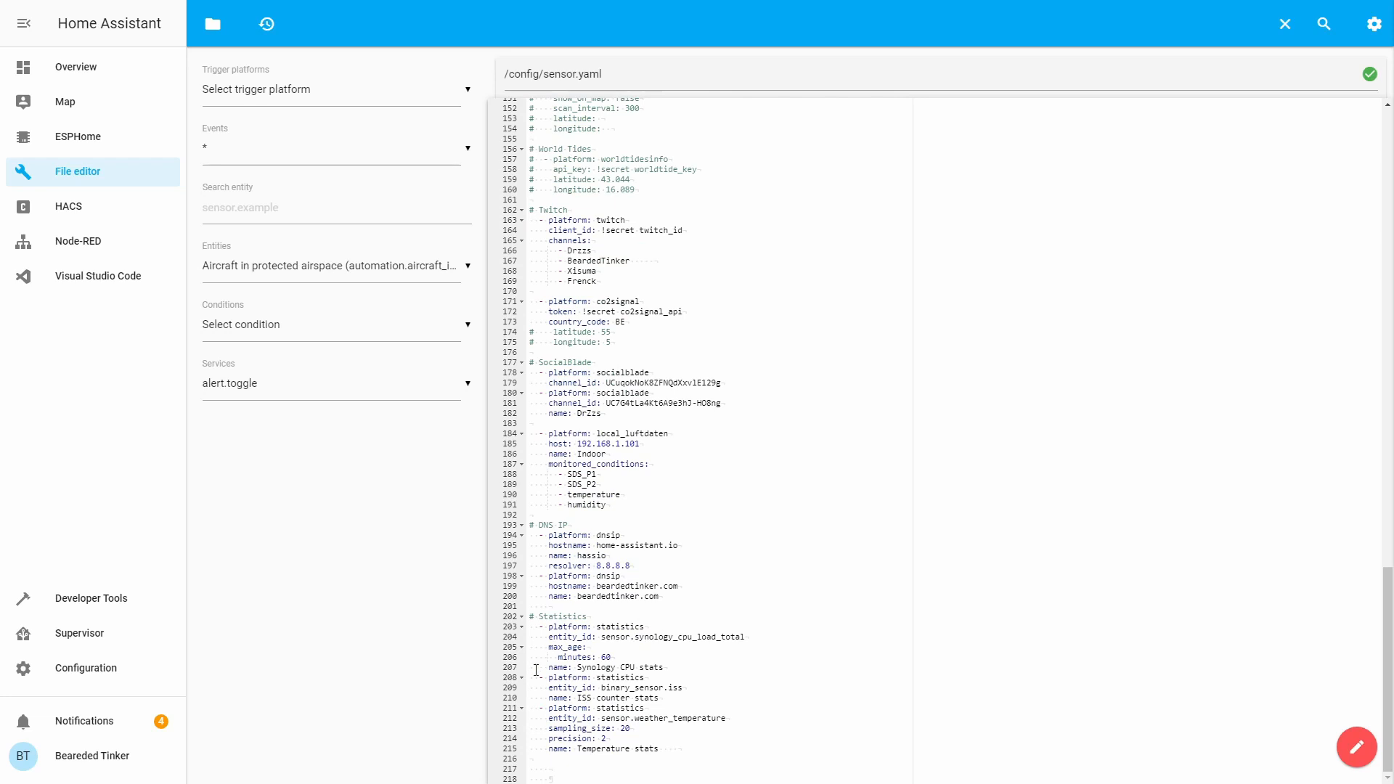
mouse_move(181, 696)
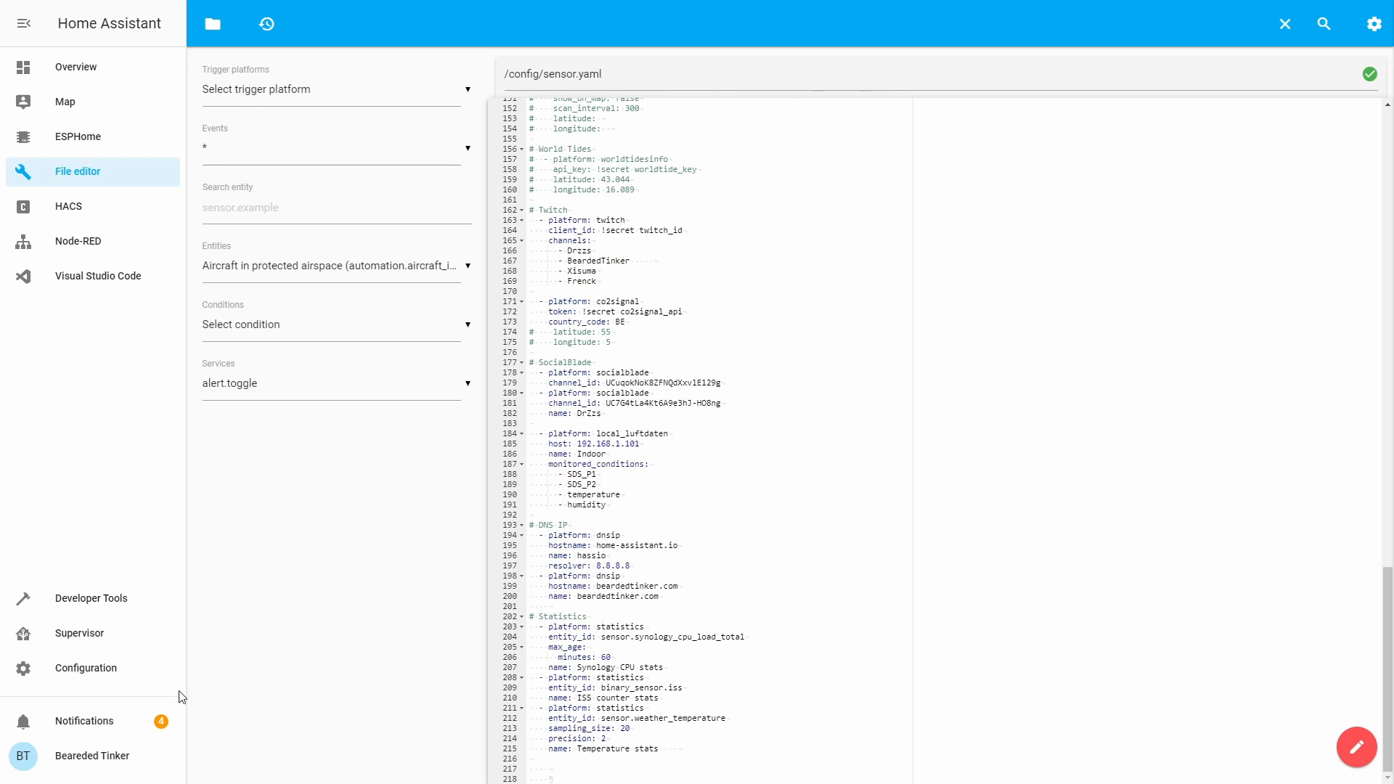
mouse_move(305, 670)
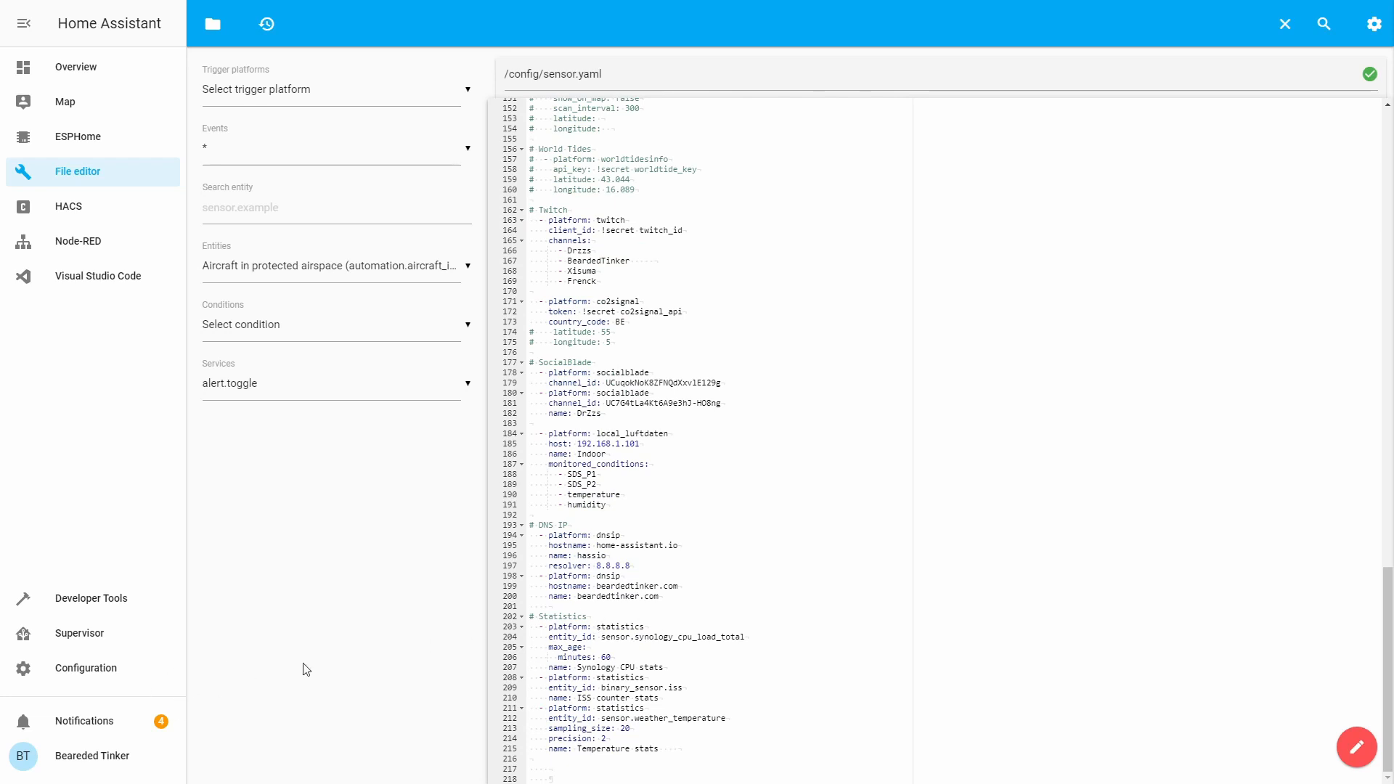
click(76, 67)
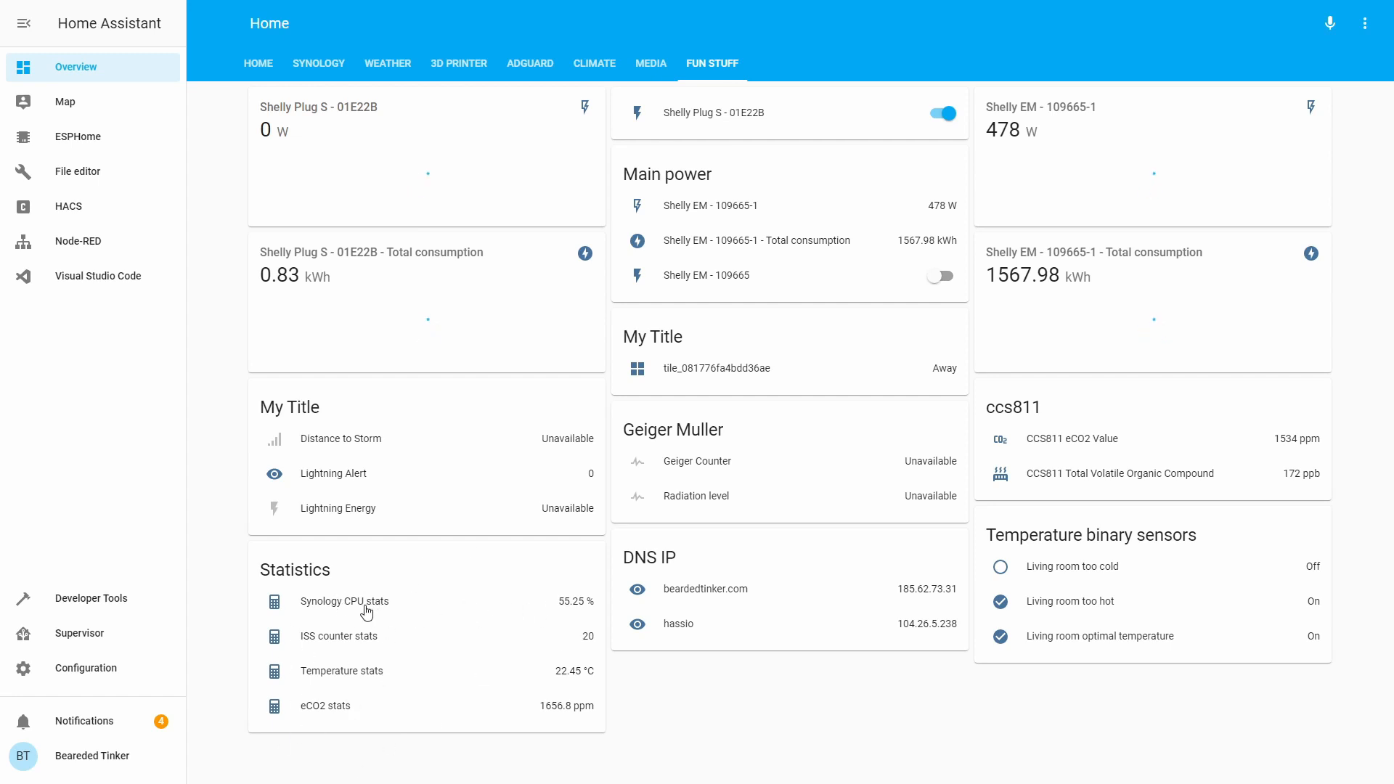
Step: Review the attribute popups for Synology CPU stats, ISS counter stats, then Temperature stats in turn
click(344, 601)
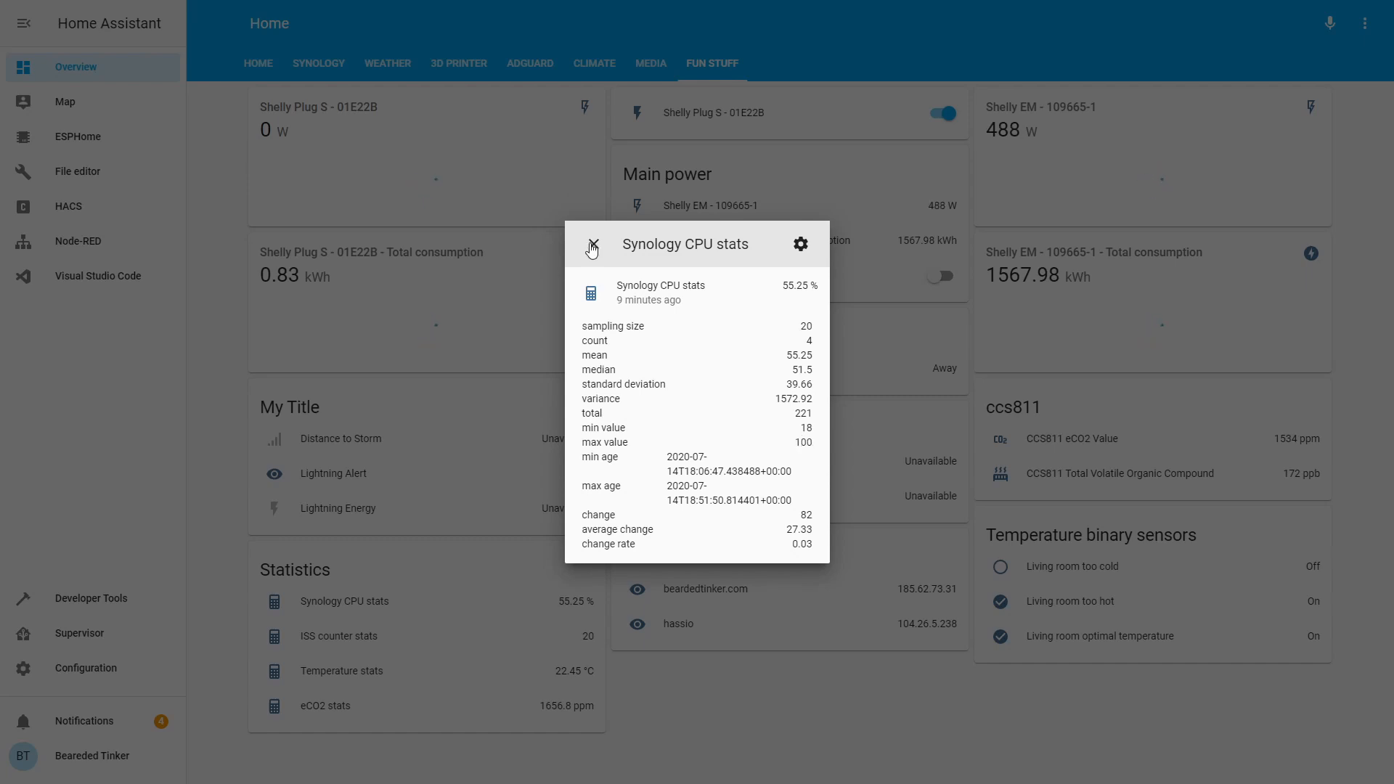
click(593, 247)
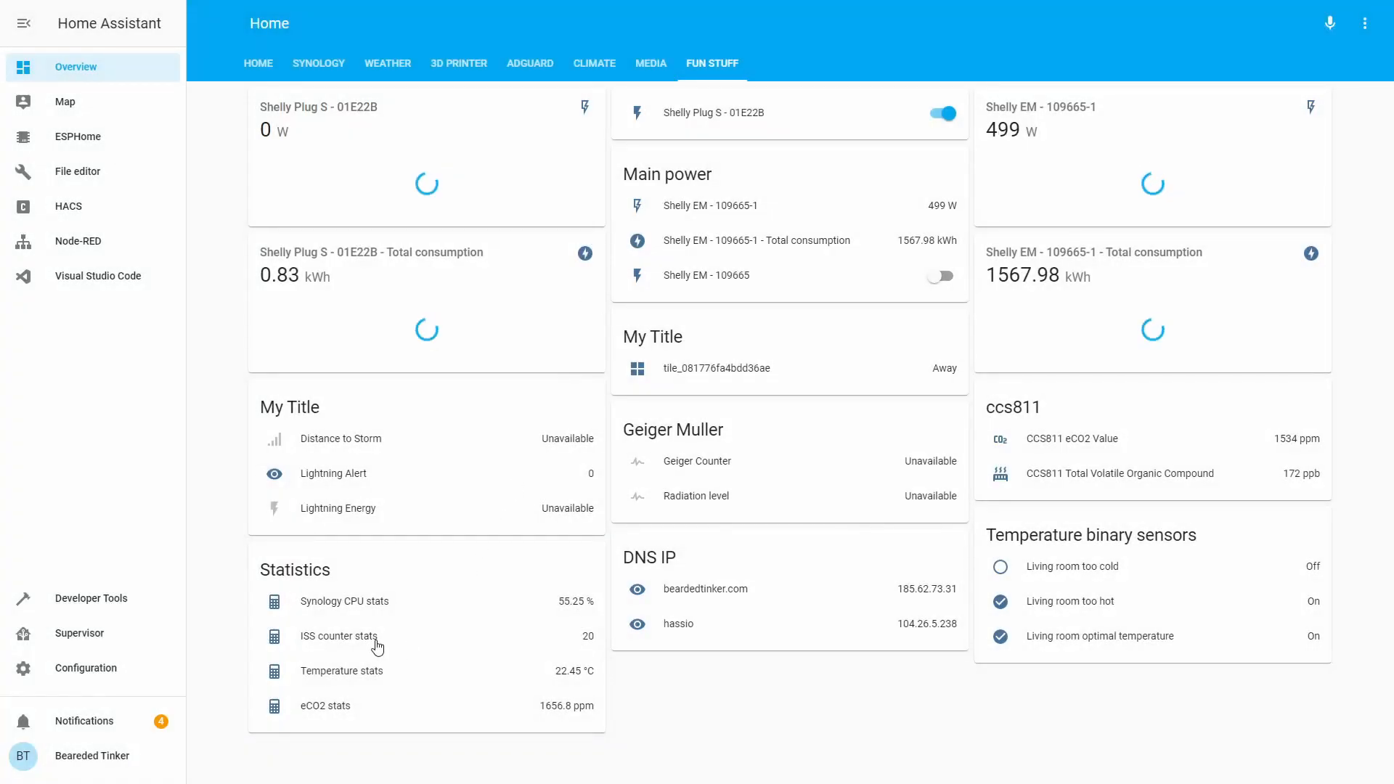
click(338, 636)
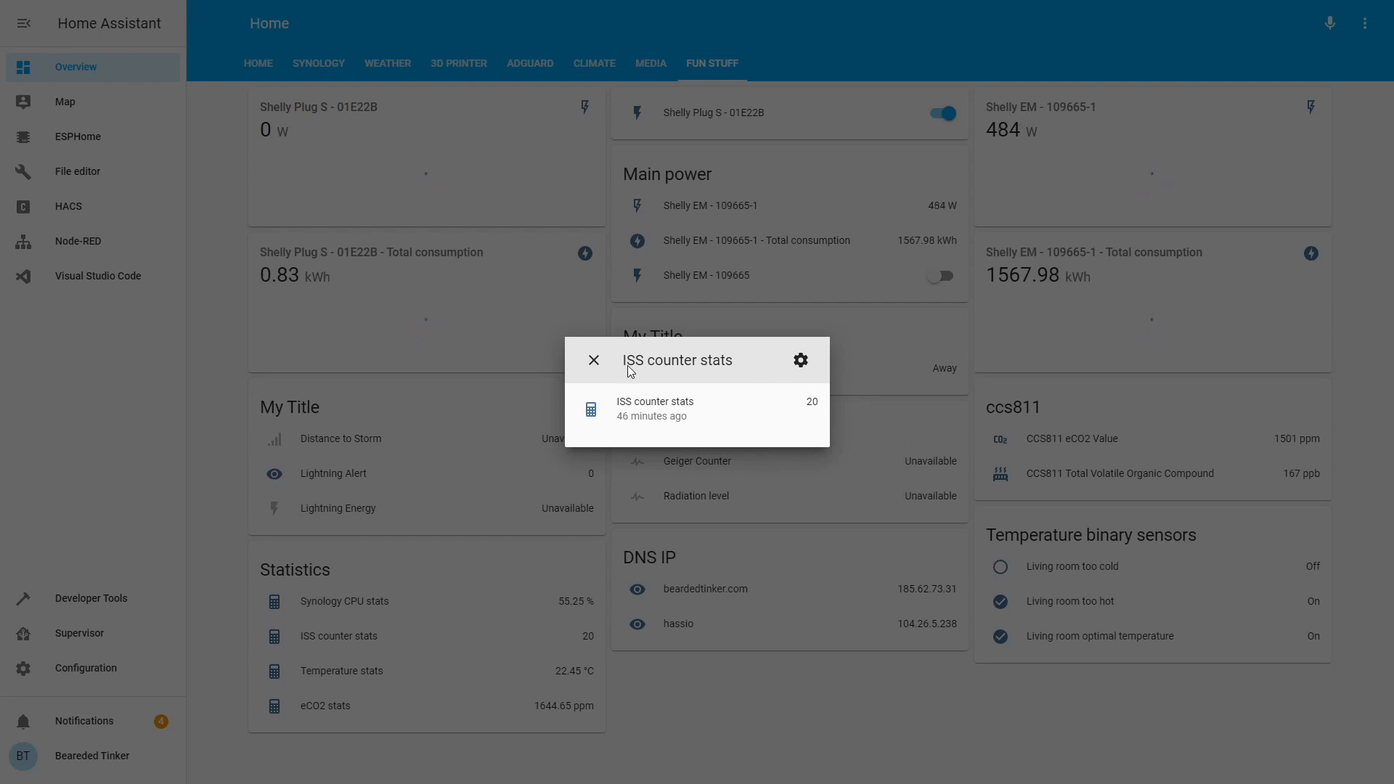
click(594, 361)
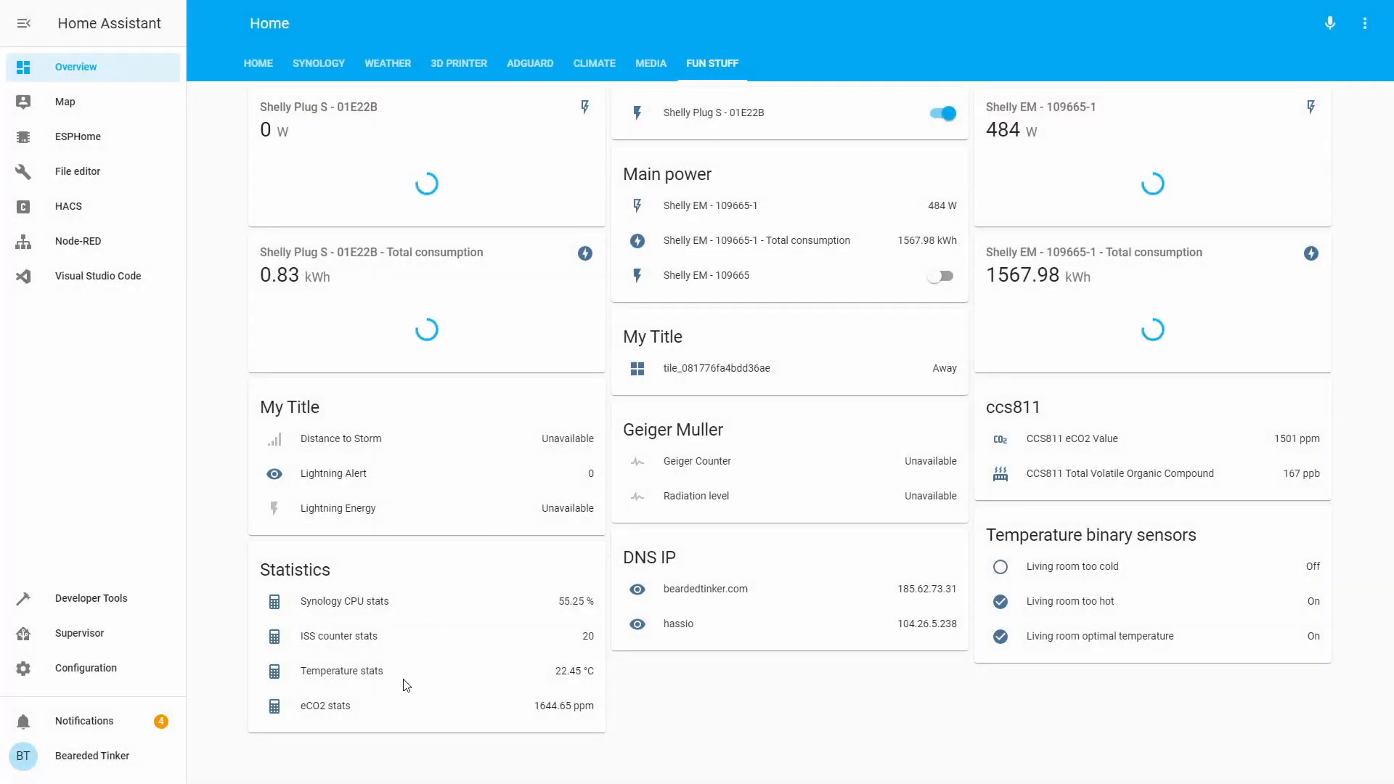
click(341, 671)
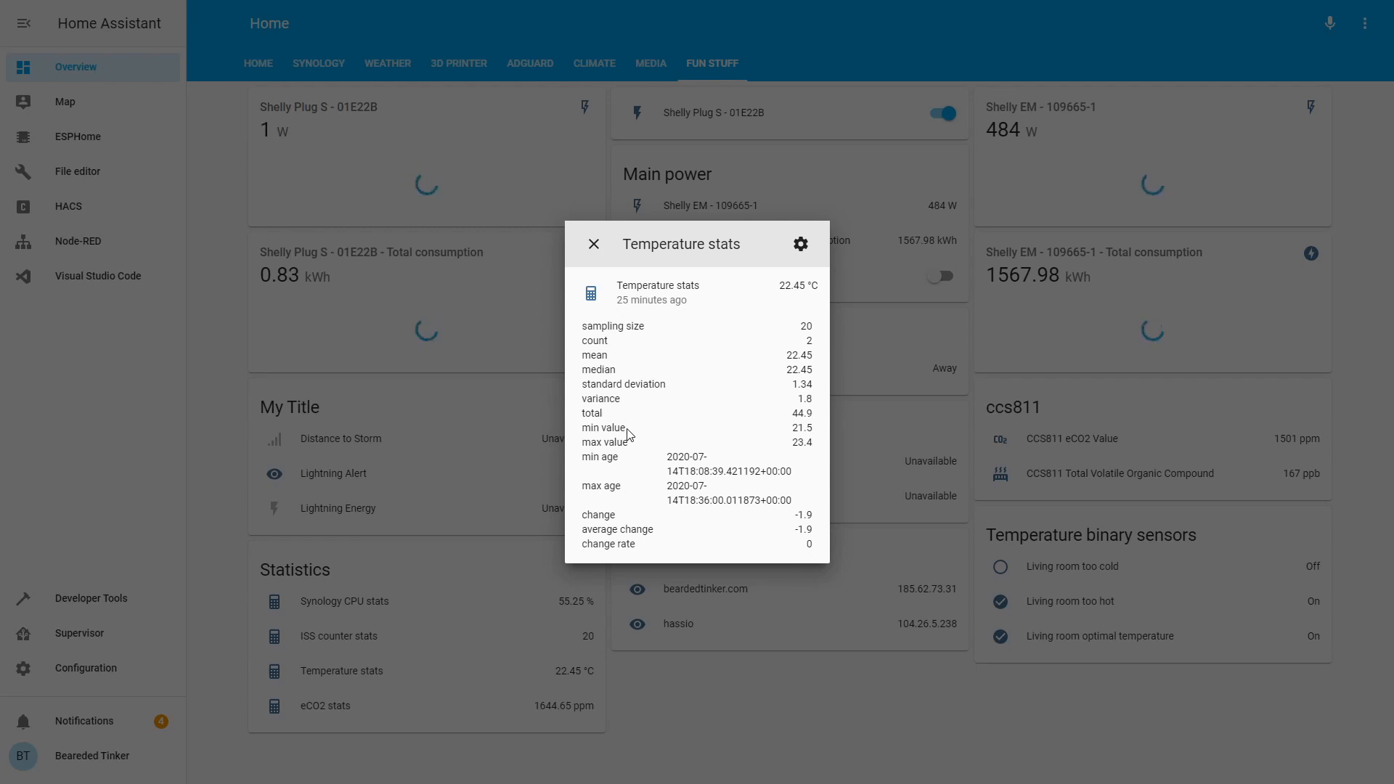
mouse_move(780, 348)
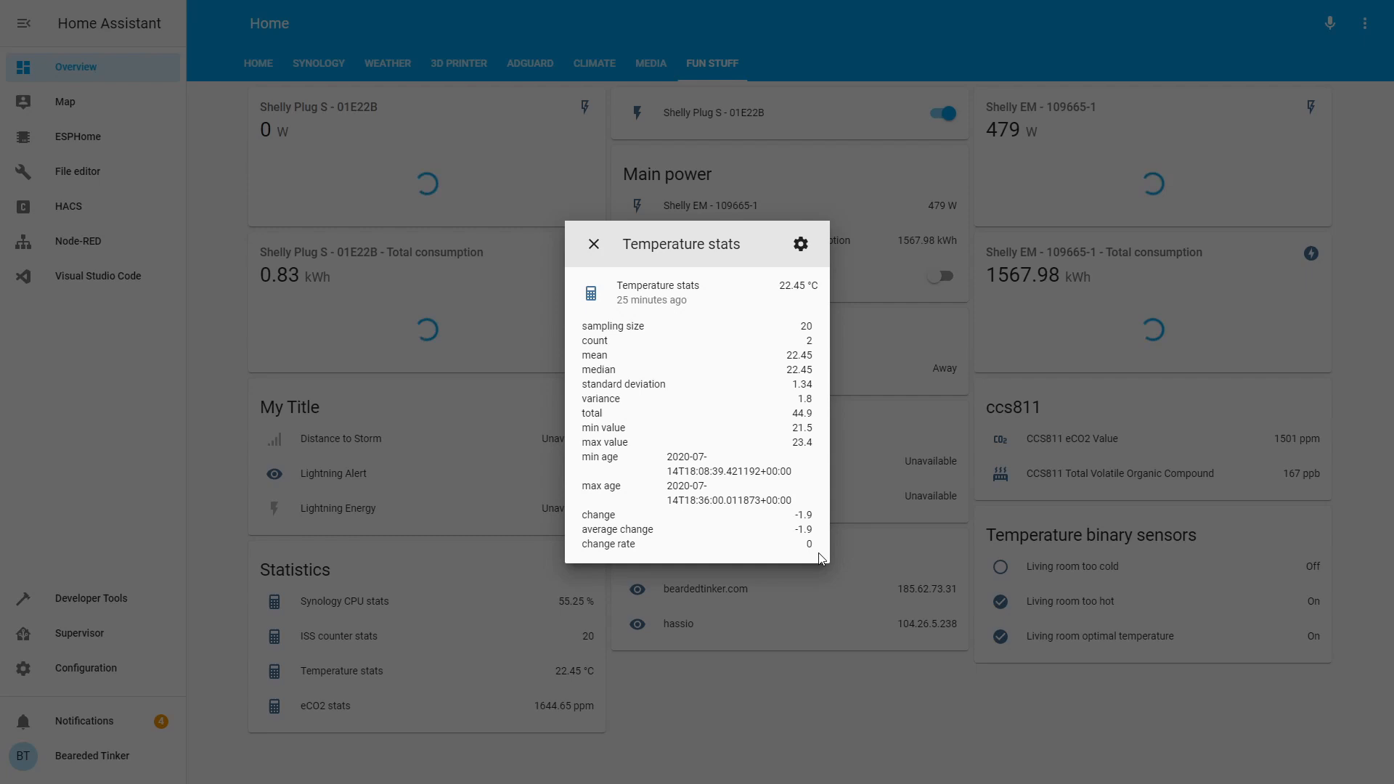
mouse_move(798, 368)
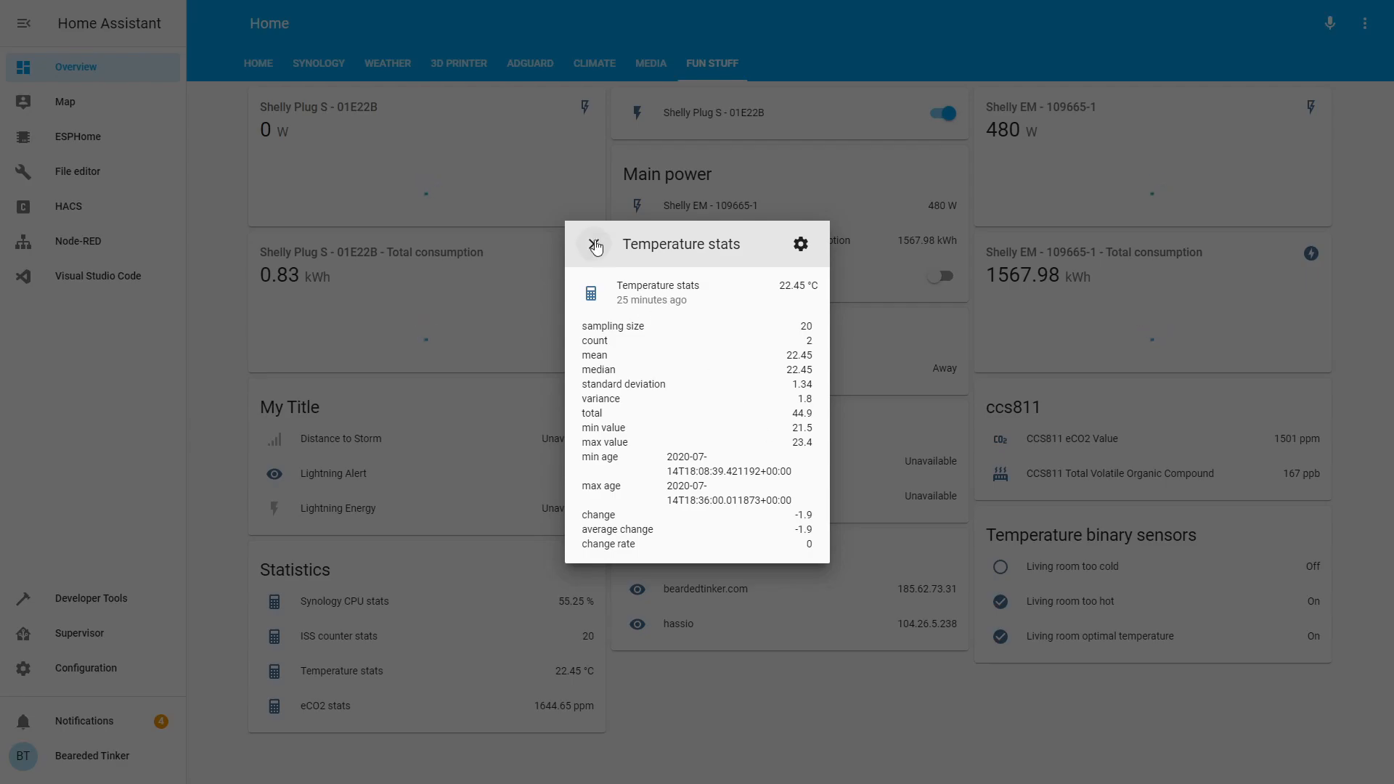
click(595, 244)
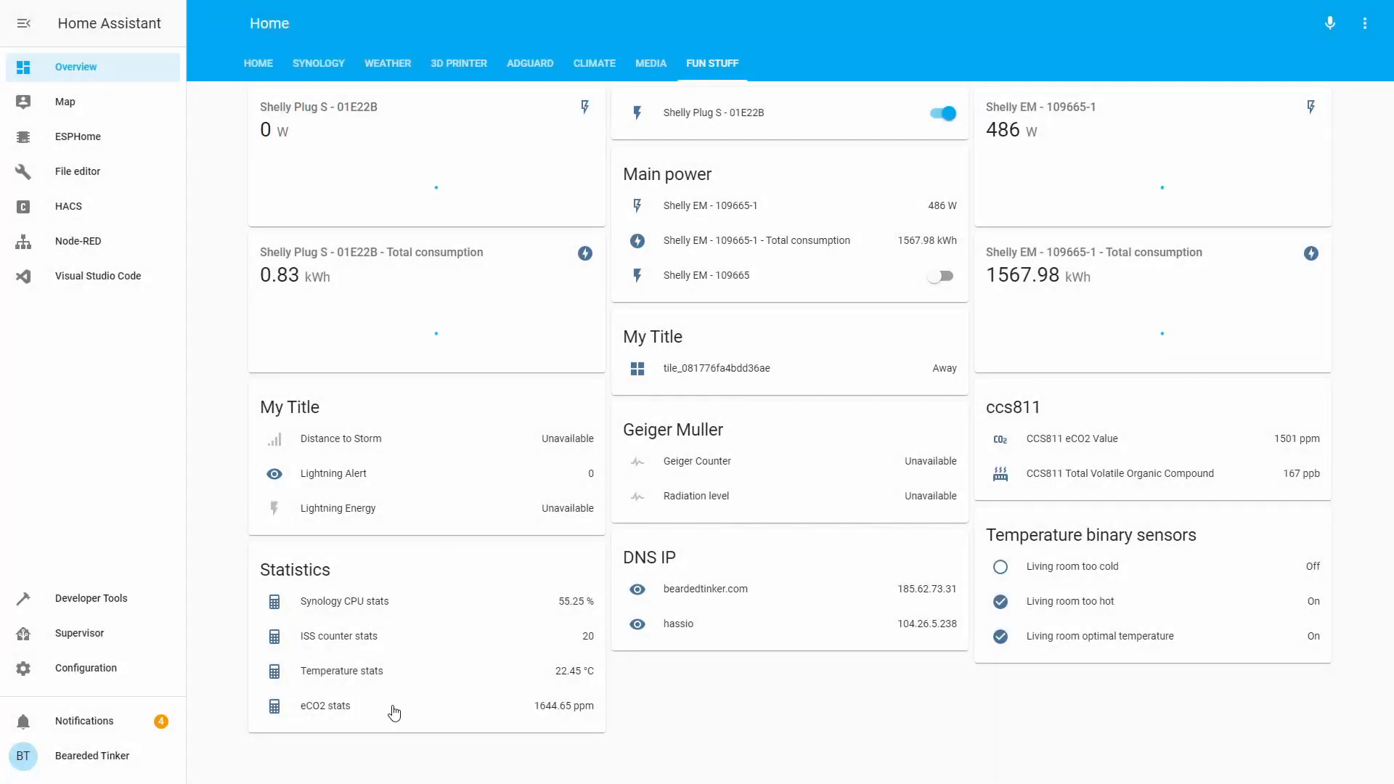
click(326, 706)
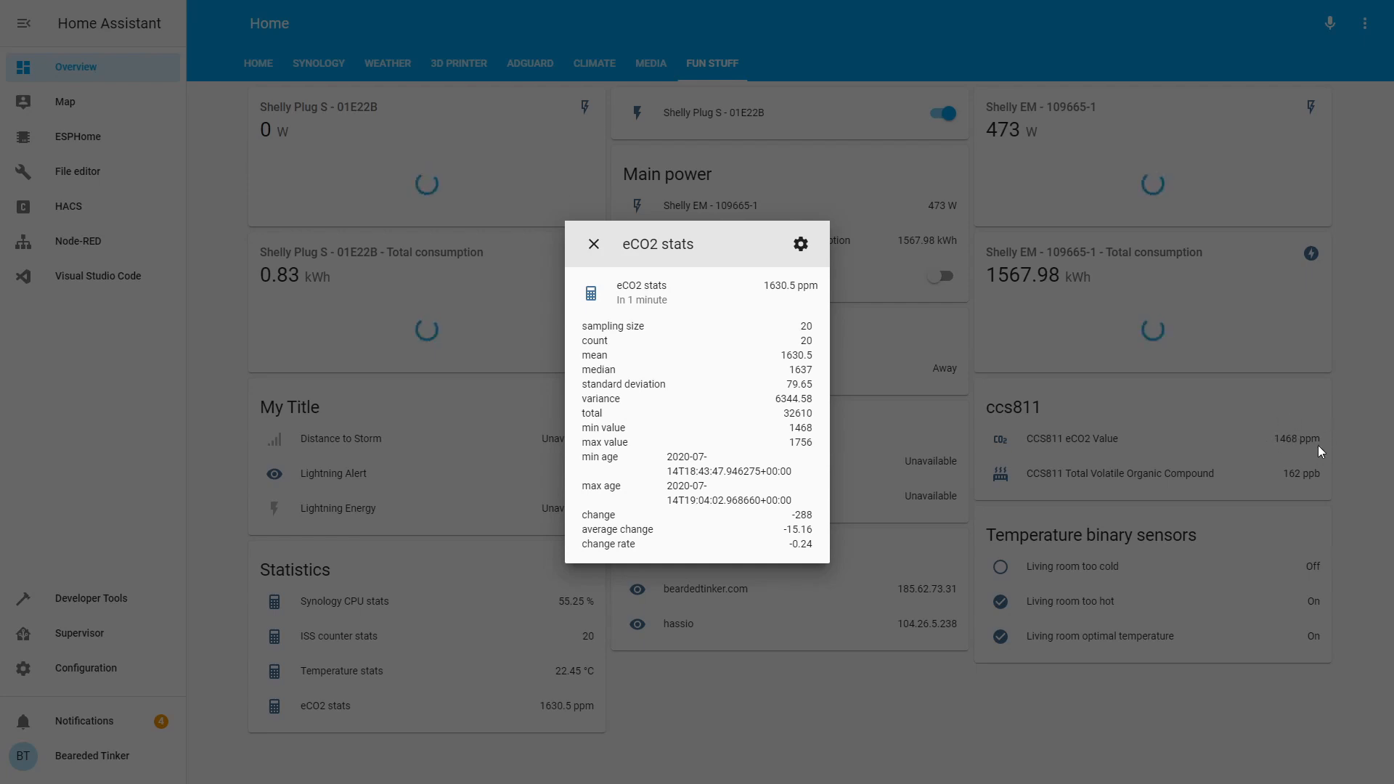
click(593, 244)
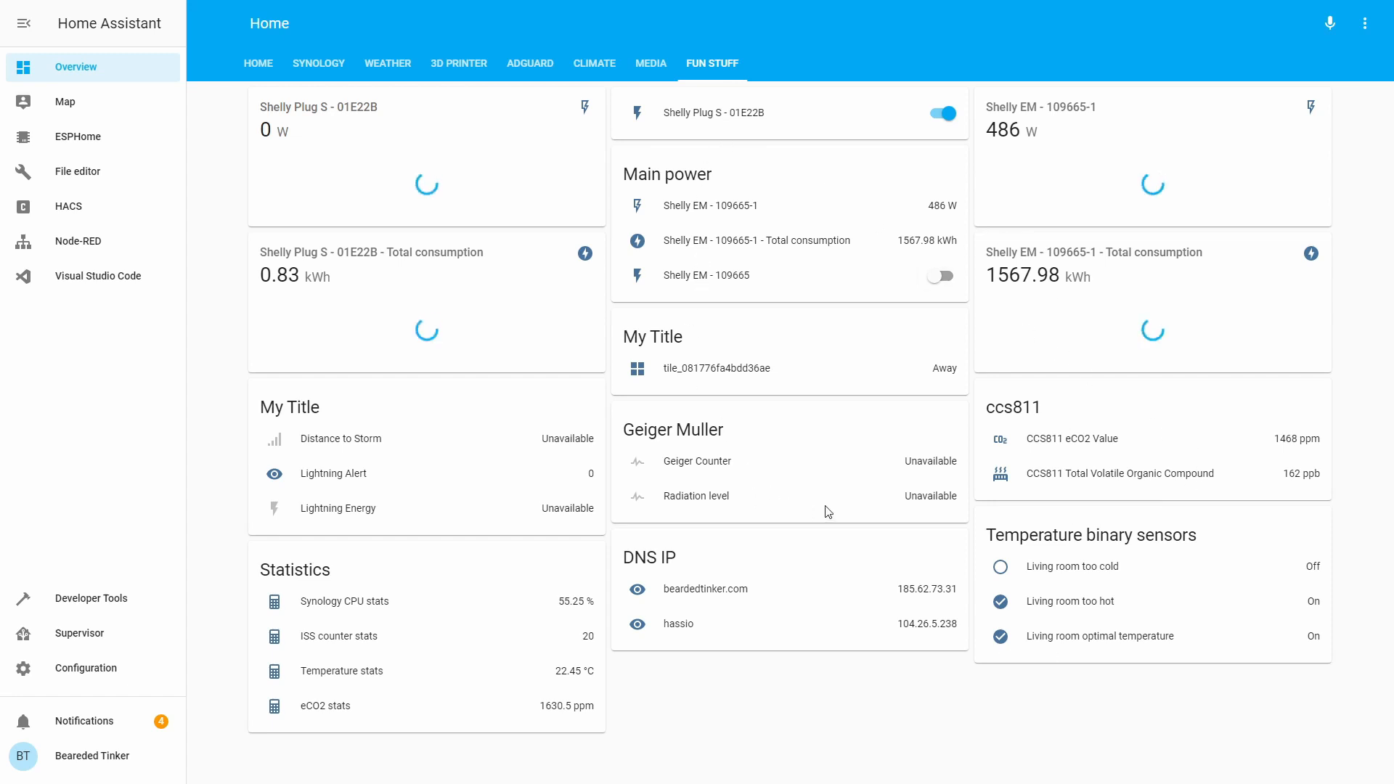
mouse_move(709, 358)
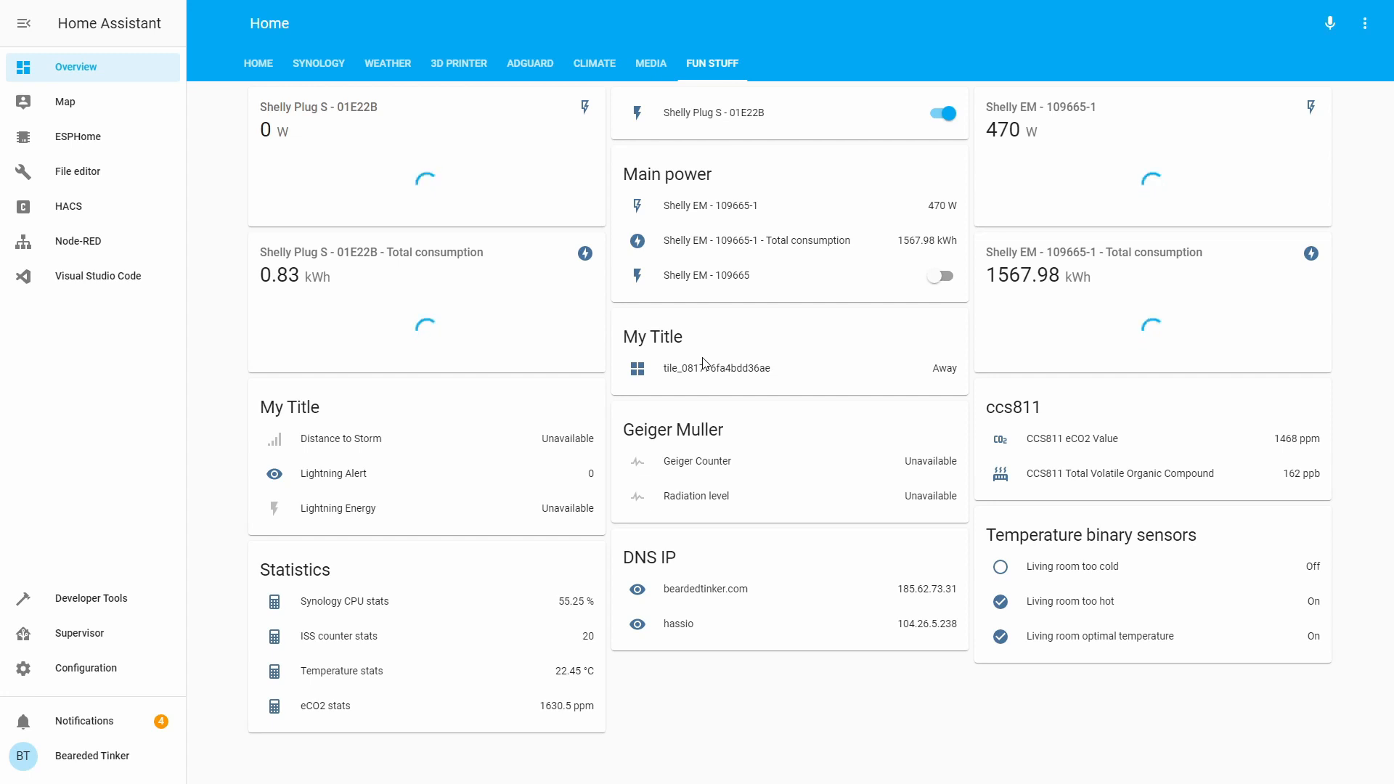
mouse_move(872, 446)
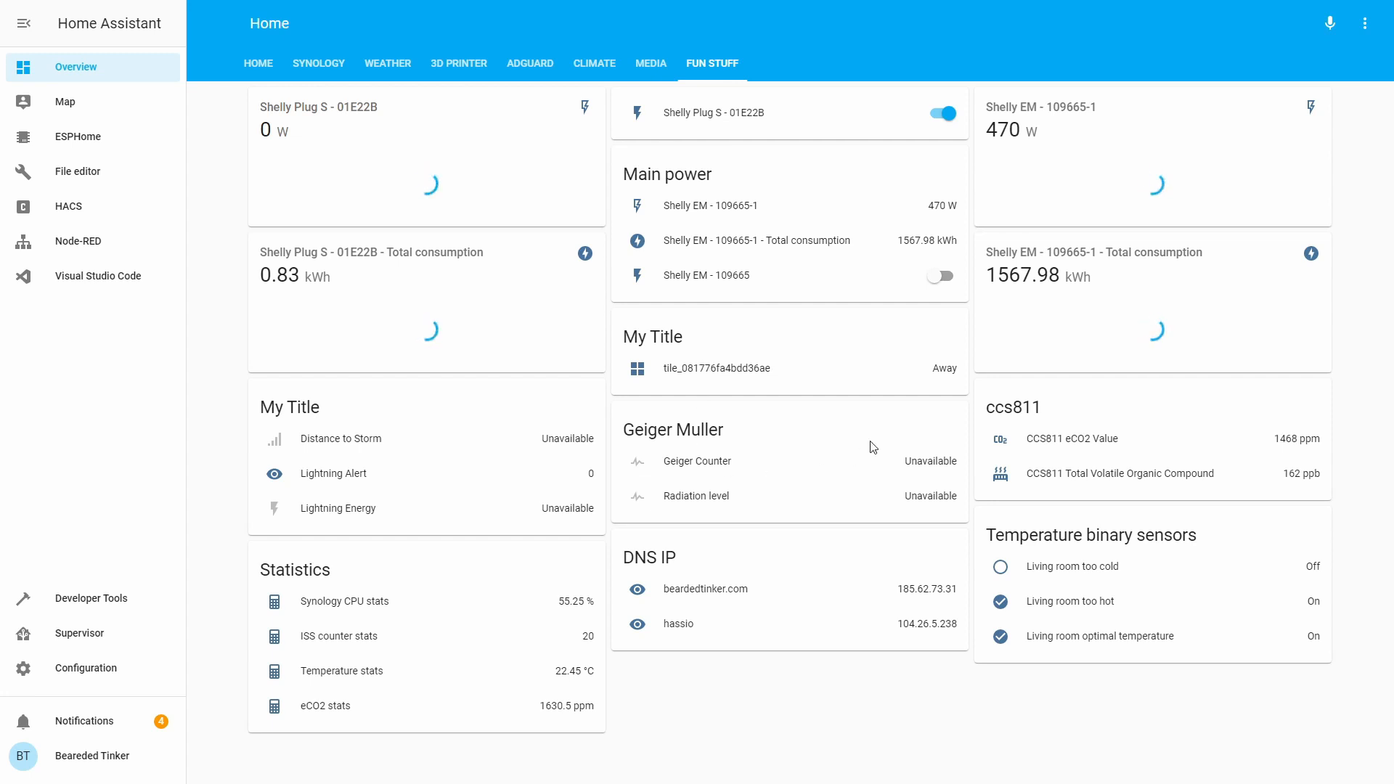